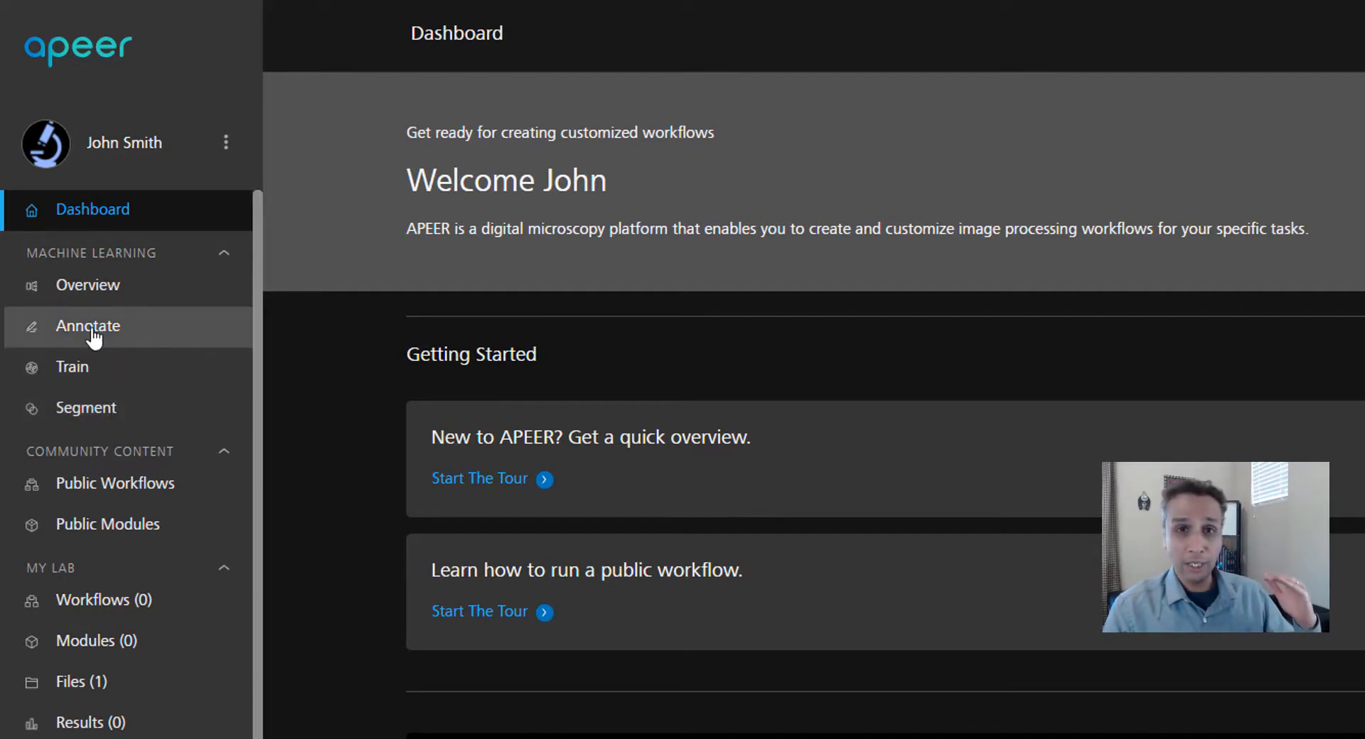
Step: Visit the Annotate and Train pages, ending on the Segment page
left_click(86, 325)
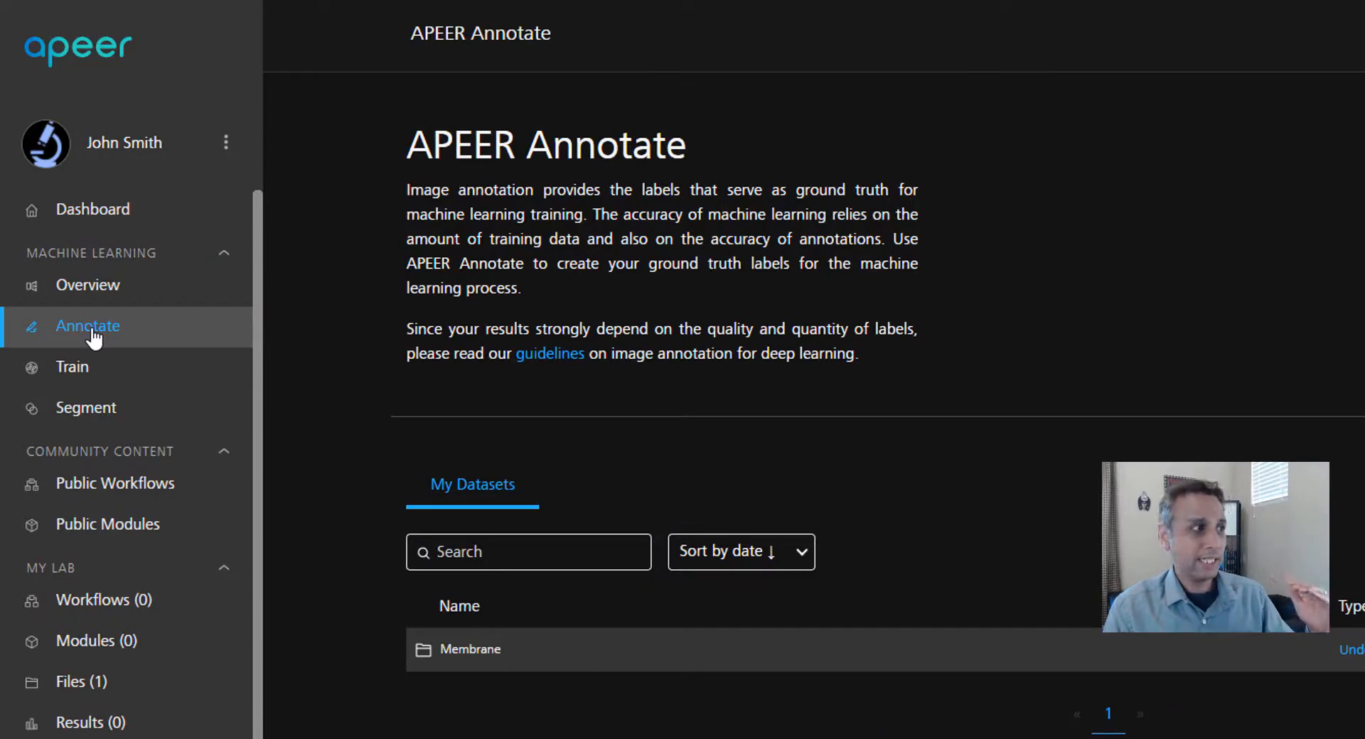
left_click(73, 367)
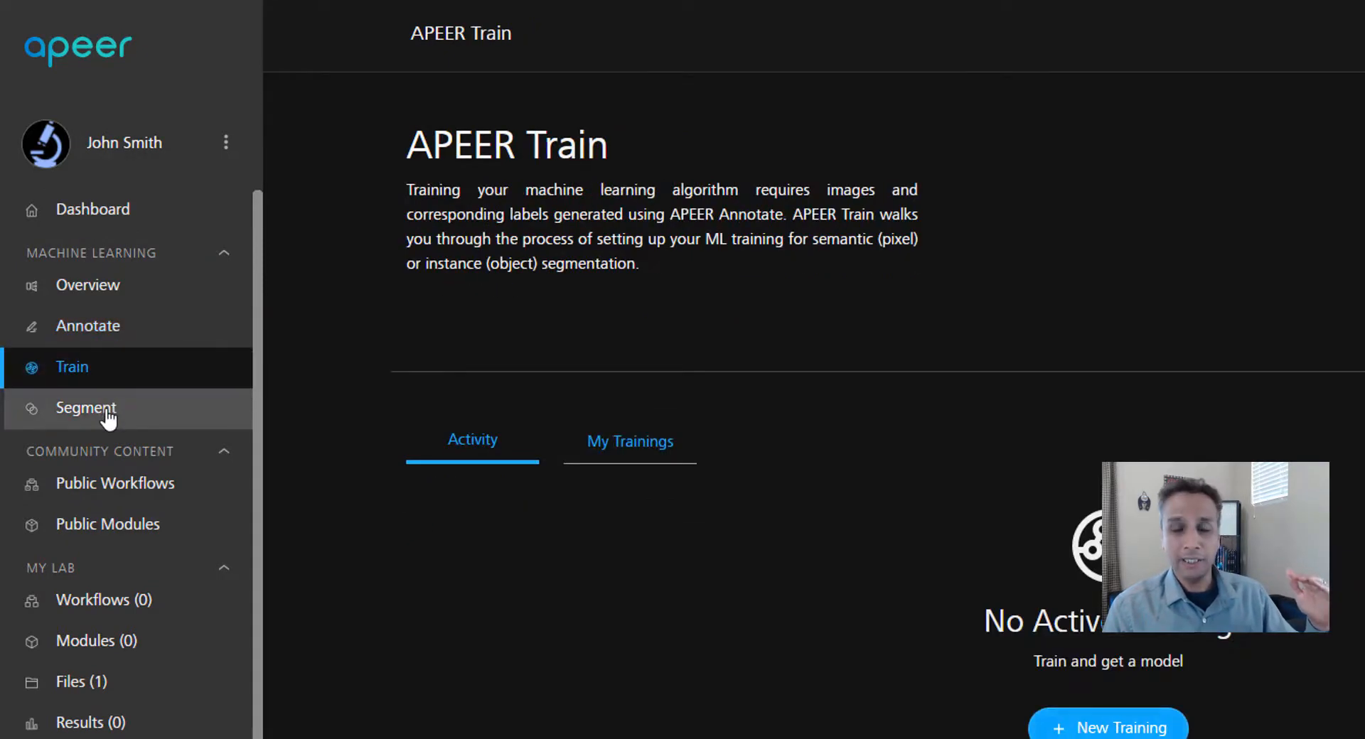
left_click(86, 409)
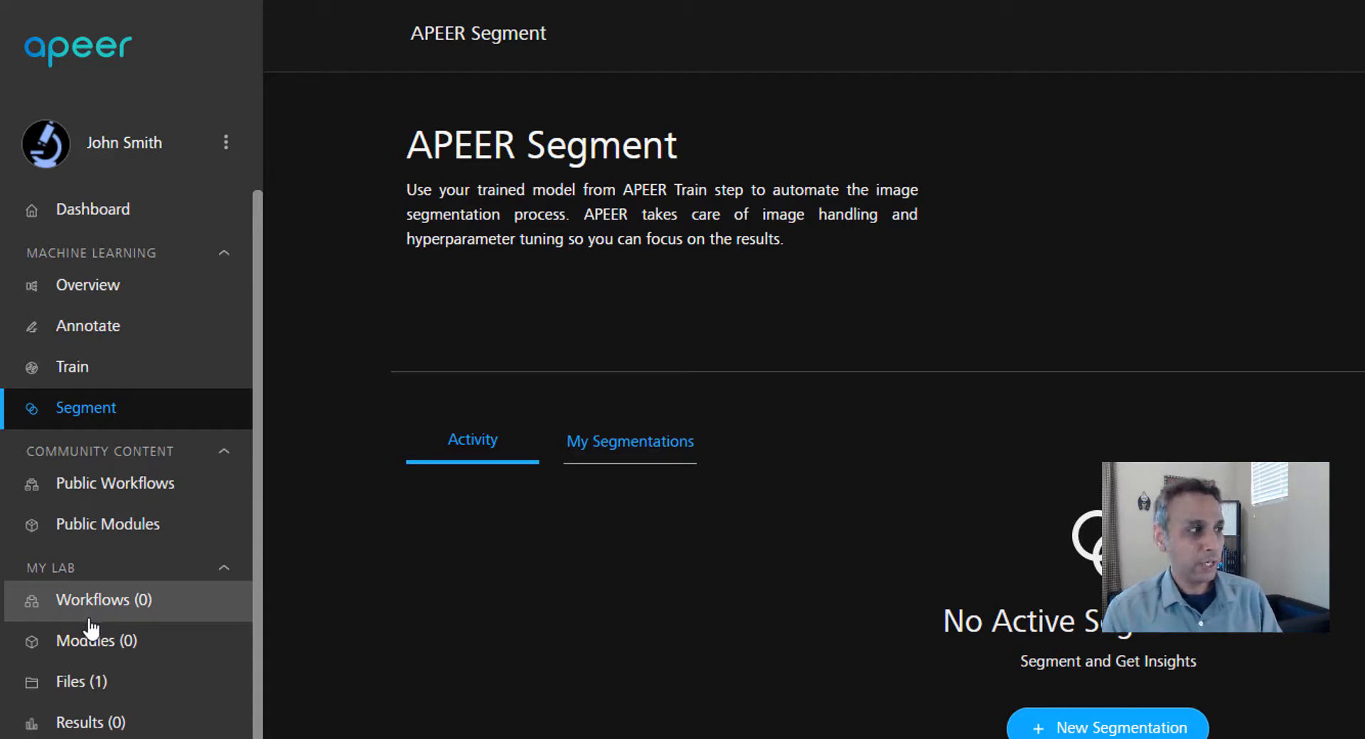
mouse_move(78, 688)
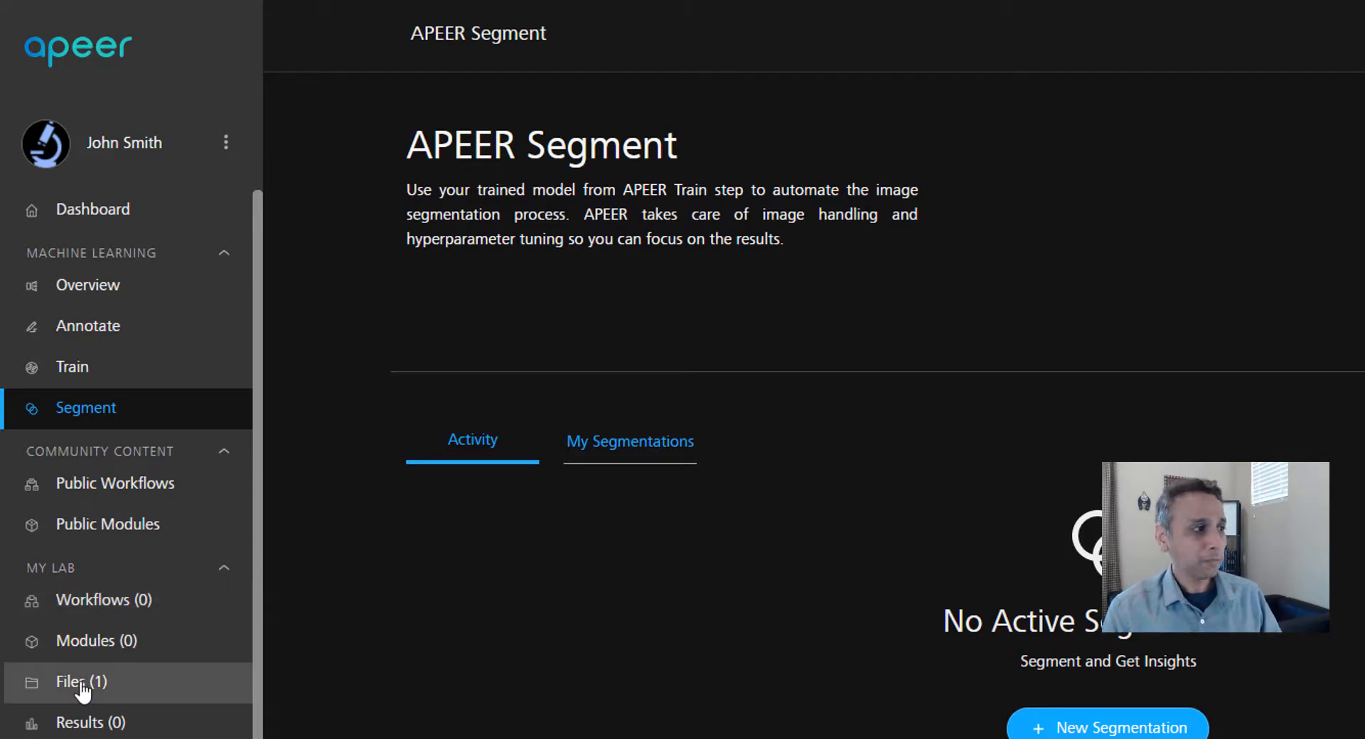
Step: Show My Files, listing the uploaded Position_1-MIP.czi
left_click(79, 682)
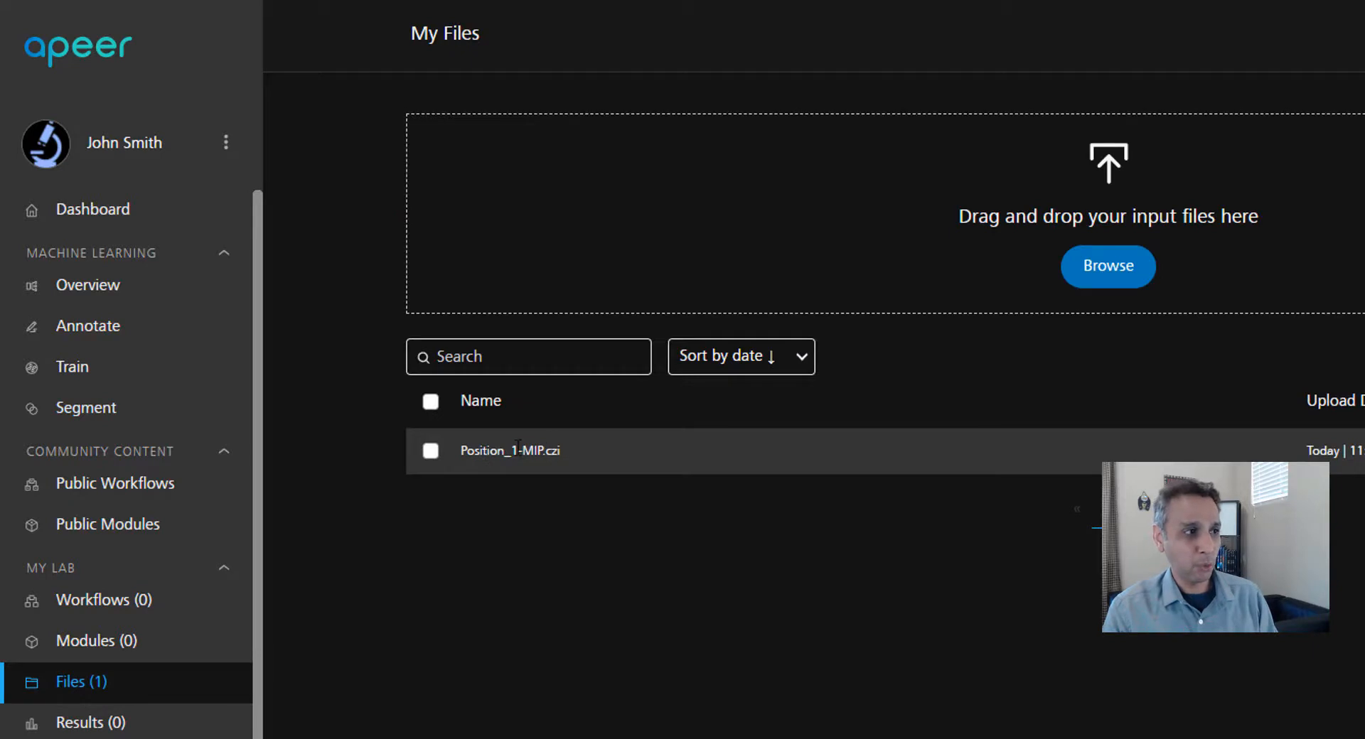
mouse_move(509, 450)
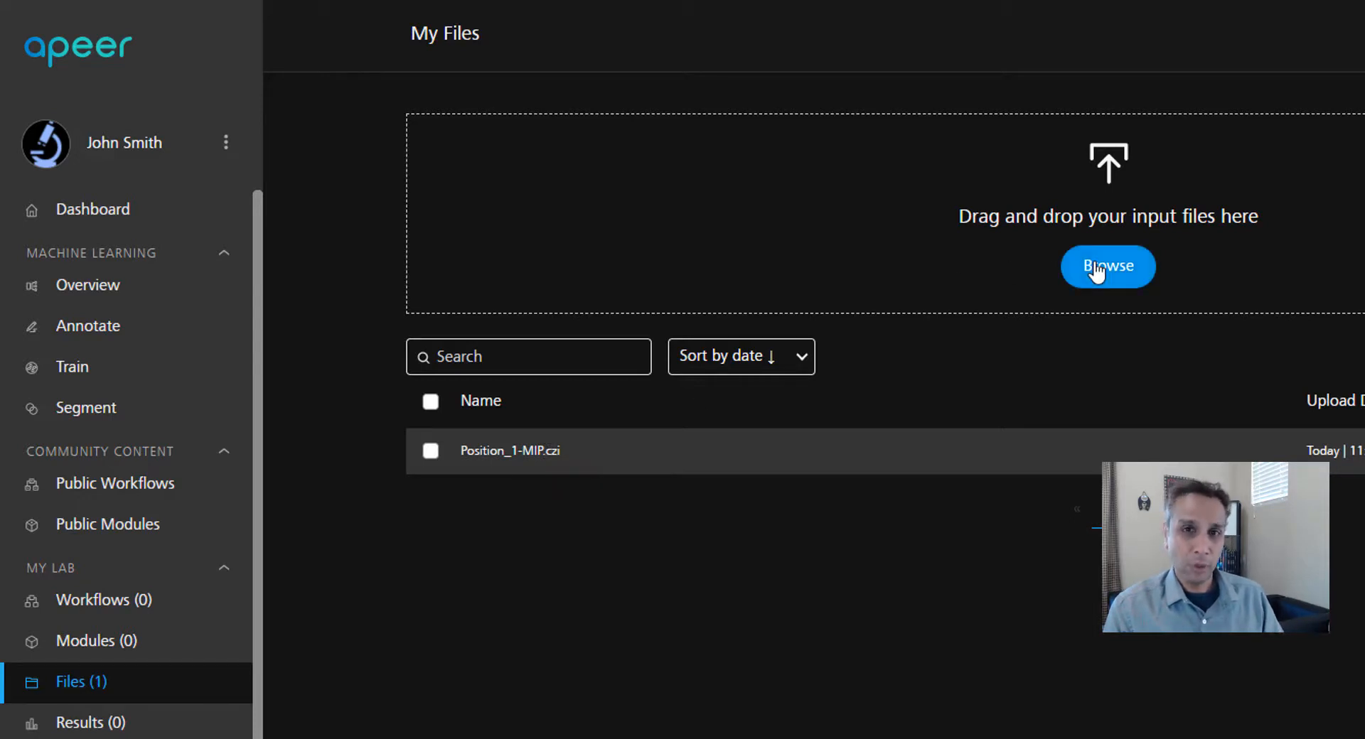
mouse_move(1001, 194)
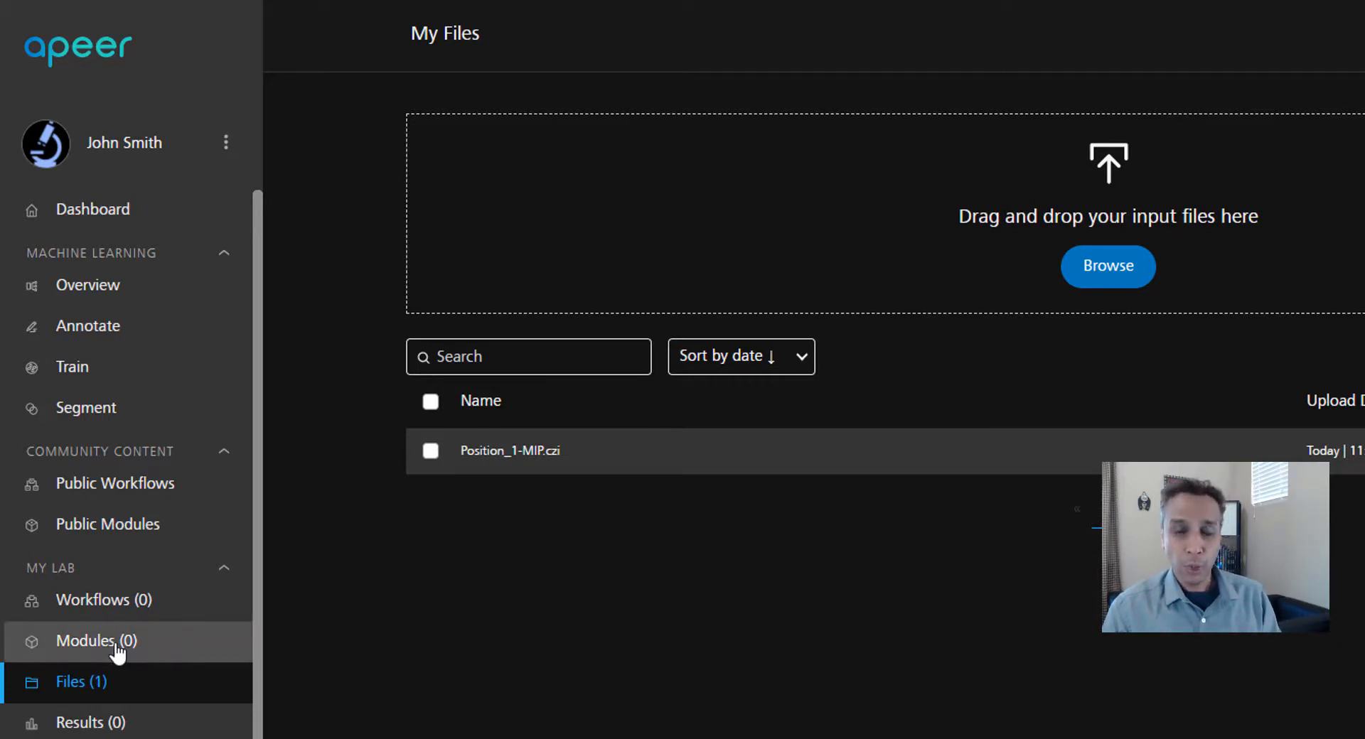
mouse_move(104, 600)
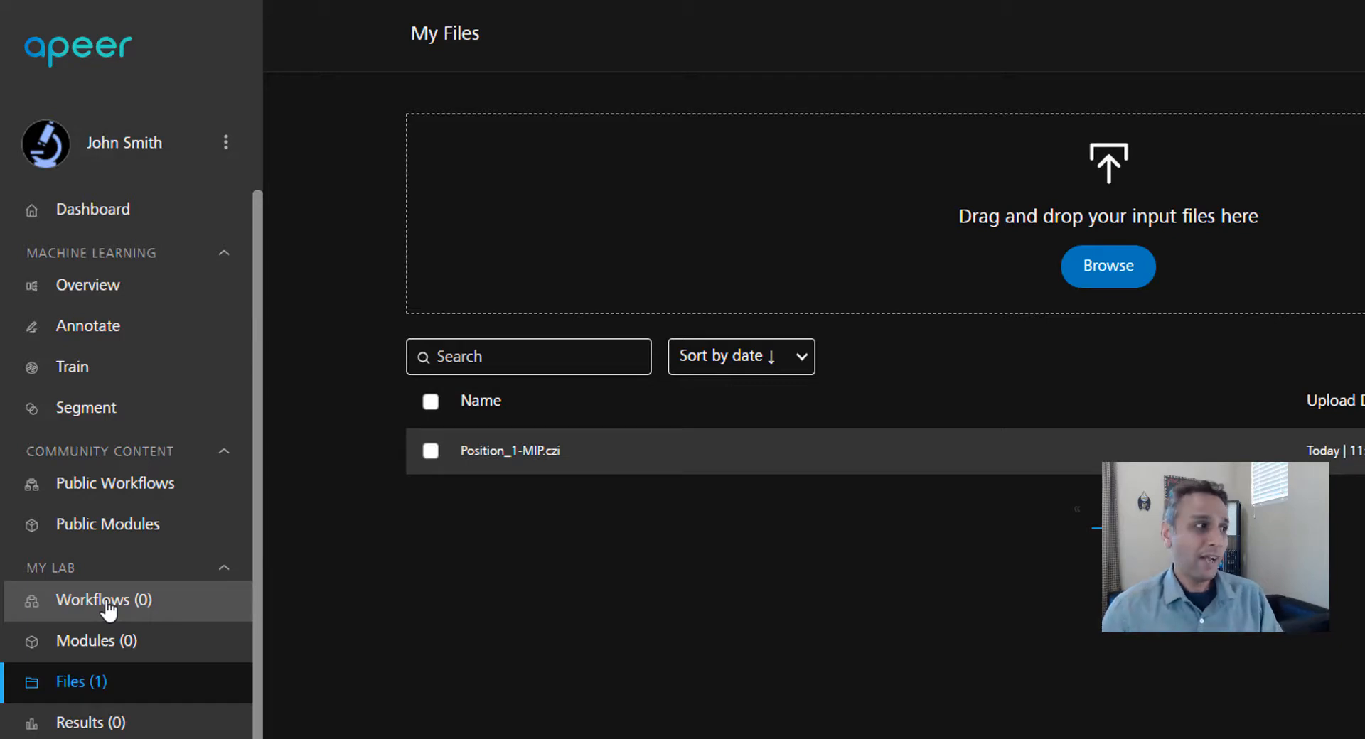
mouse_move(114, 483)
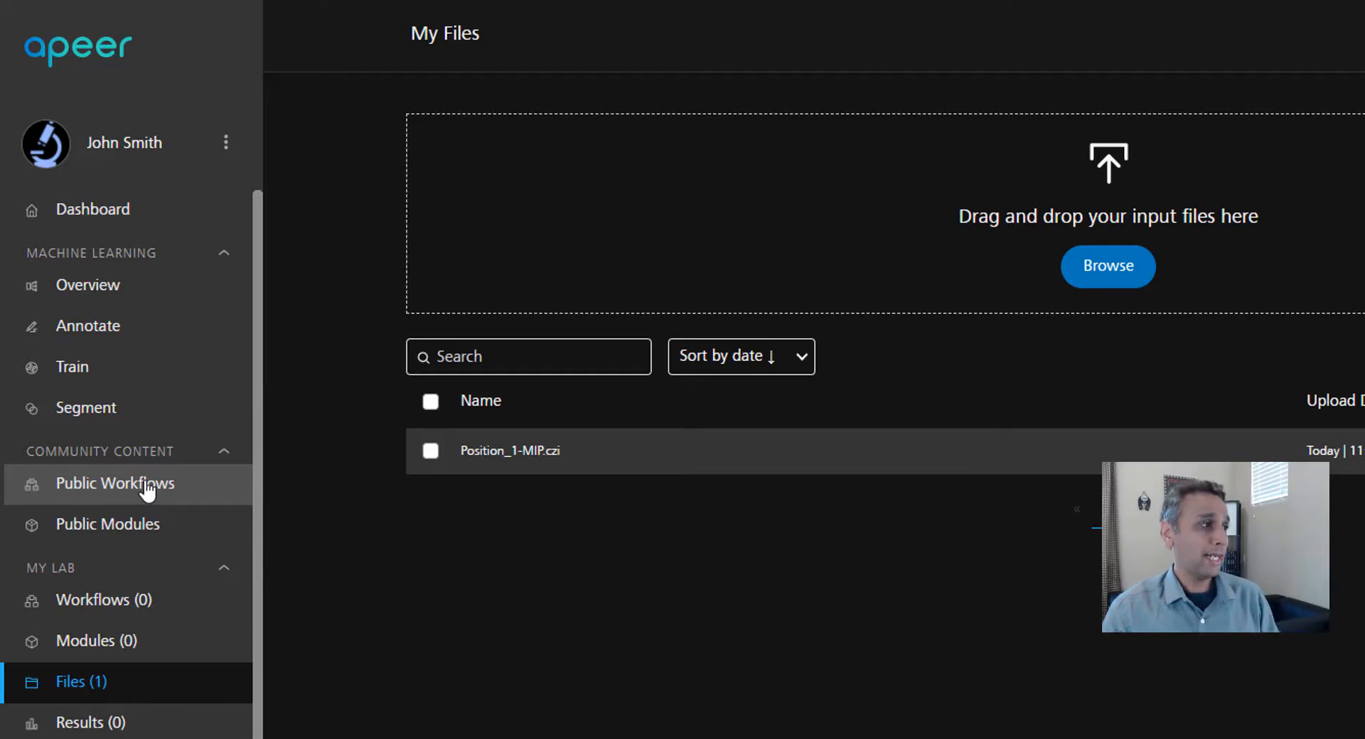
Step: Browse Public Modules and search for "track" to find Blob tracking and IJM Epidermal Cell Tracking
left_click(109, 523)
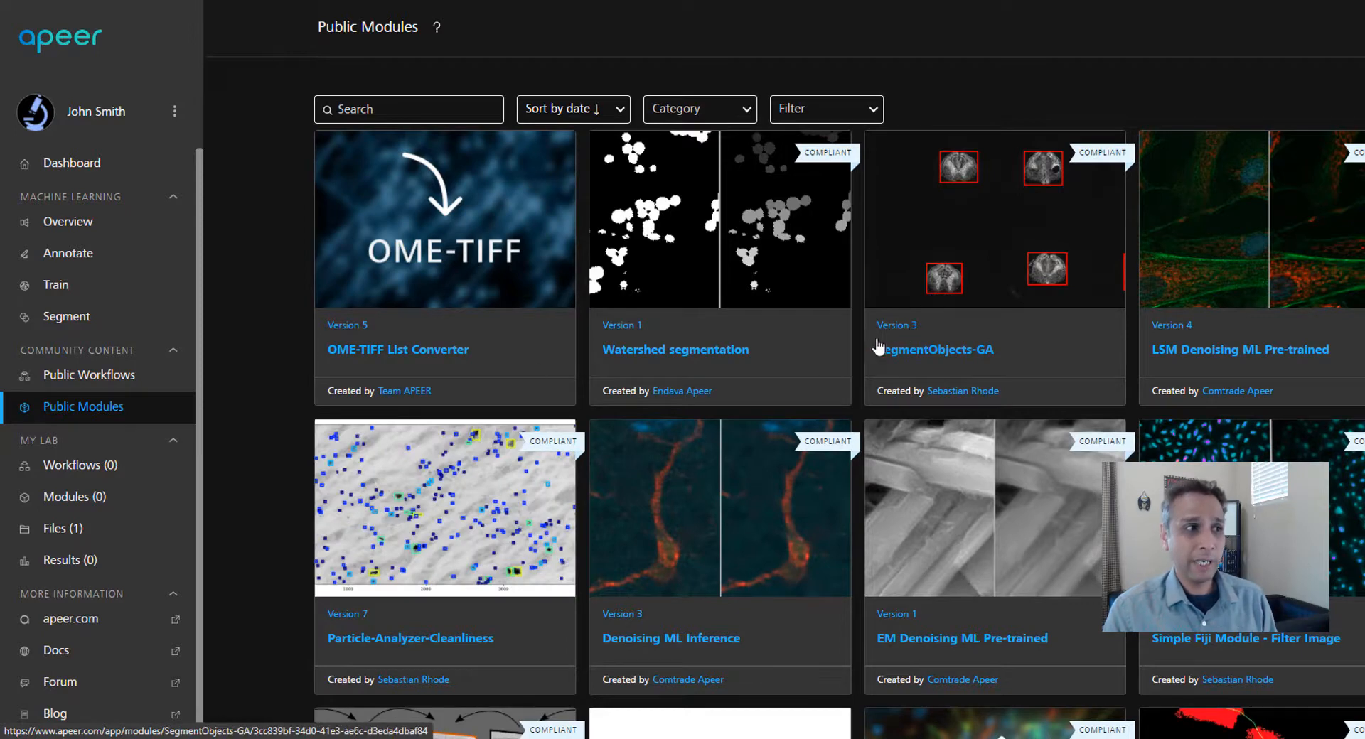
mouse_move(675, 349)
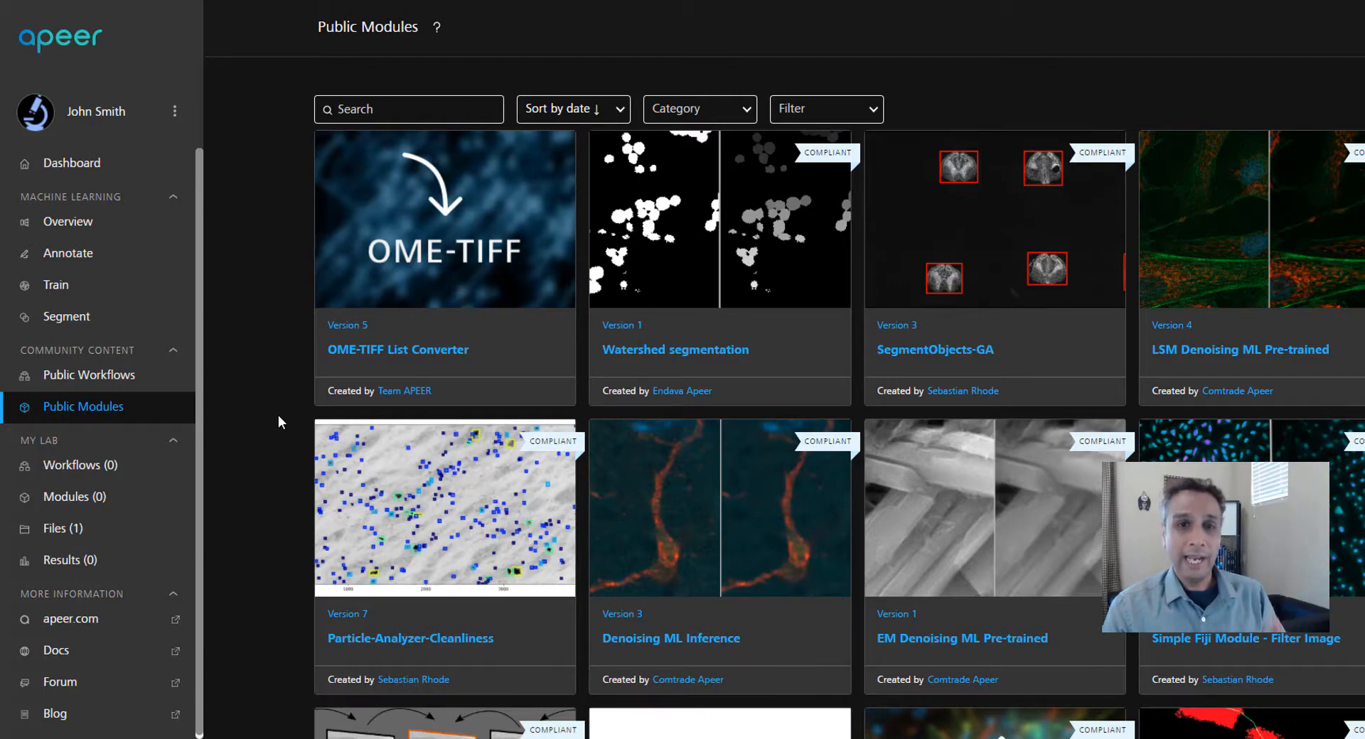
scroll("down", 3)
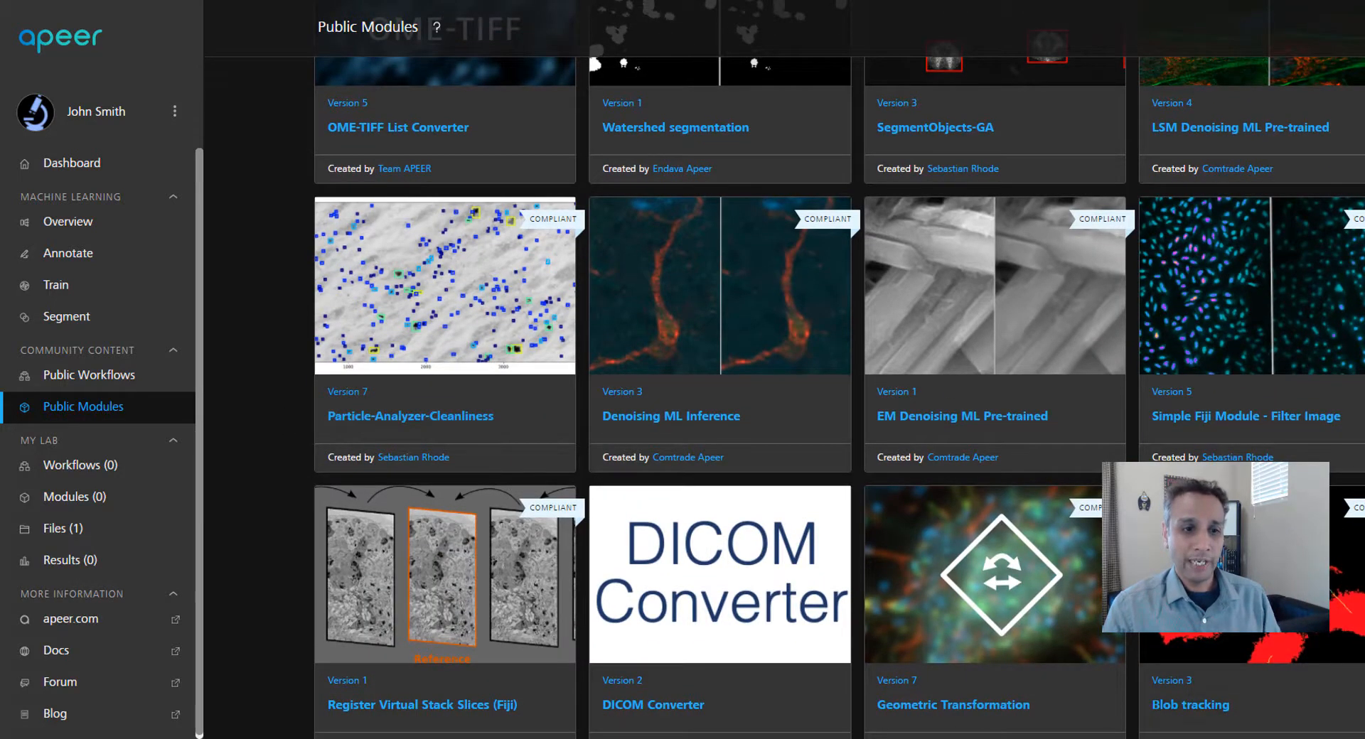
mouse_move(1189, 704)
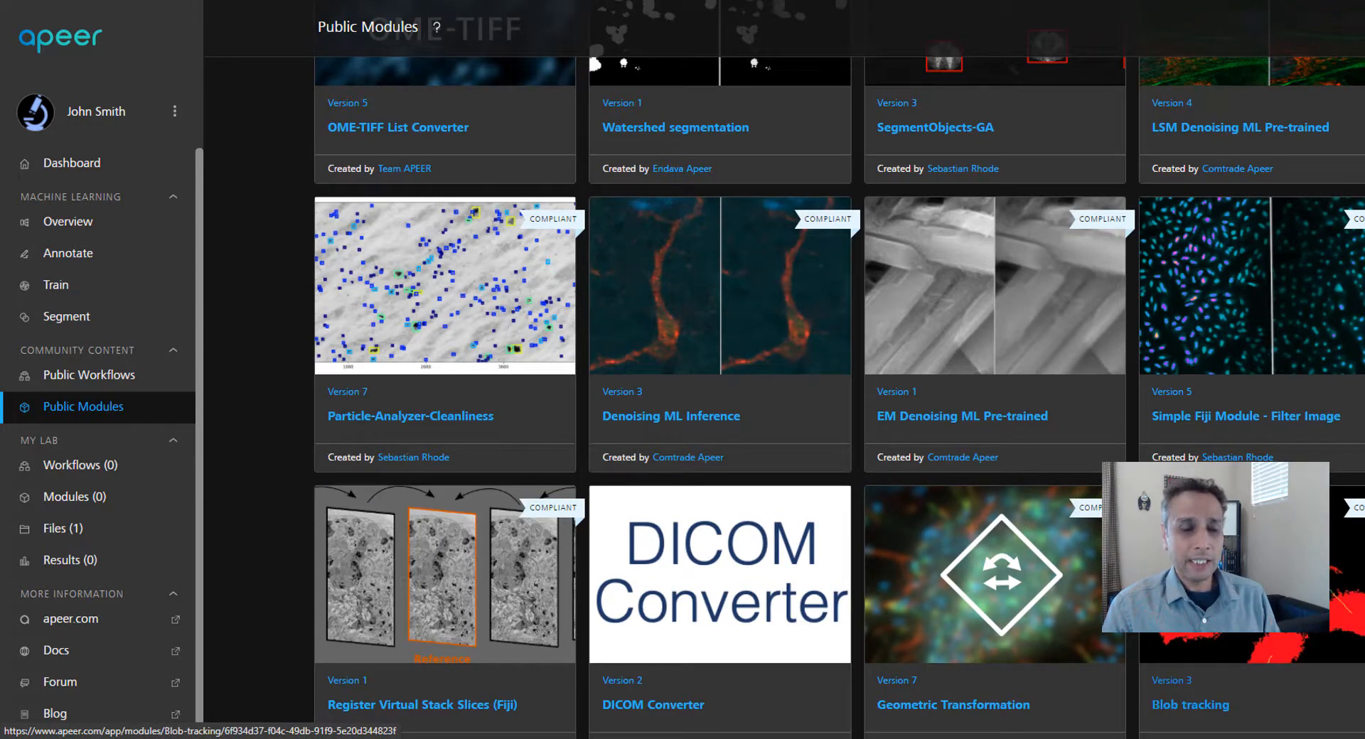
scroll("up", 3)
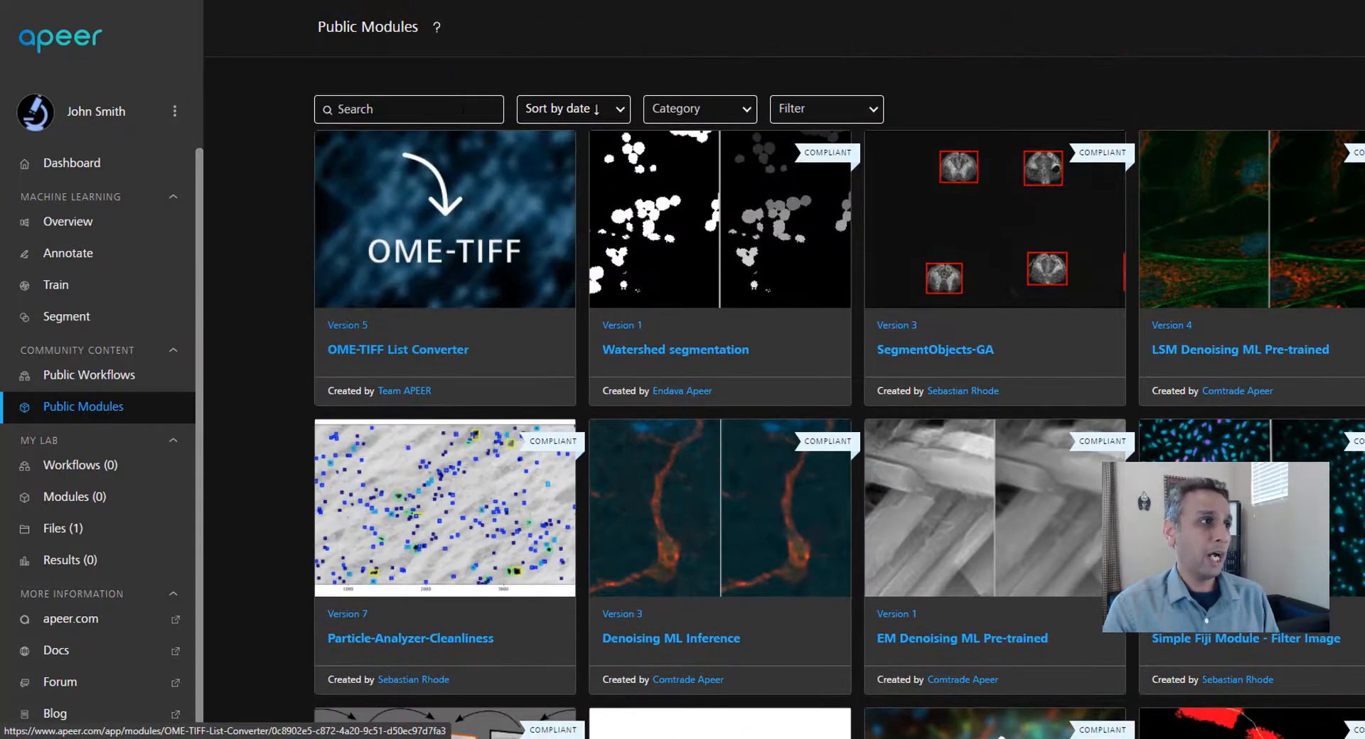
type("tracking")
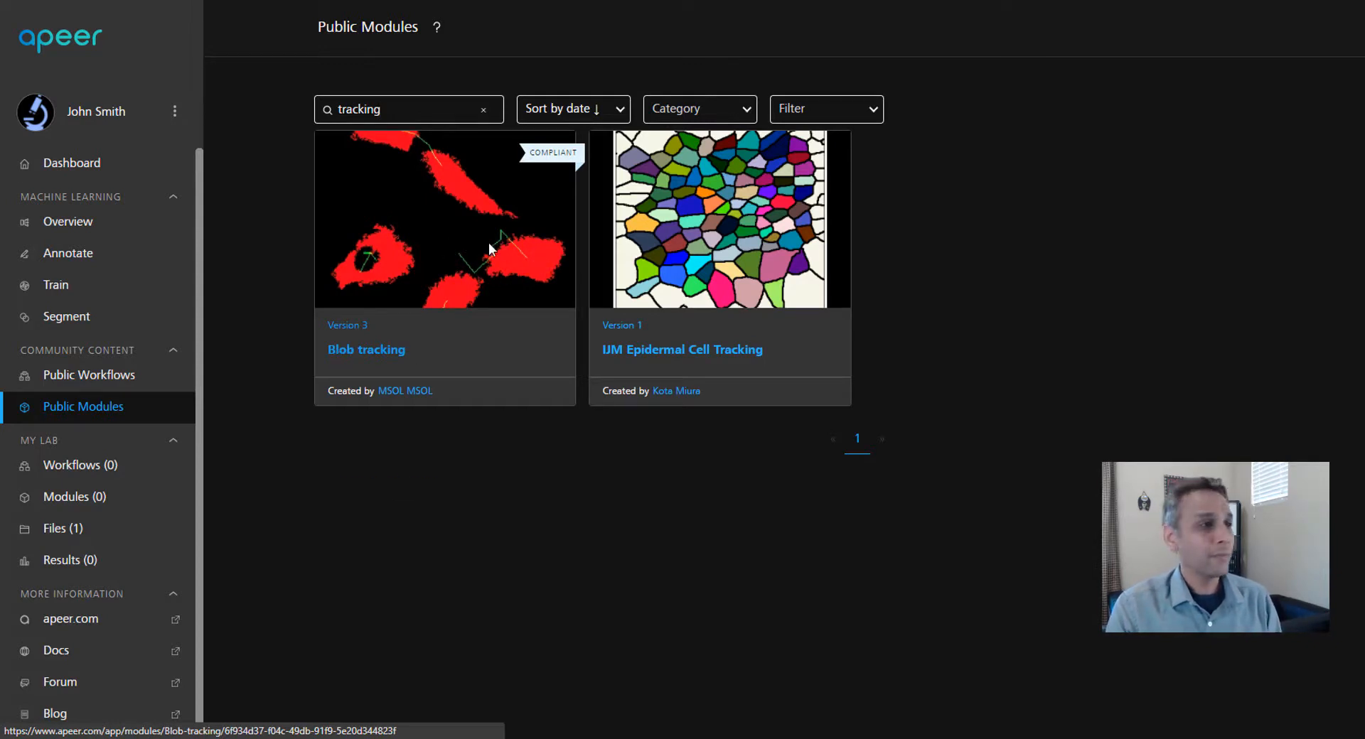
Step: Open Blob tracking and read its Description, Parameters and Output sections
left_click(366, 349)
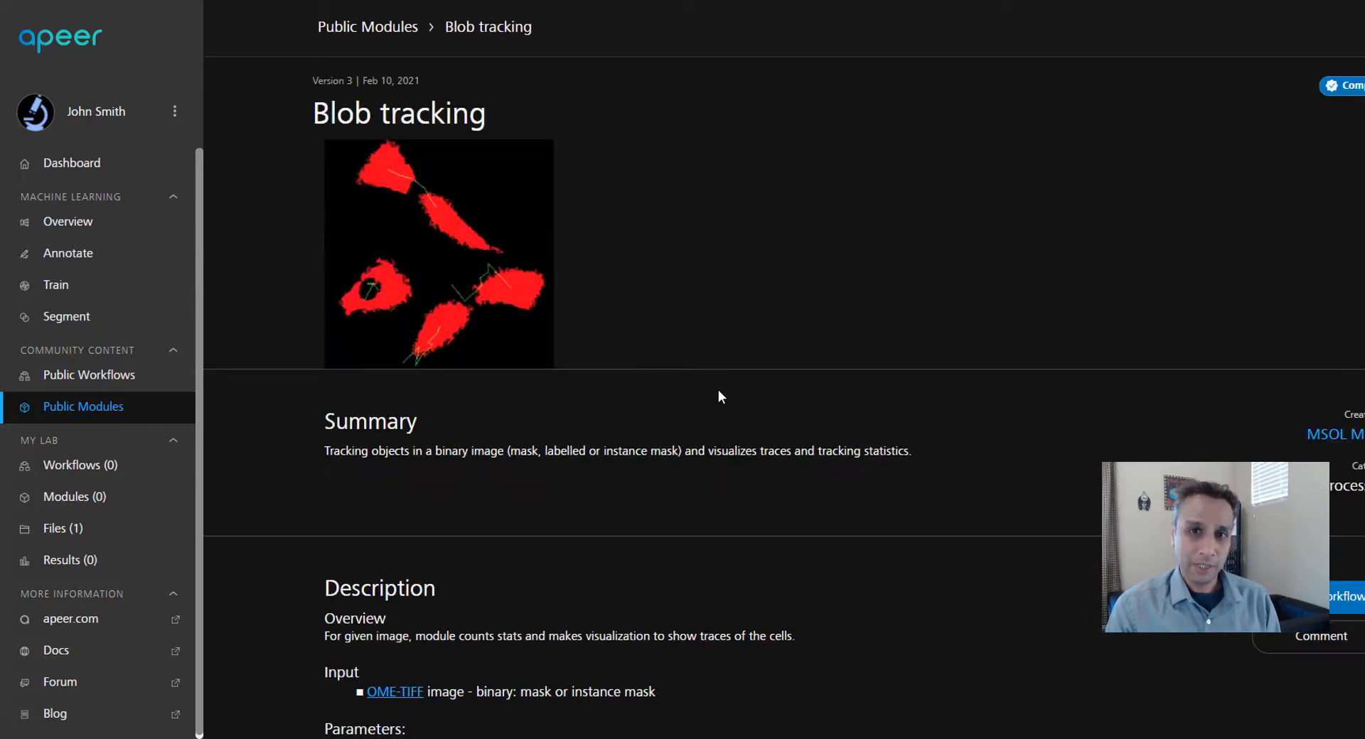
mouse_move(718, 405)
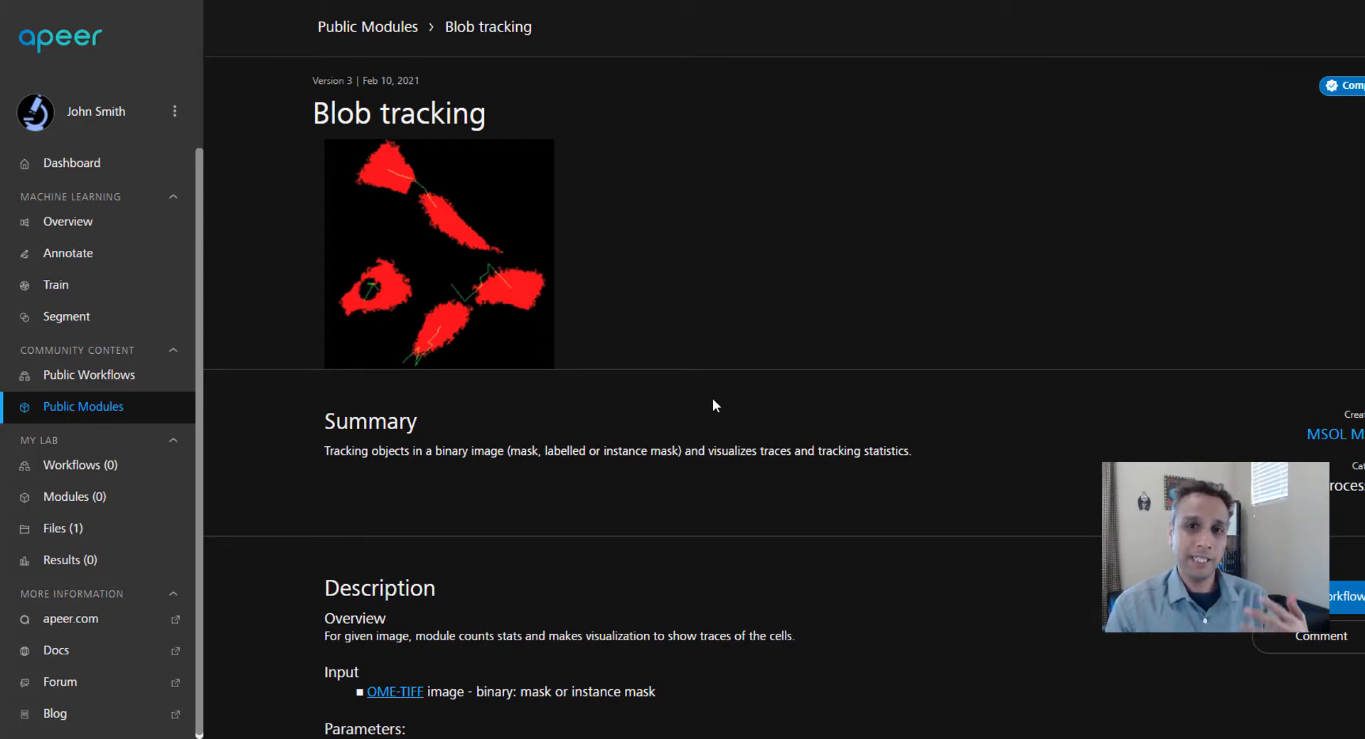
scroll("down", 3)
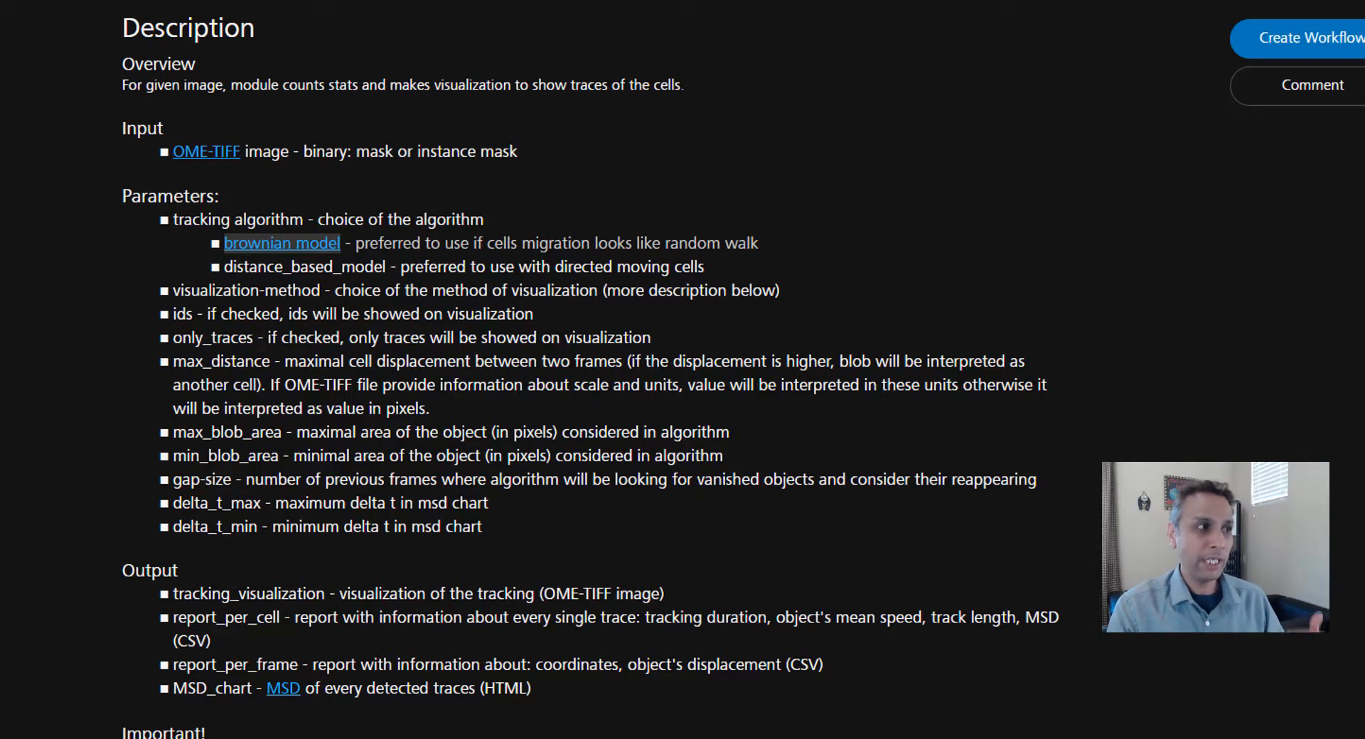
mouse_move(206, 151)
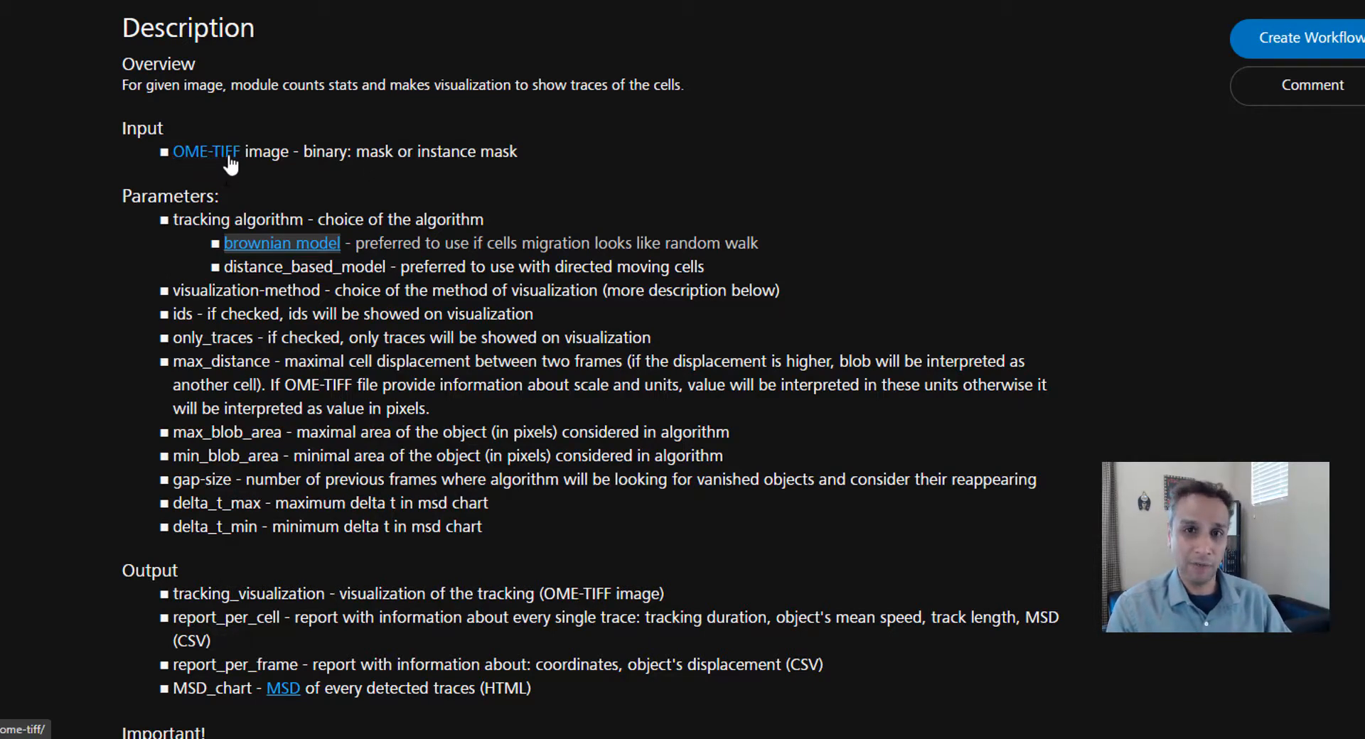
mouse_move(205, 152)
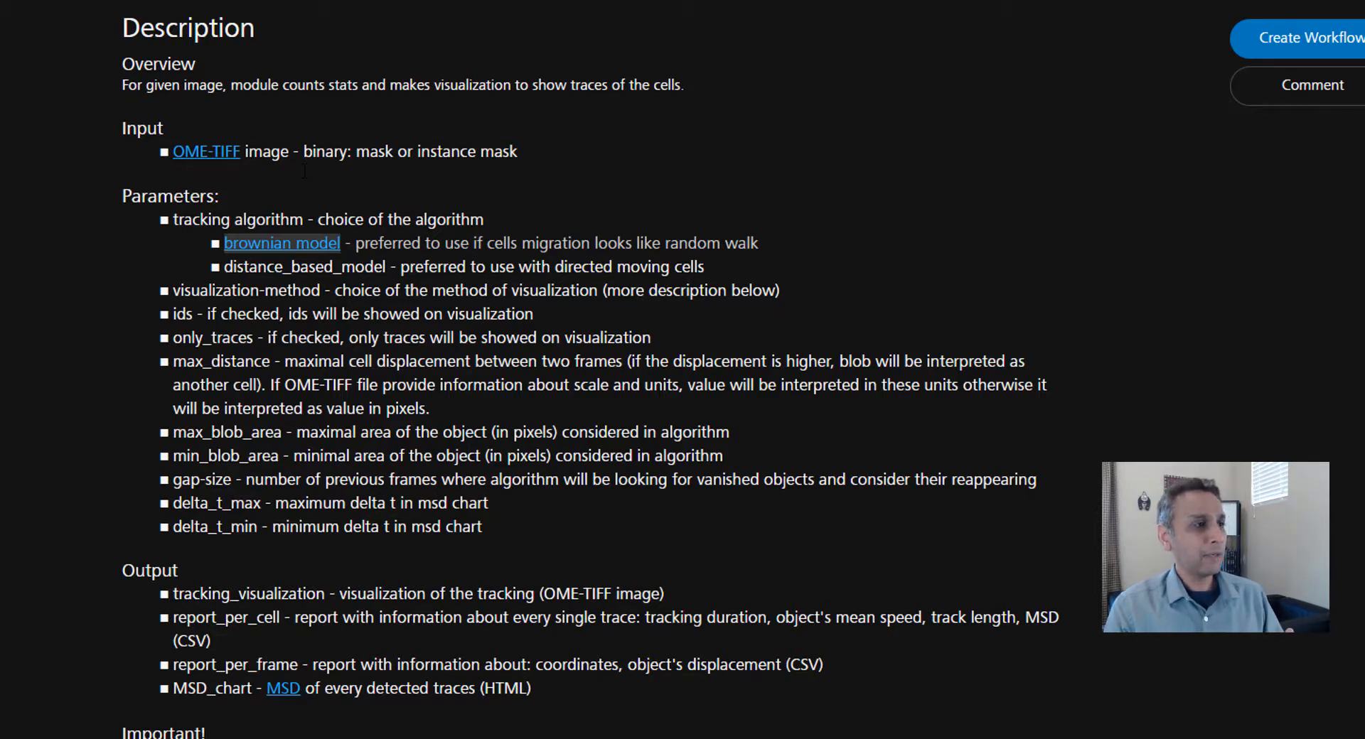
scroll("down", 3)
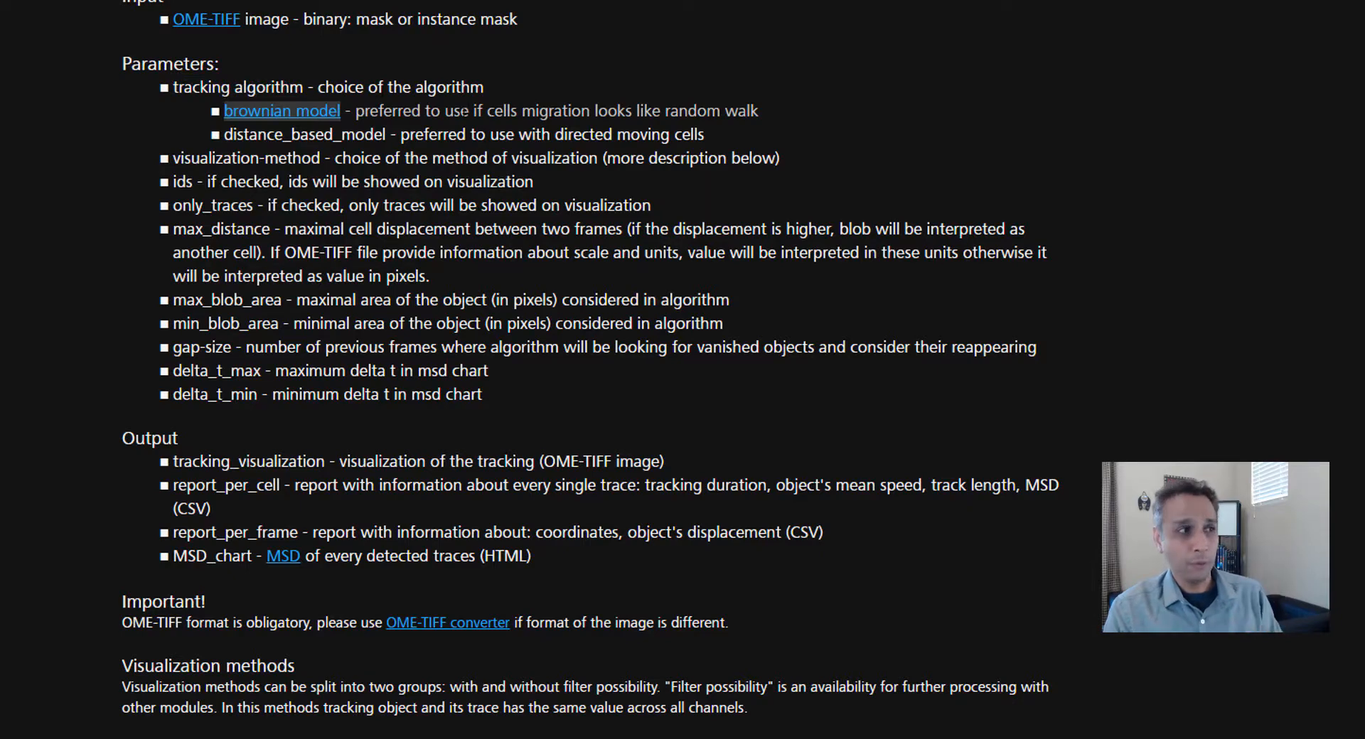
mouse_move(283, 111)
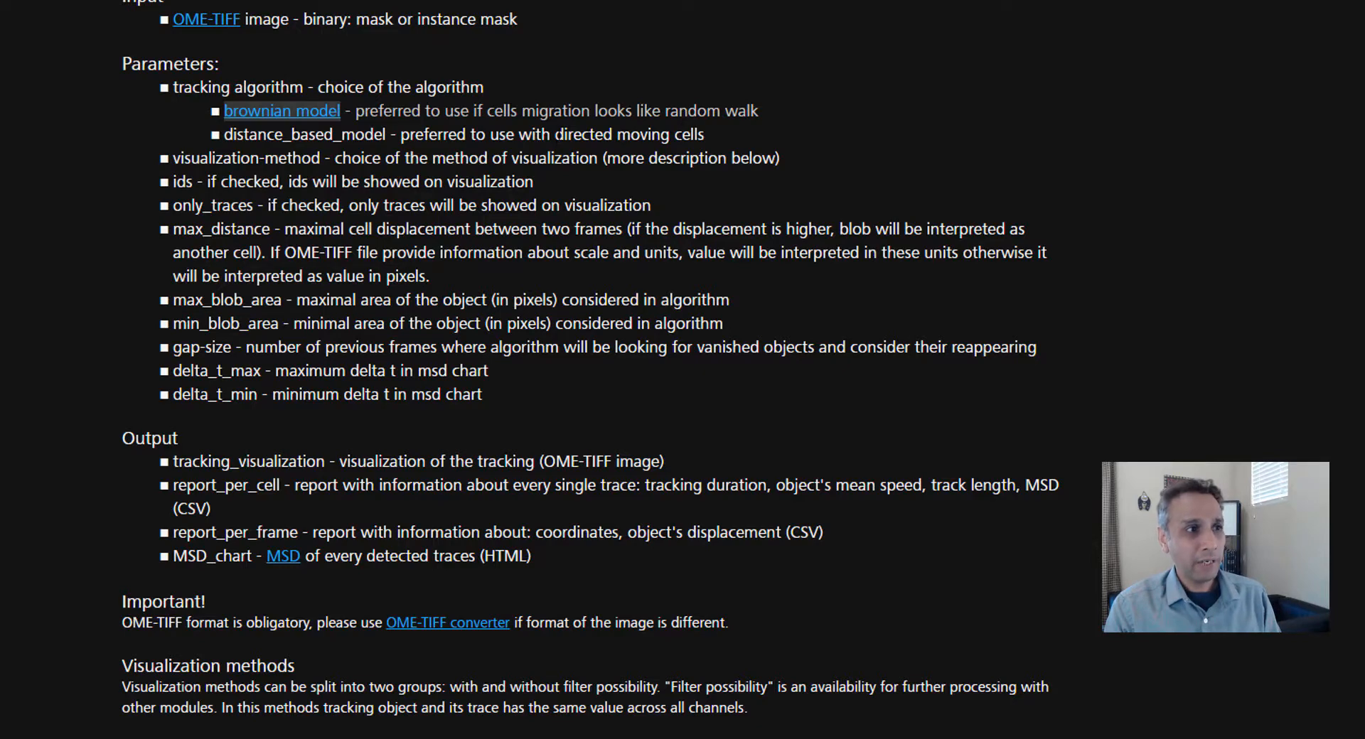
left_click_drag(554, 134, 691, 134)
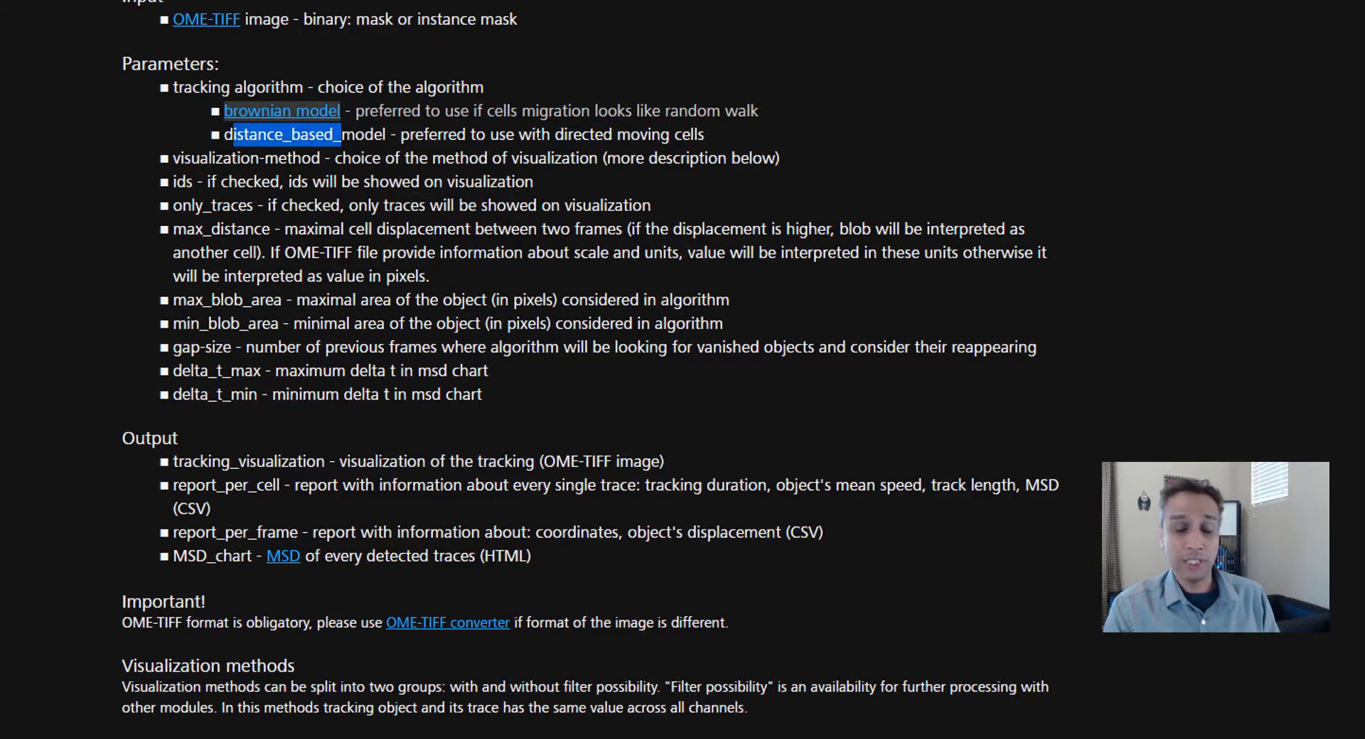
scroll("down", 3)
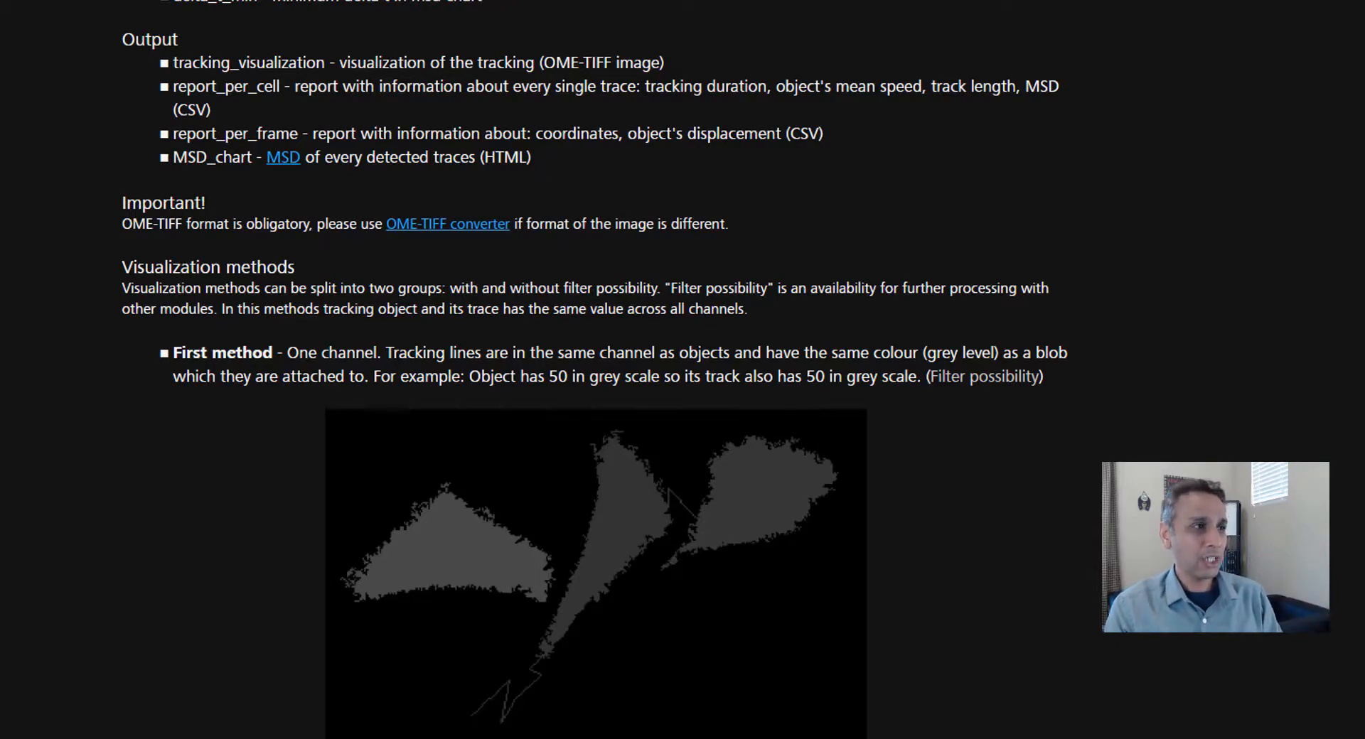
scroll("down", 3)
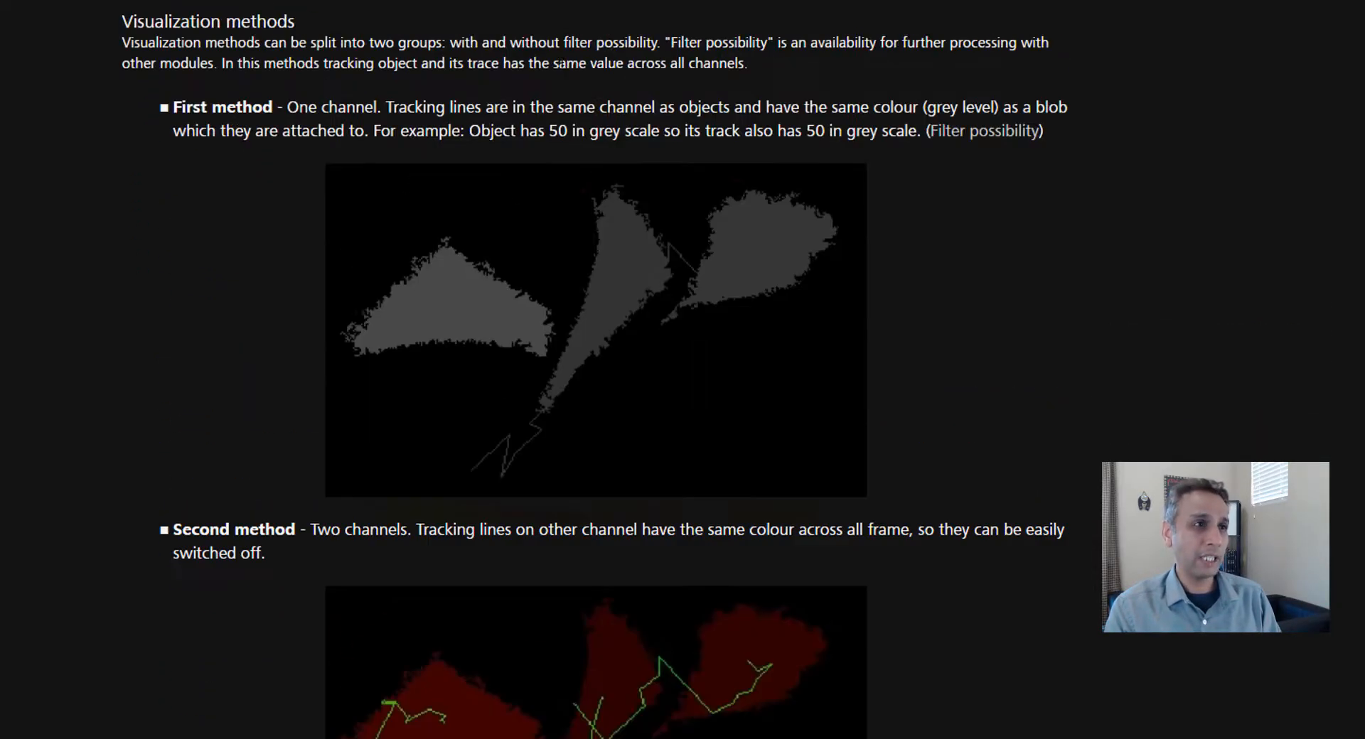
scroll("down", 3)
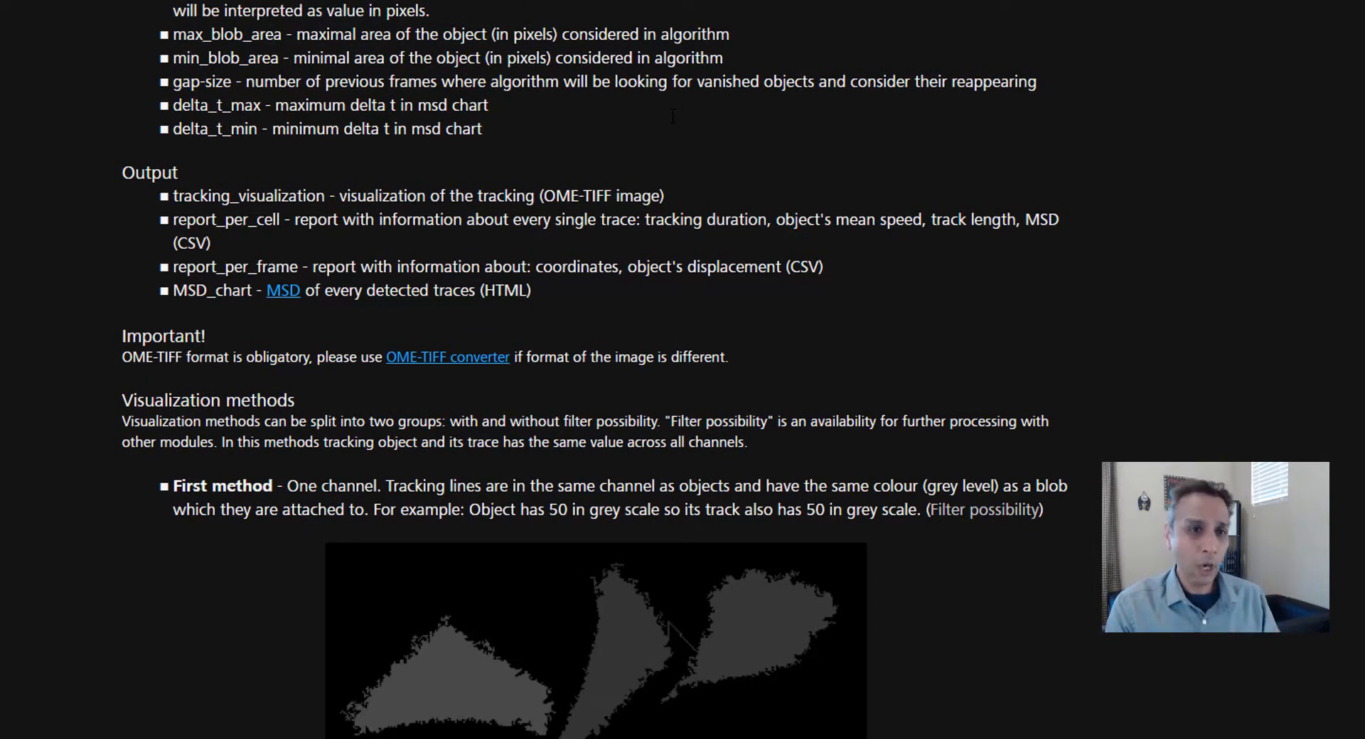
scroll("down", 3)
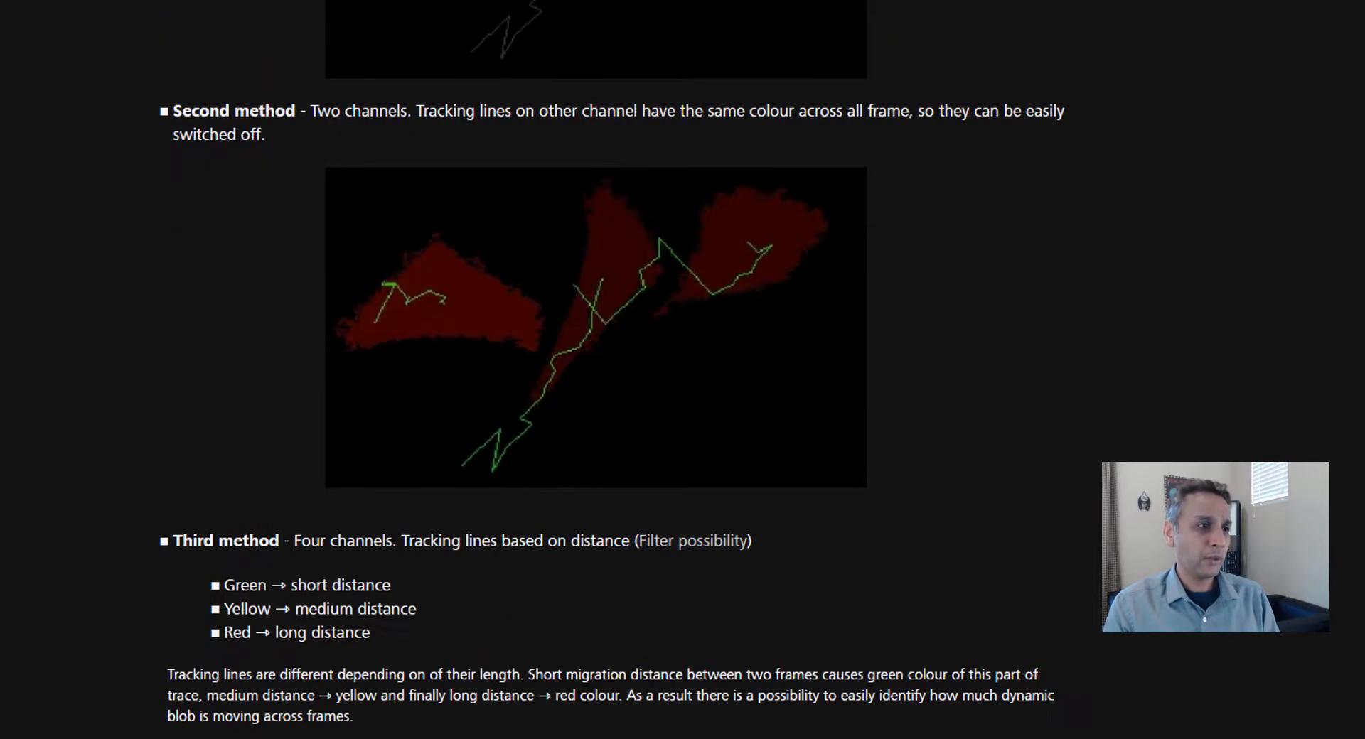
scroll("down", 3)
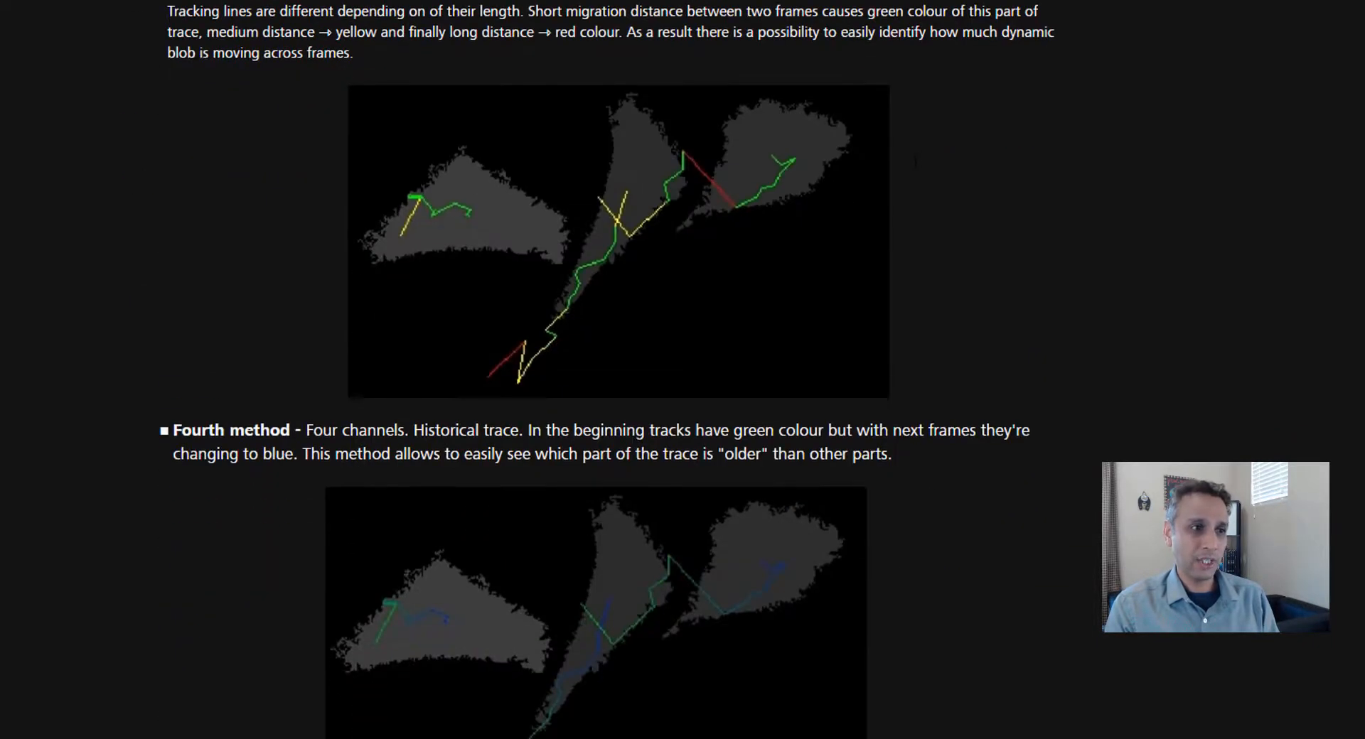
scroll("down", 3)
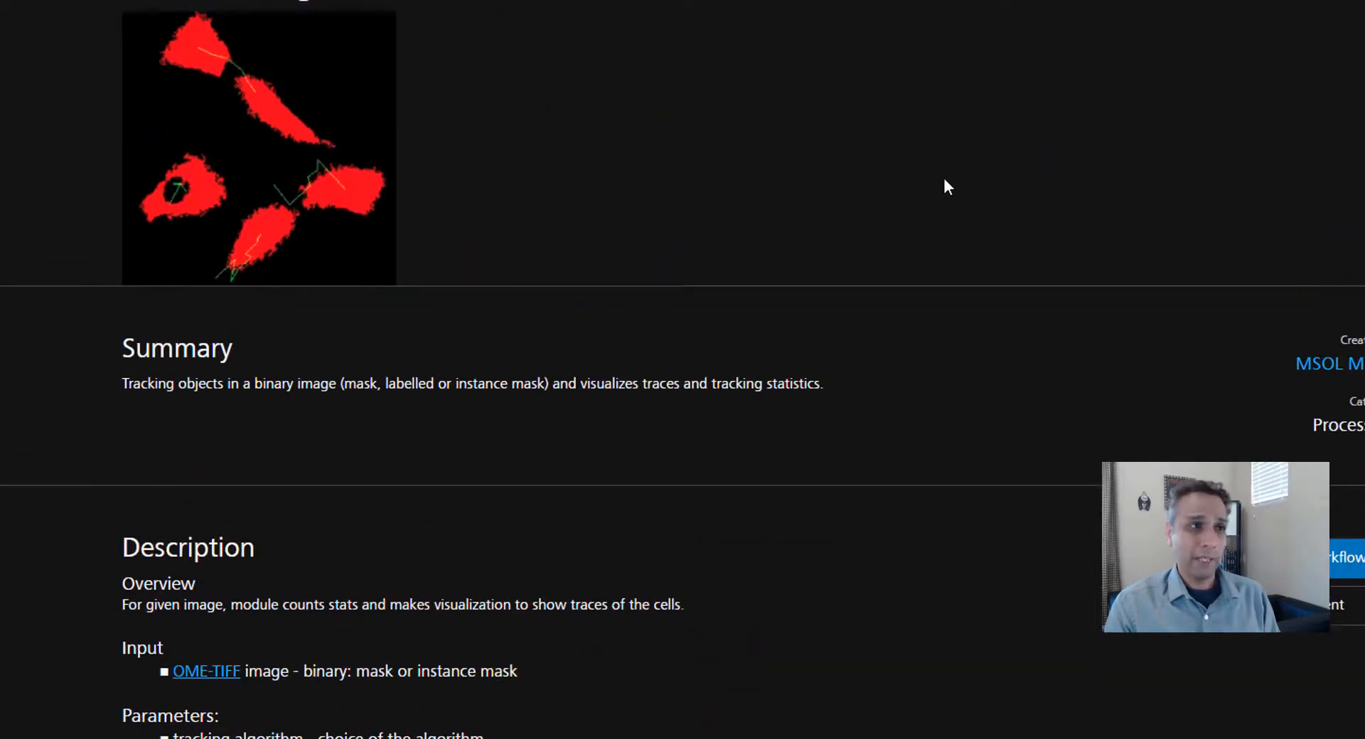
scroll("down", 3)
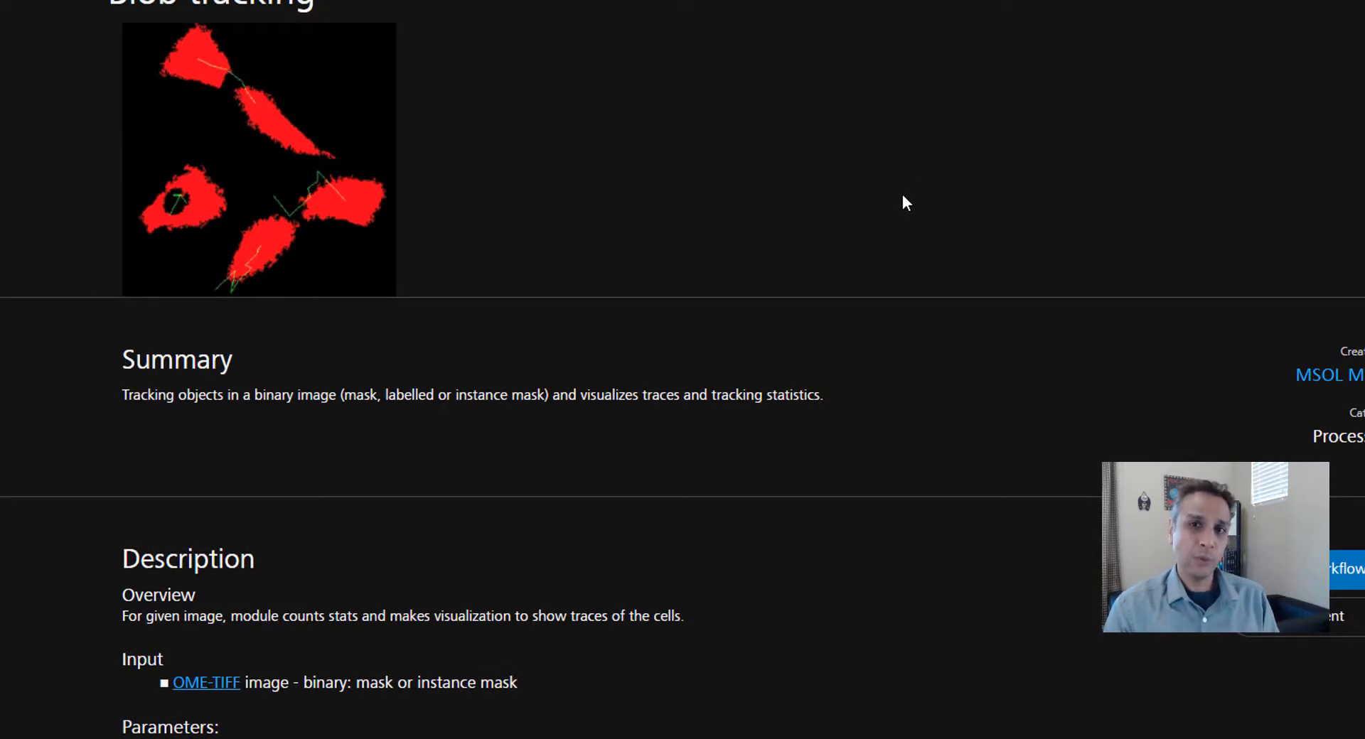
mouse_move(692, 266)
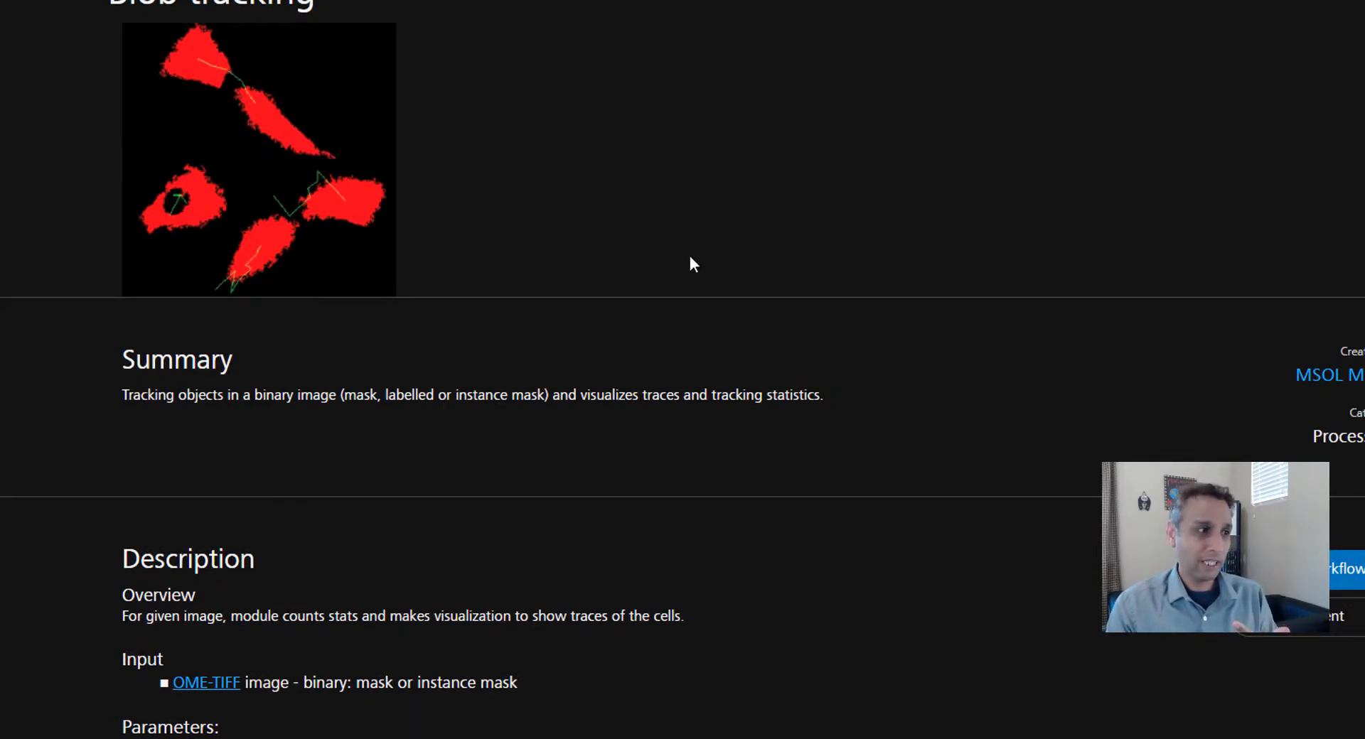
scroll("down", 3)
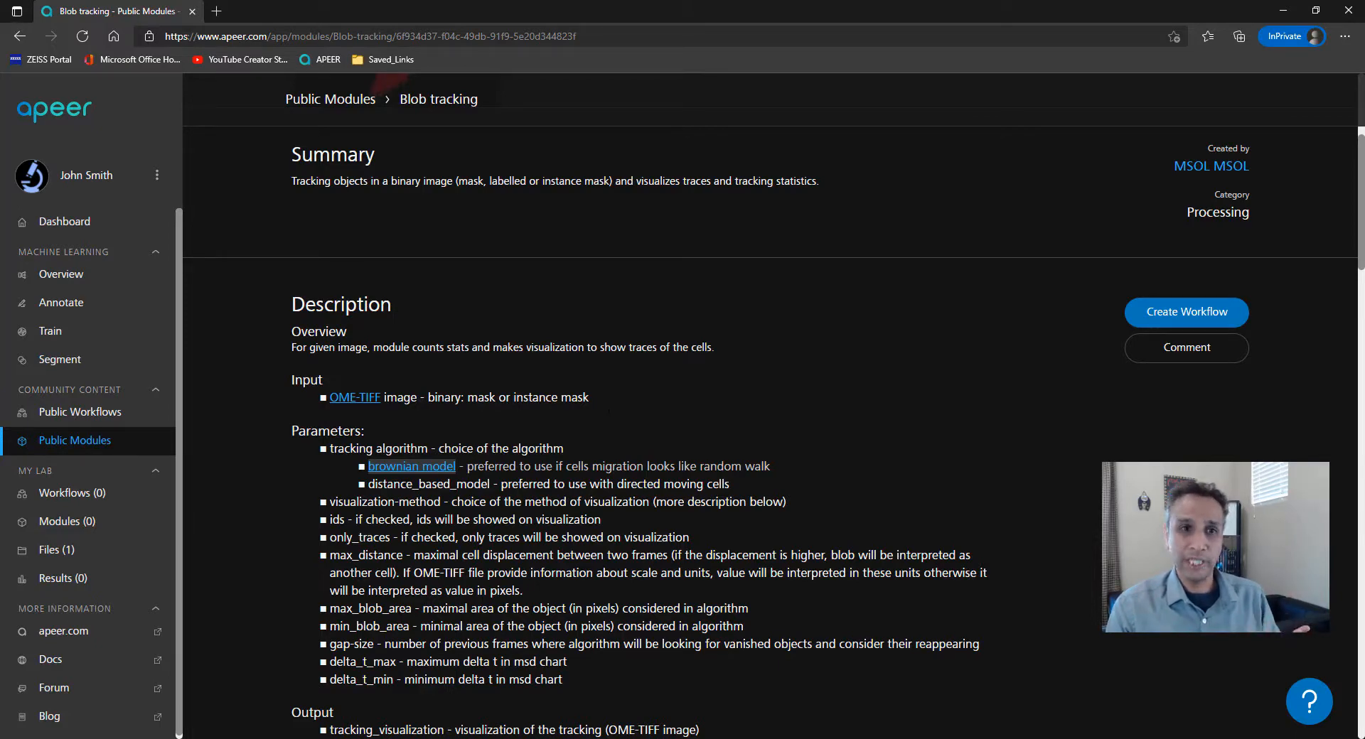
left_click(1186, 312)
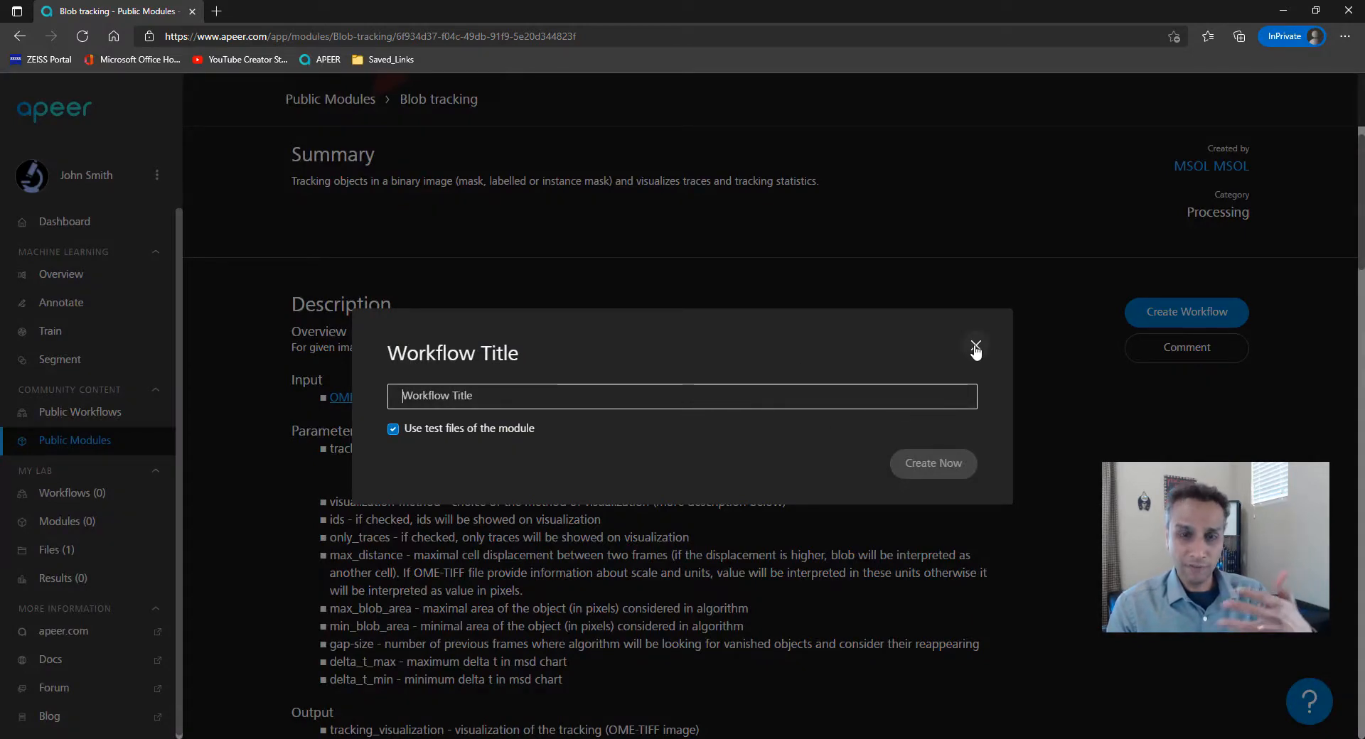
left_click(974, 348)
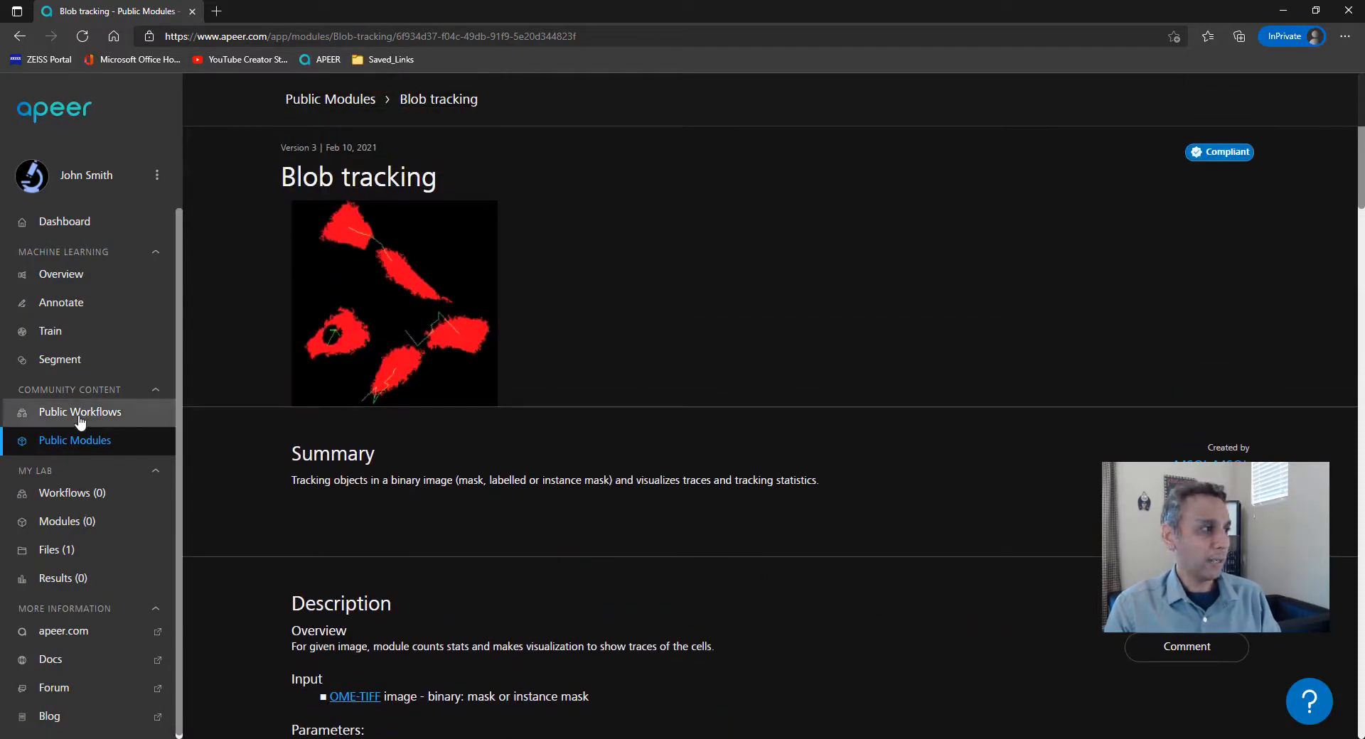
Step: Show Public Workflows, headed by Object Tracking: End-to-end
left_click(79, 412)
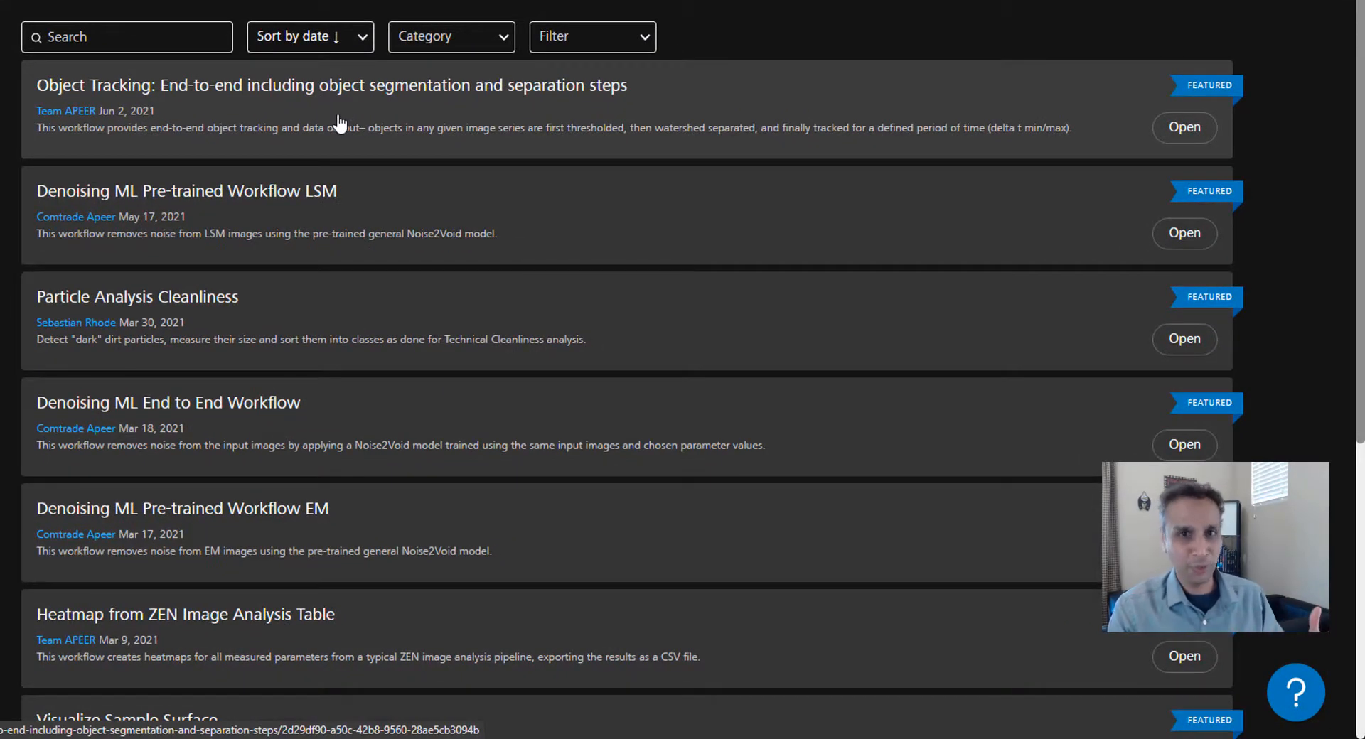
mouse_move(222, 116)
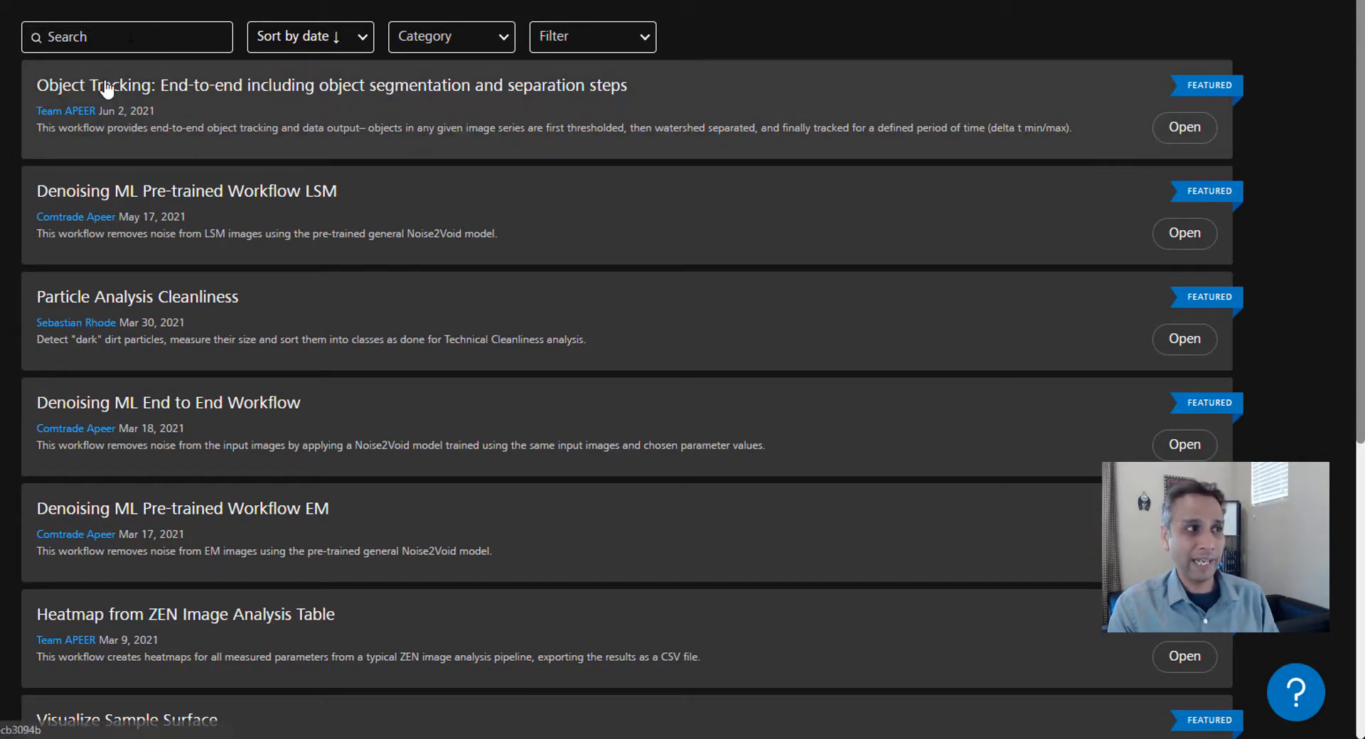
mouse_move(324, 116)
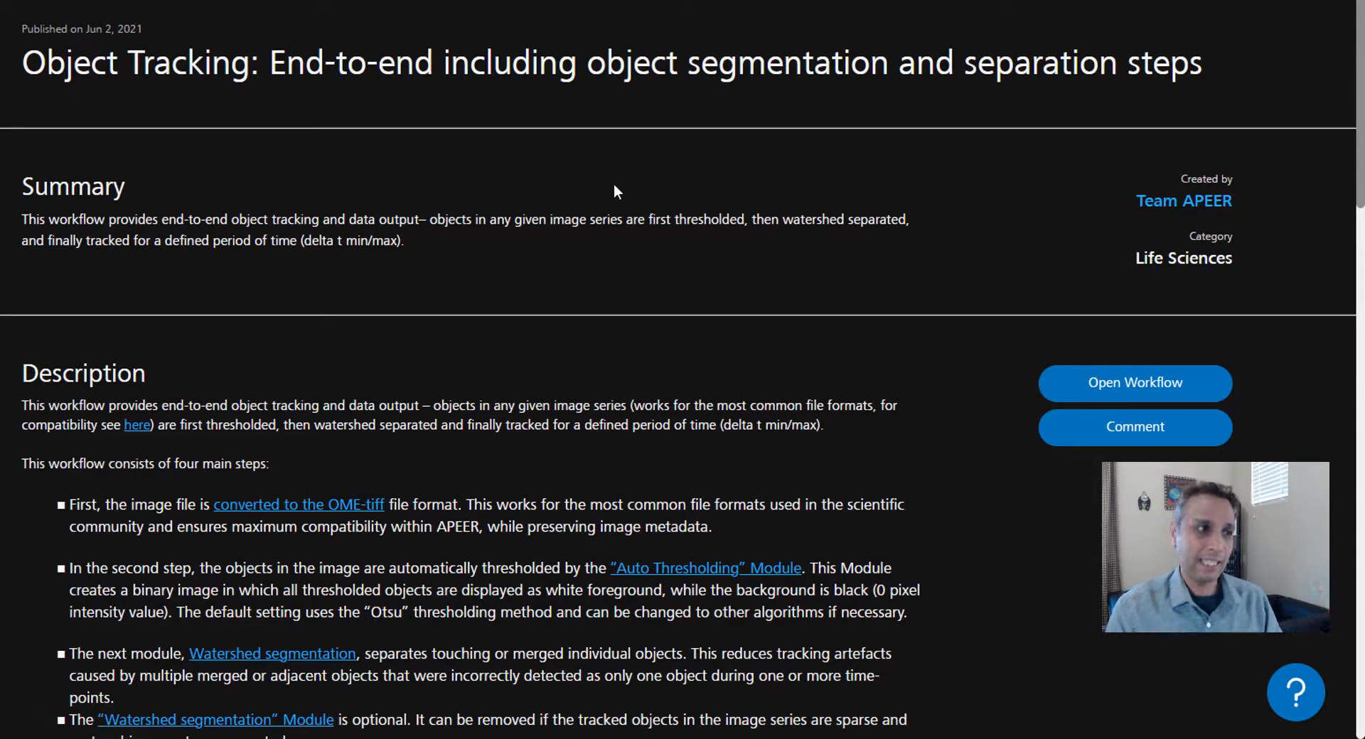
scroll("down", 3)
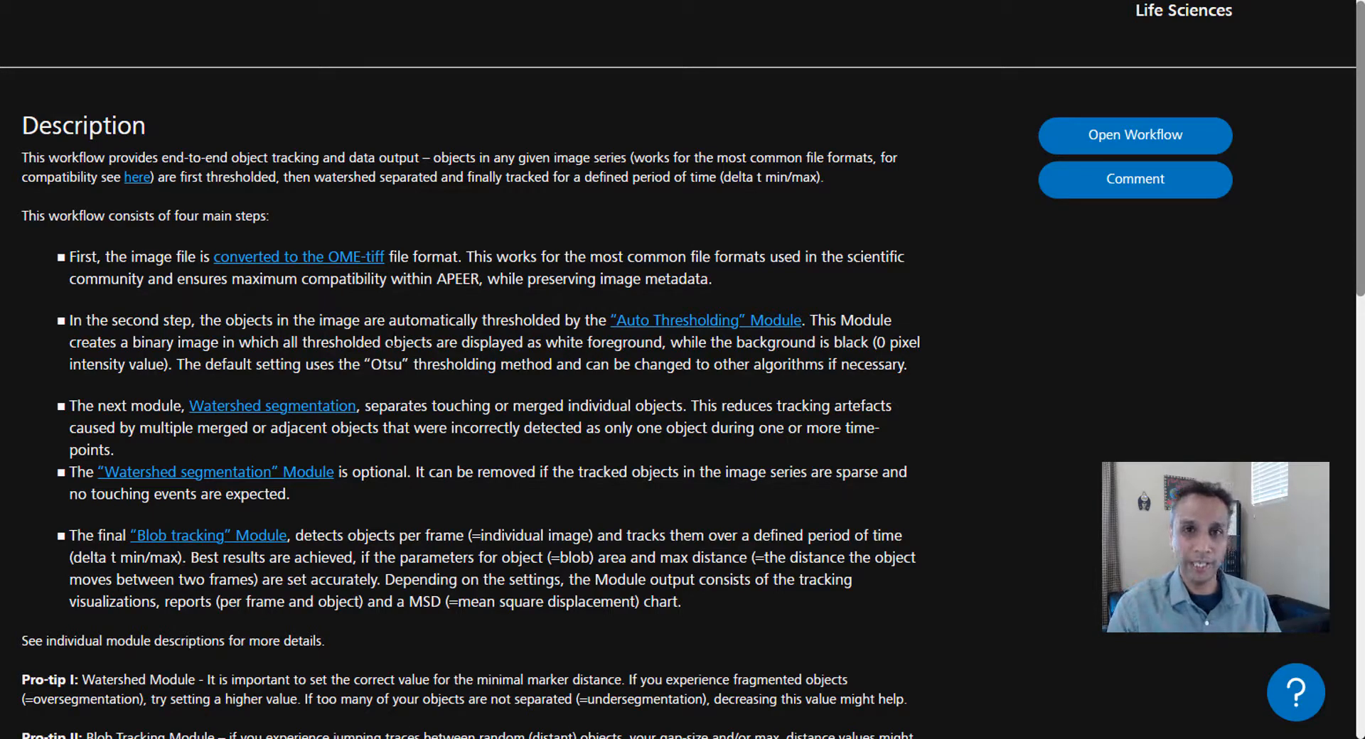
scroll("down", 3)
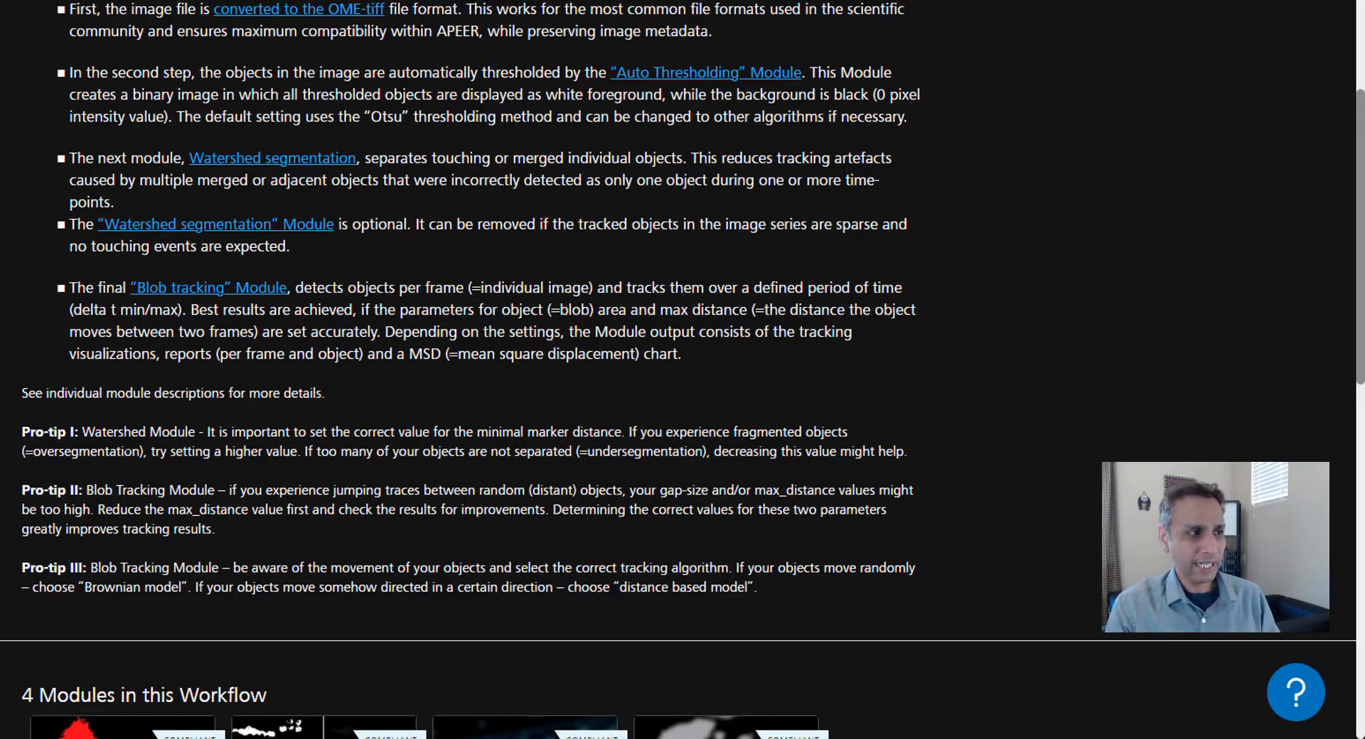
scroll("down", 3)
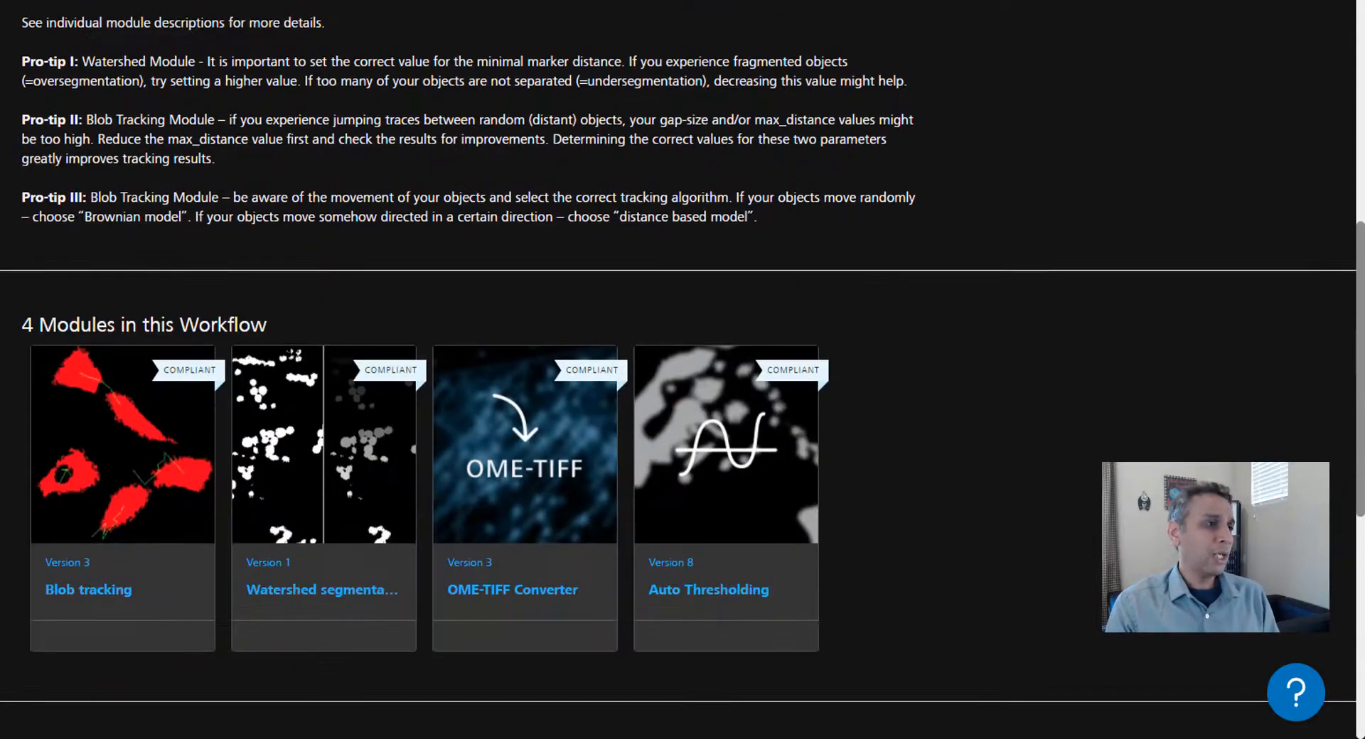
scroll("down", 3)
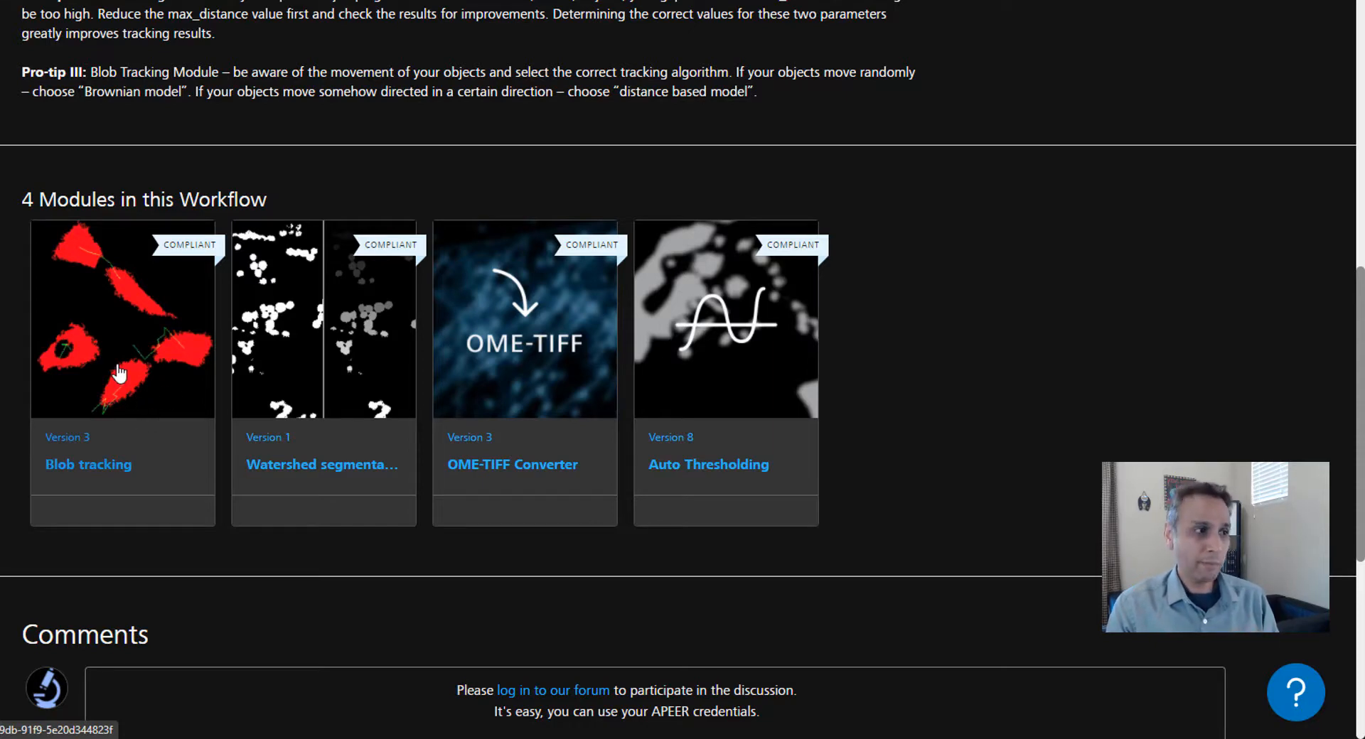
mouse_move(703, 352)
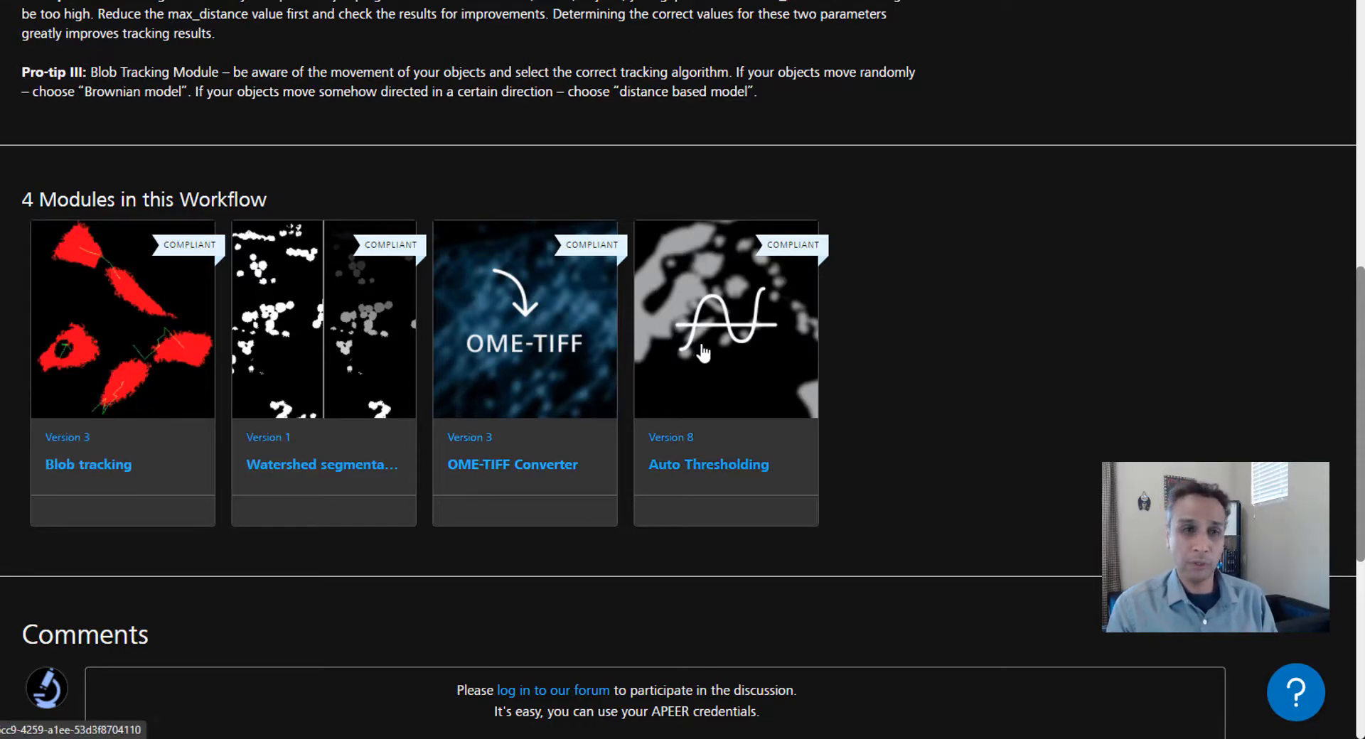
mouse_move(638, 254)
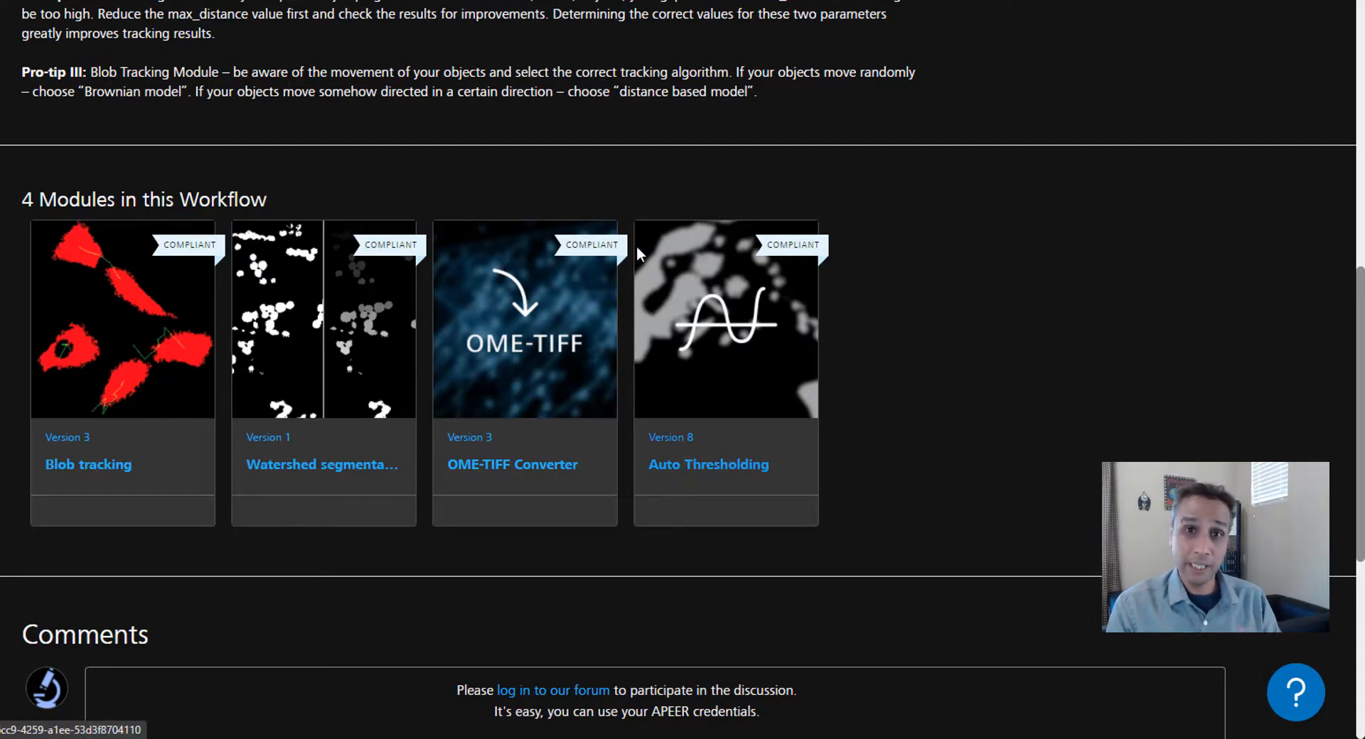
mouse_move(631, 317)
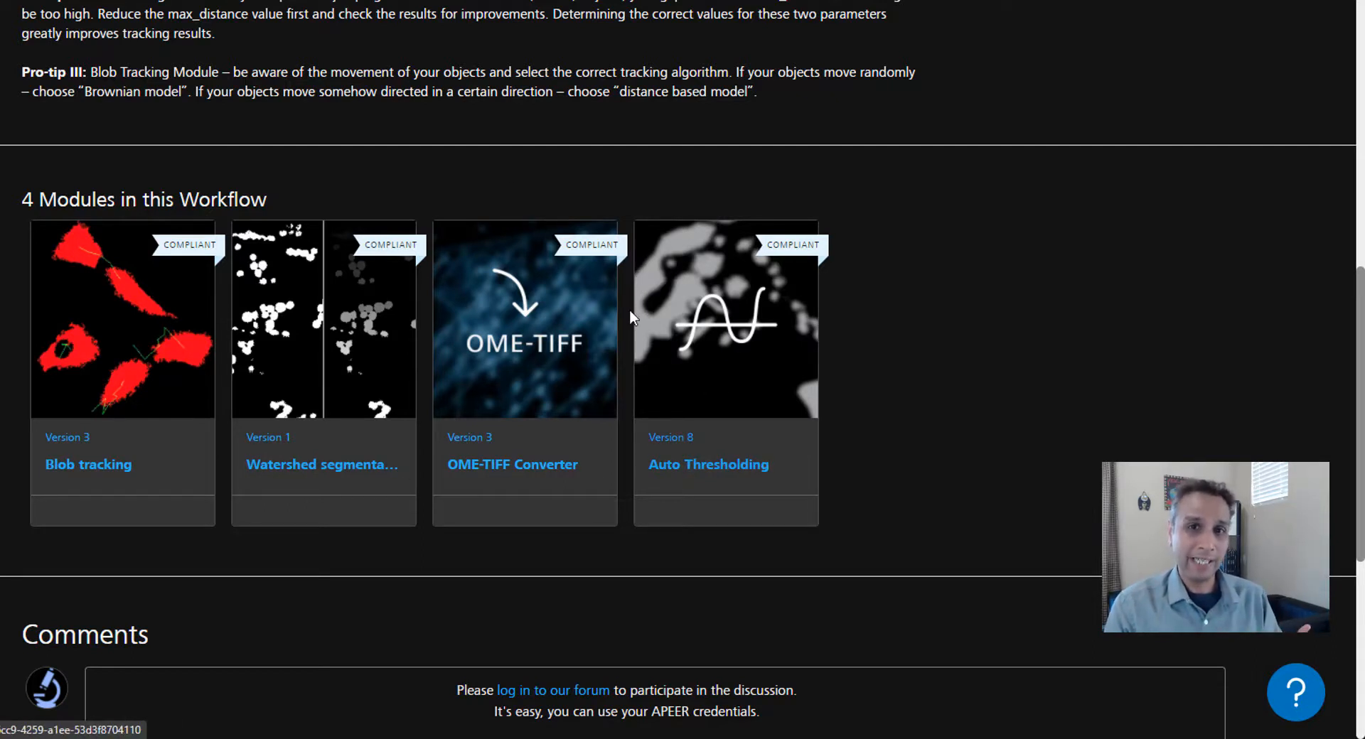
mouse_move(127, 392)
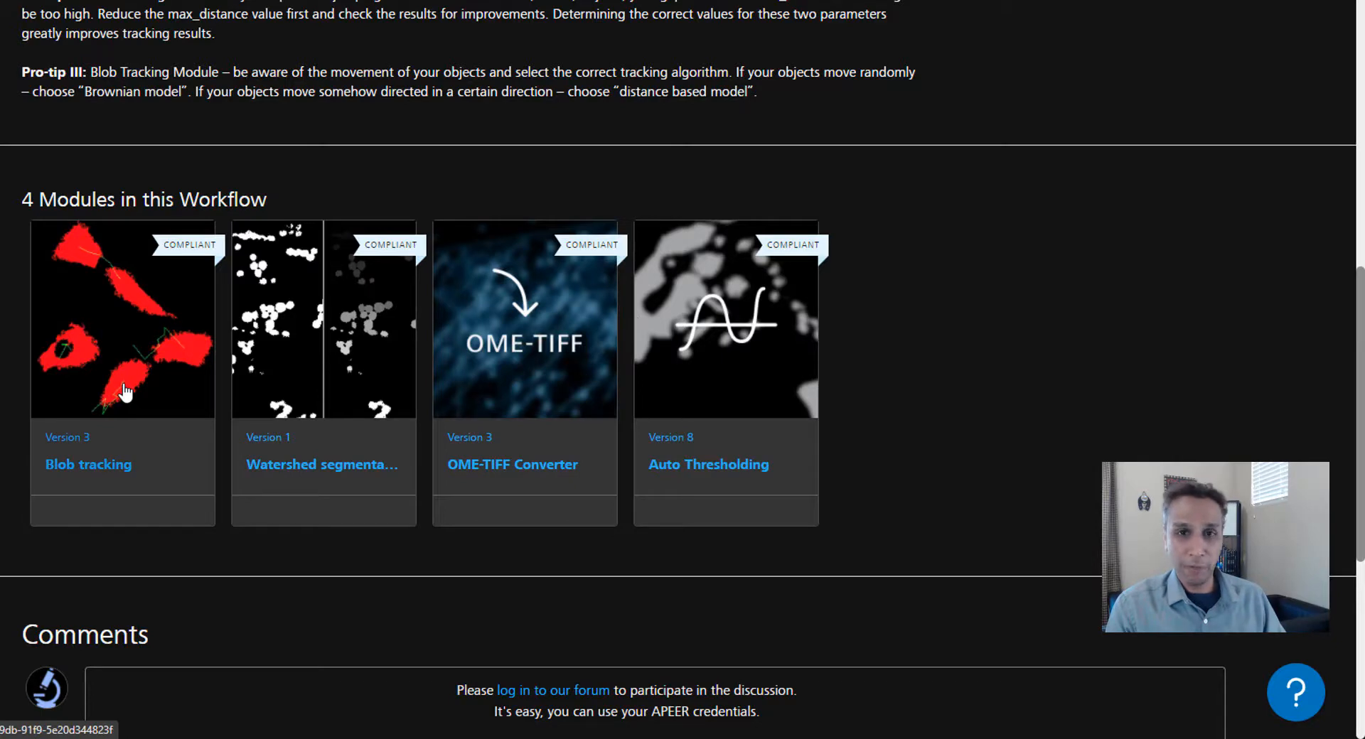
mouse_move(548, 383)
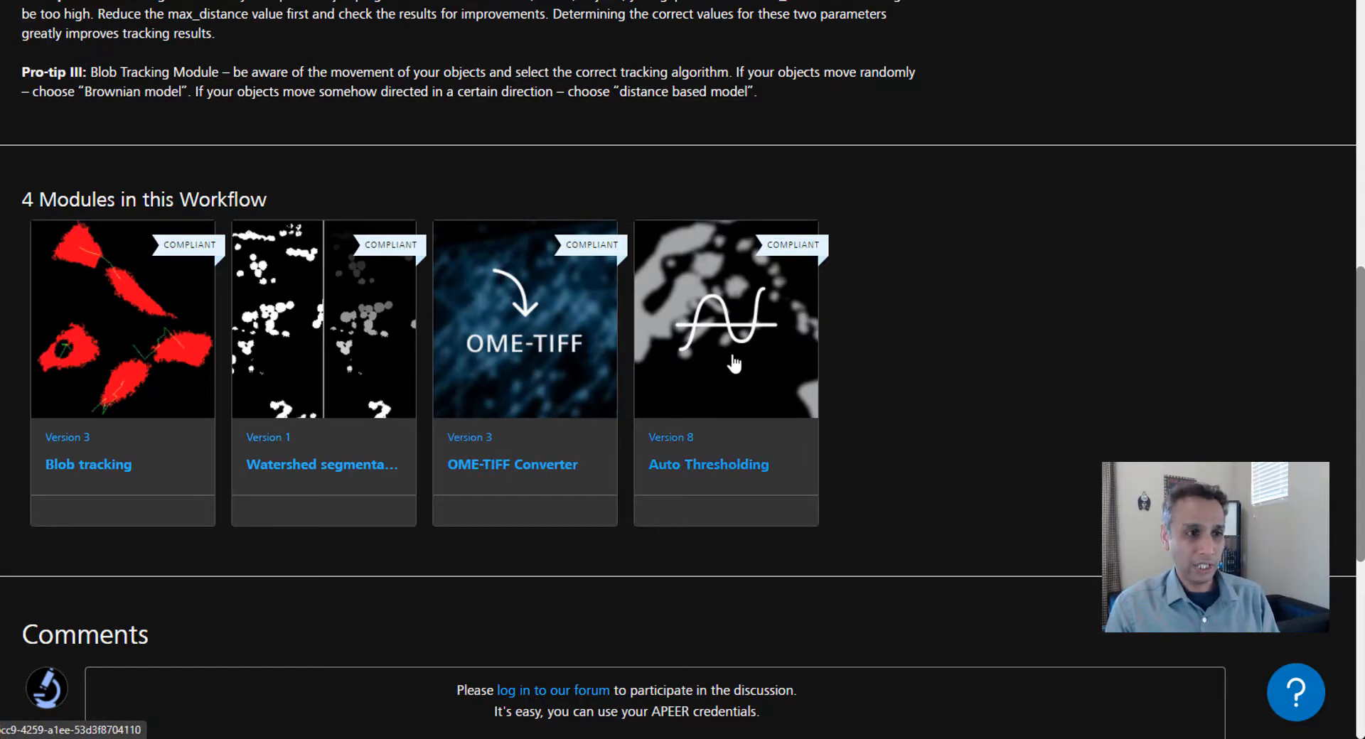
mouse_move(322, 361)
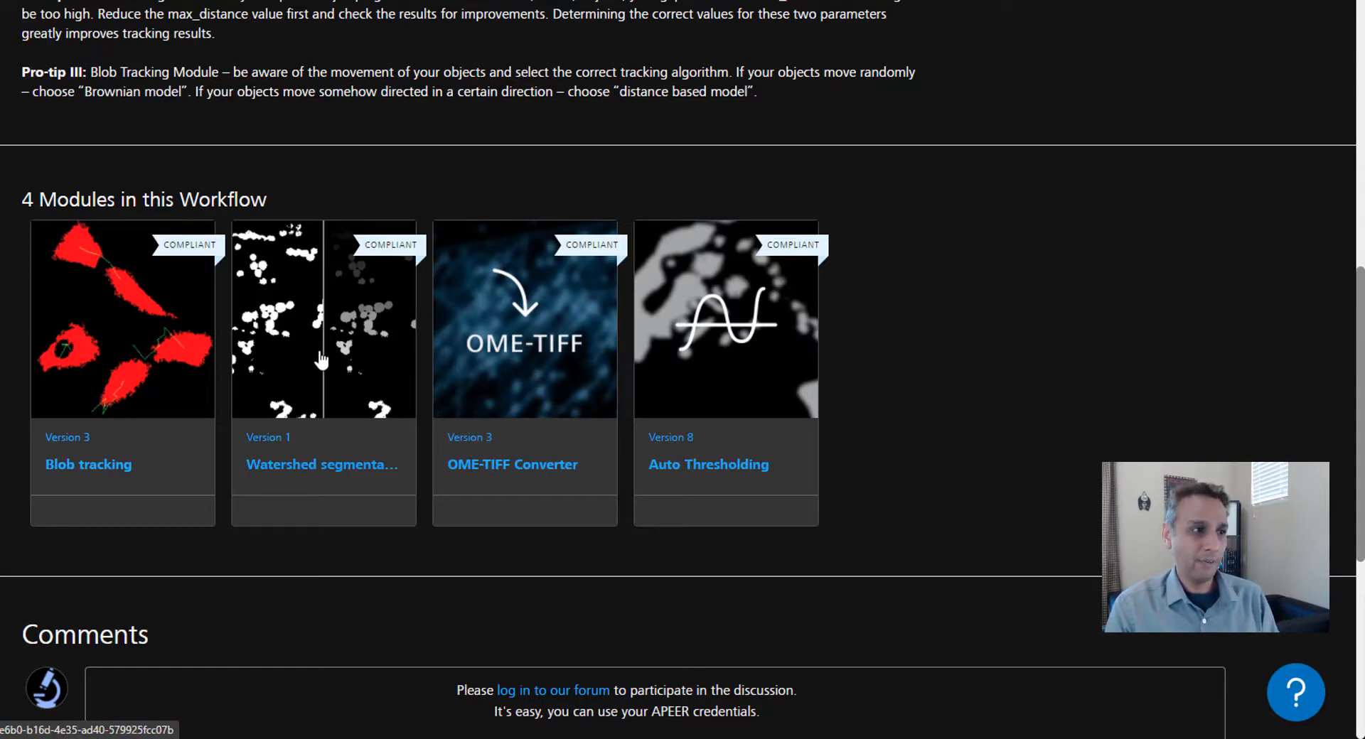
mouse_move(342, 359)
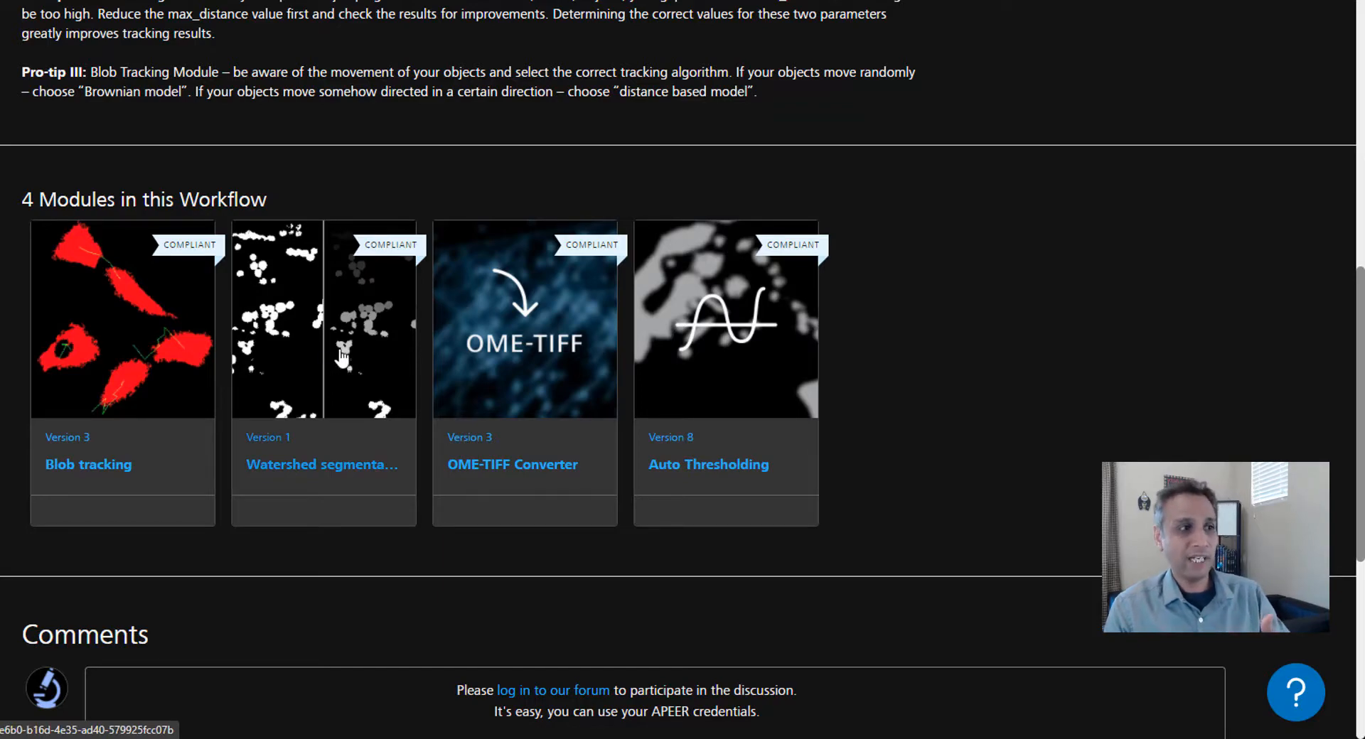
mouse_move(117, 371)
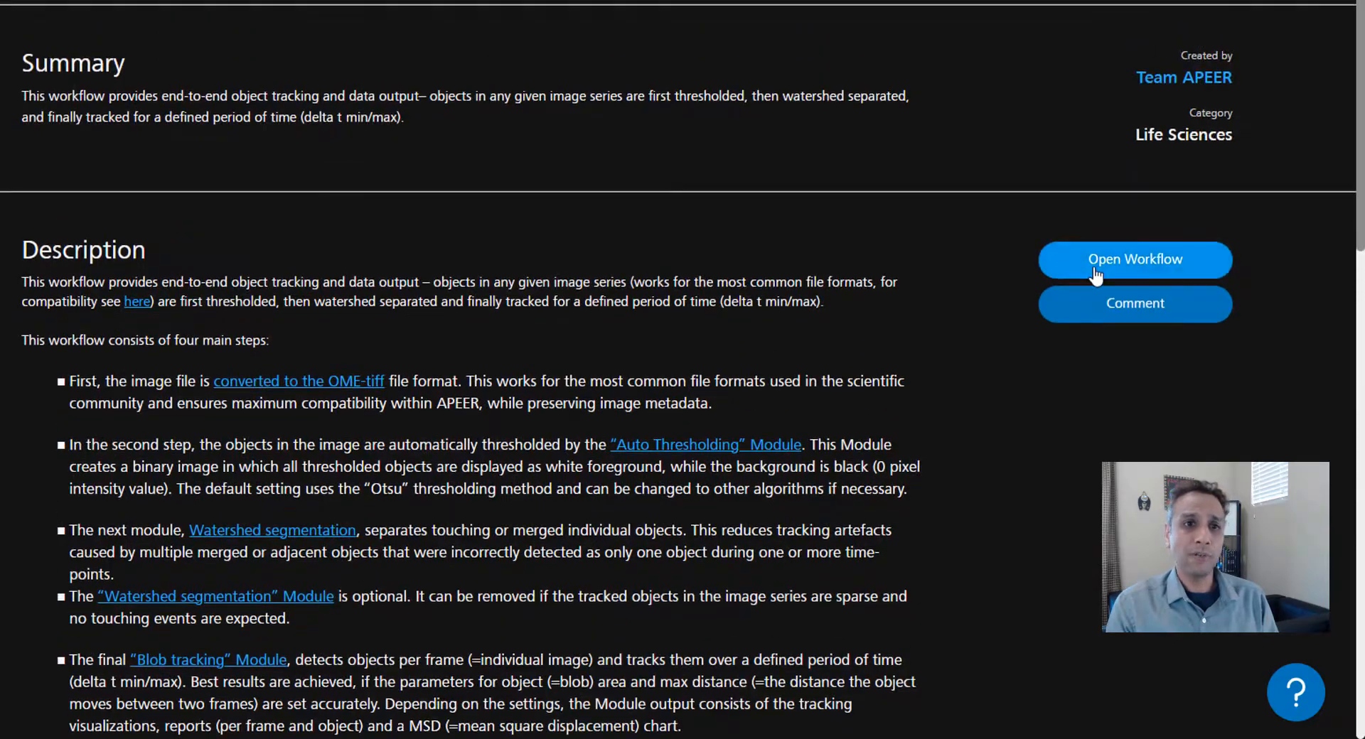
left_click(1135, 259)
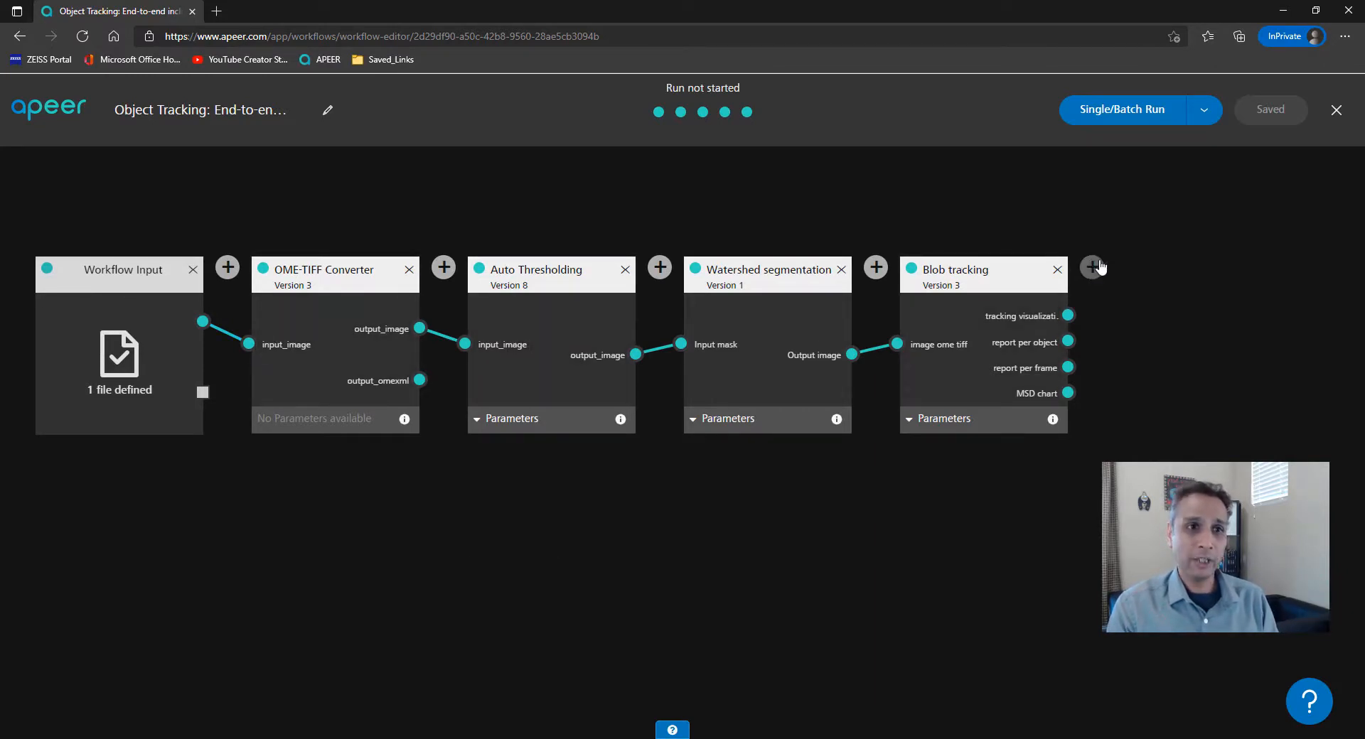
left_click(1094, 267)
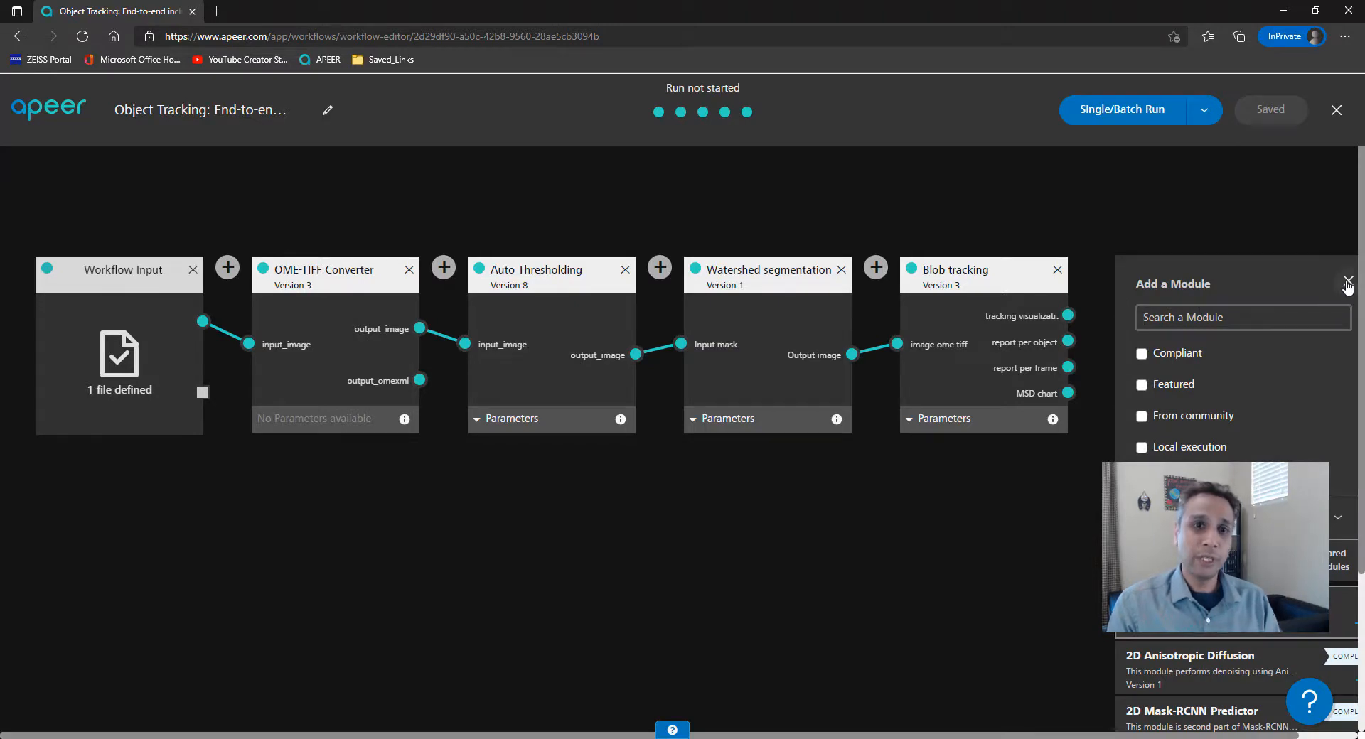
left_click(1348, 284)
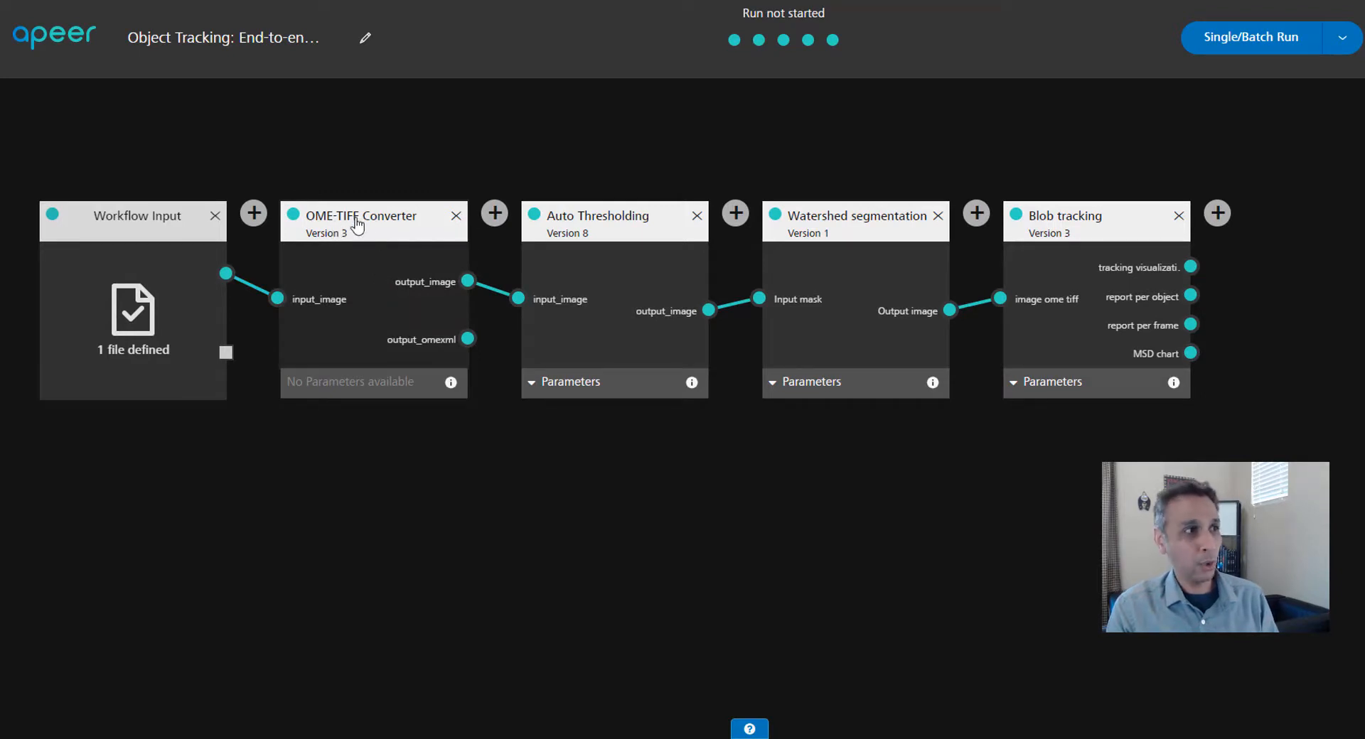
mouse_move(365, 273)
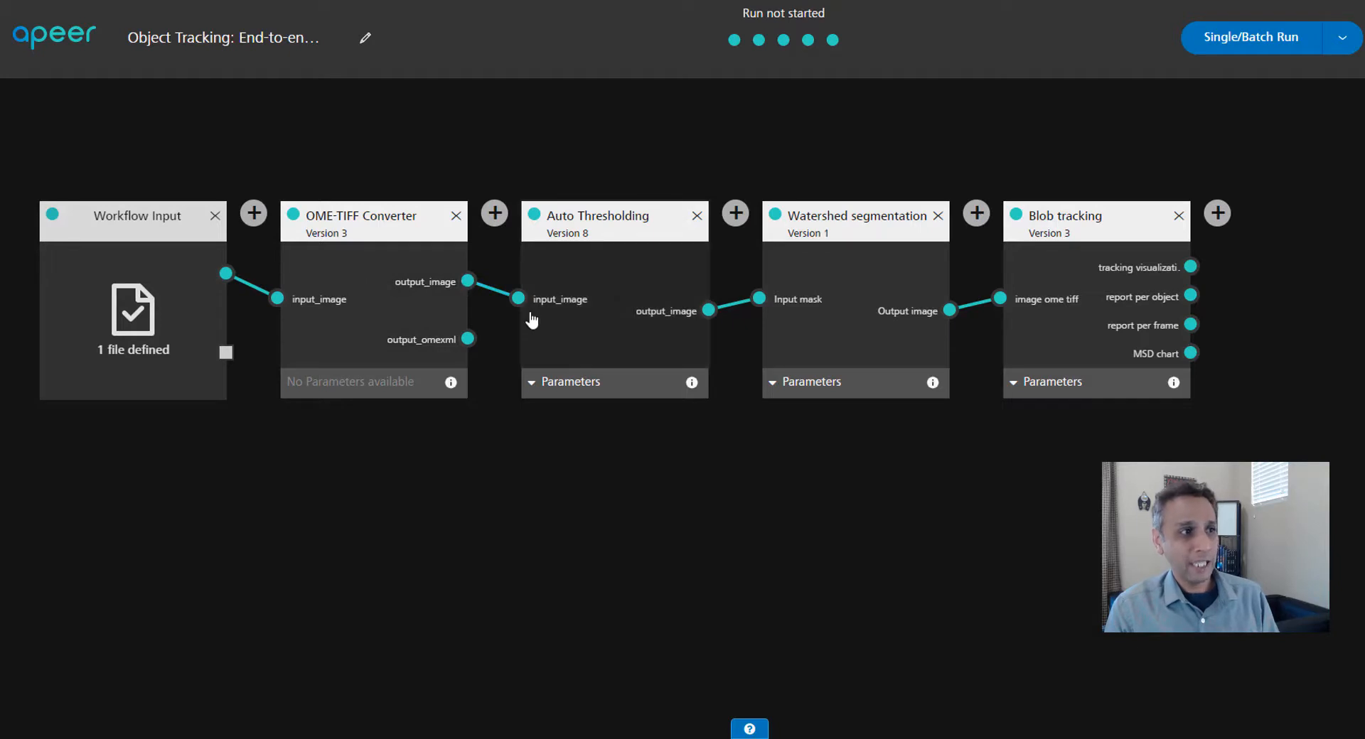
mouse_move(1132, 312)
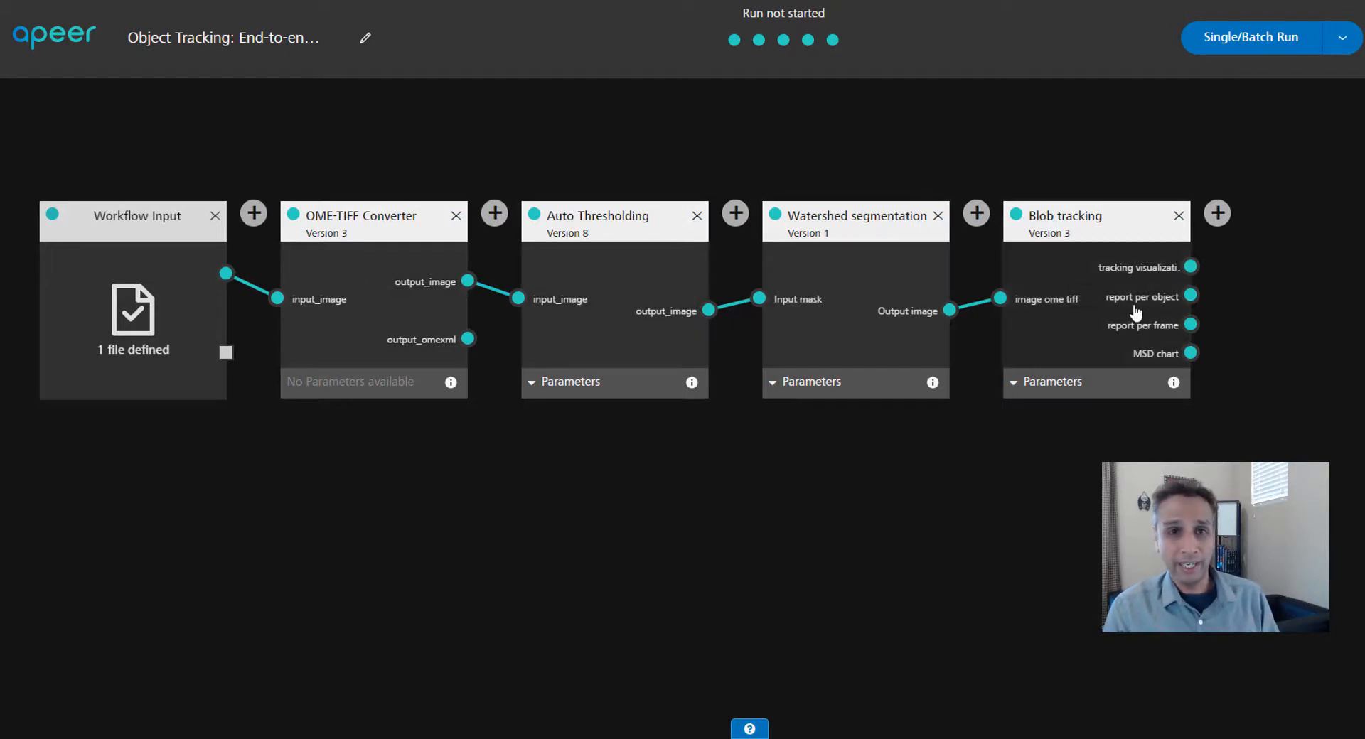
mouse_move(207, 277)
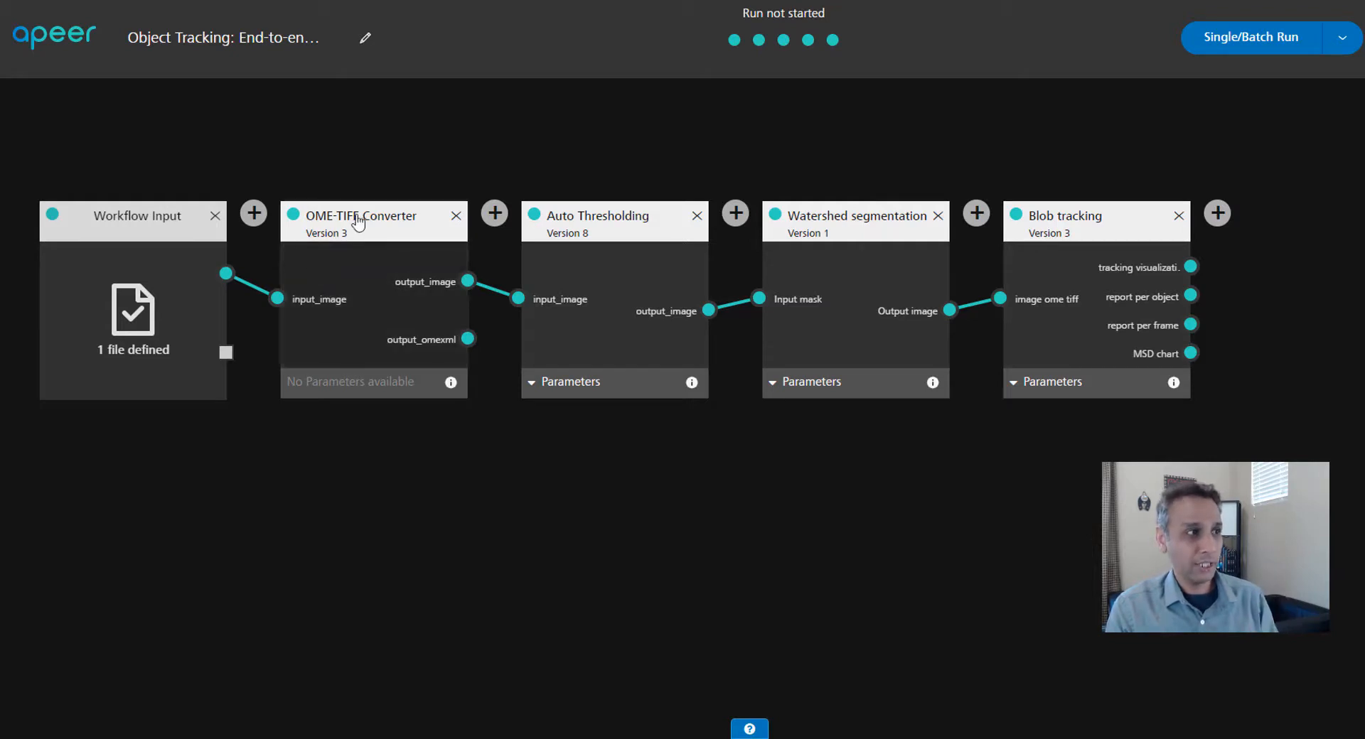
mouse_move(598, 325)
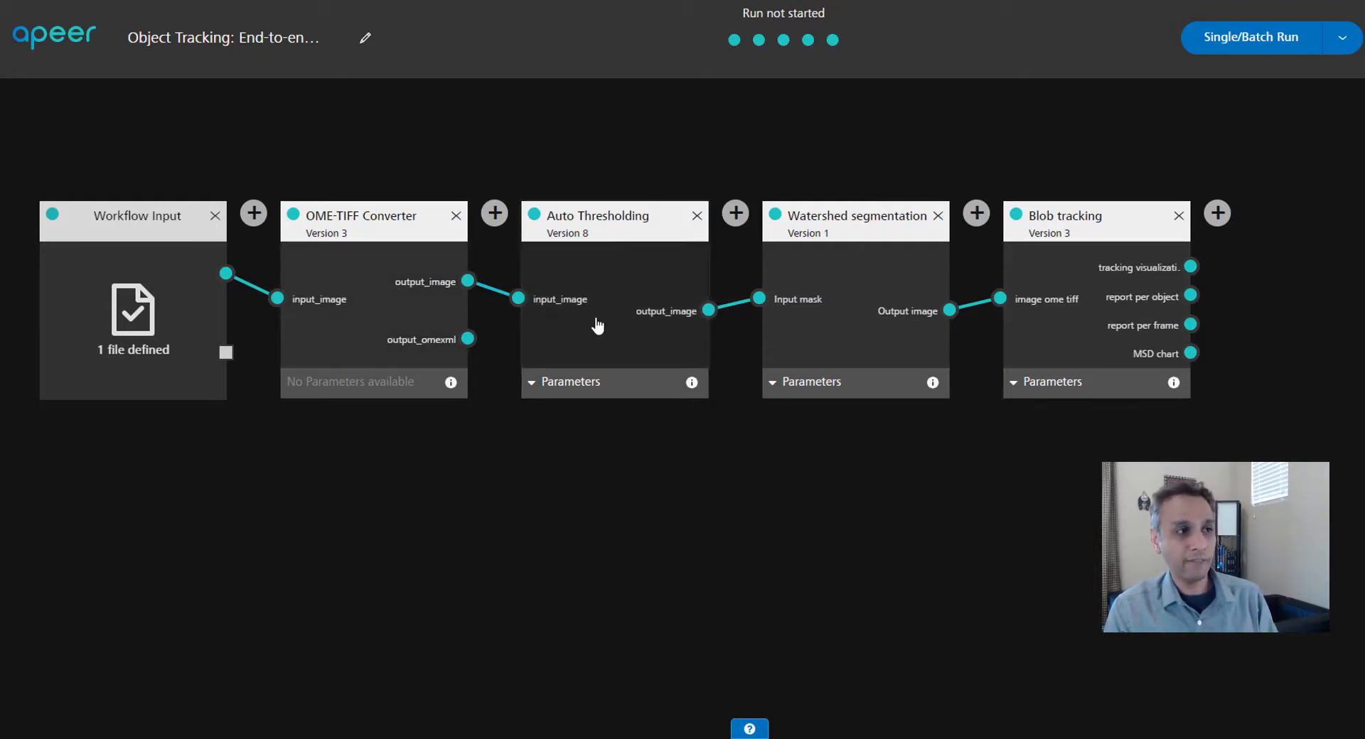
mouse_move(640, 218)
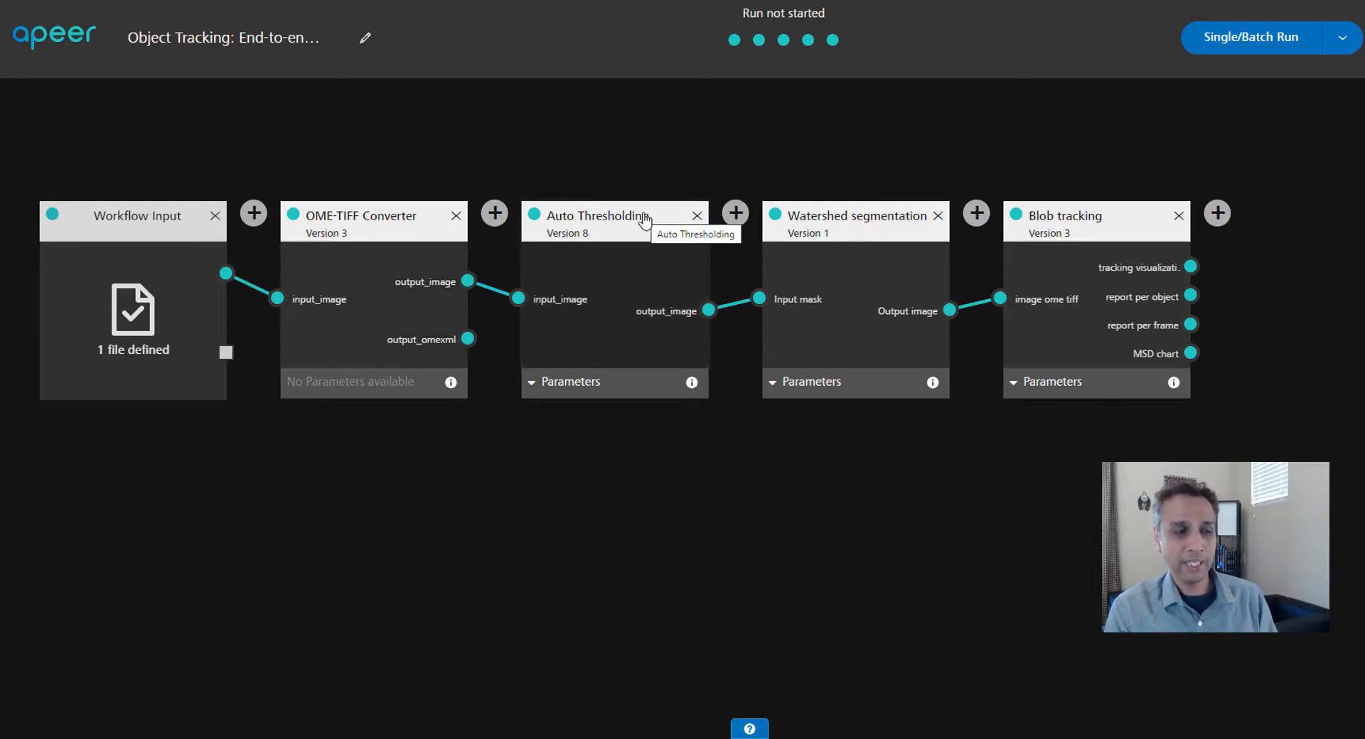
mouse_move(810, 289)
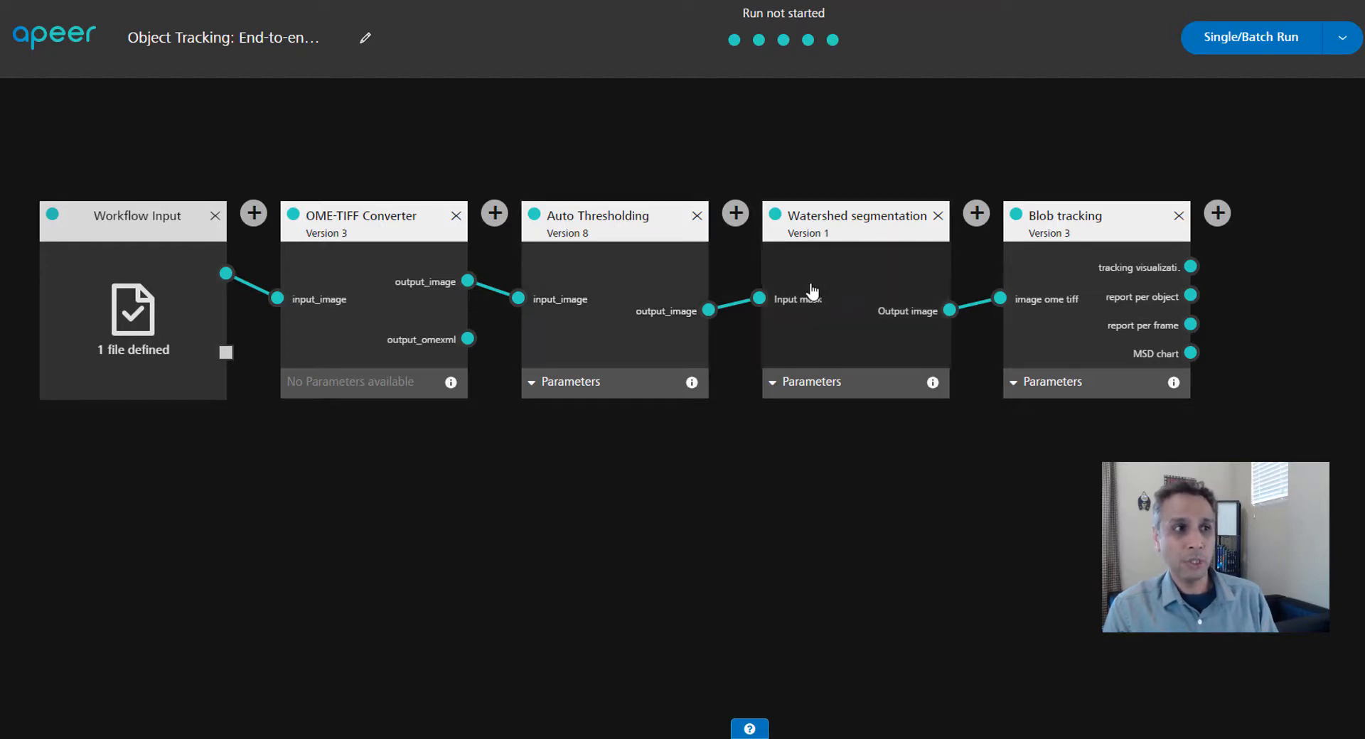
mouse_move(892, 235)
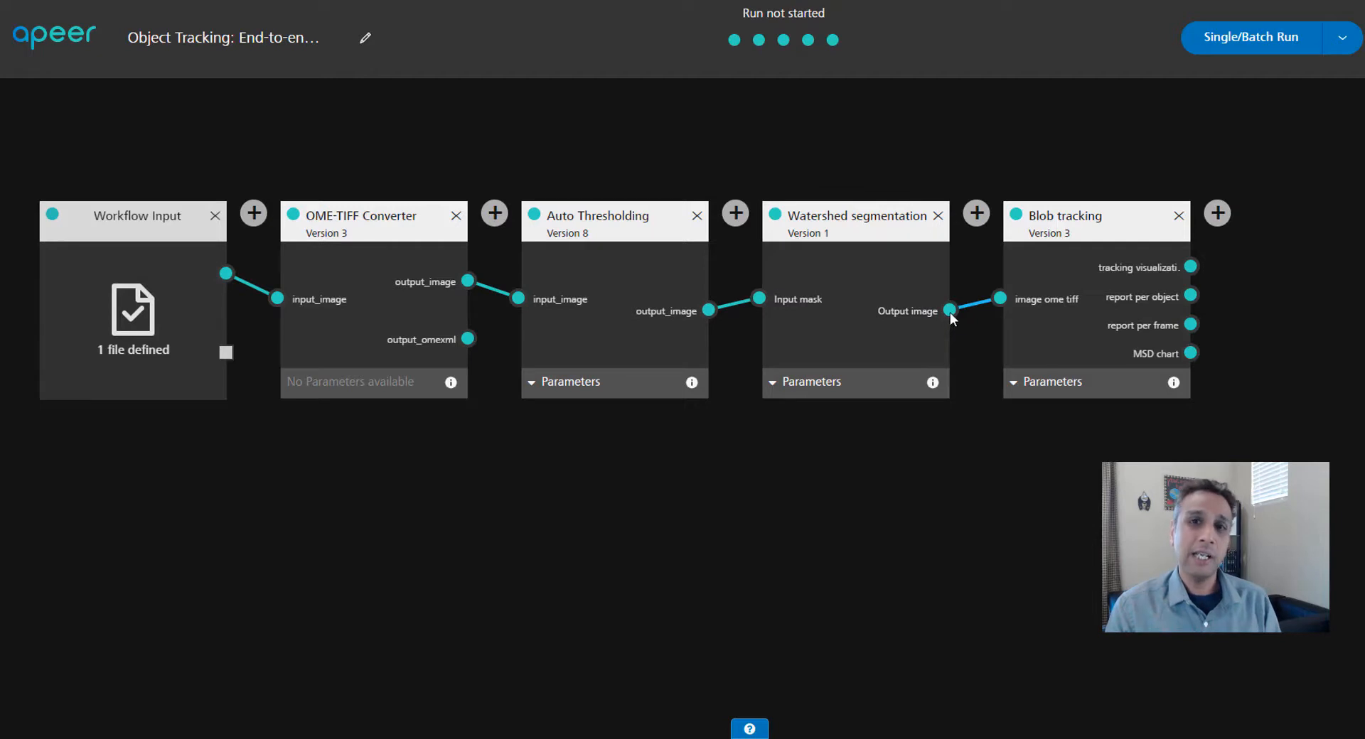
mouse_move(1072, 228)
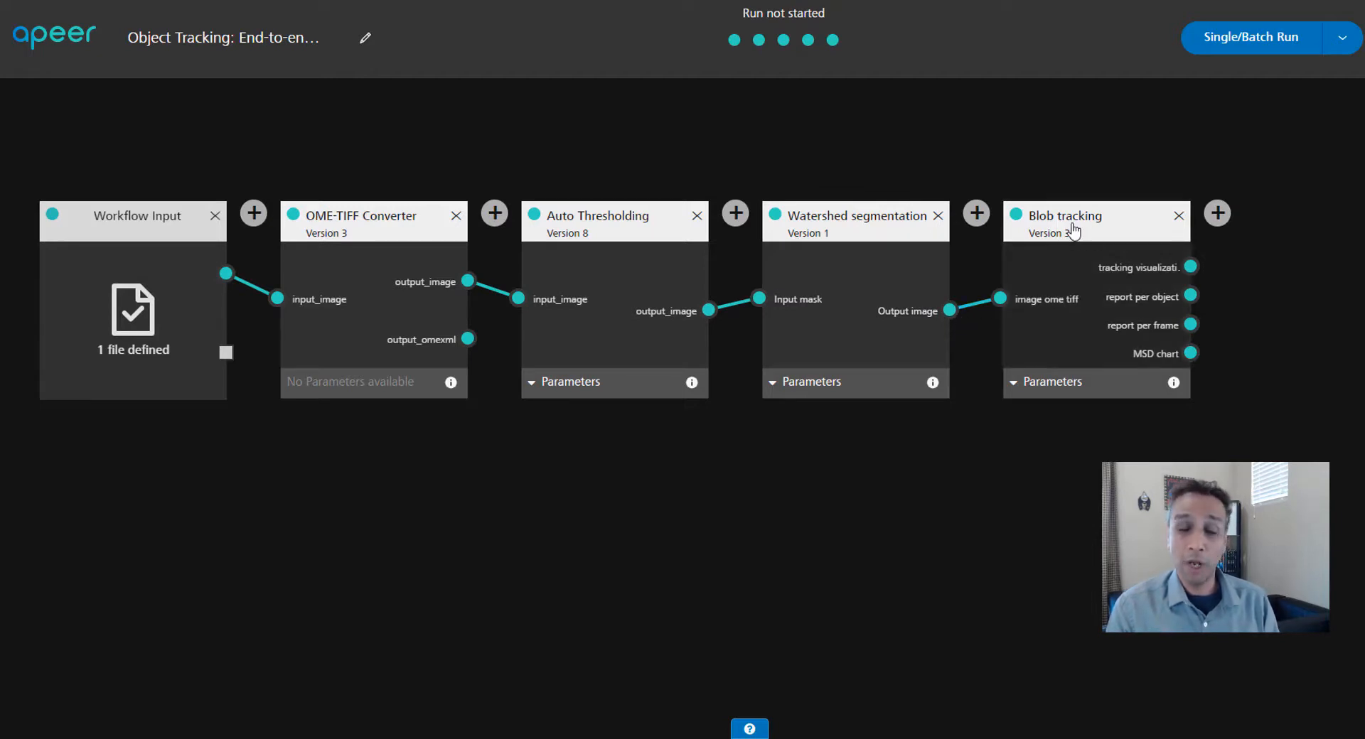
mouse_move(1049, 239)
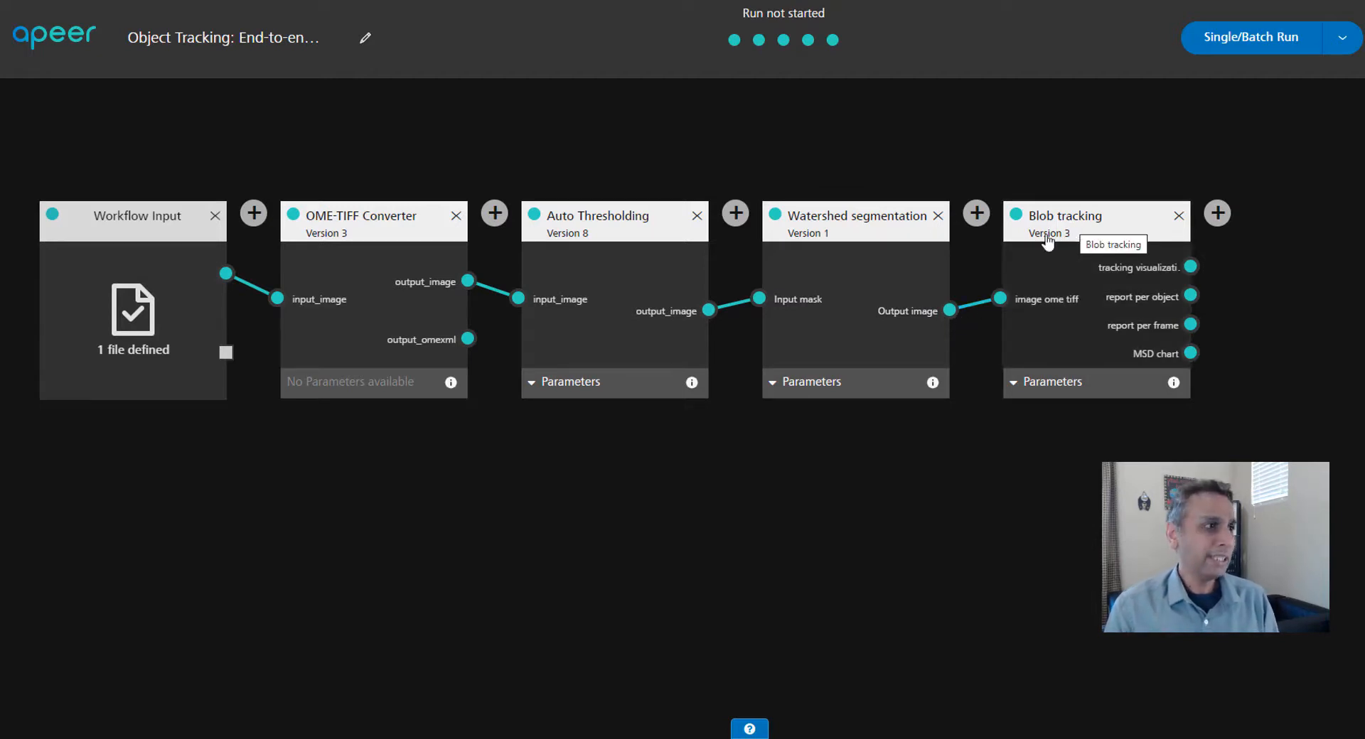
mouse_move(1042, 255)
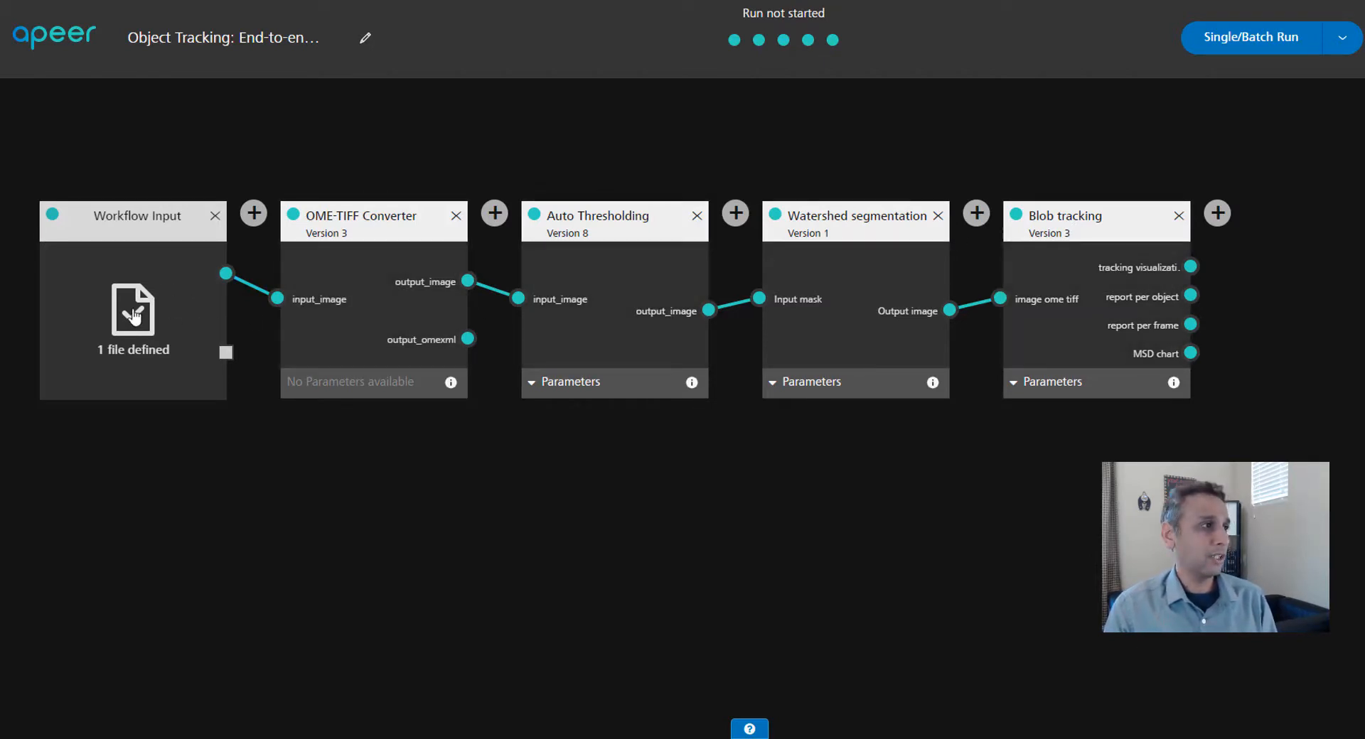
Step: Review settings for input, OME-TIFF Converter, Auto Thresholding, Watershed segmentation and Blob tracking
left_click(133, 313)
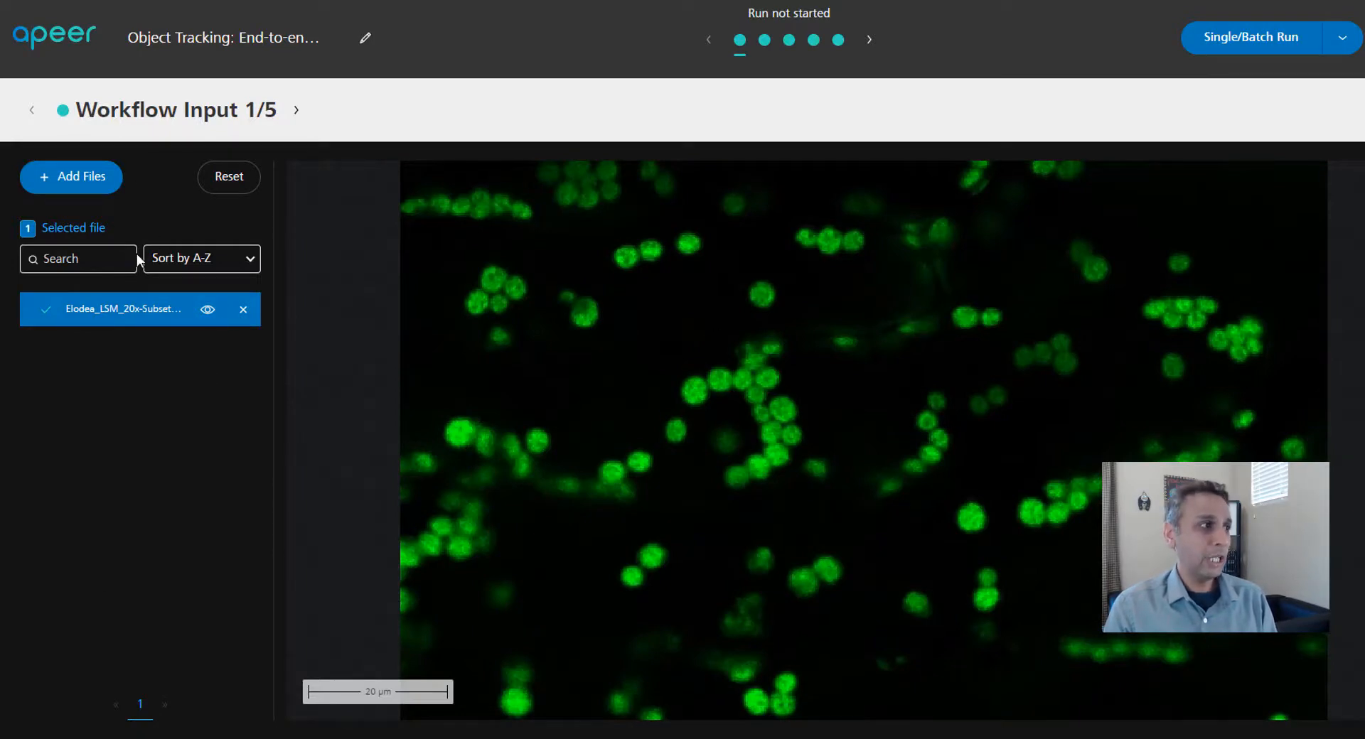
mouse_move(137, 202)
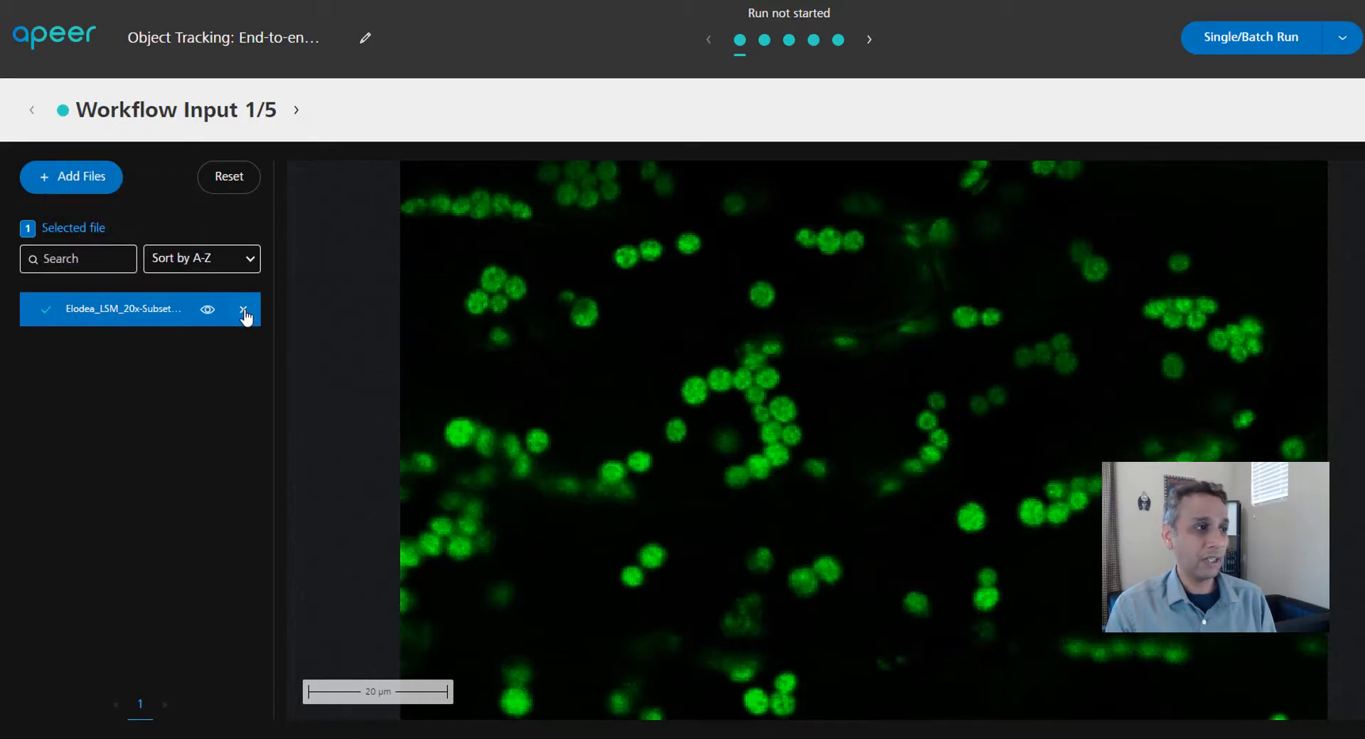
mouse_move(245, 310)
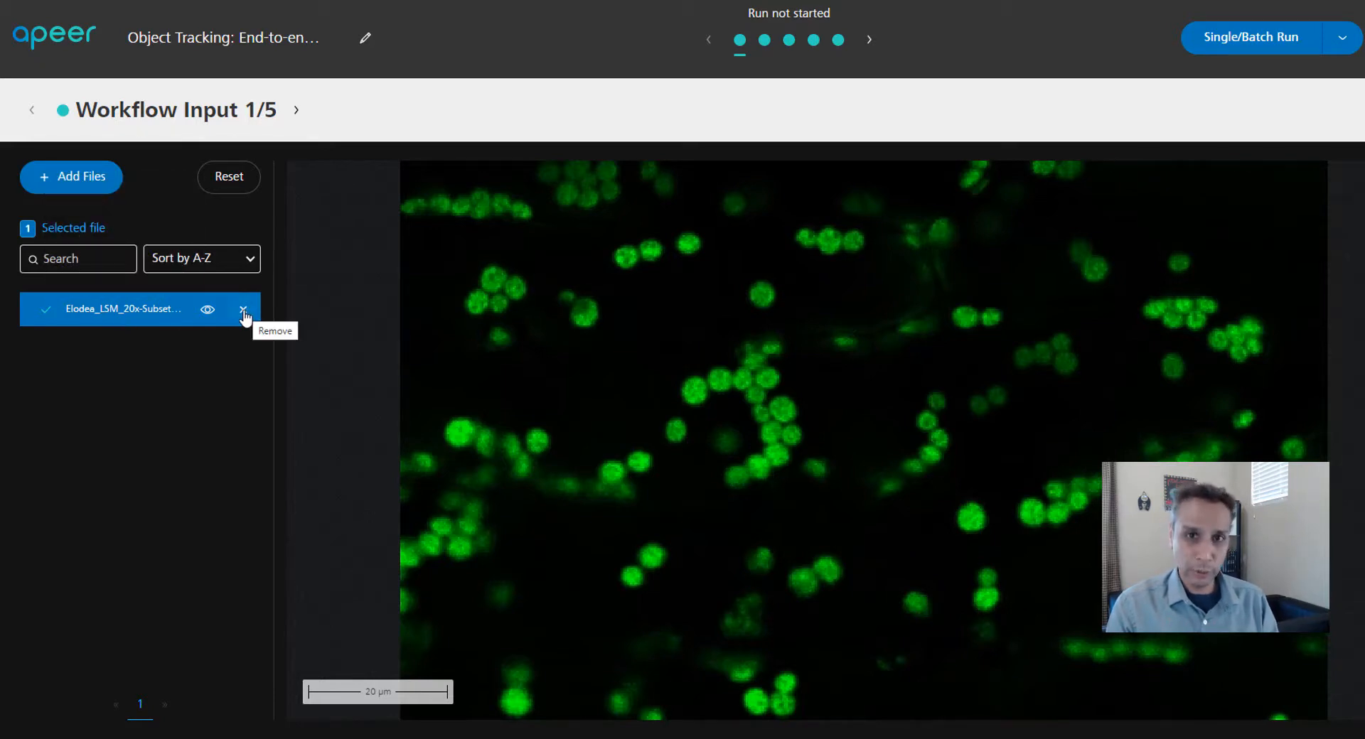
mouse_move(763, 40)
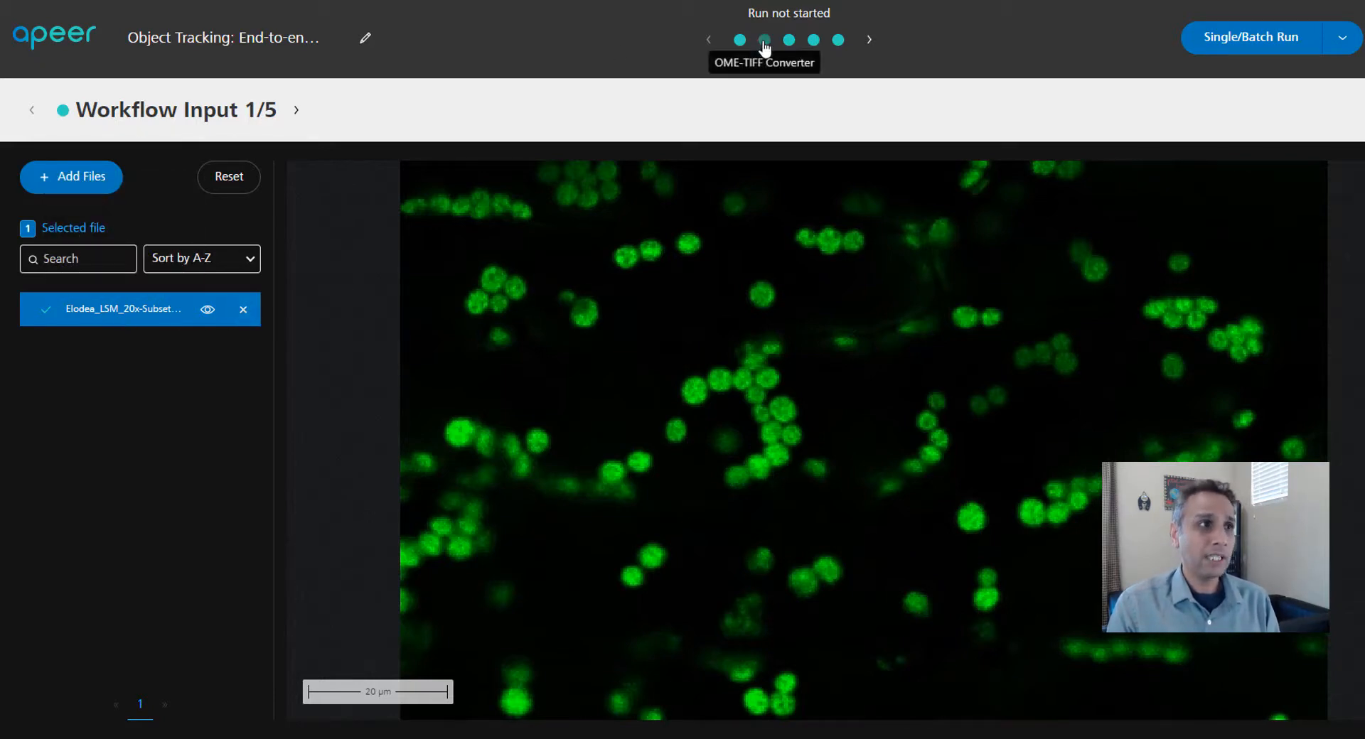
left_click(764, 39)
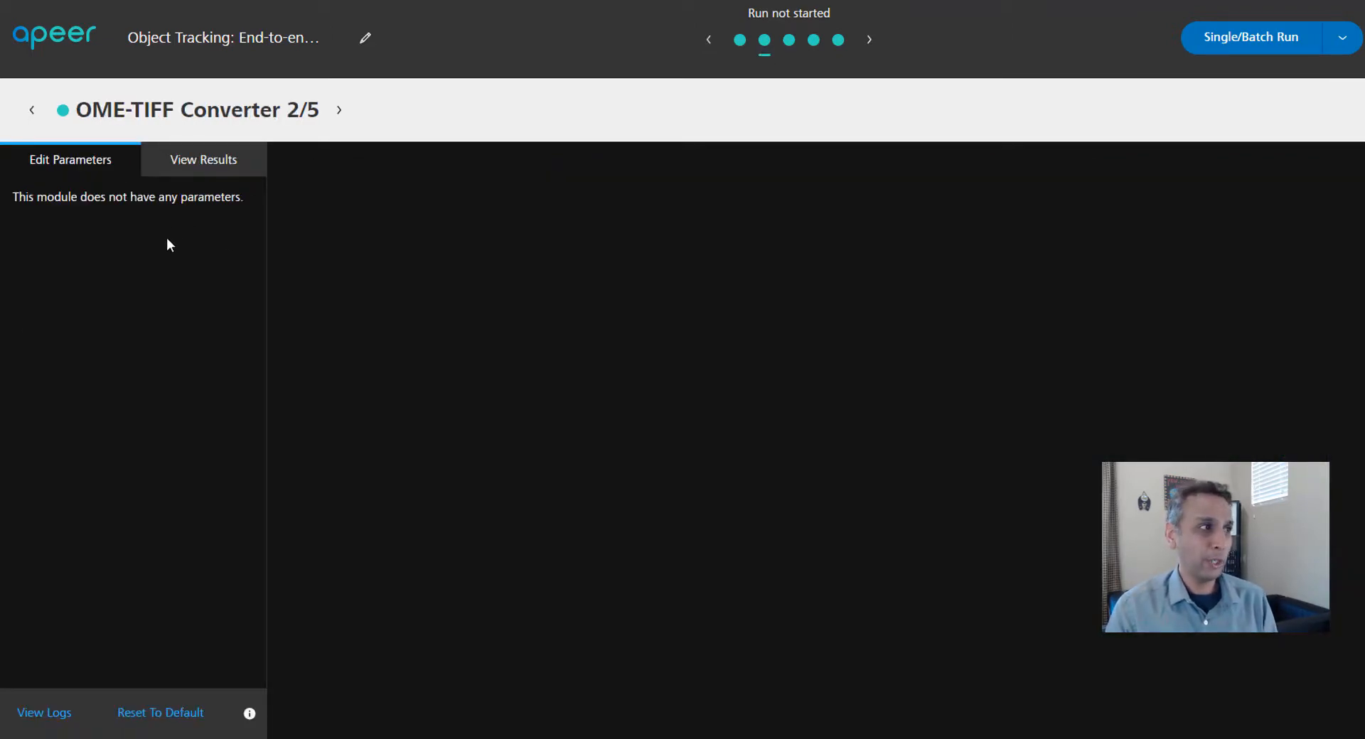
left_click(788, 40)
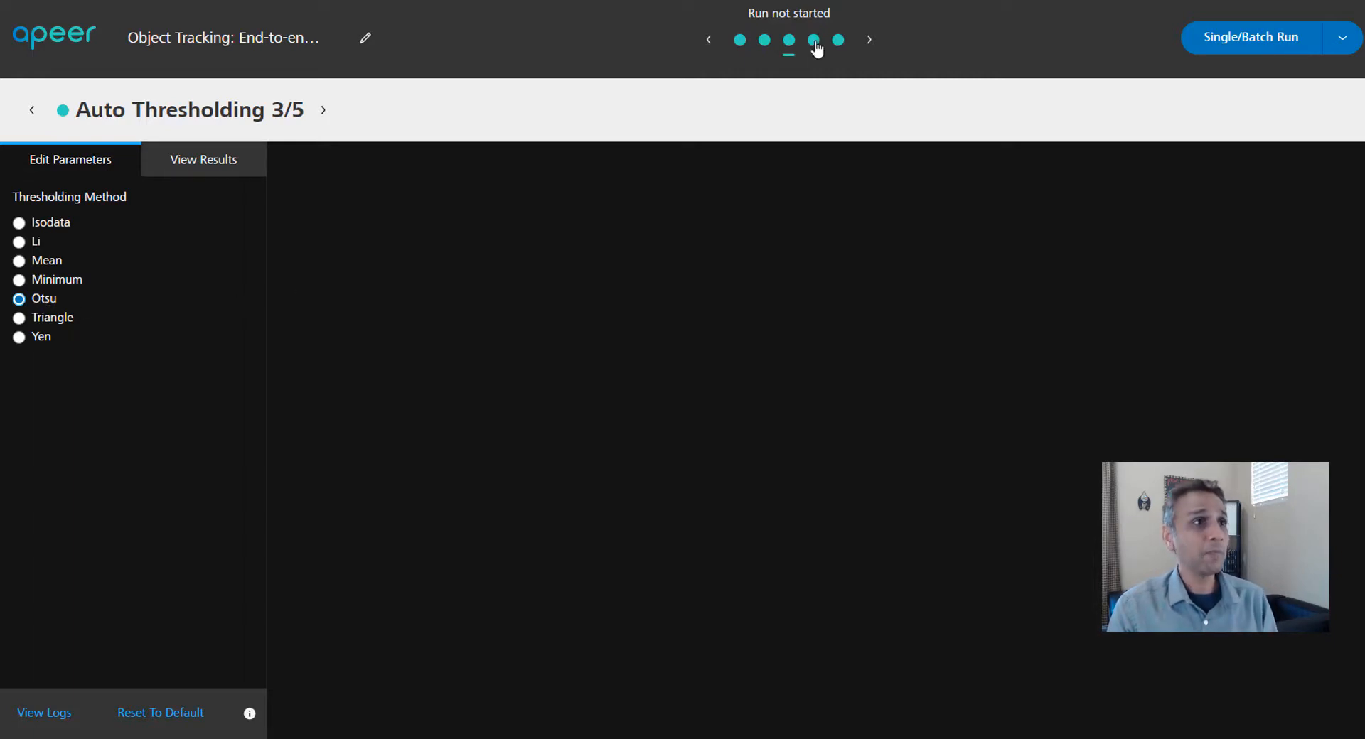
left_click(814, 40)
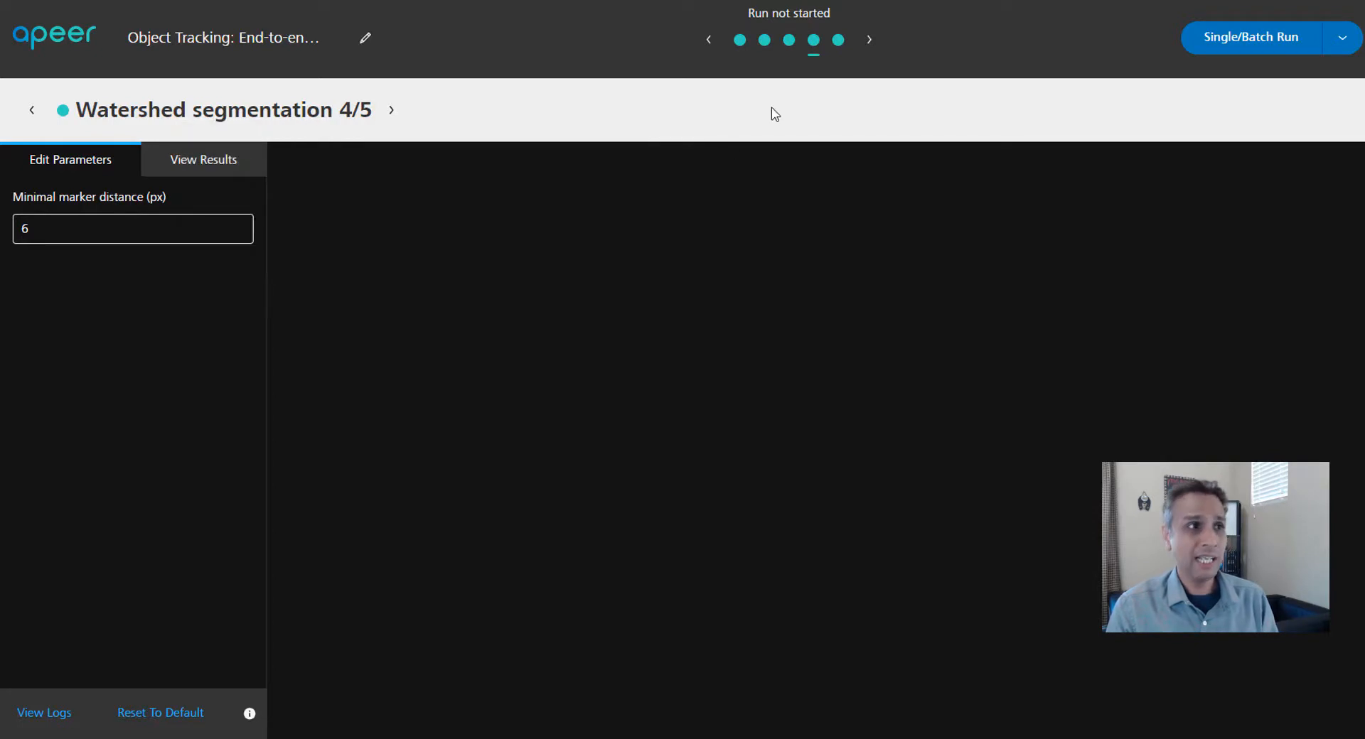
left_click(837, 40)
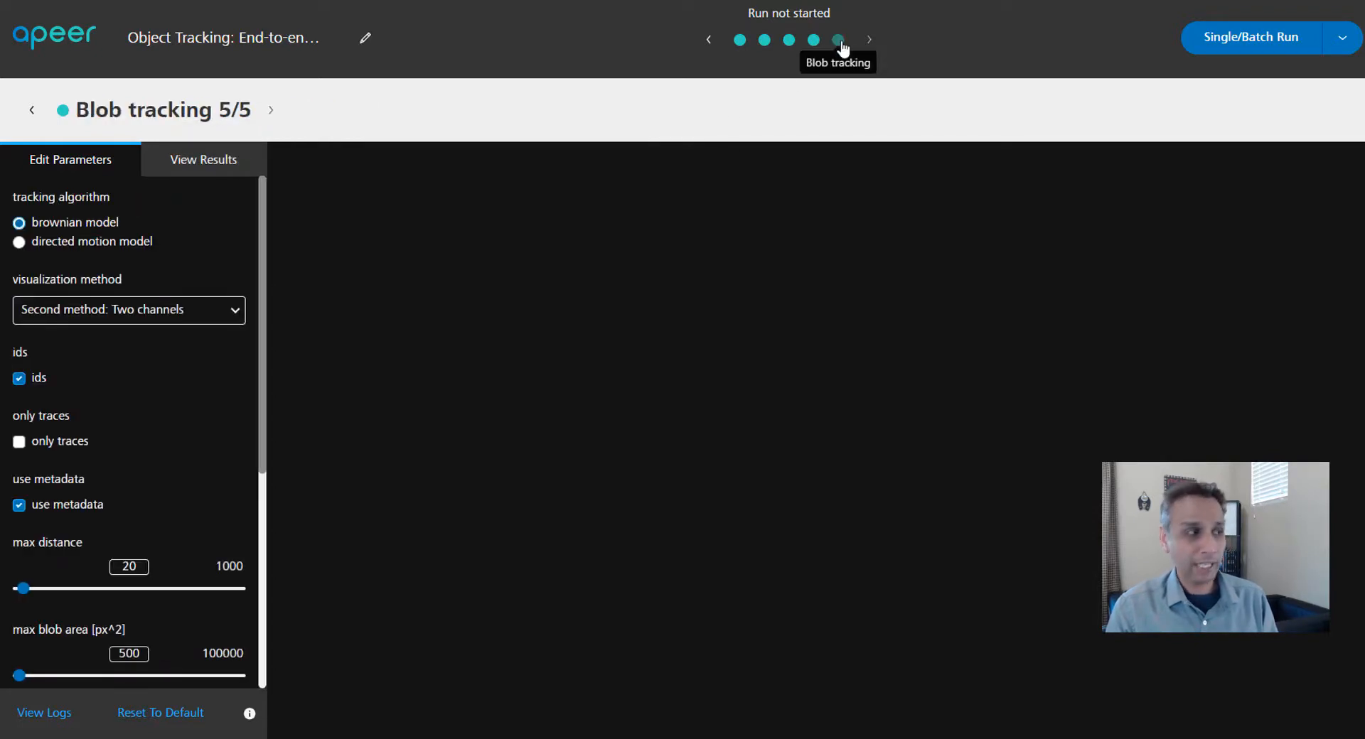
scroll("down", 3)
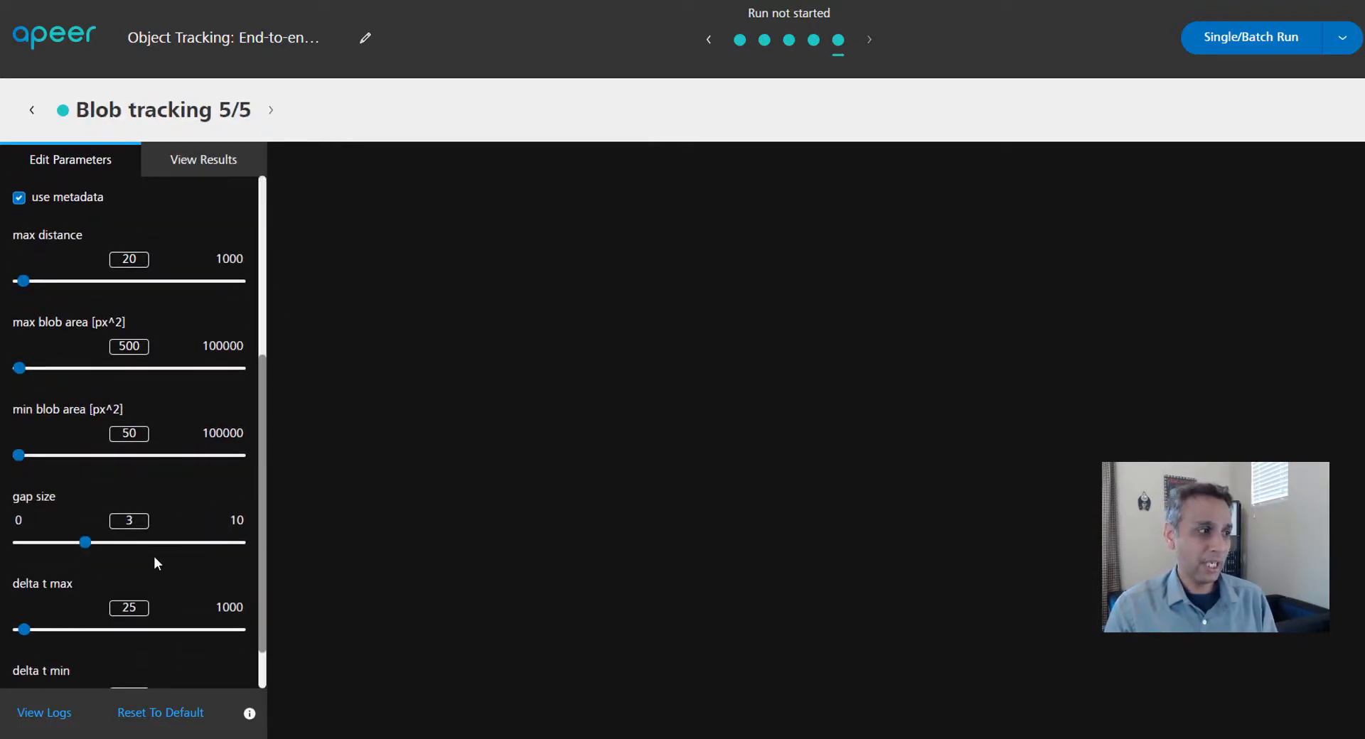
scroll("down", 3)
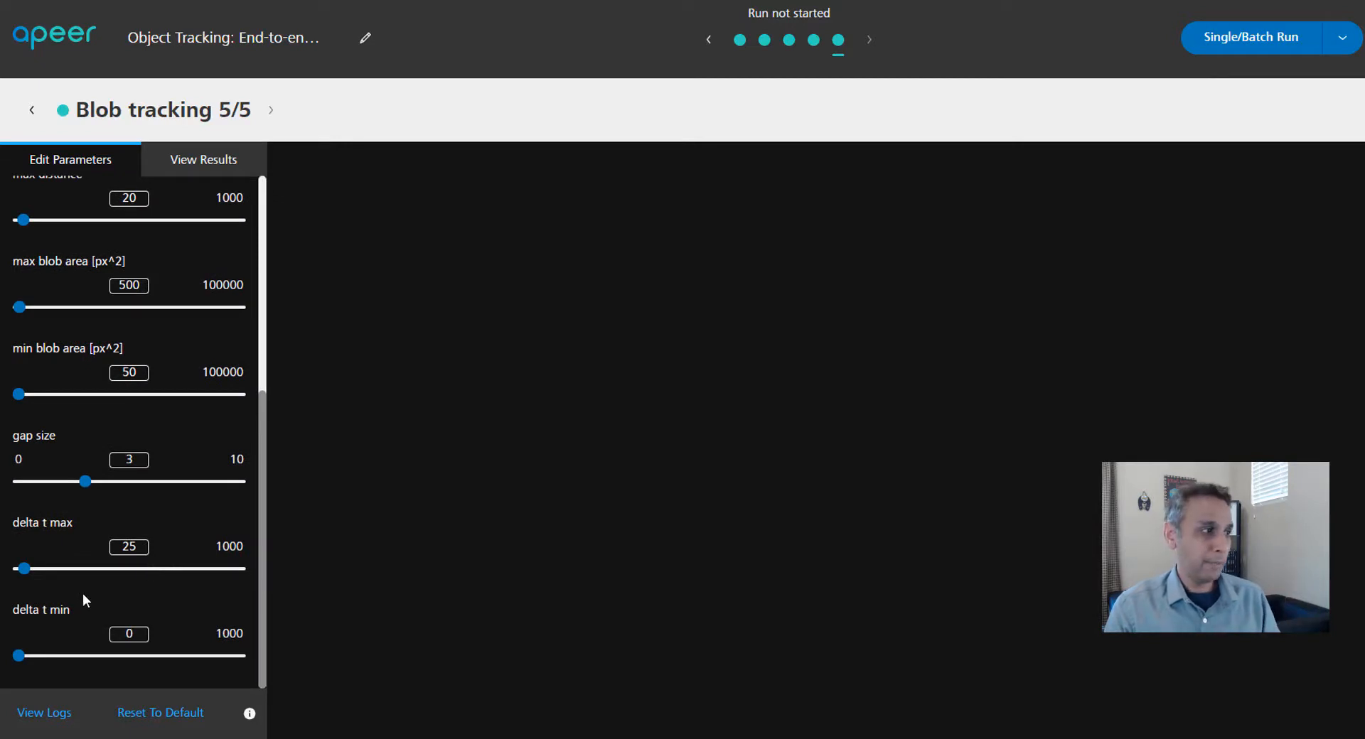
mouse_move(198, 500)
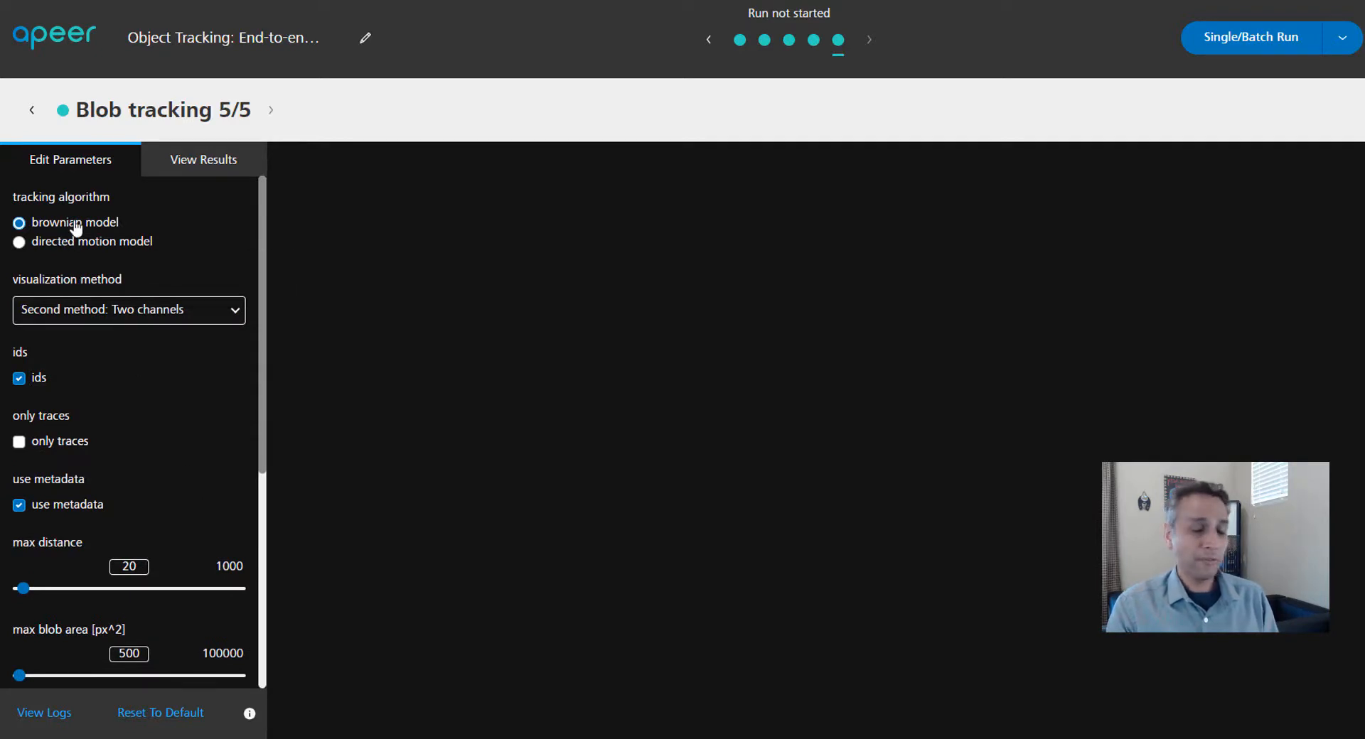
mouse_move(873, 239)
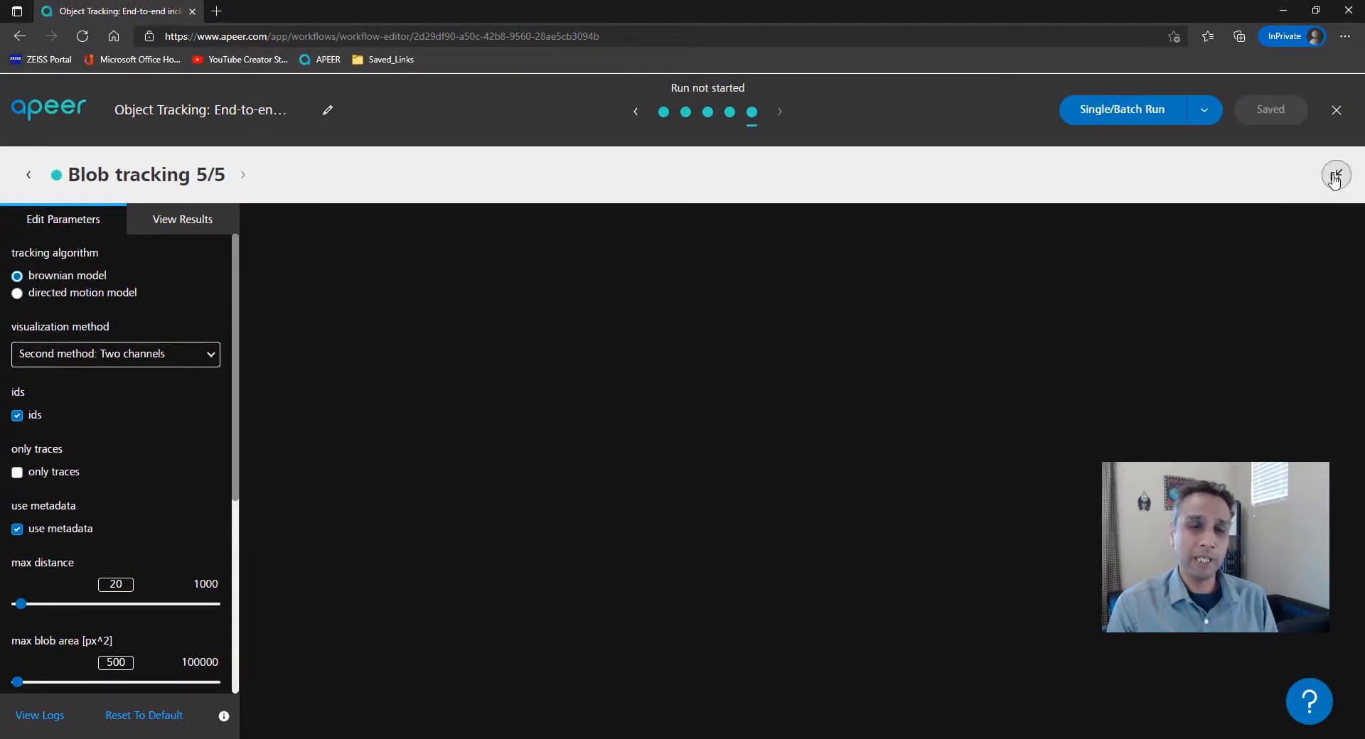
Step: Close the run setup to view the five-module Object Tracking chain
left_click(1334, 175)
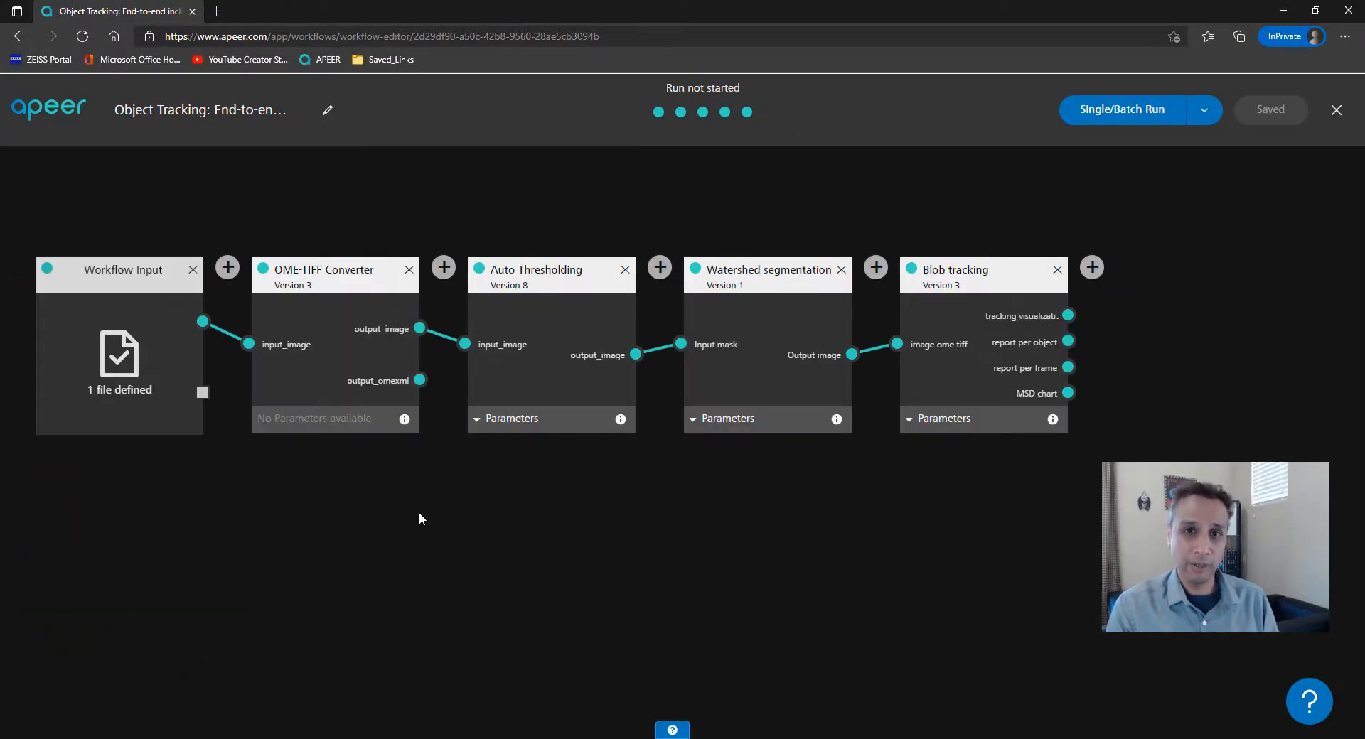
mouse_move(444, 519)
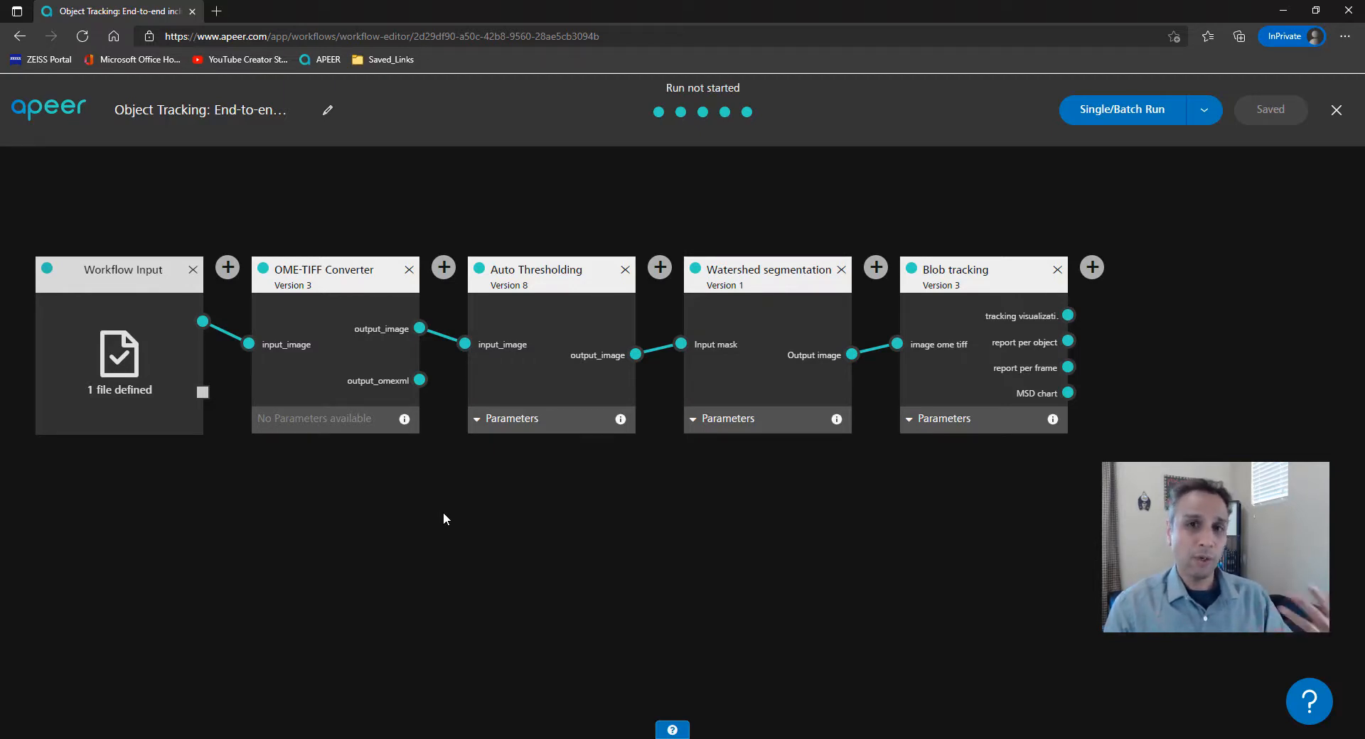
mouse_move(488, 521)
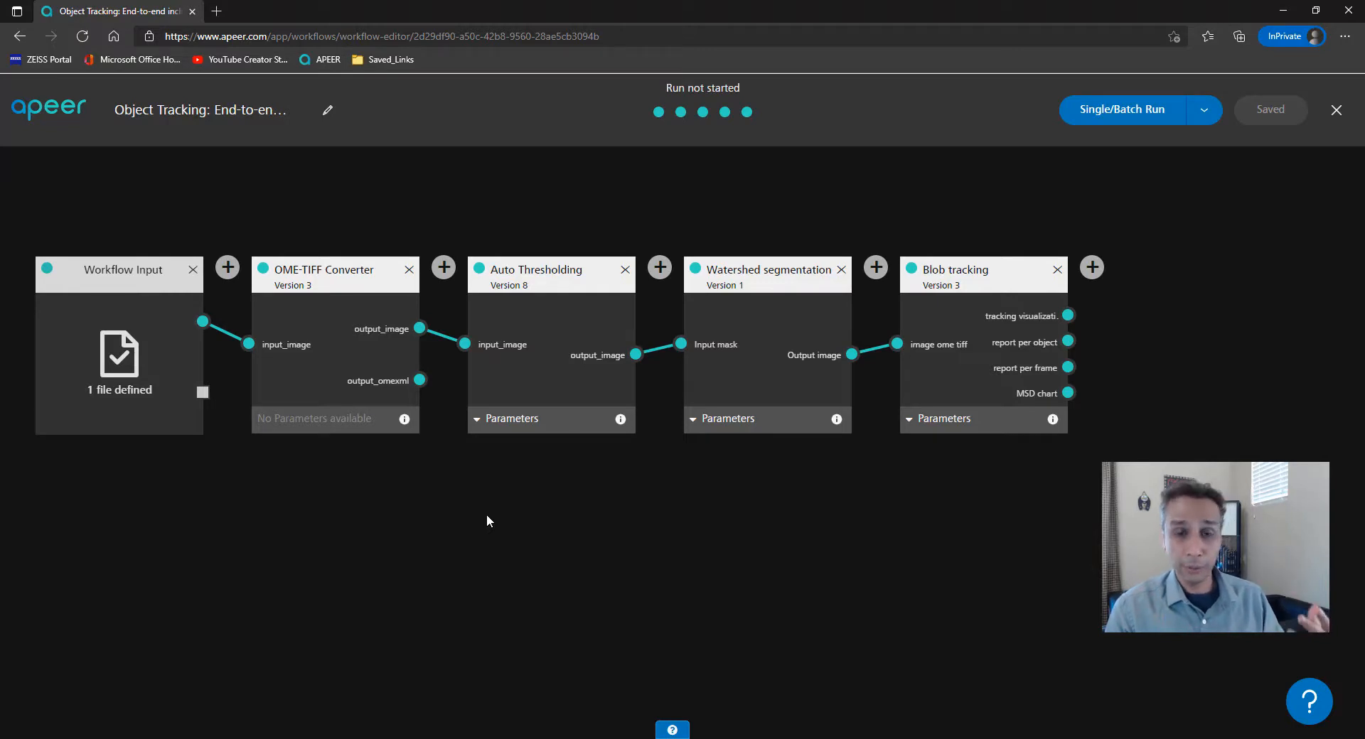
mouse_move(486, 526)
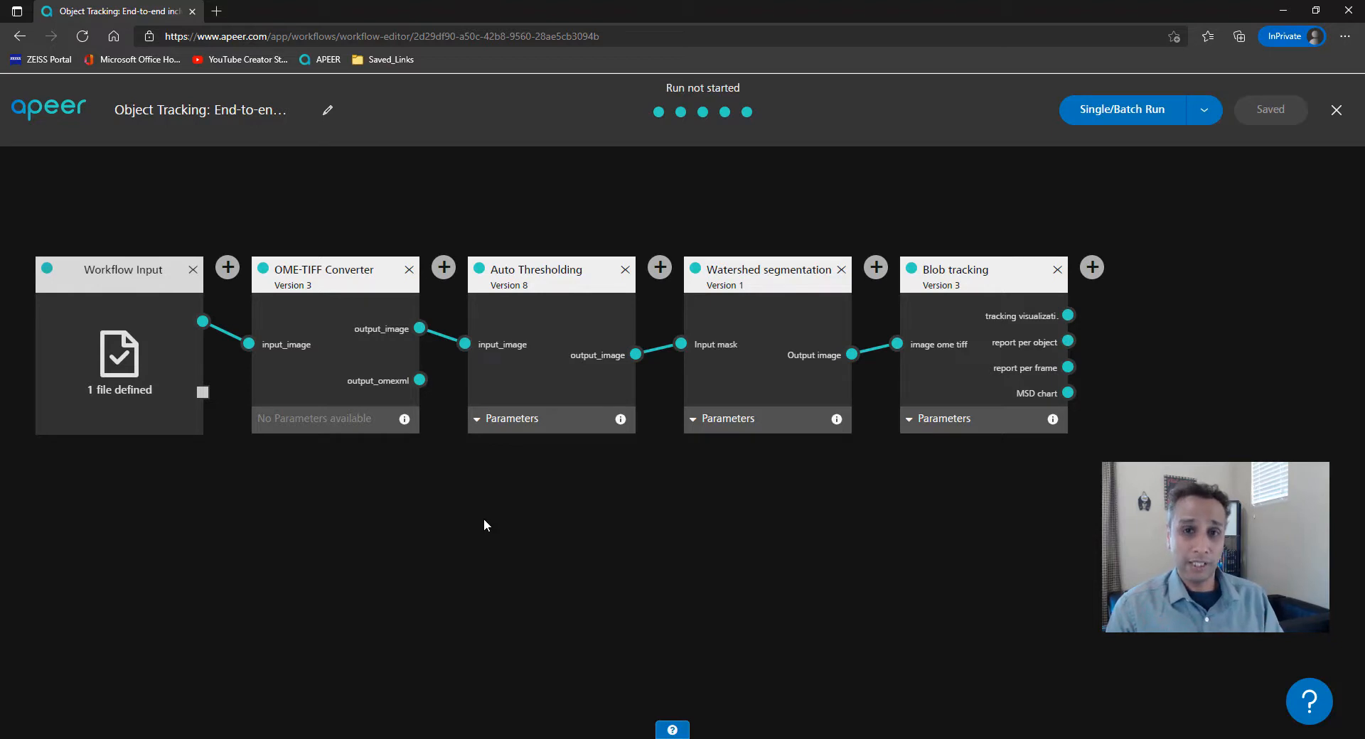
mouse_move(100, 330)
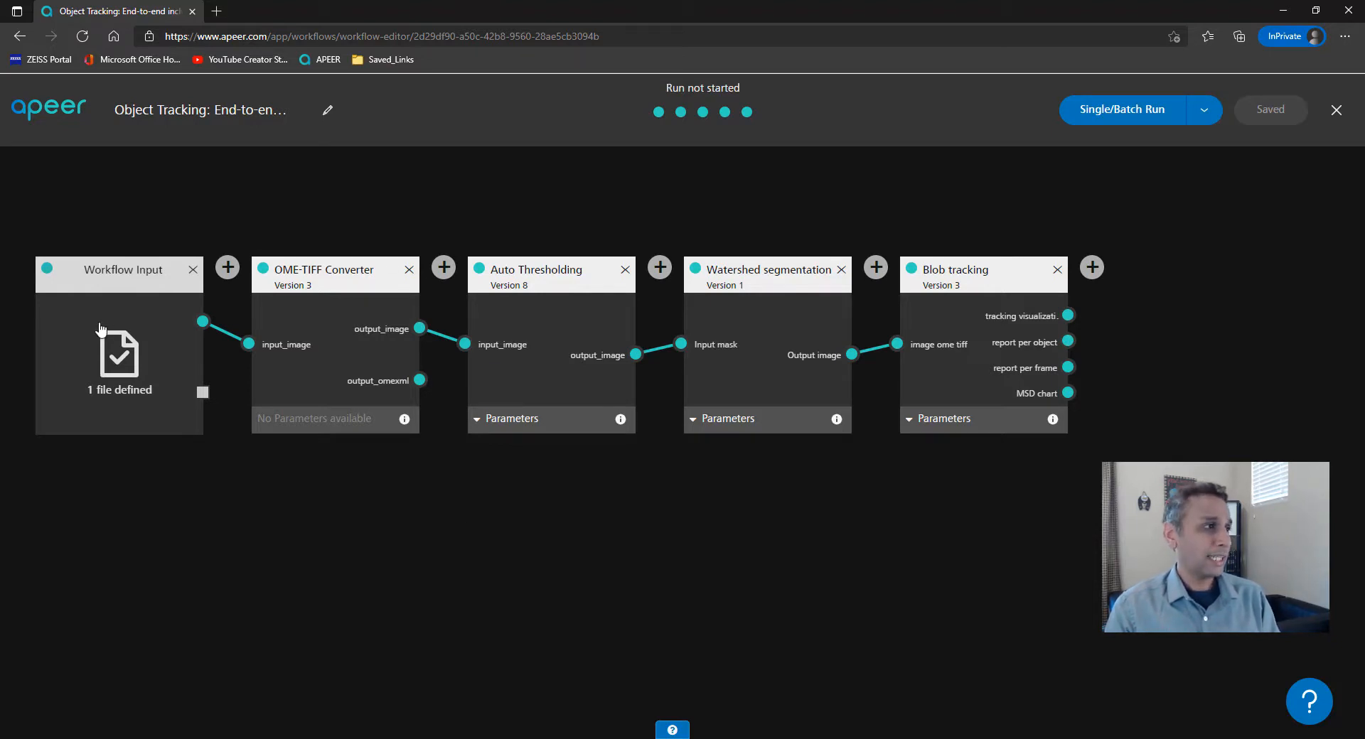
mouse_move(131, 365)
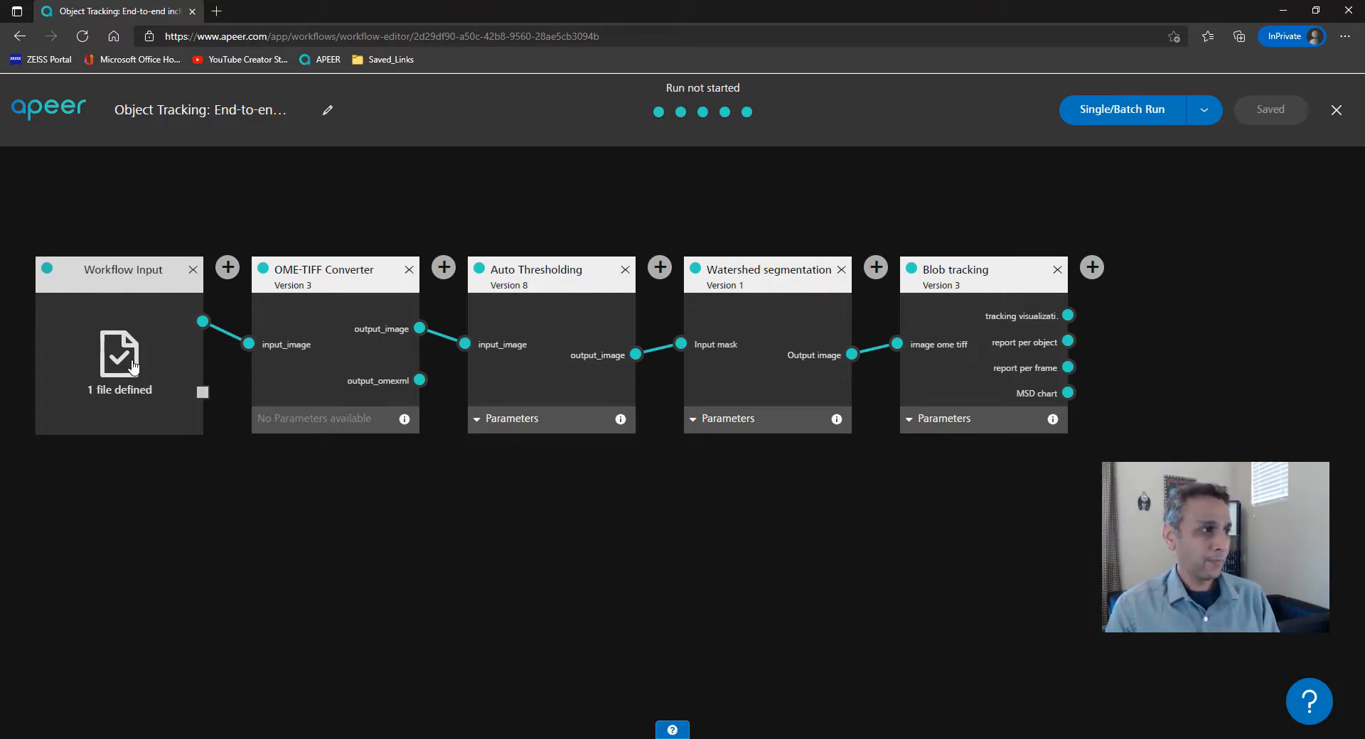
Step: Remove the Elodea file from the Workflow Input
left_click(119, 357)
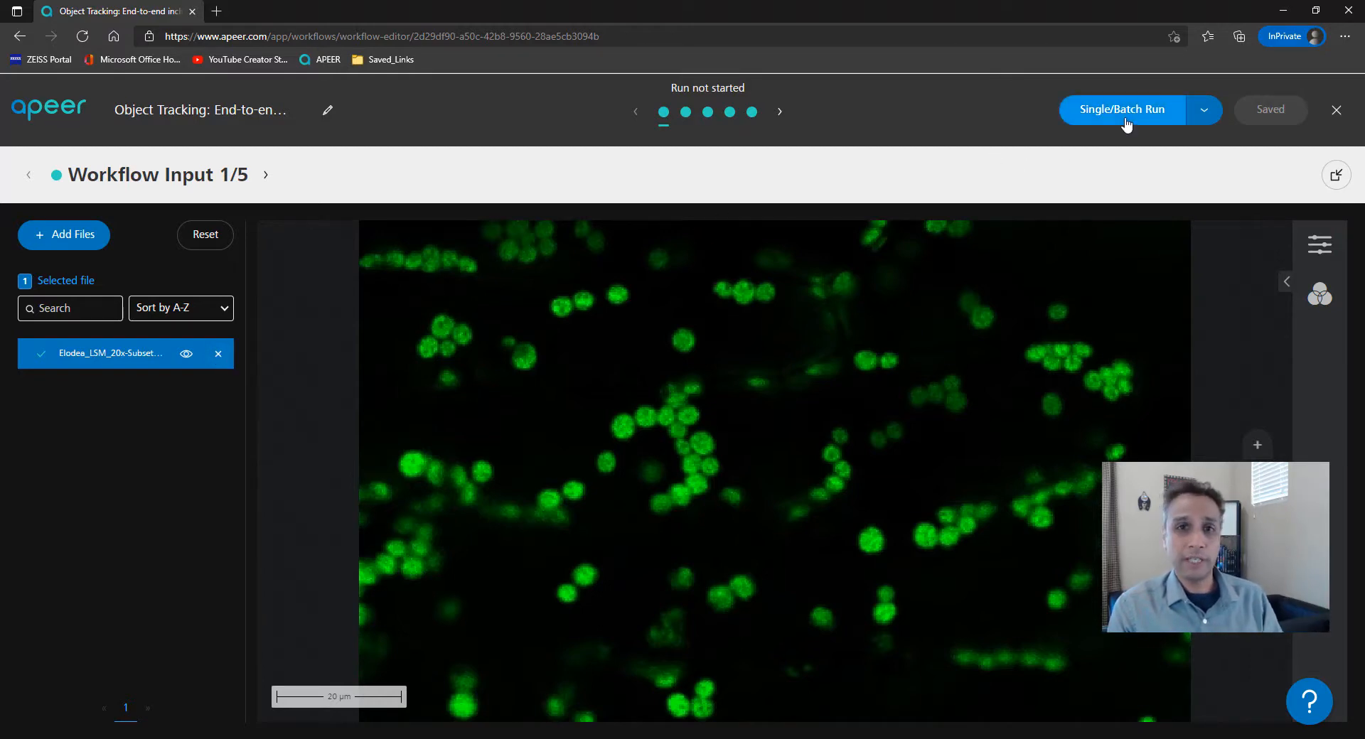
mouse_move(412, 260)
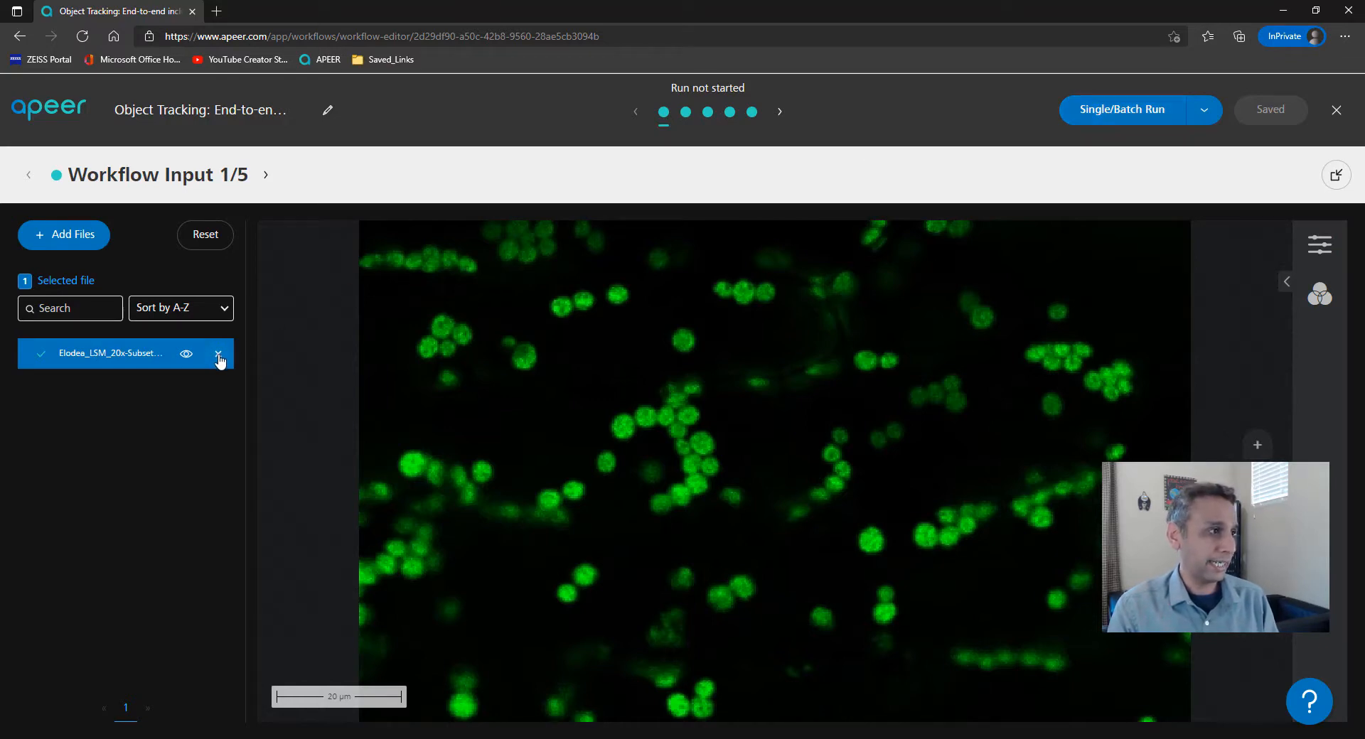
left_click(218, 358)
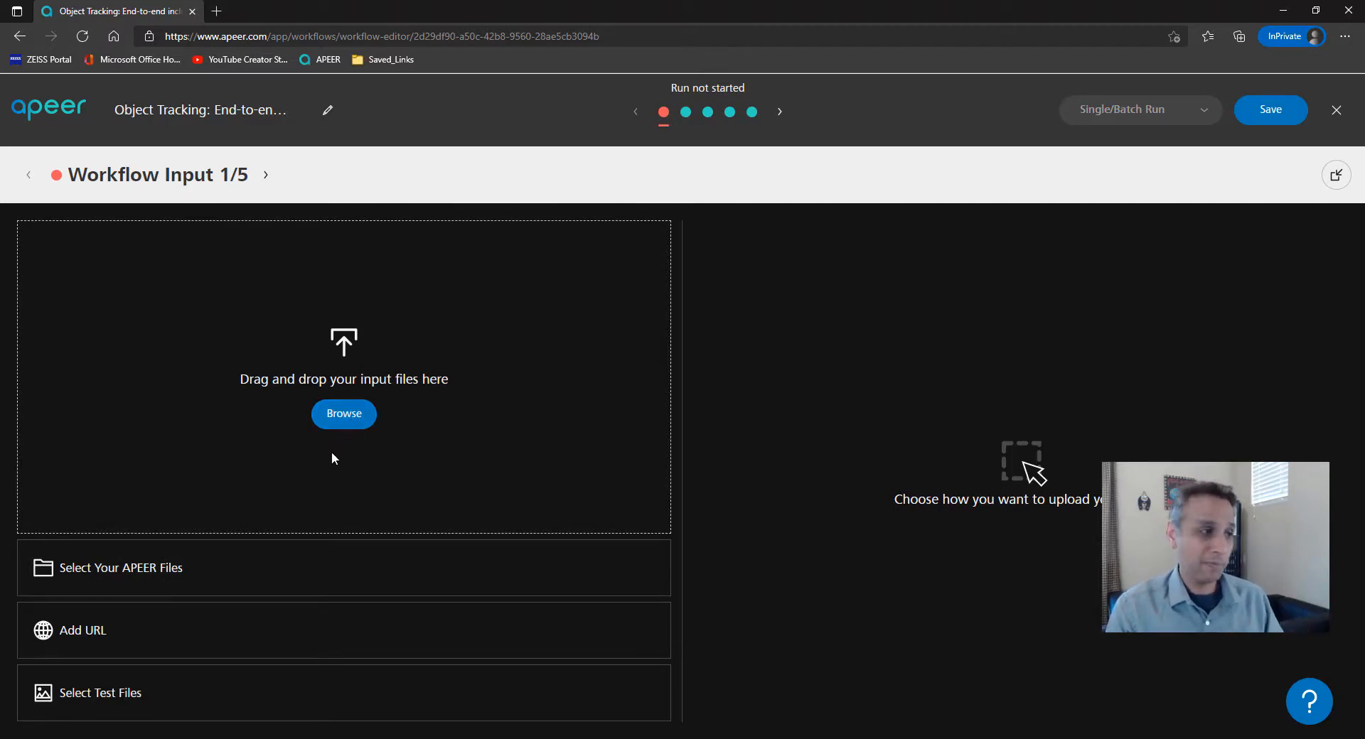
Step: Set Position_1-MIP.czi from APEER Files as input and save the workflow
left_click(120, 568)
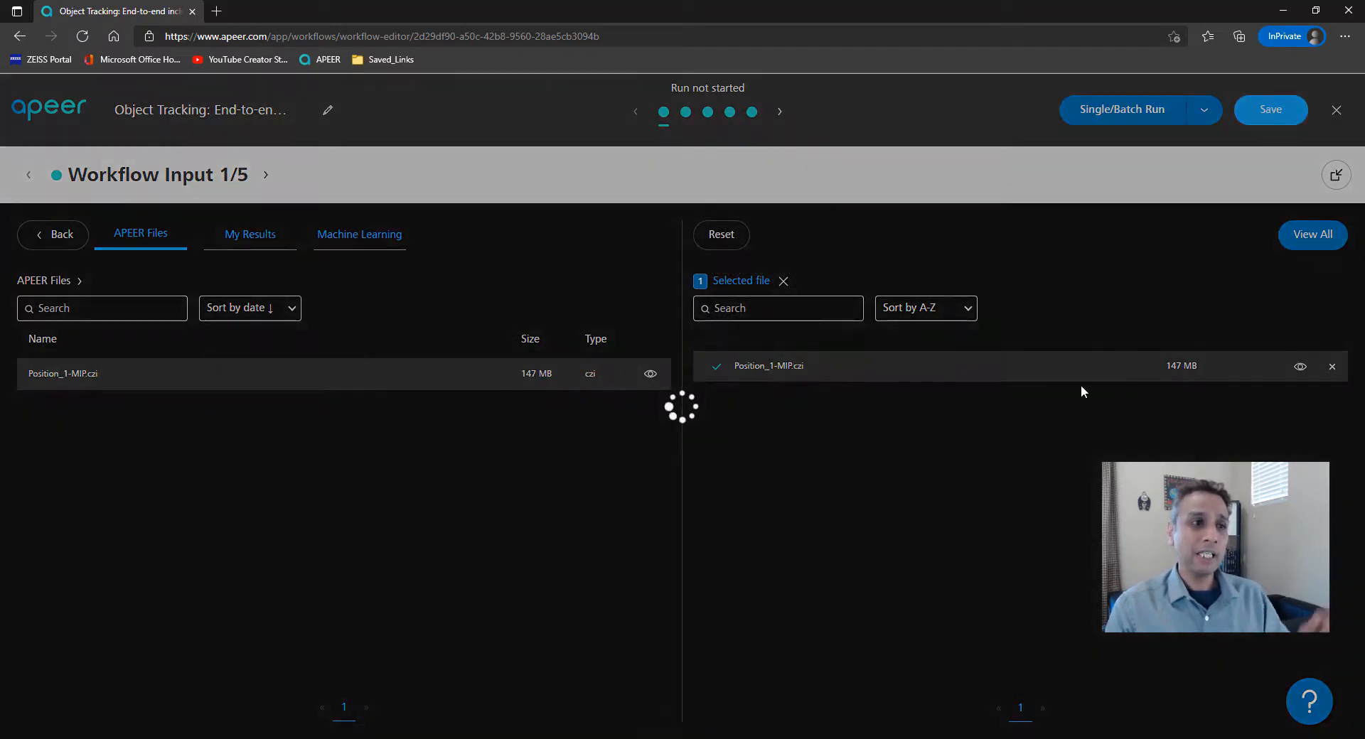
left_click(1269, 109)
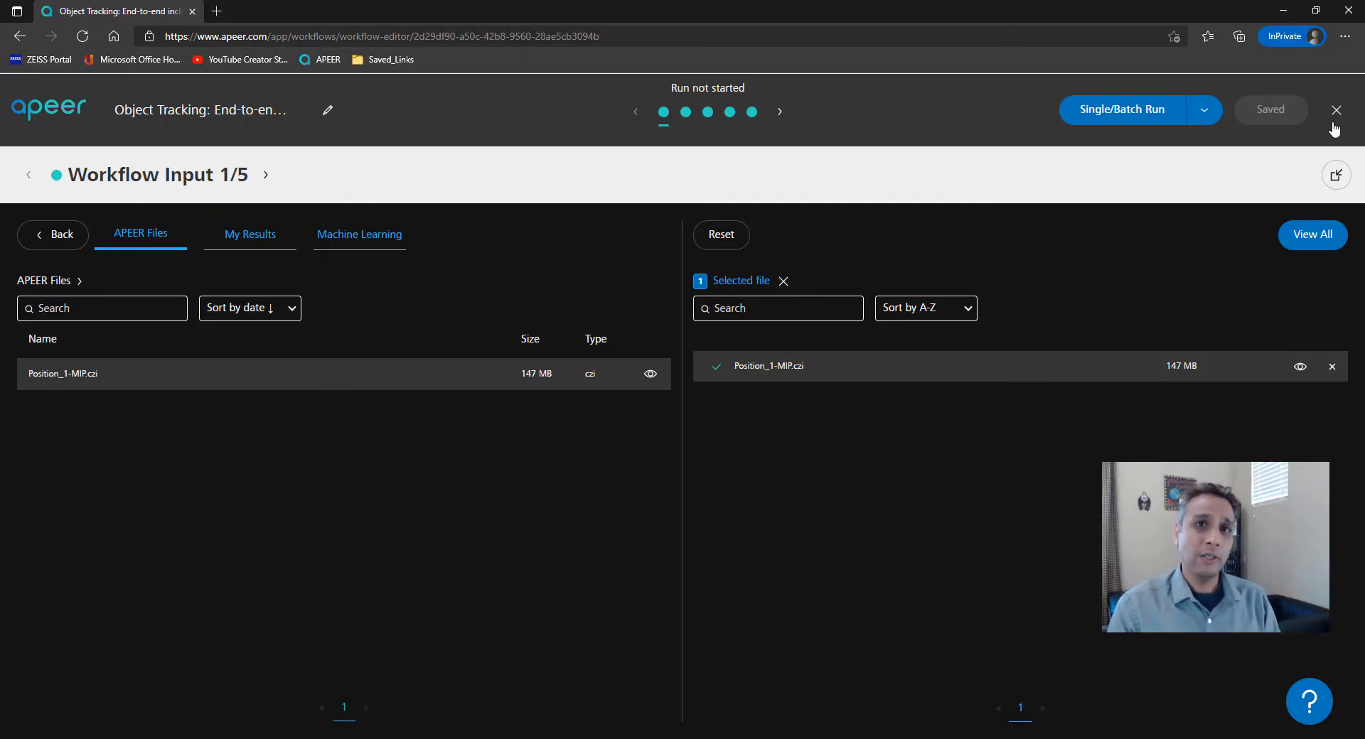
mouse_move(1336, 113)
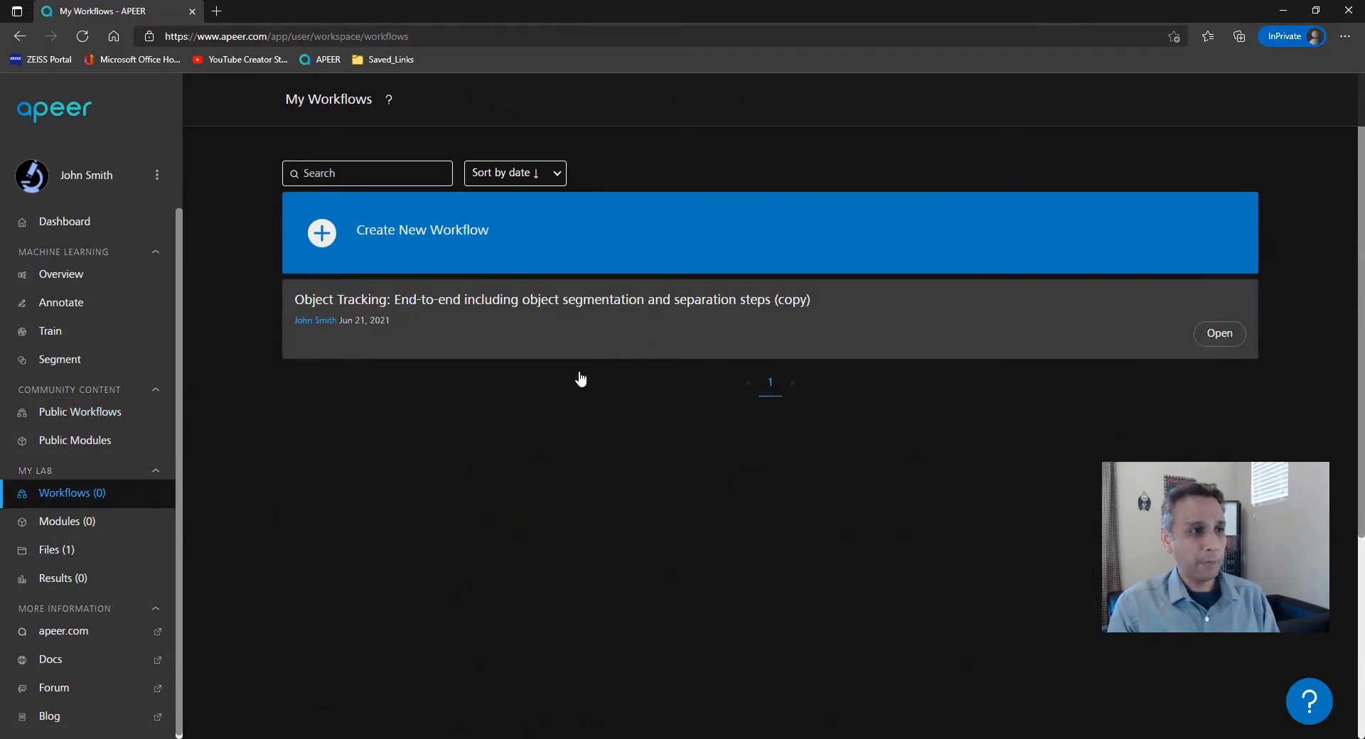
mouse_move(459, 318)
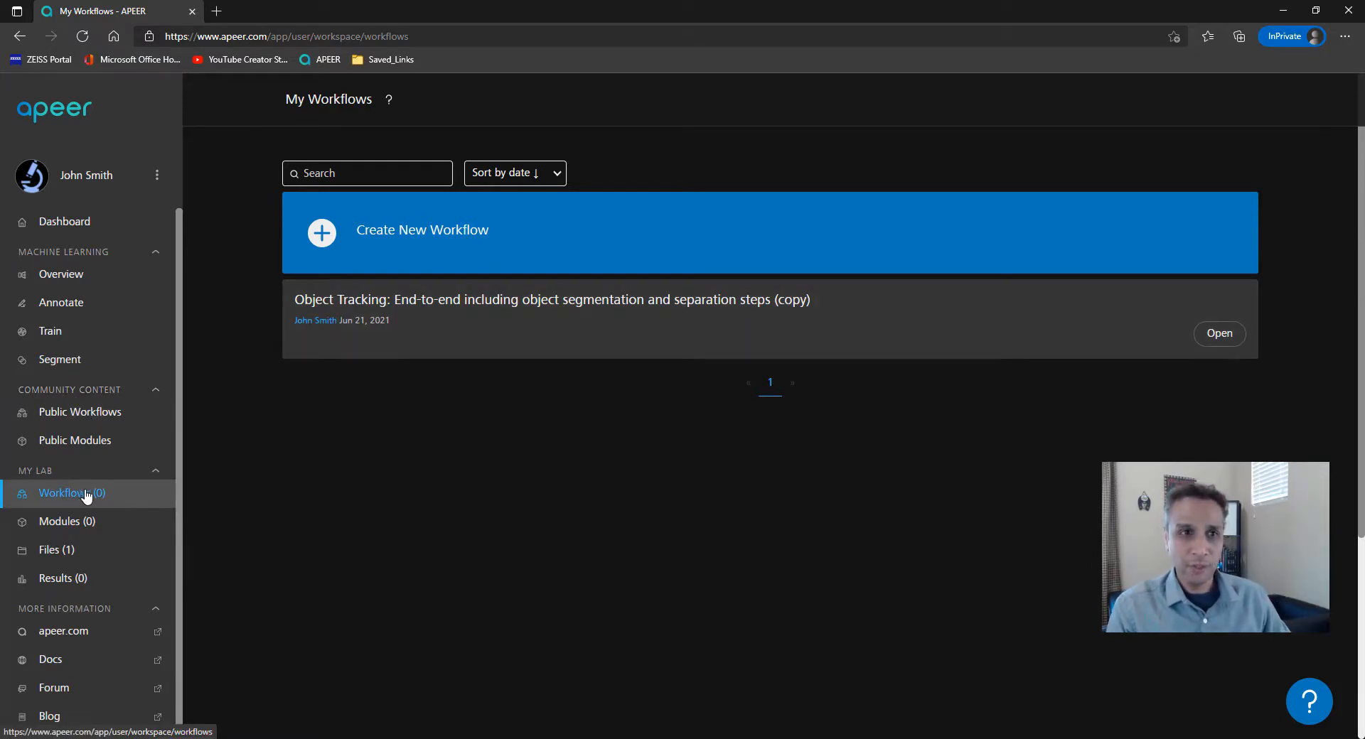
Step: Open the Object Tracking (copy) workflow from My Workflows
left_click(1218, 333)
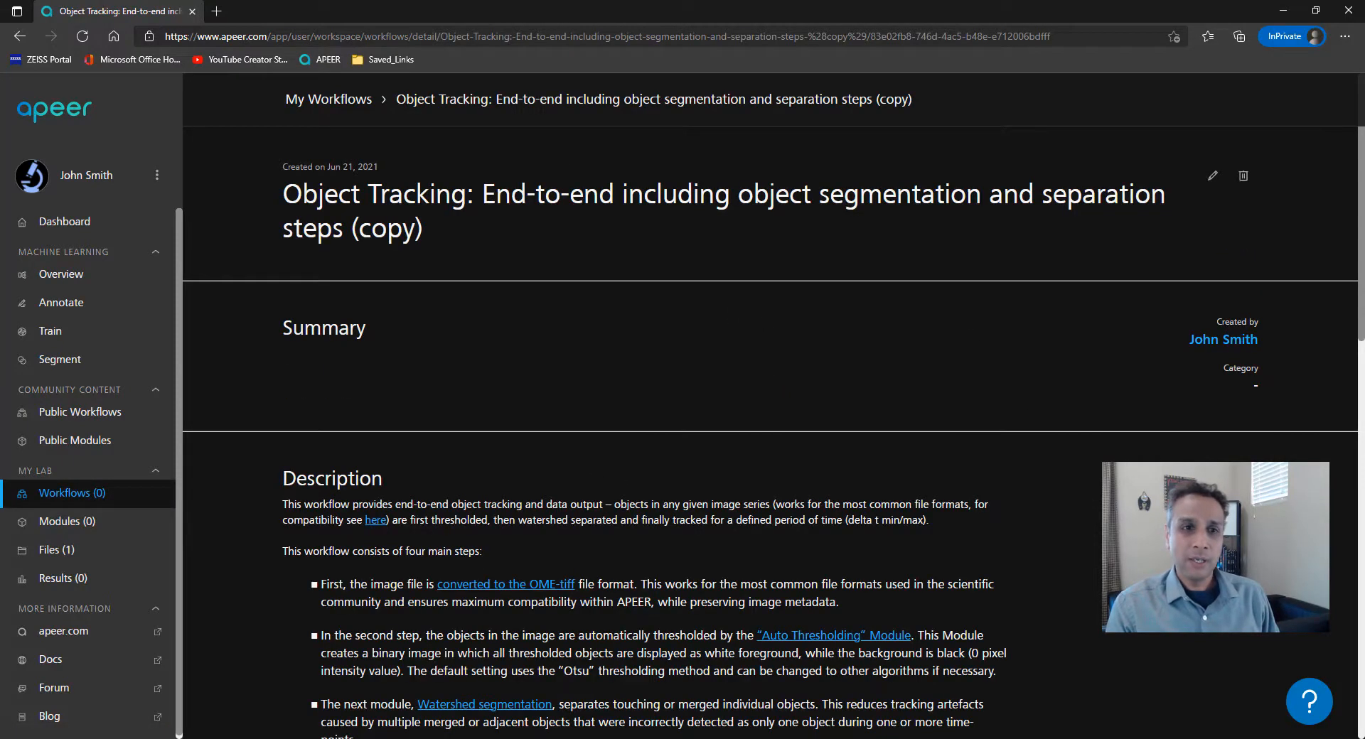
Step: Reopen the workflow and visit Input, OME-TIFF Converter, Auto Thresholding and Watershed segmentation
left_click(1211, 176)
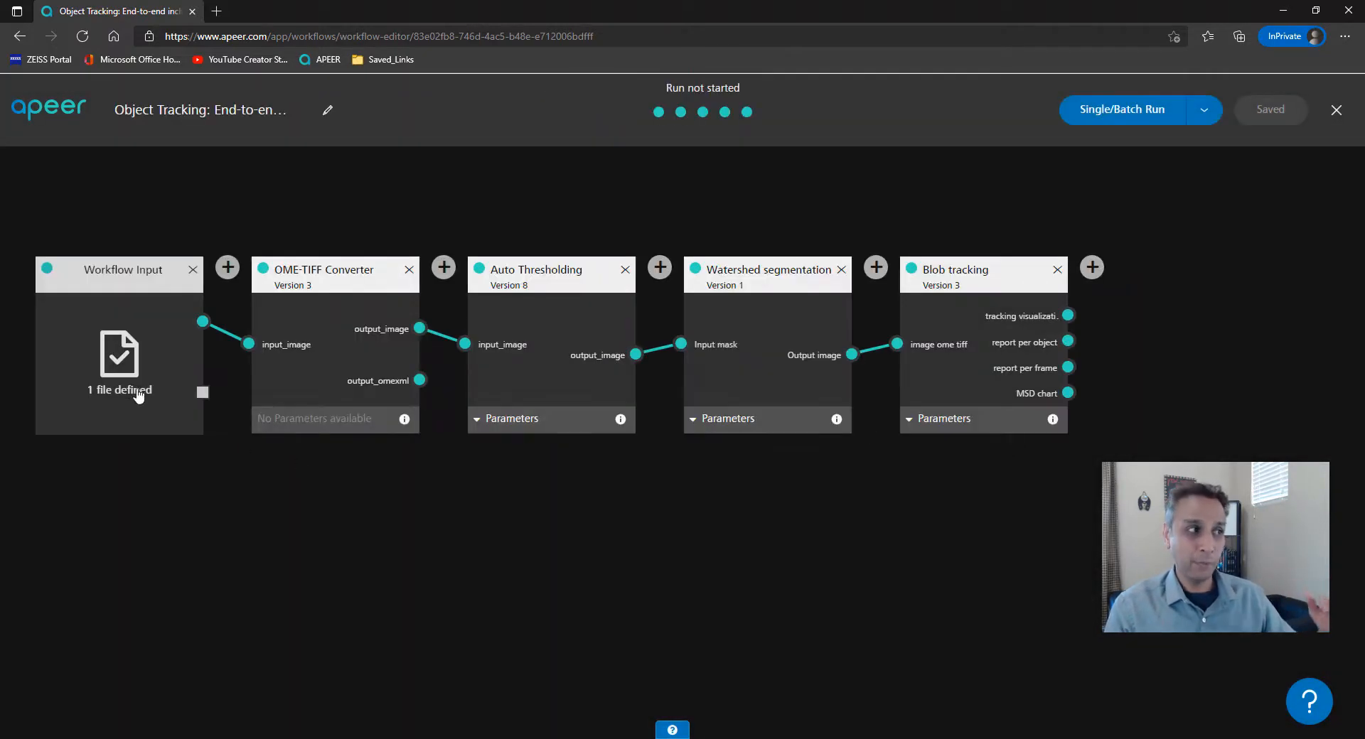
left_click(120, 360)
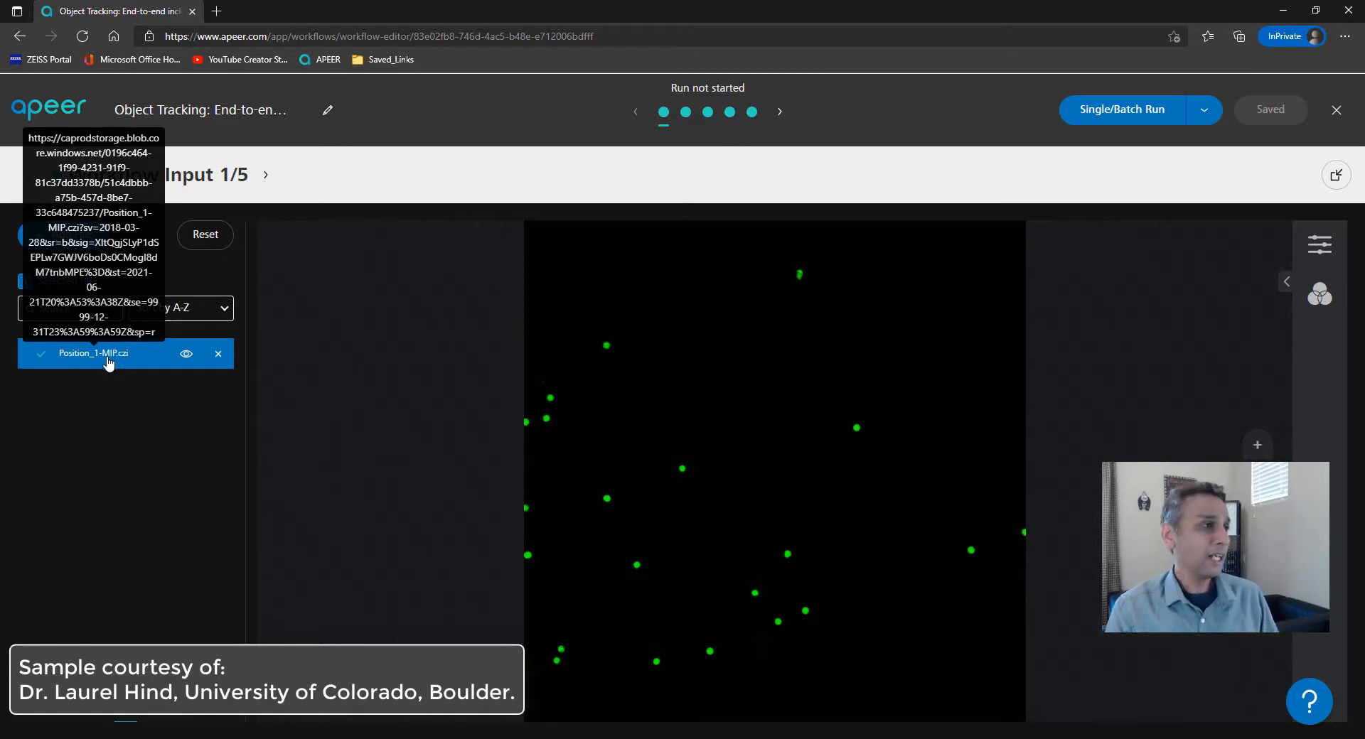
left_click(686, 112)
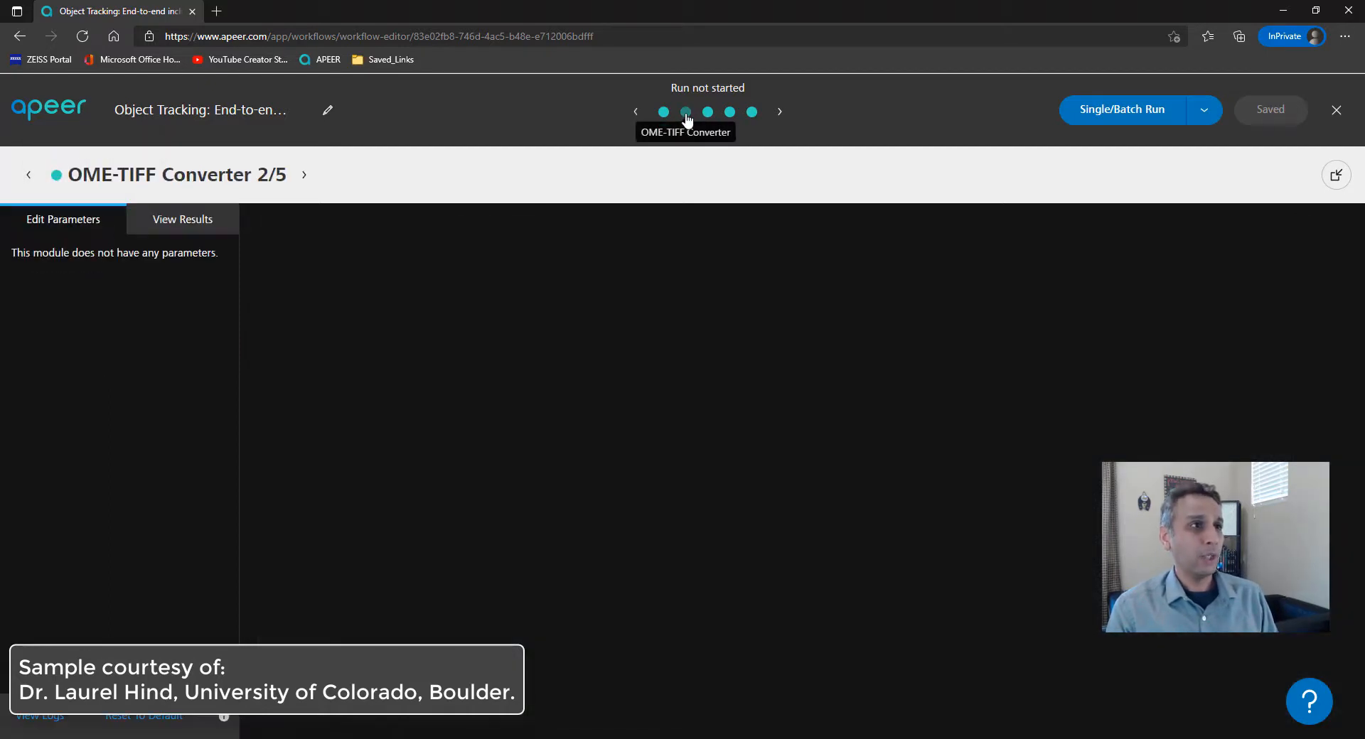
left_click(729, 111)
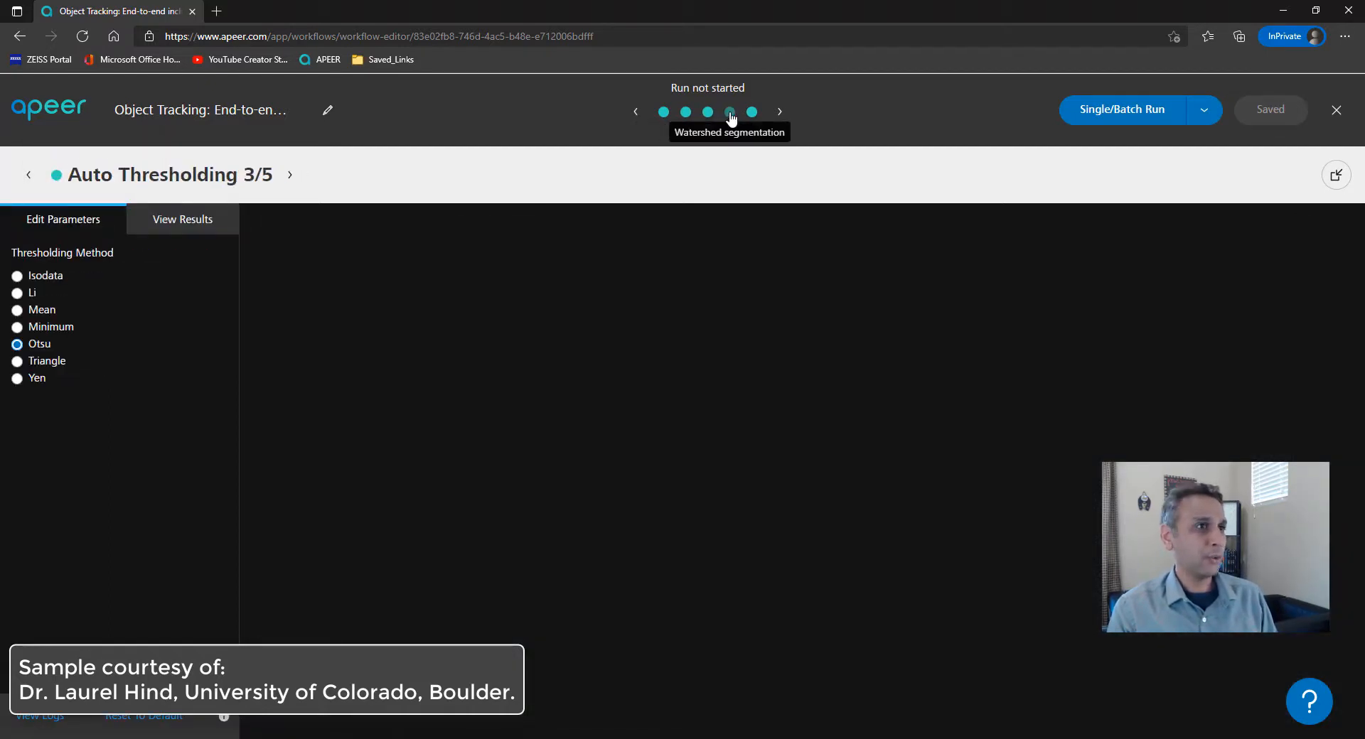
left_click(663, 111)
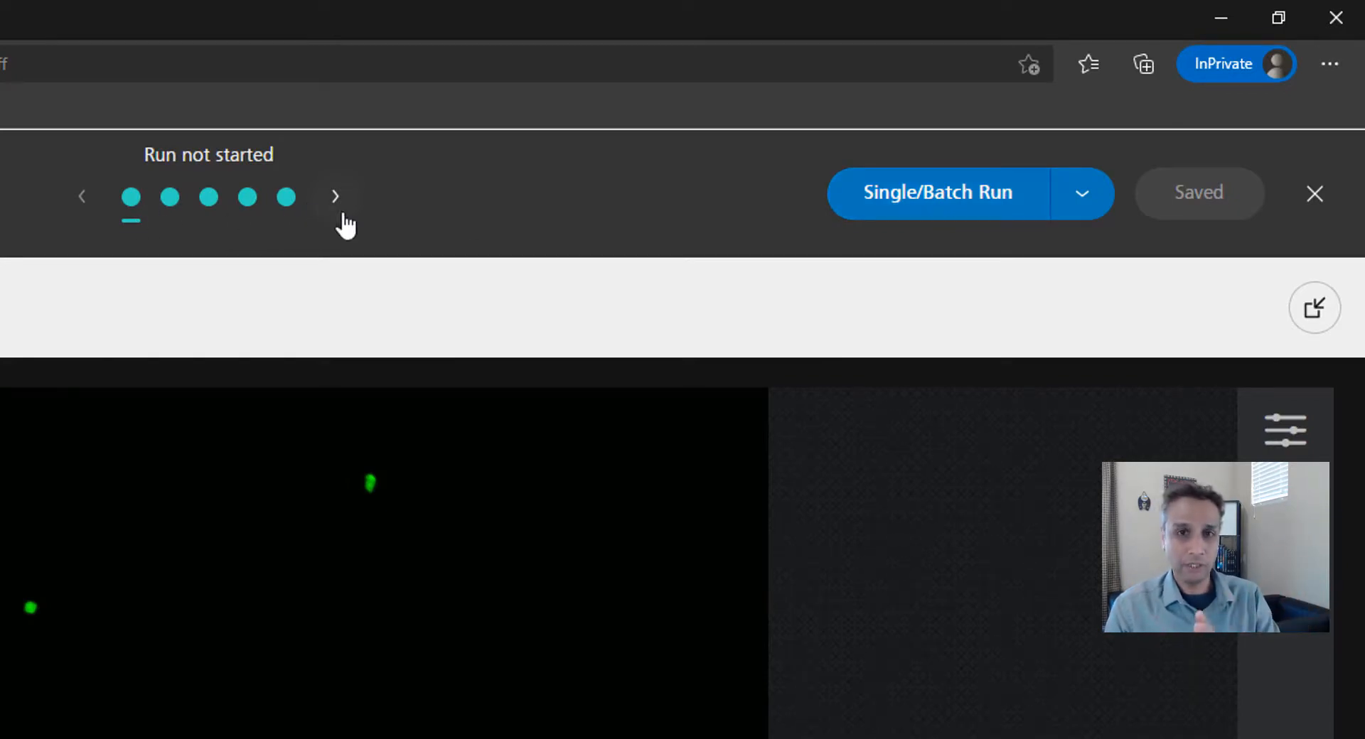
left_click(1082, 193)
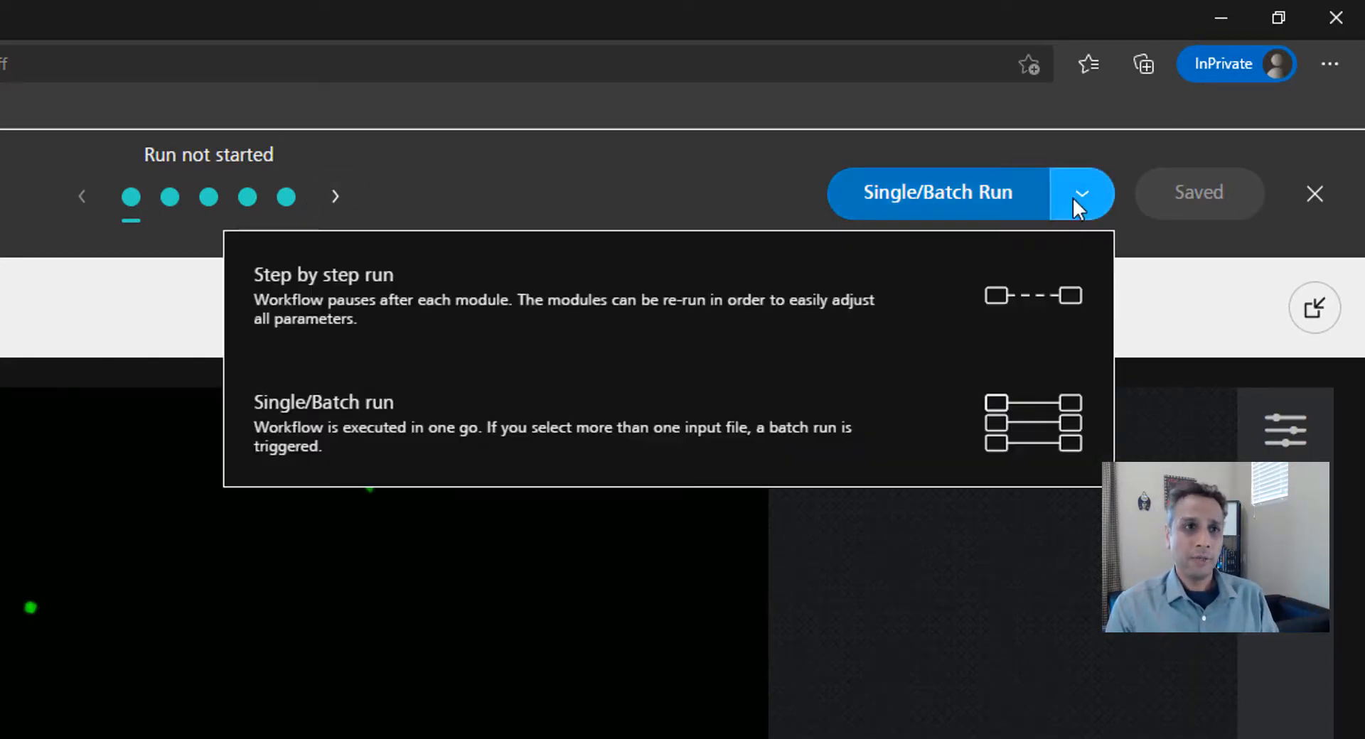
left_click(323, 296)
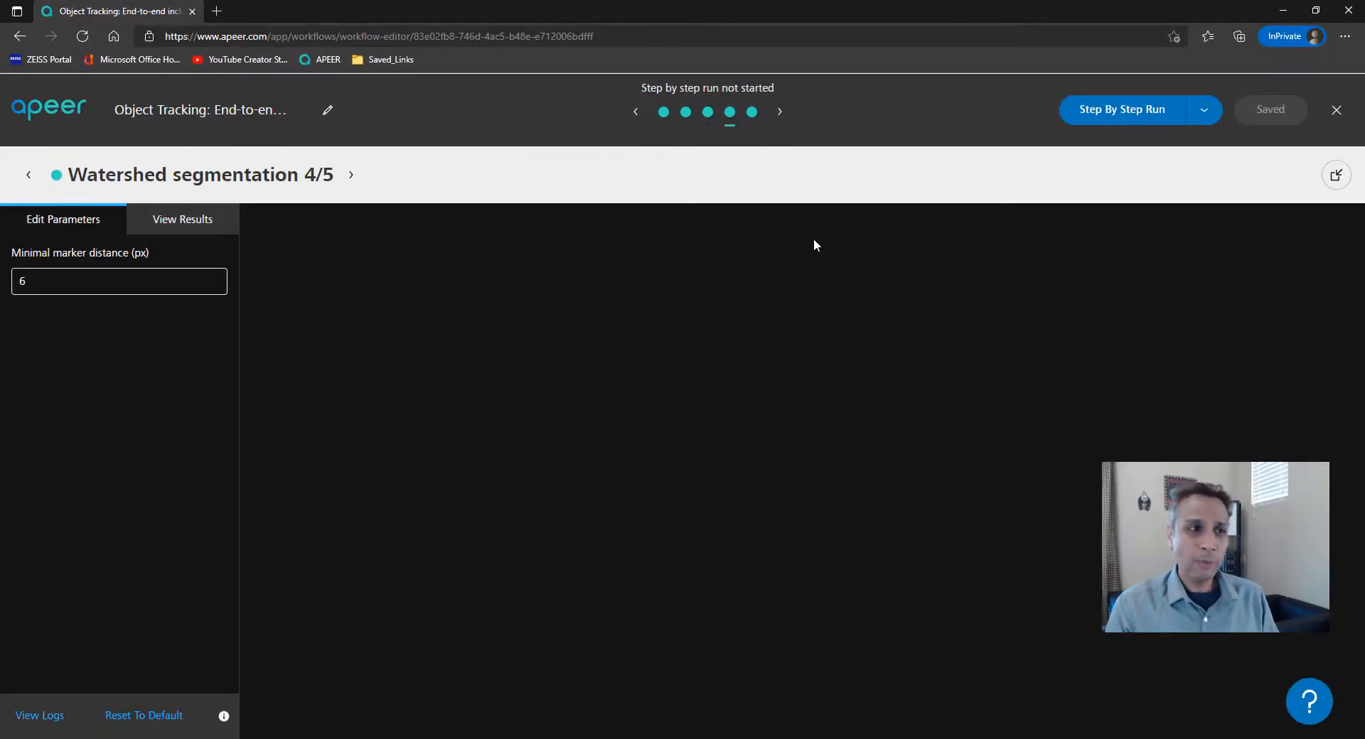
mouse_move(770, 325)
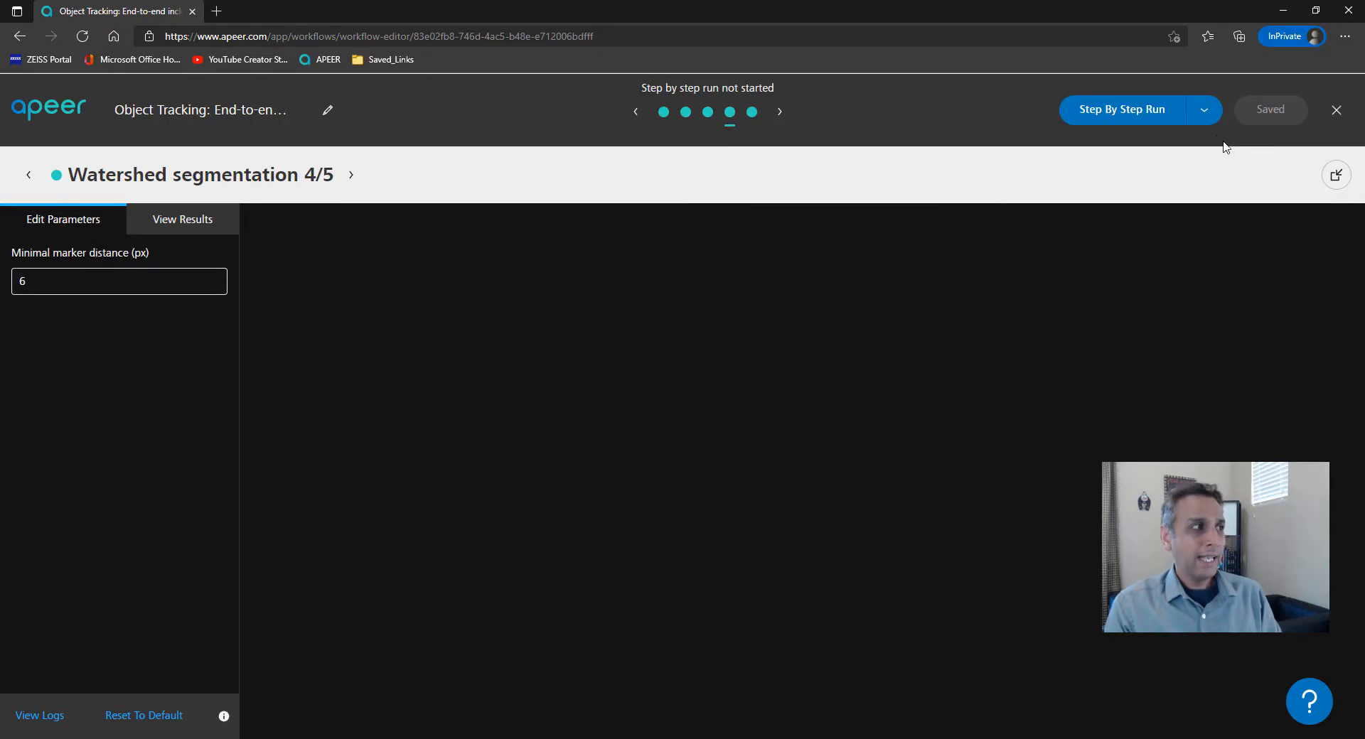
mouse_move(1202, 162)
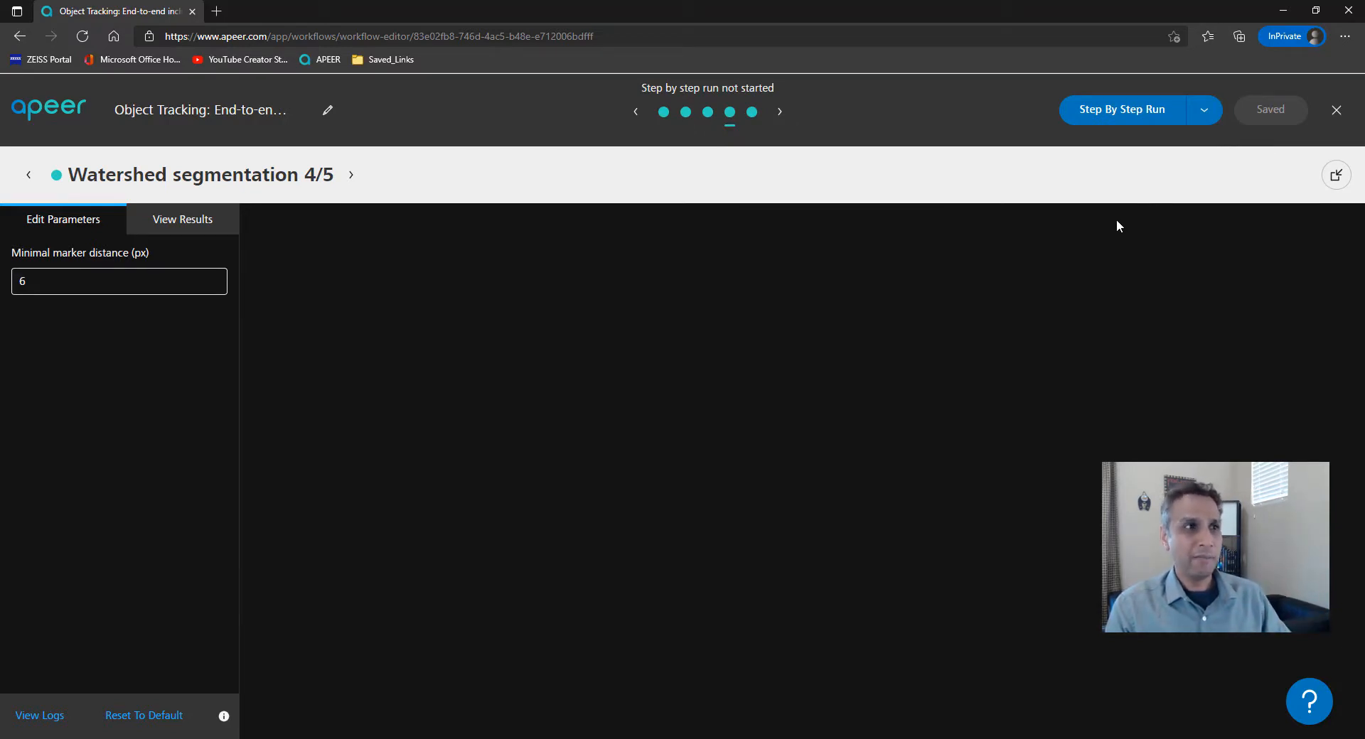
left_click(1204, 109)
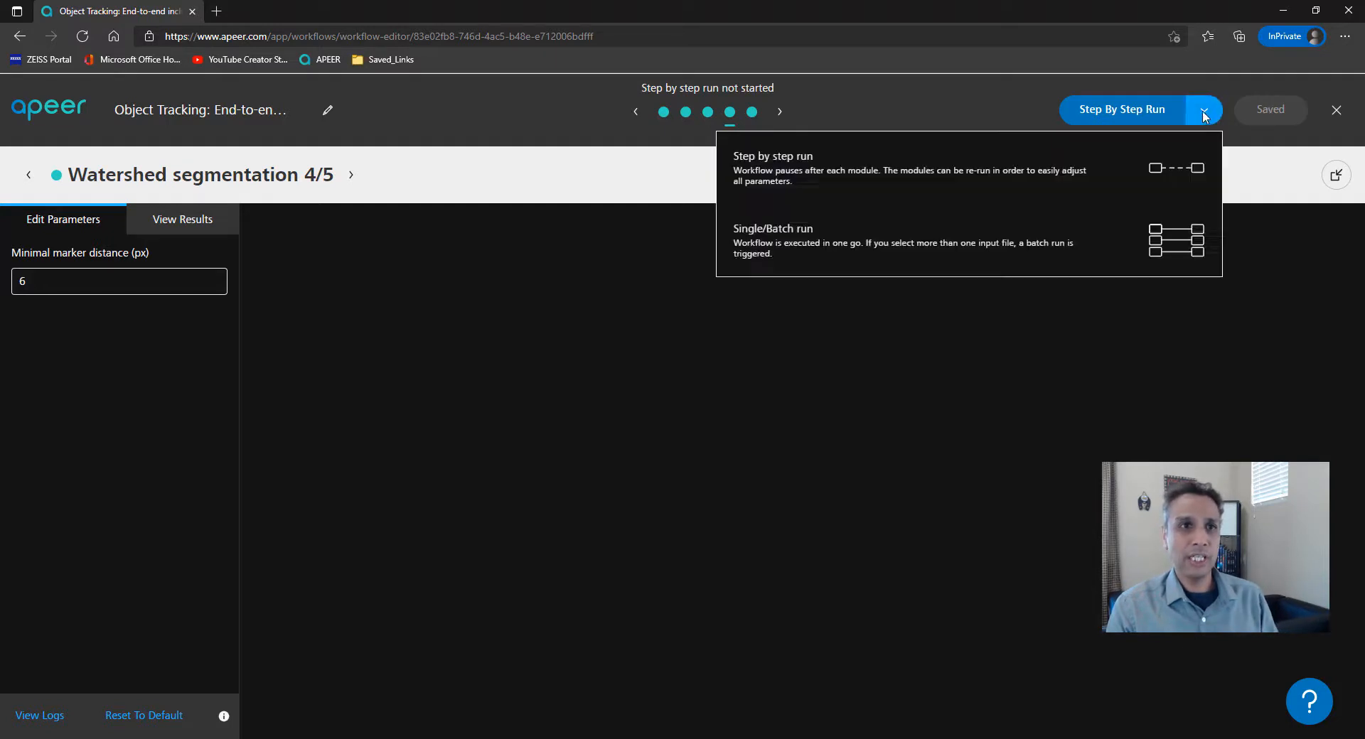
left_click(772, 241)
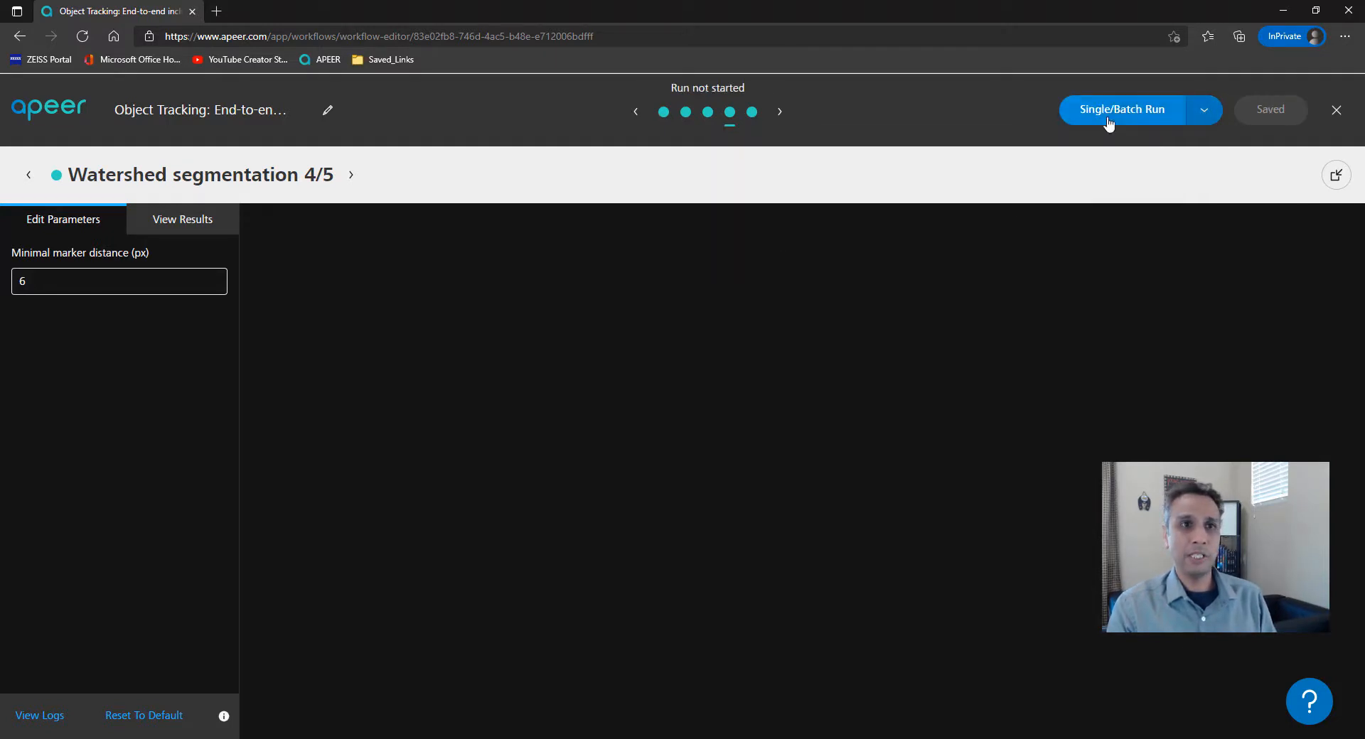
Step: Start a single/batch run of Object Tracking, view its progress, then return to the Dashboard
left_click(1121, 109)
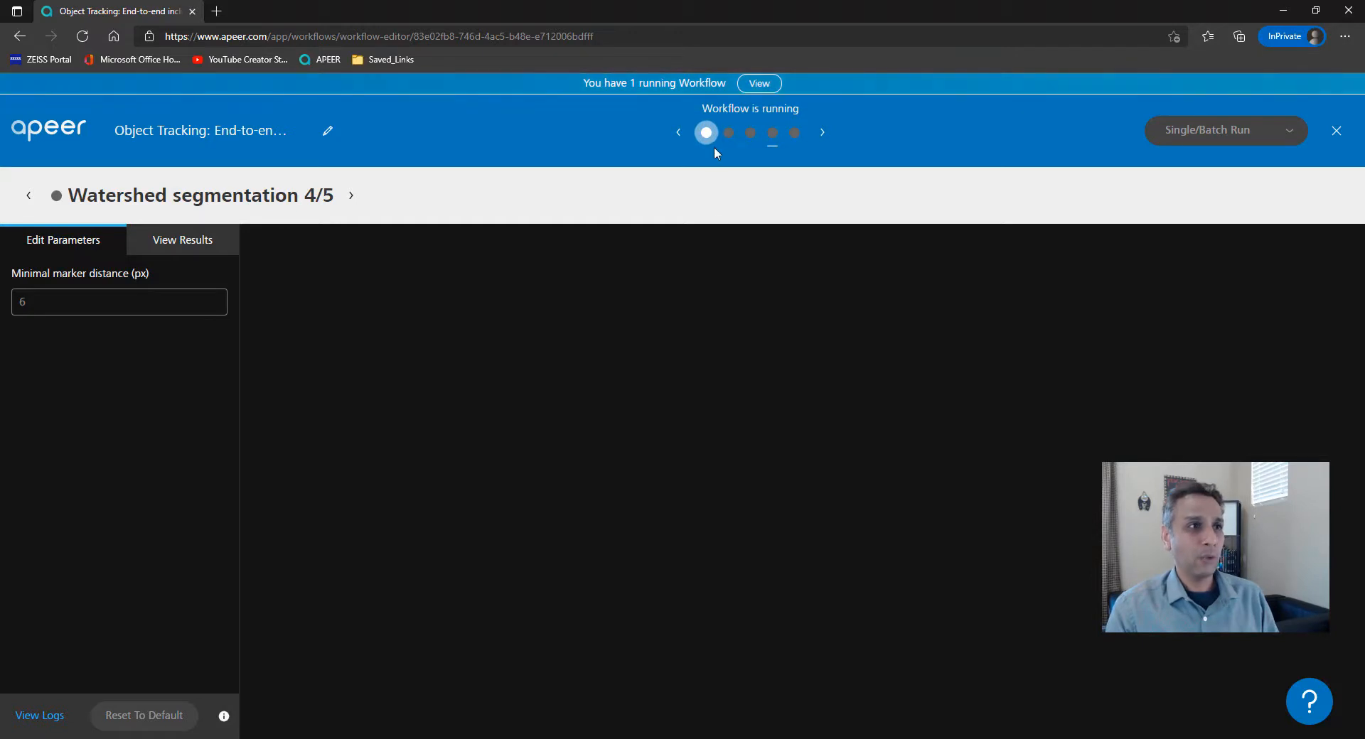
mouse_move(907, 182)
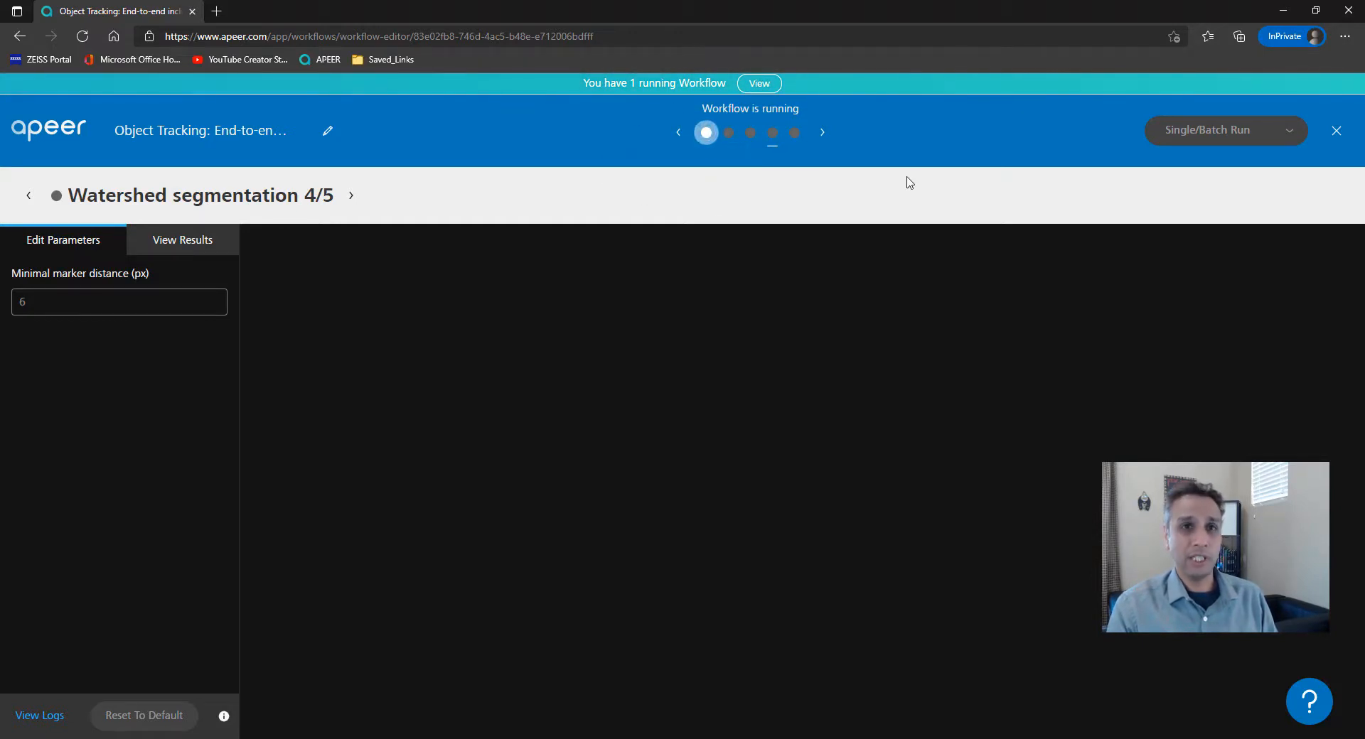
mouse_move(1337, 131)
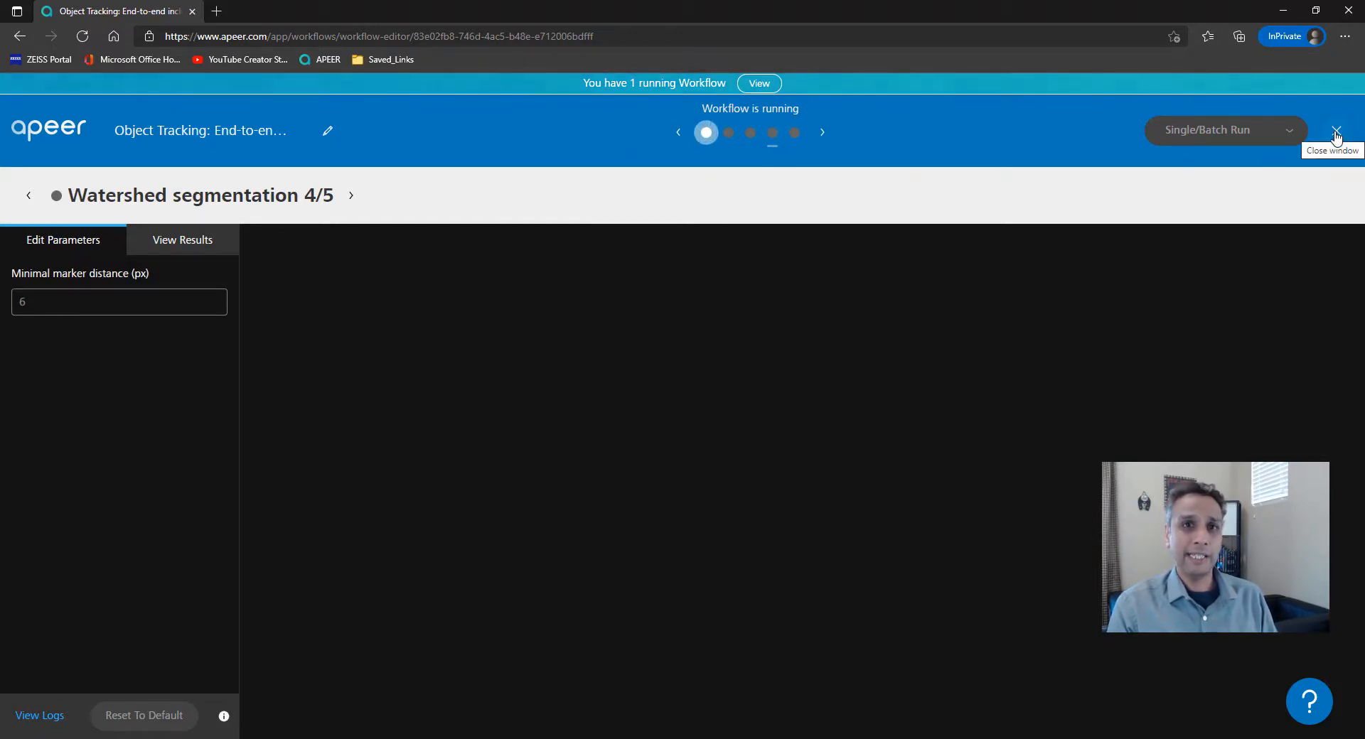
left_click(1337, 131)
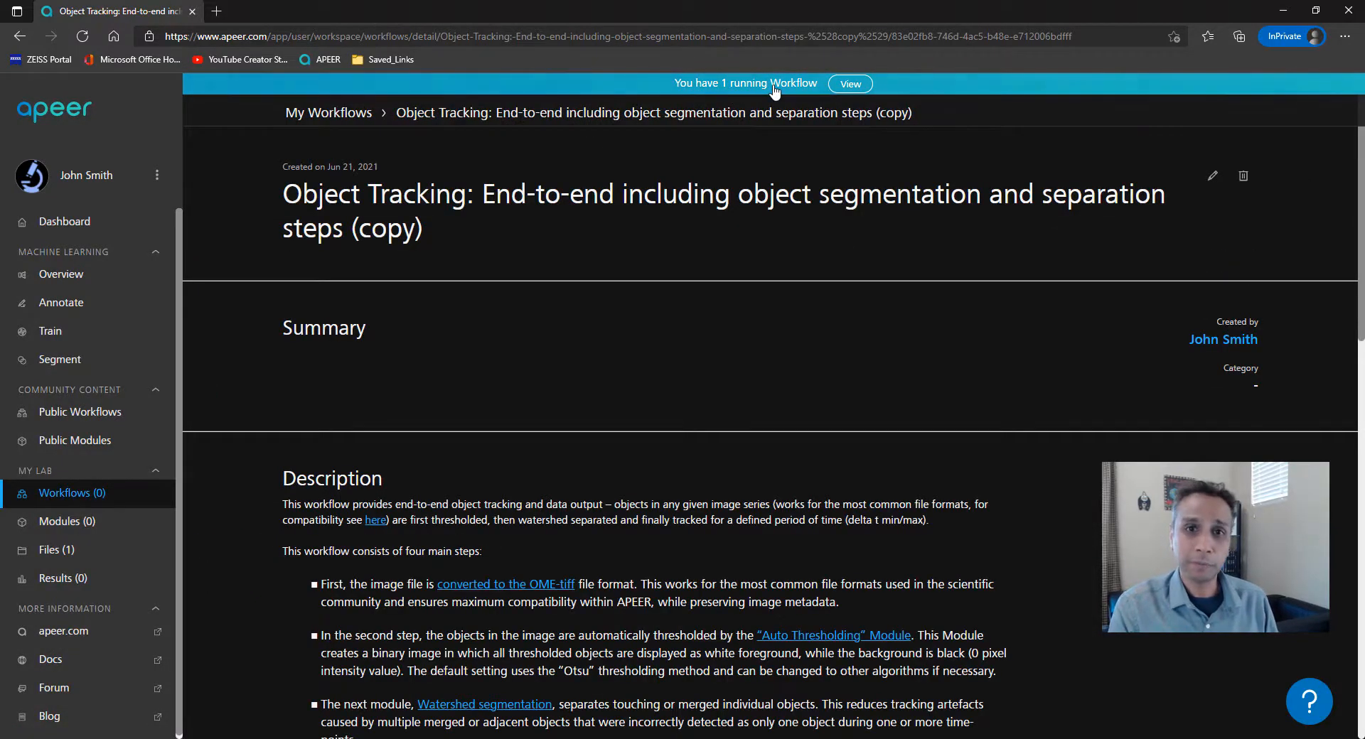
left_click(849, 84)
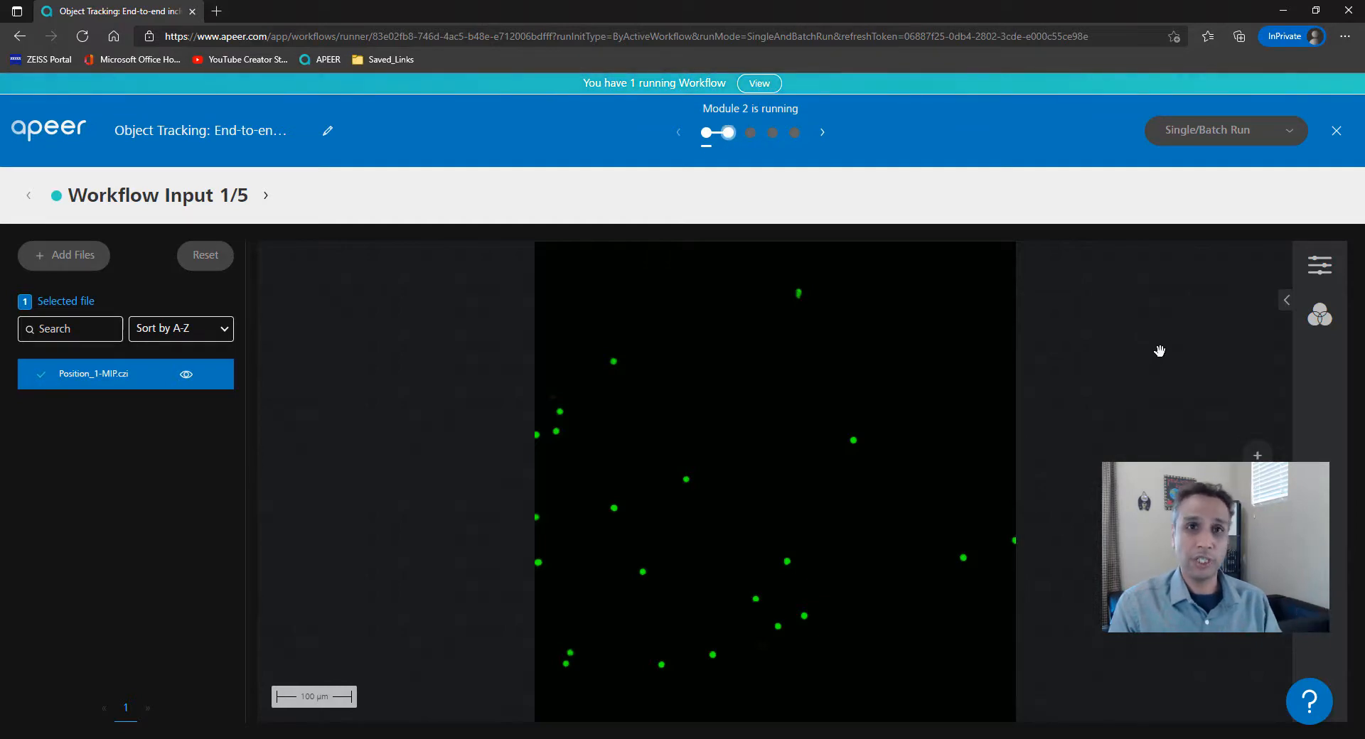
left_click(1335, 130)
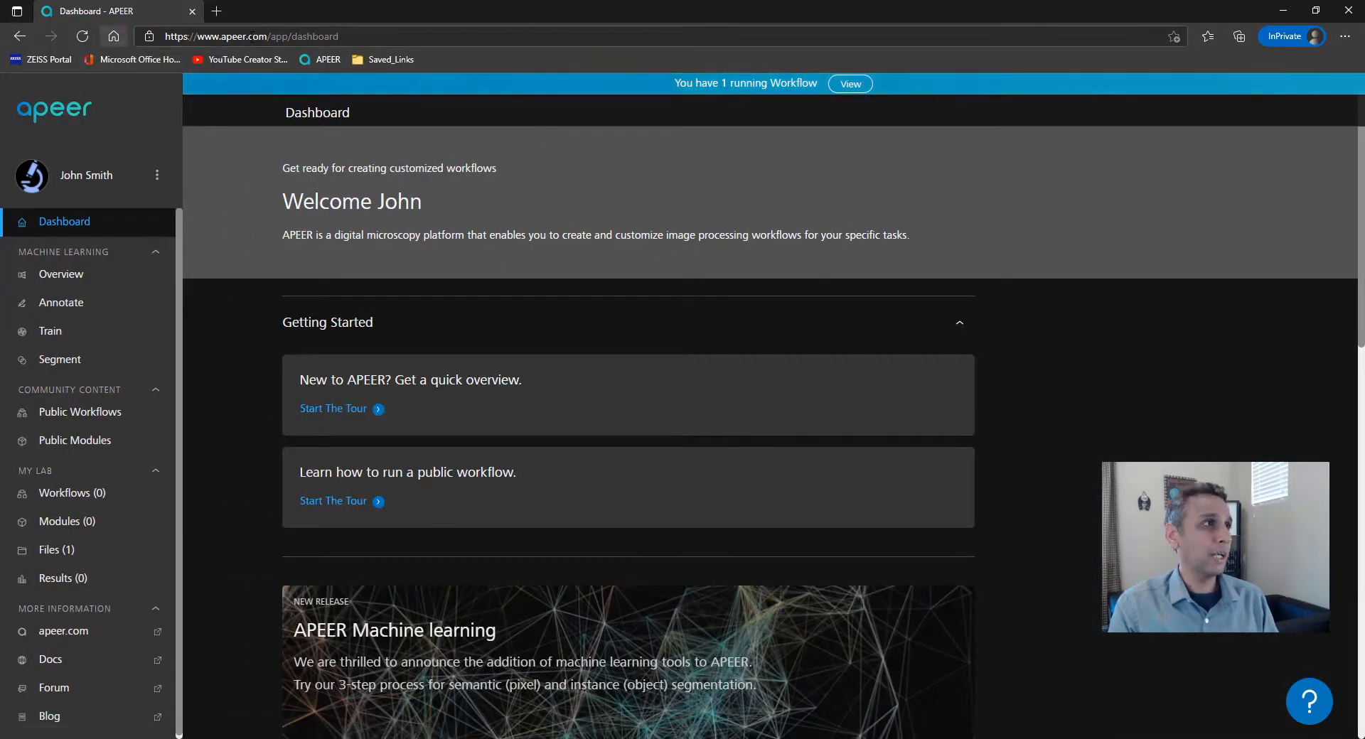
left_click(251, 37)
type("https://www.google.com")
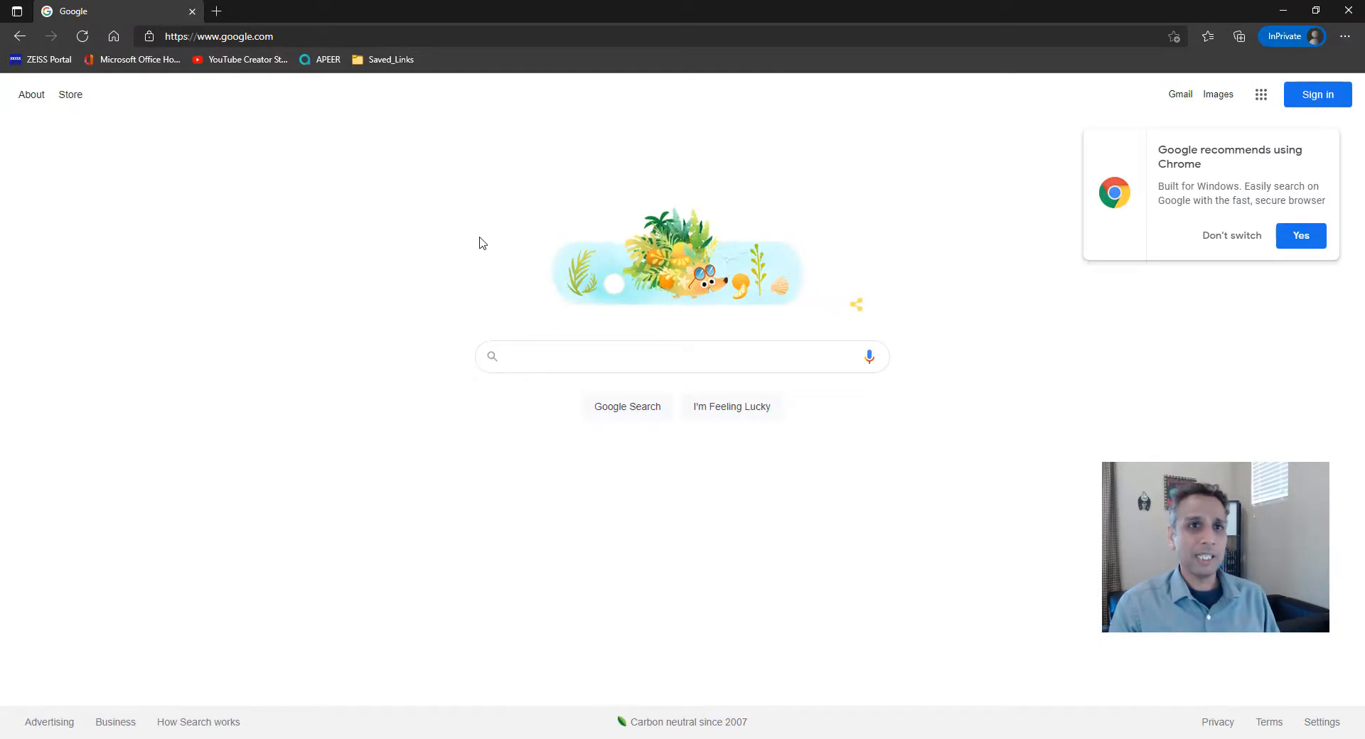
left_click(320, 59)
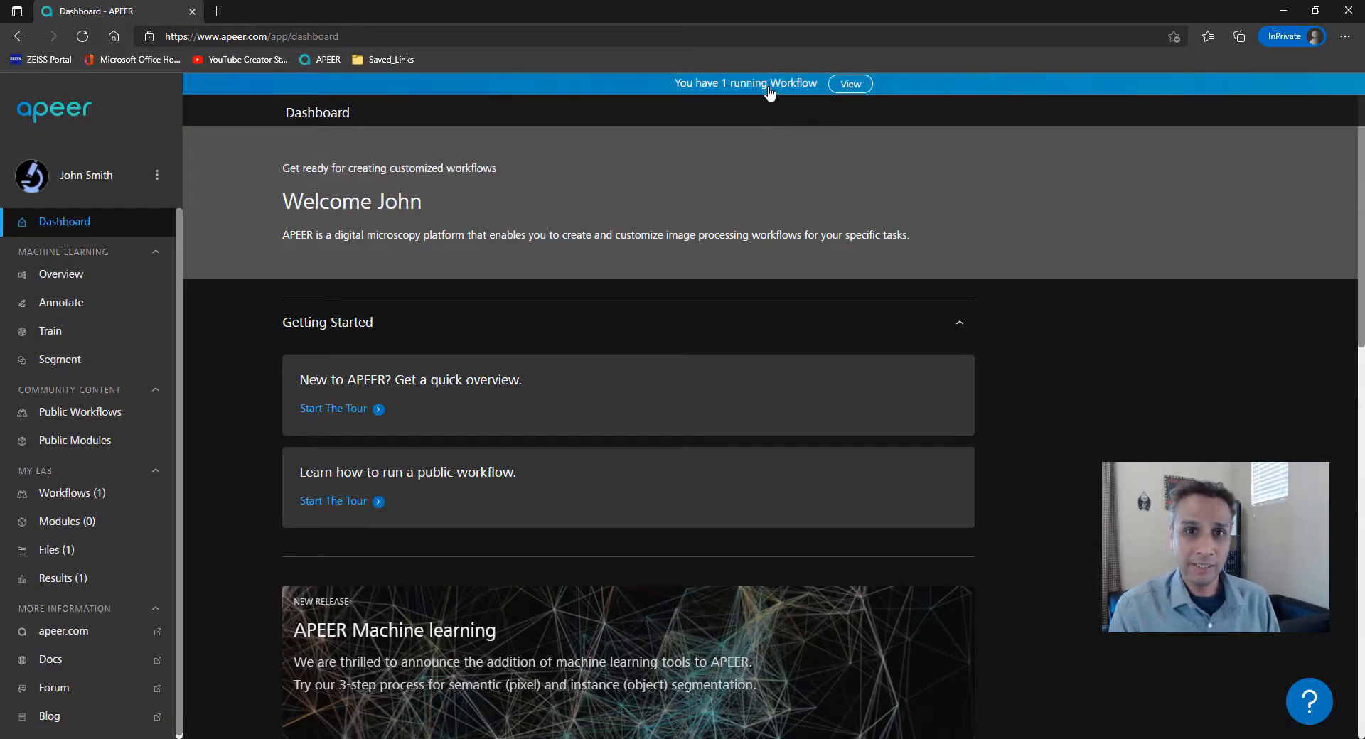
mouse_move(739, 178)
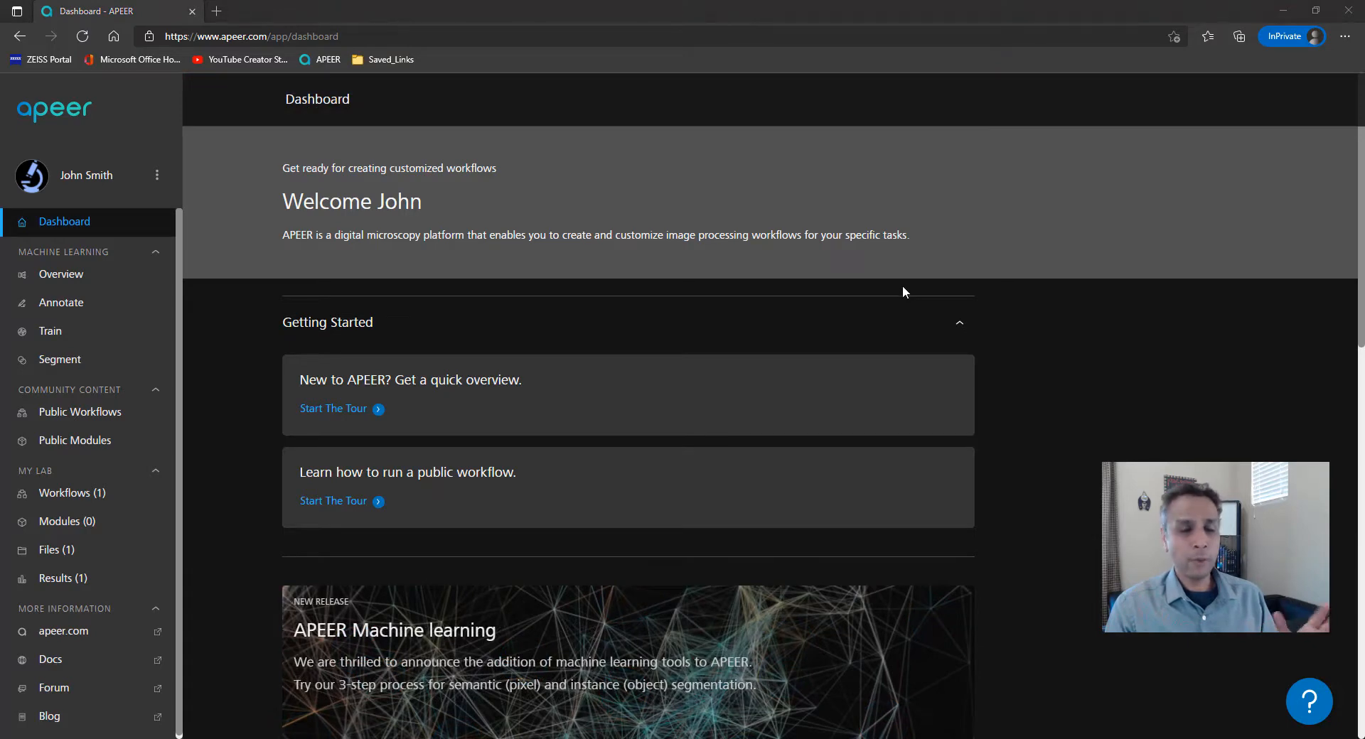
mouse_move(897, 288)
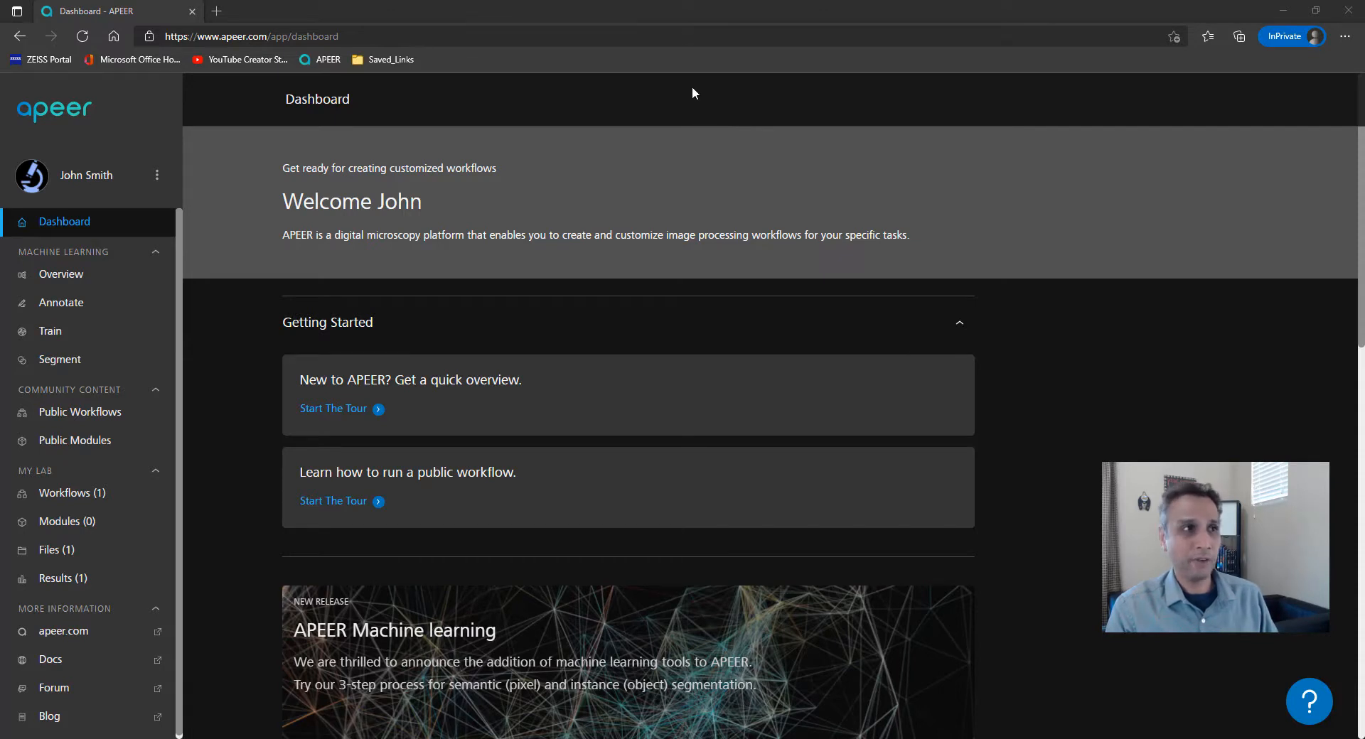
mouse_move(675, 105)
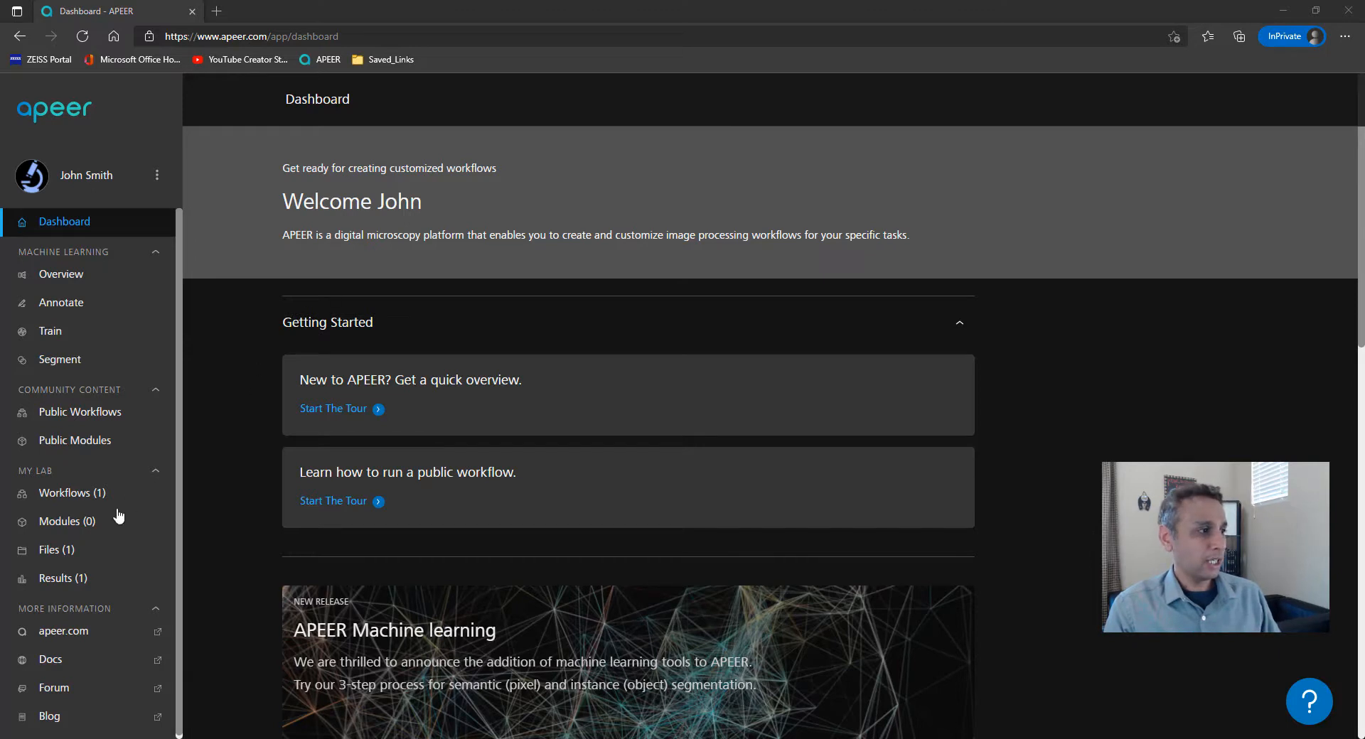
mouse_move(39, 479)
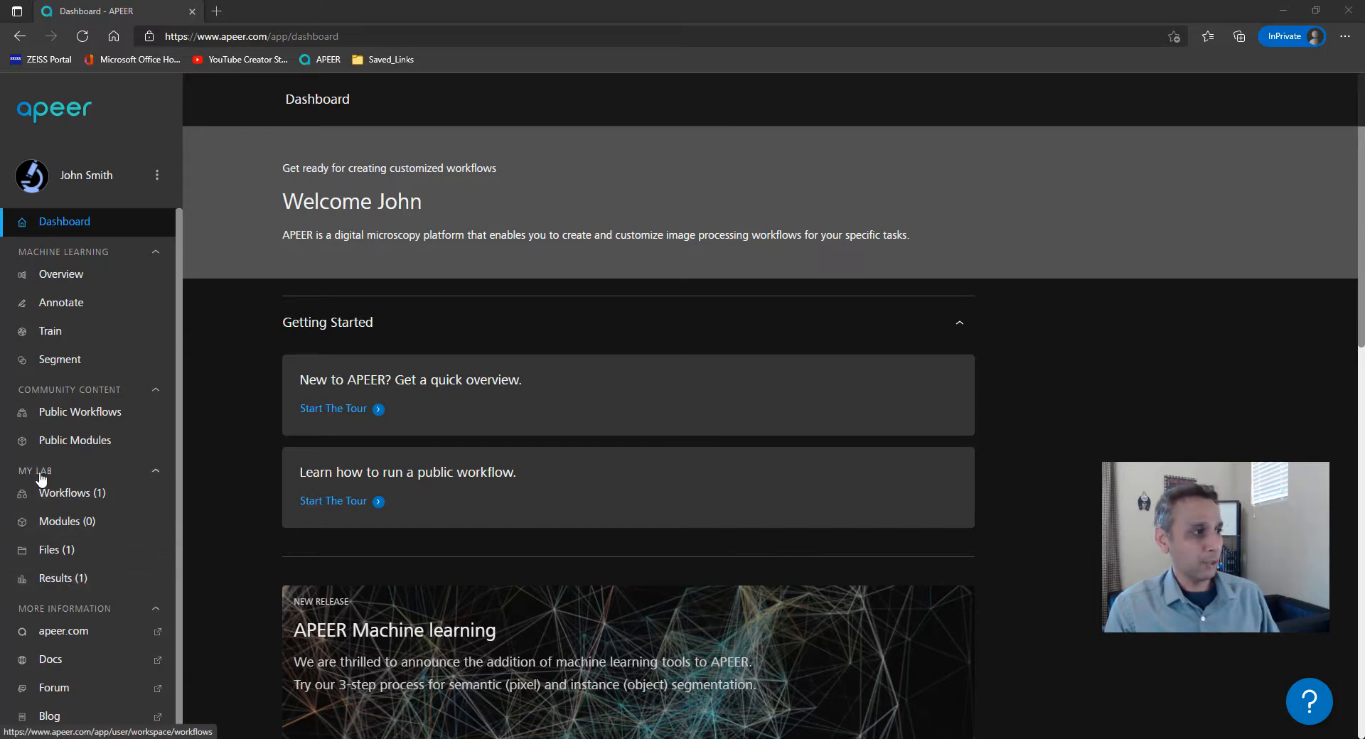
Step: Open the Object Tracking copy #1 result from My Results and check its completion time
left_click(62, 577)
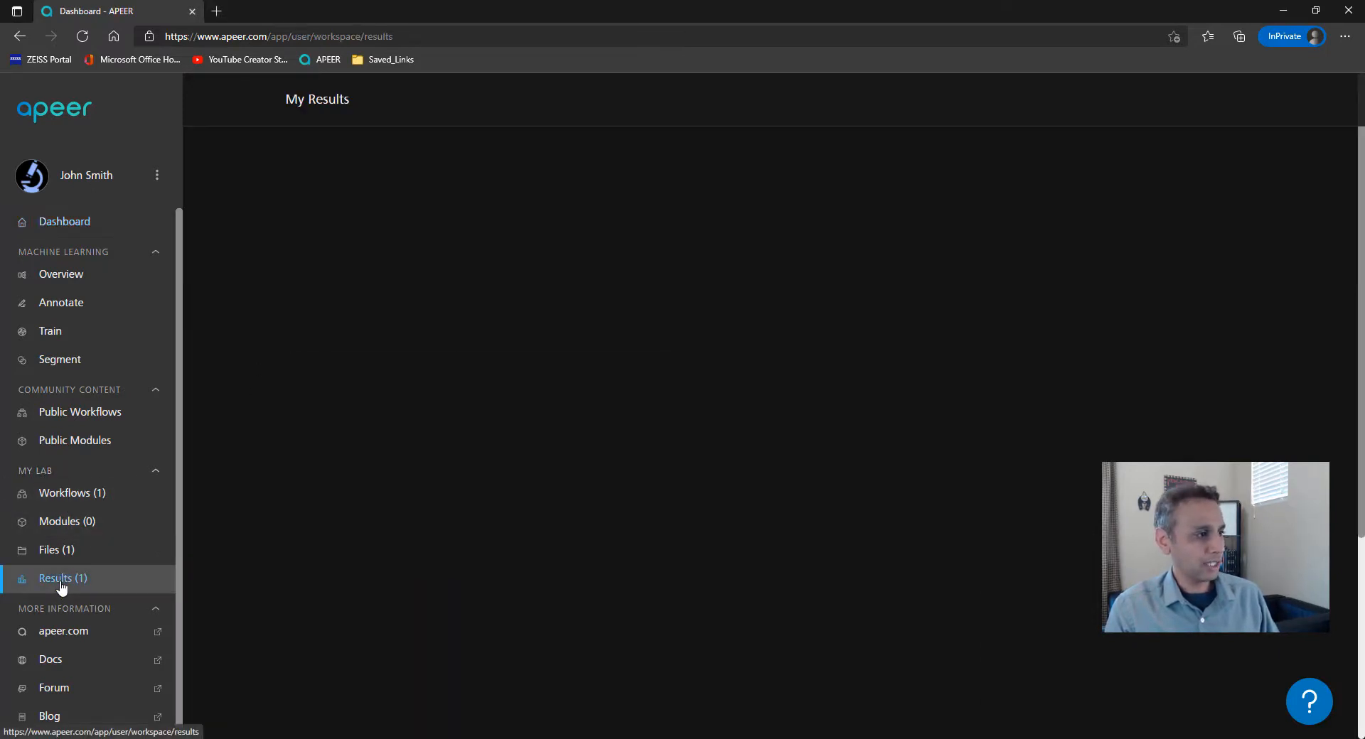
left_click(62, 577)
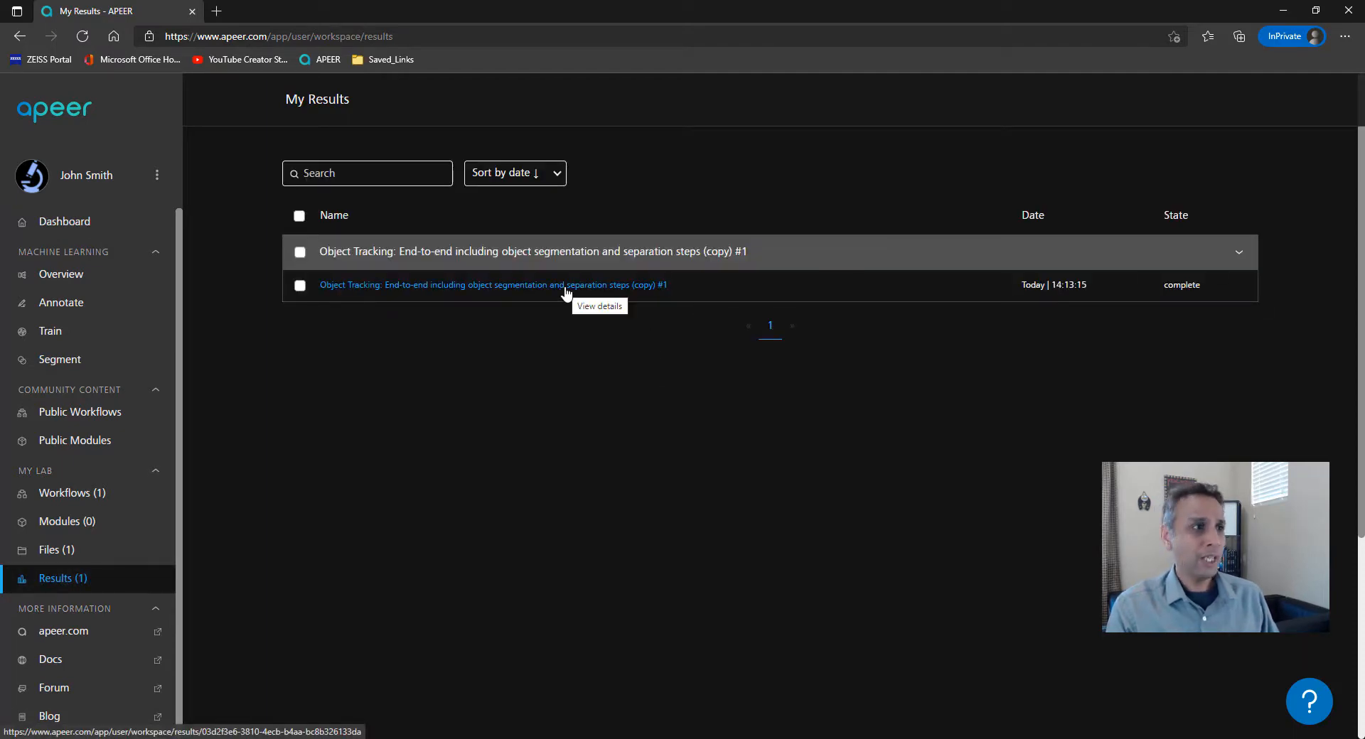
left_click(492, 285)
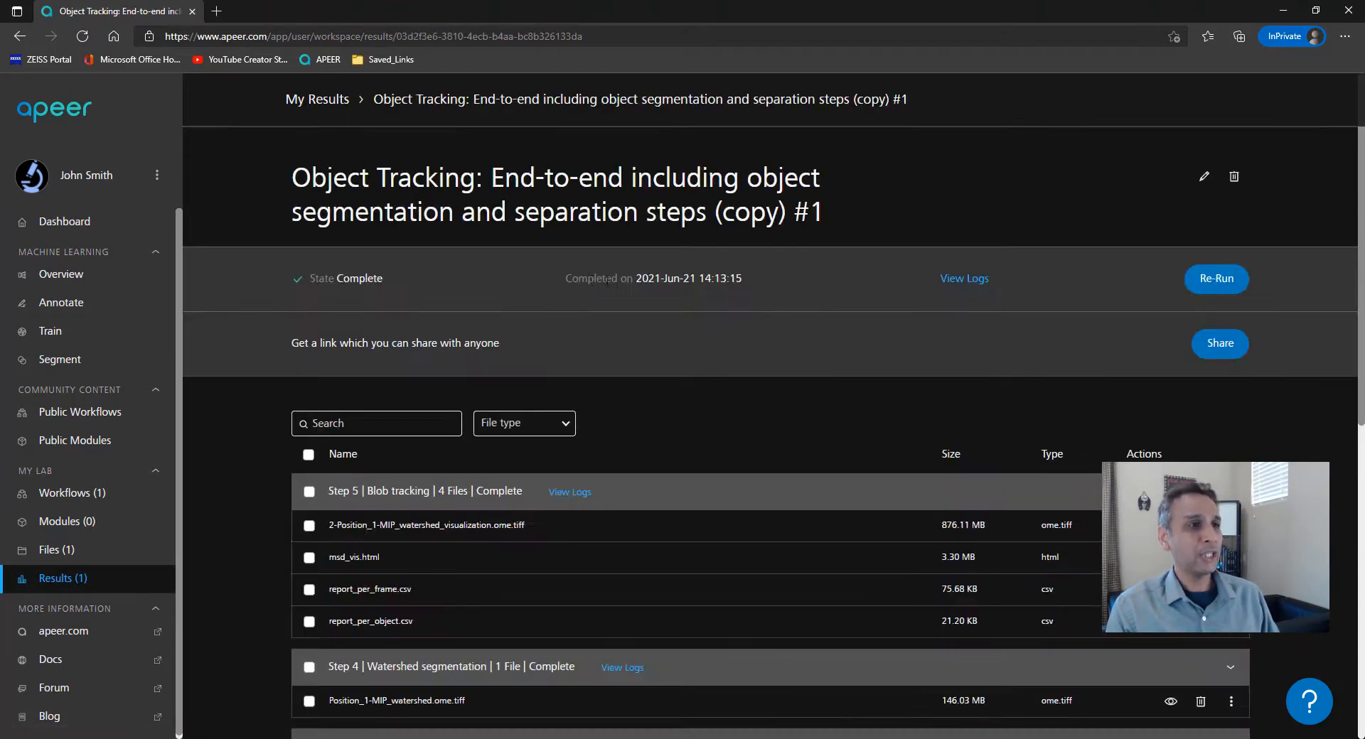
left_click_drag(636, 278, 735, 278)
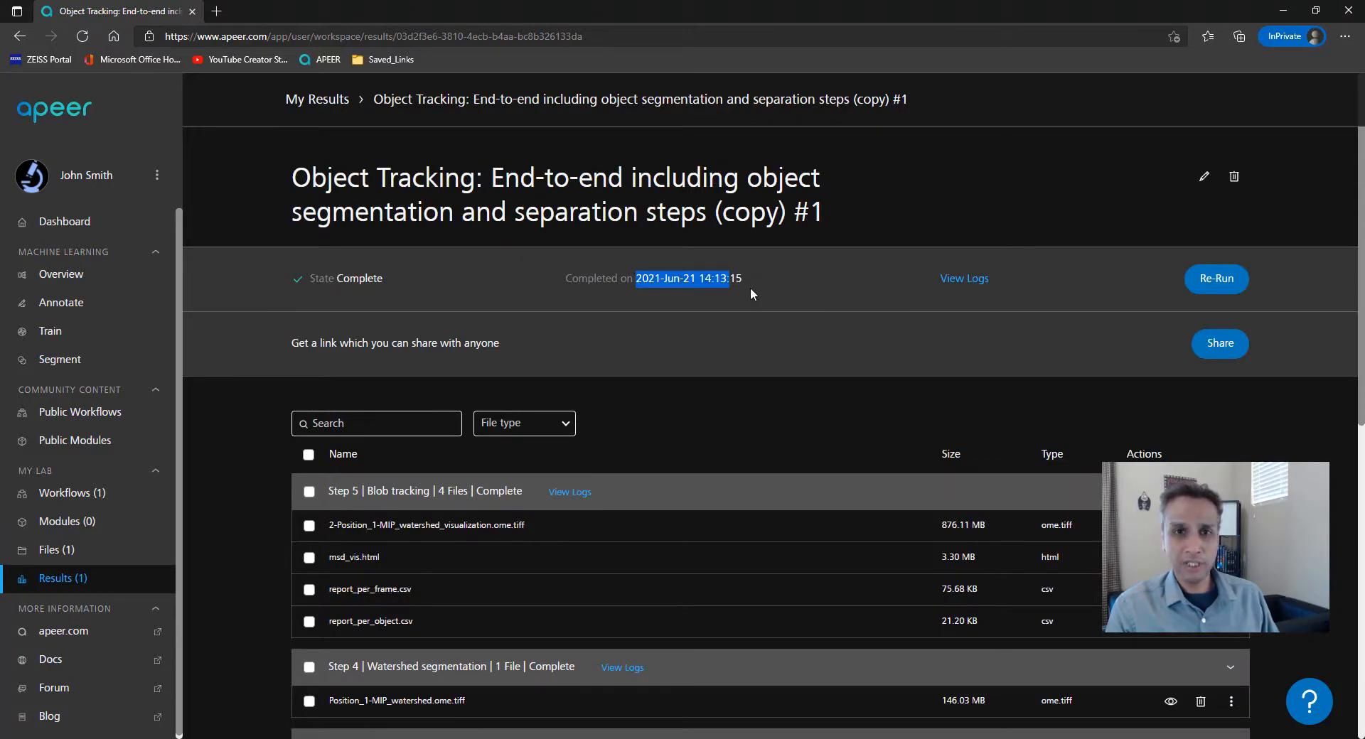
scroll("down", 3)
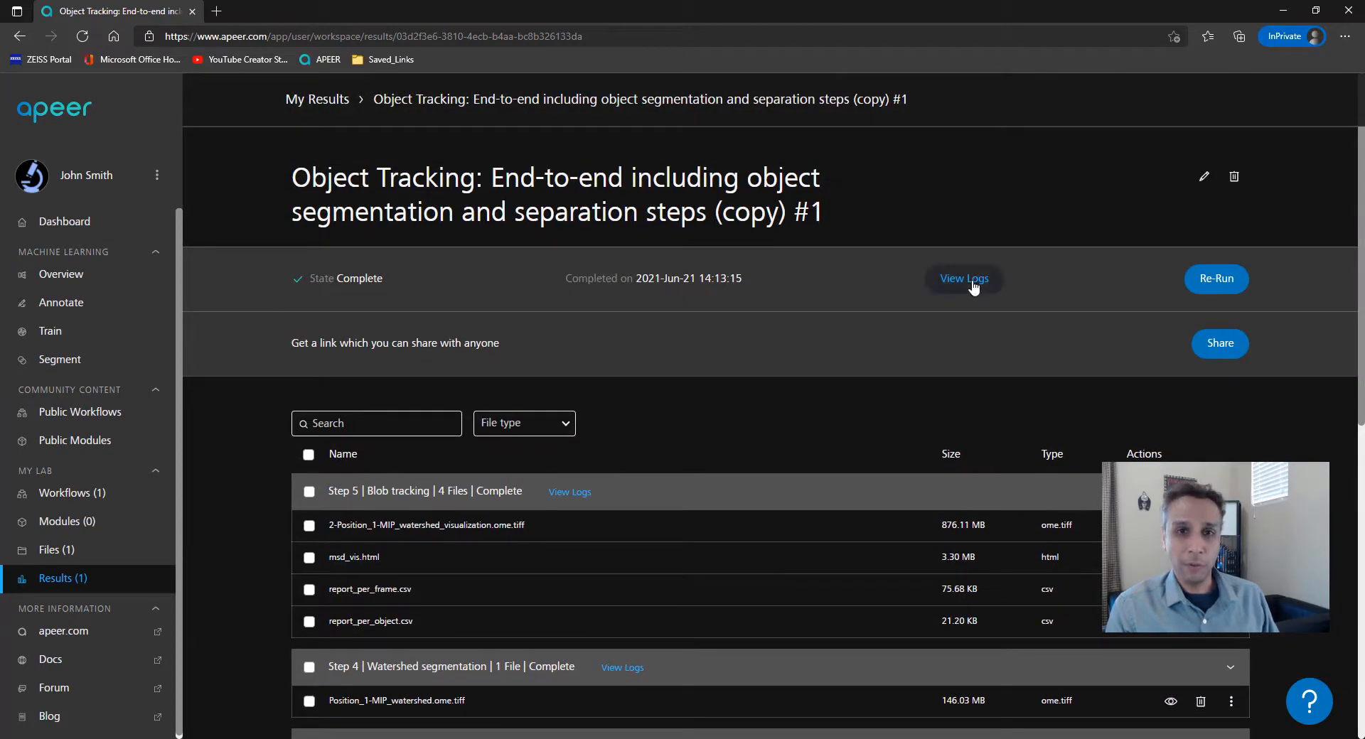
left_click(963, 278)
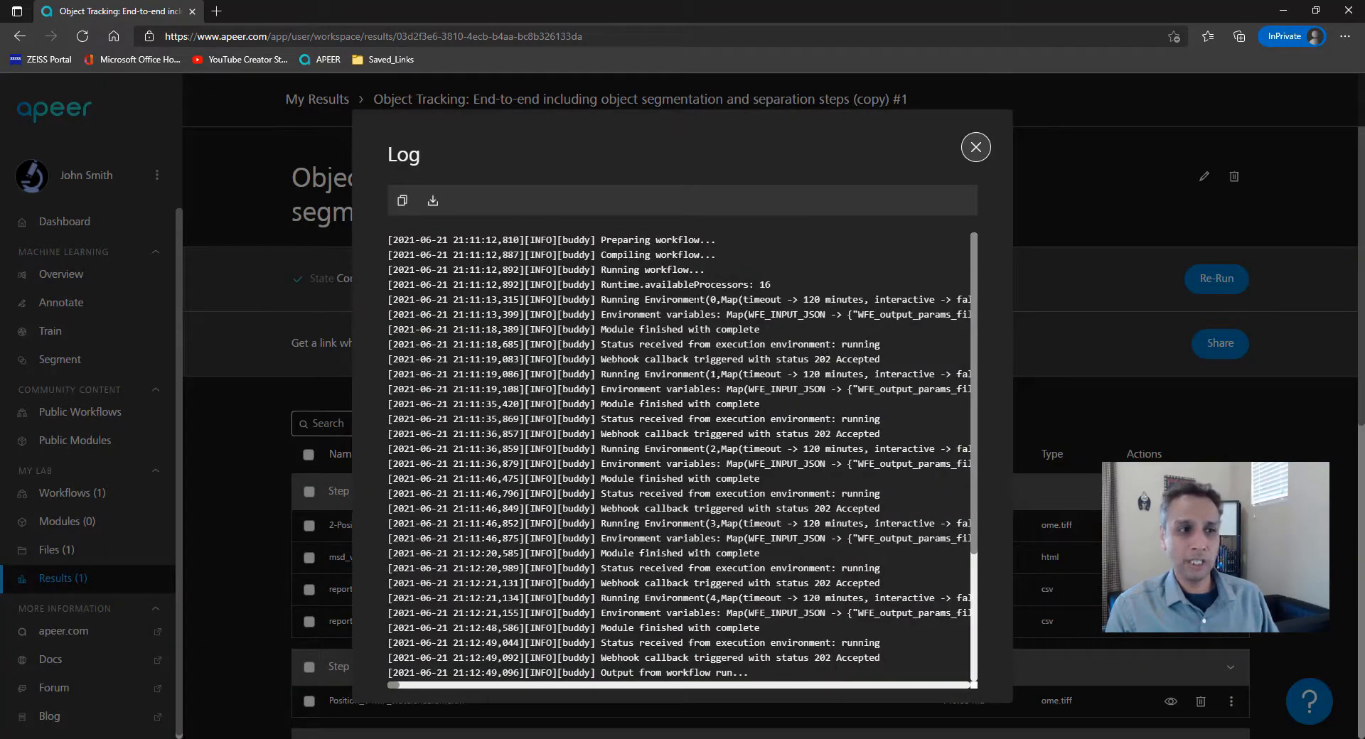
mouse_move(744, 535)
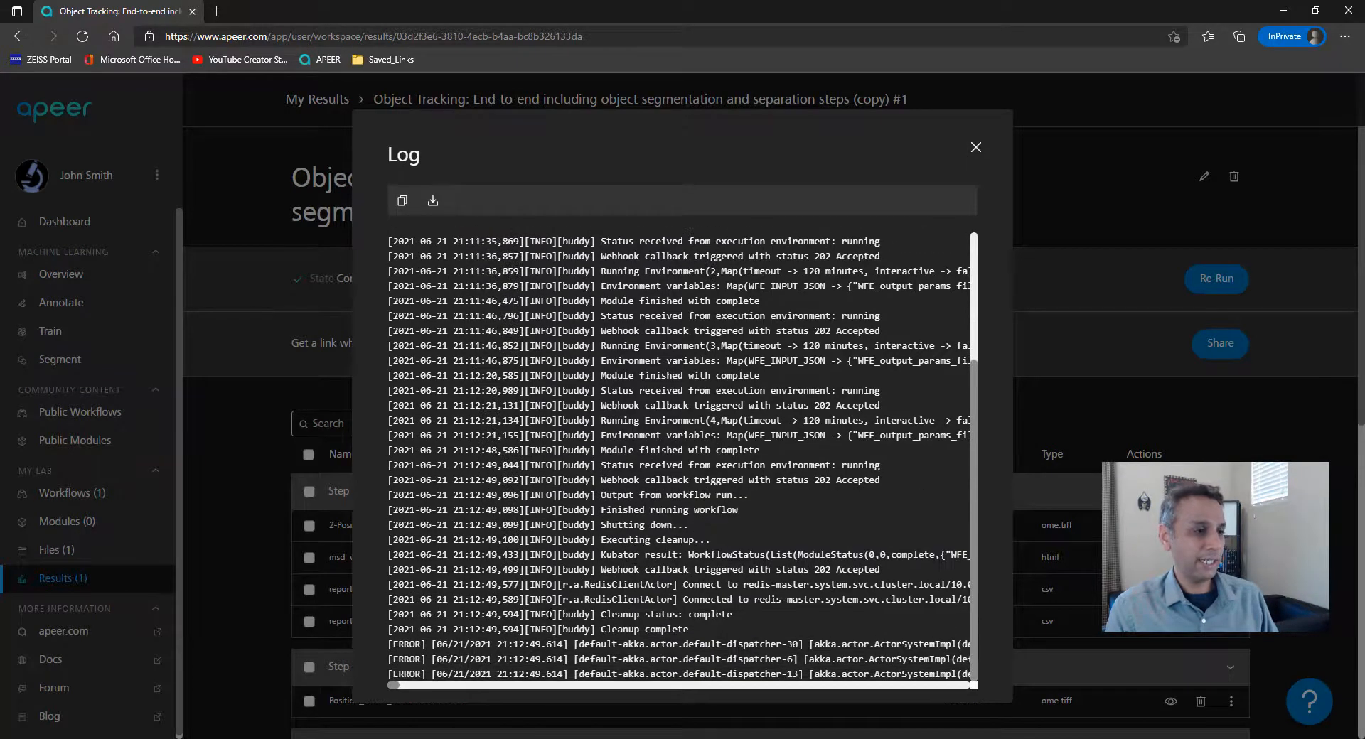
double_click(472, 628)
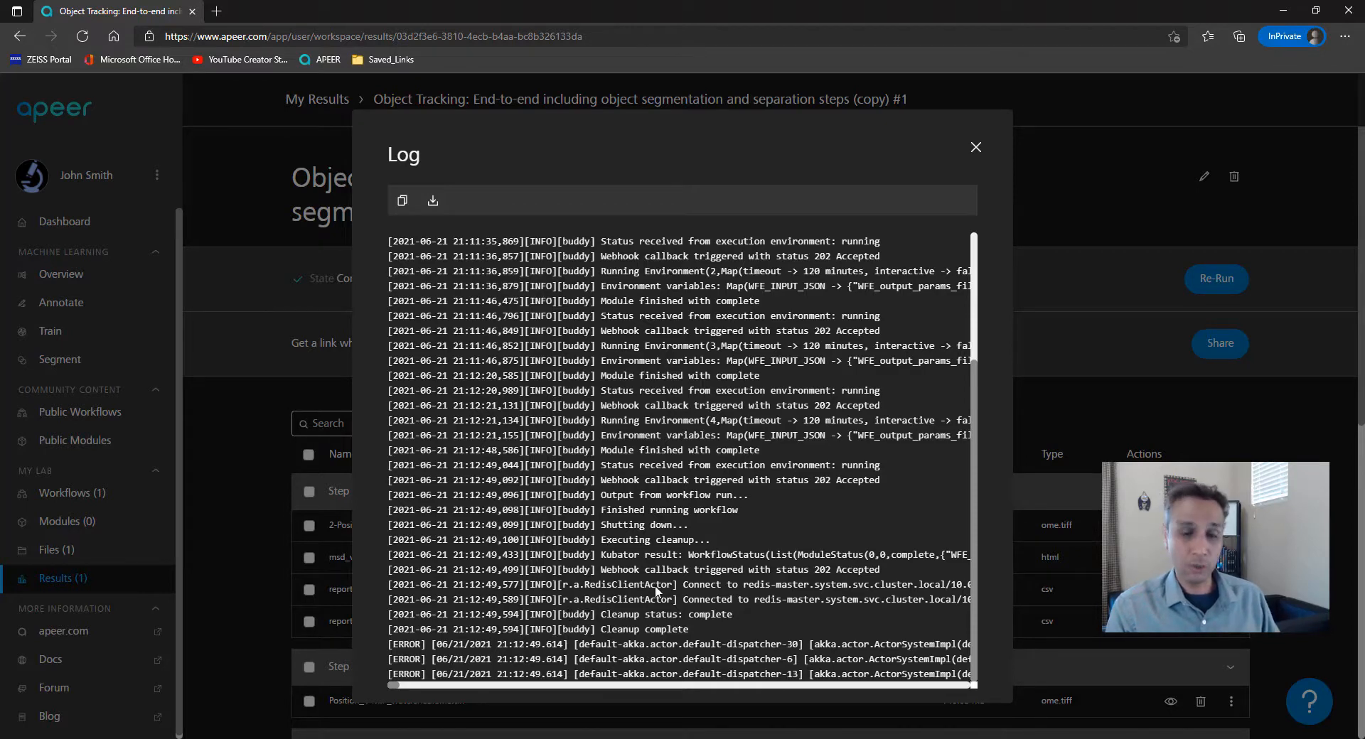
mouse_move(974, 146)
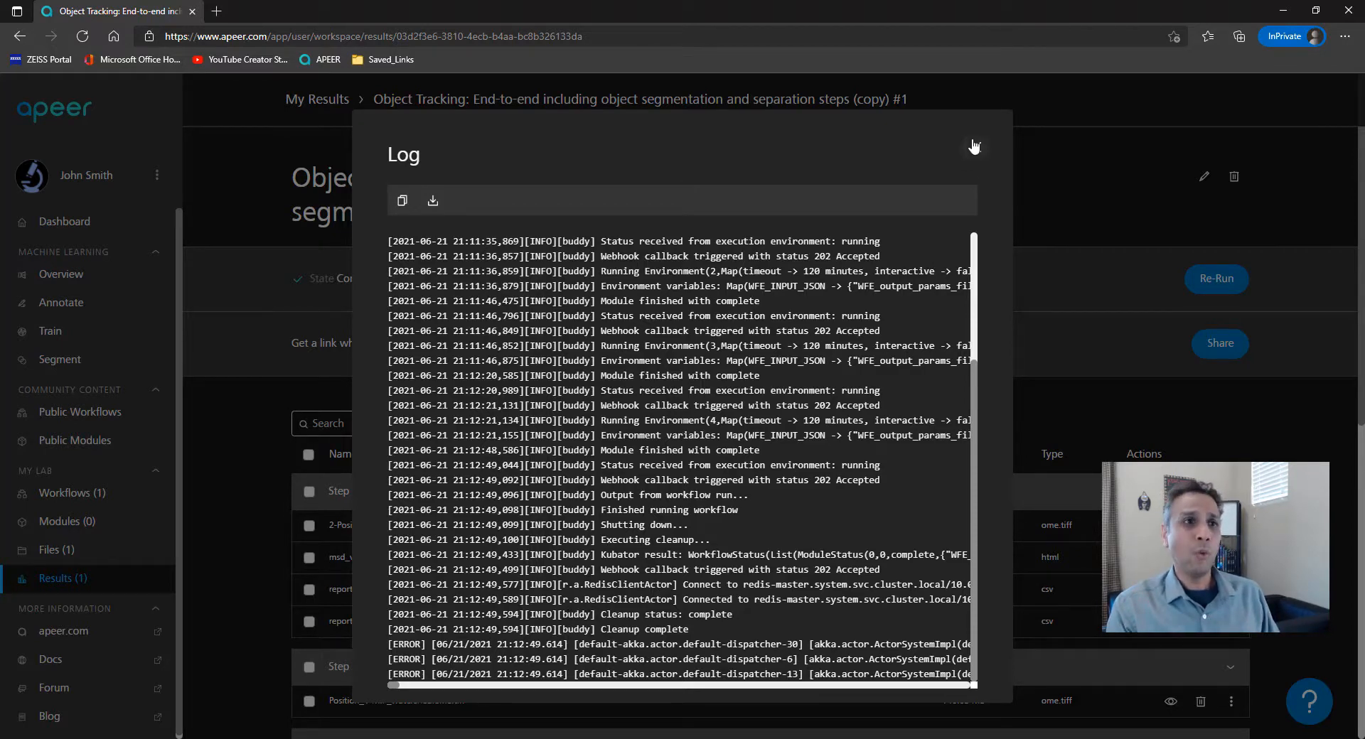
left_click(973, 147)
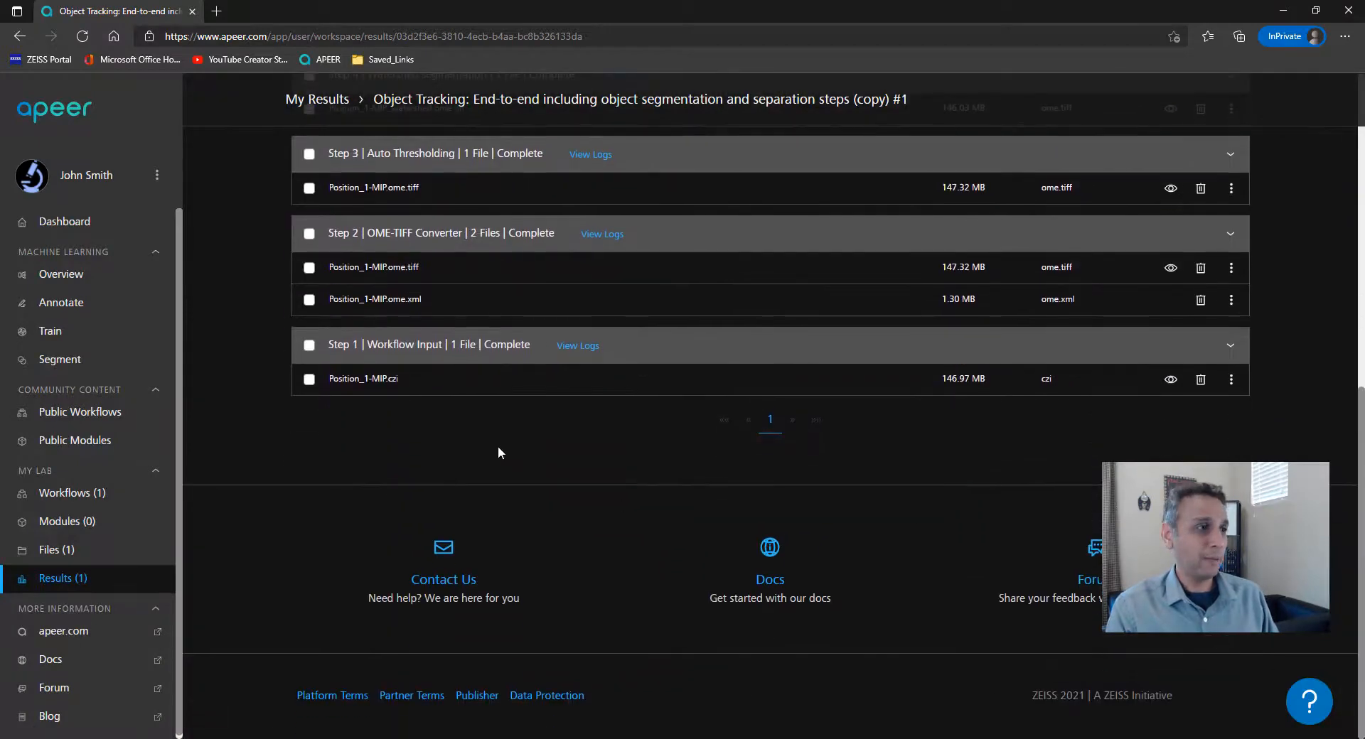
scroll("up", 3)
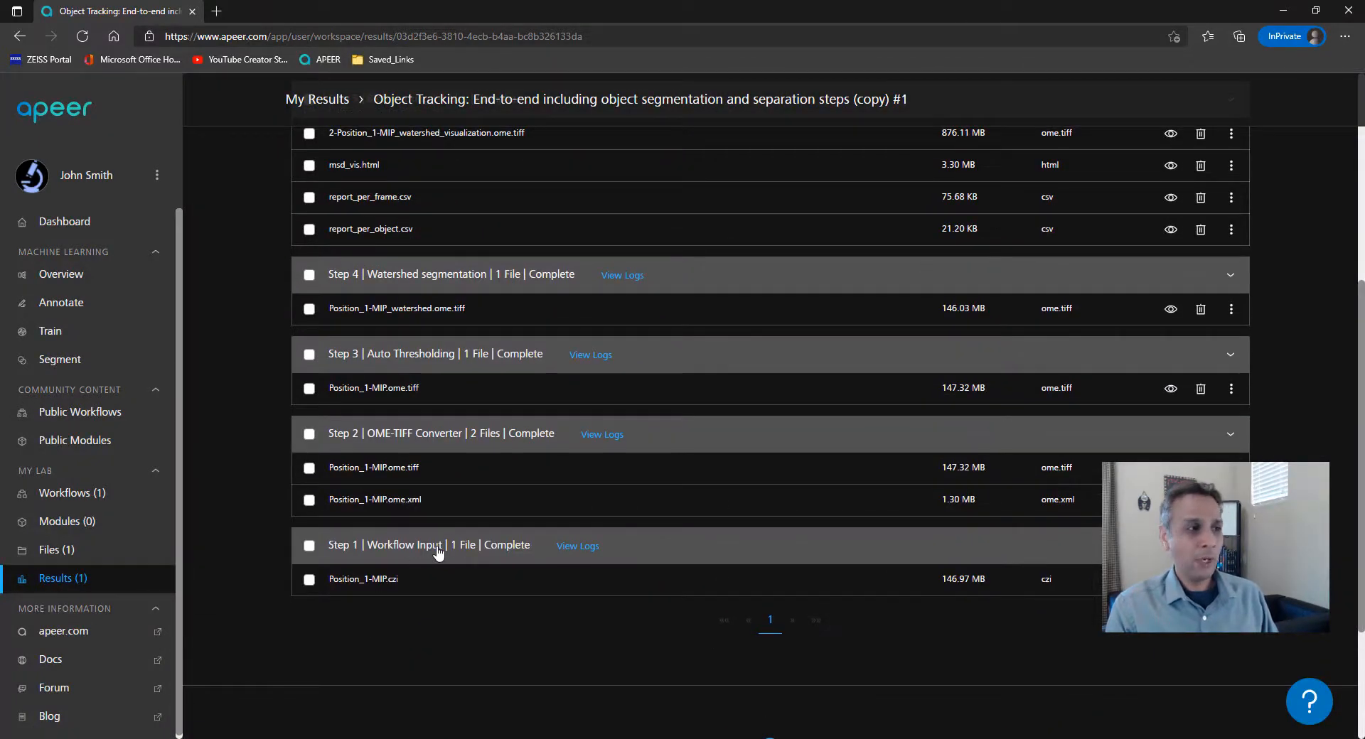
mouse_move(420, 446)
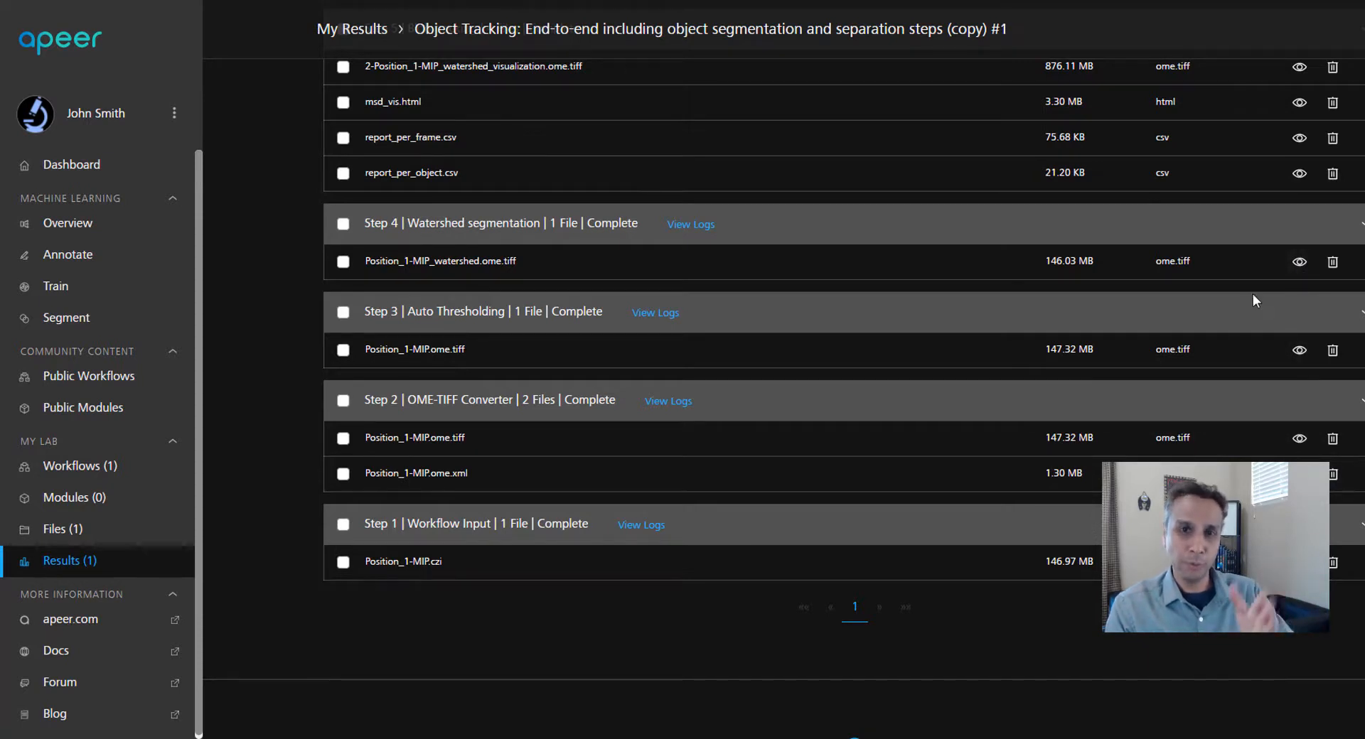
mouse_move(1151, 365)
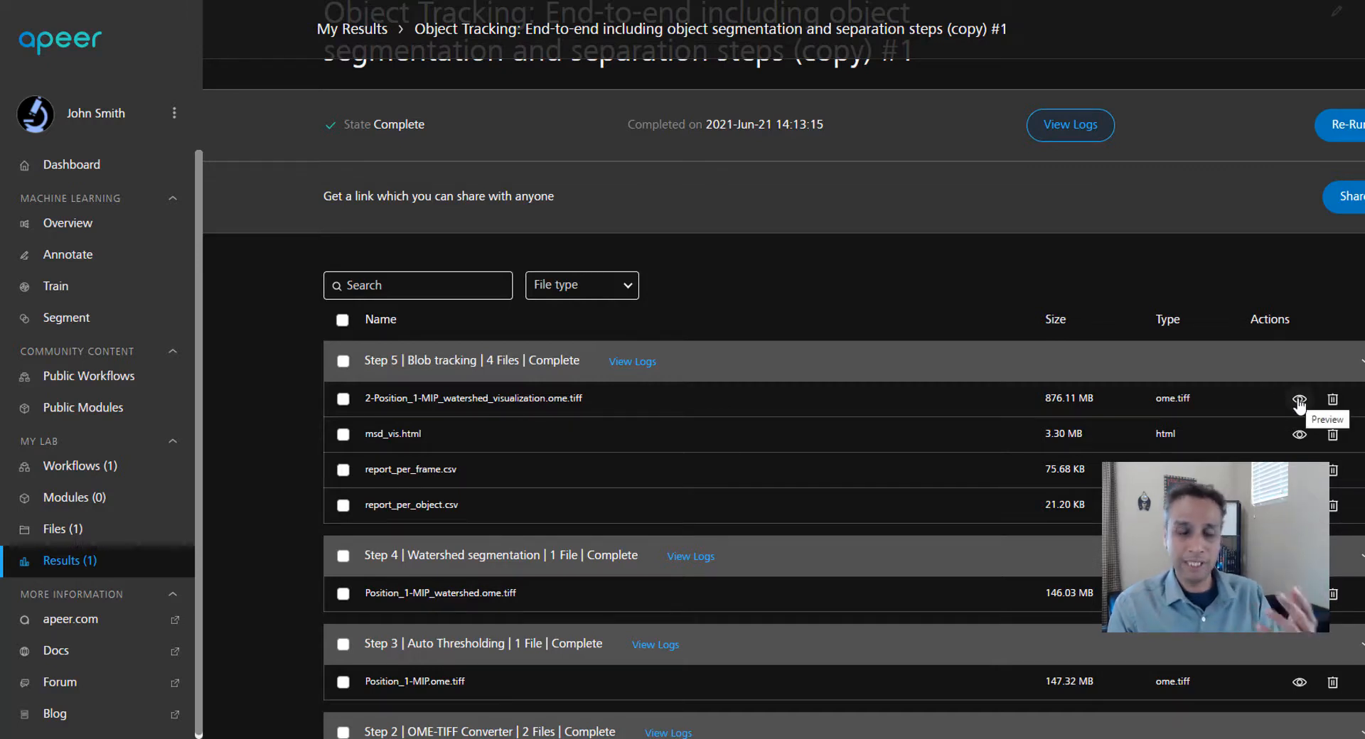
mouse_move(580, 544)
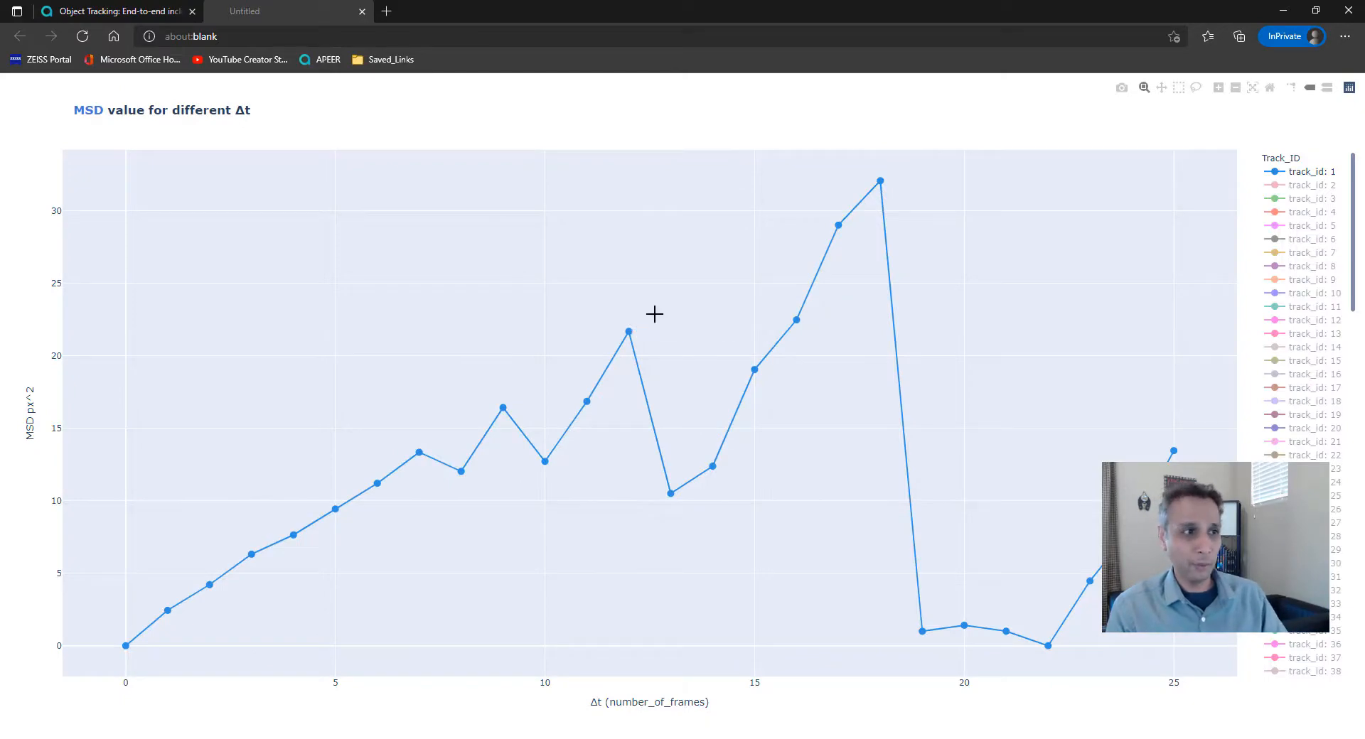
mouse_move(703, 286)
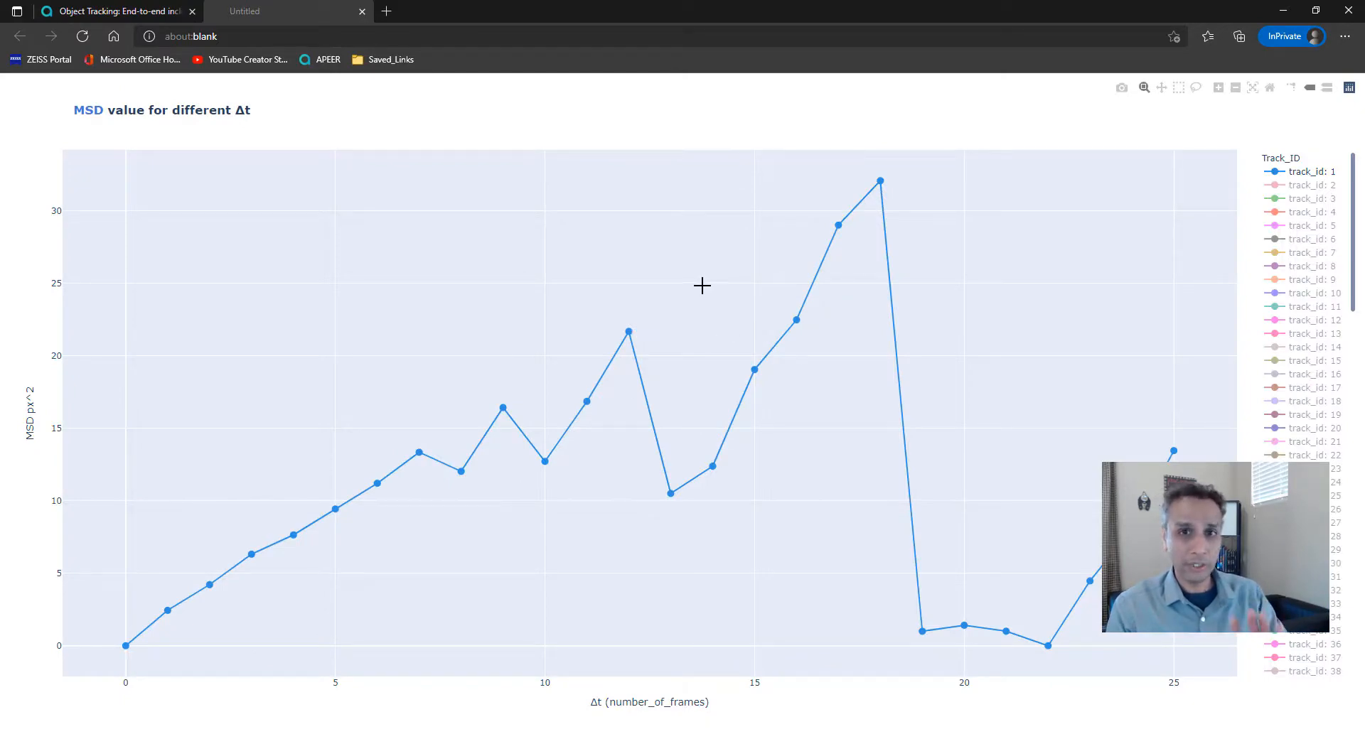
Step: Switch from the msd_vis chart back to the APEER results tab
left_click(113, 11)
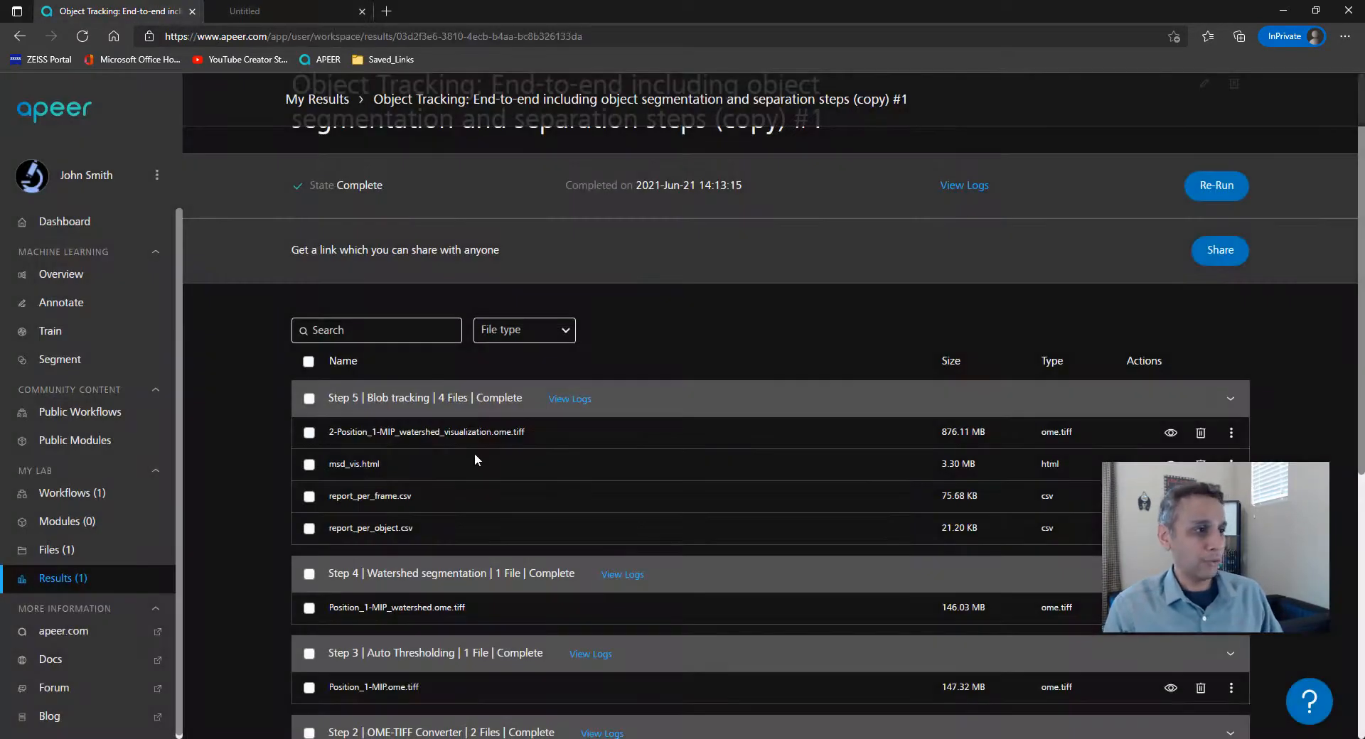
double_click(381, 495)
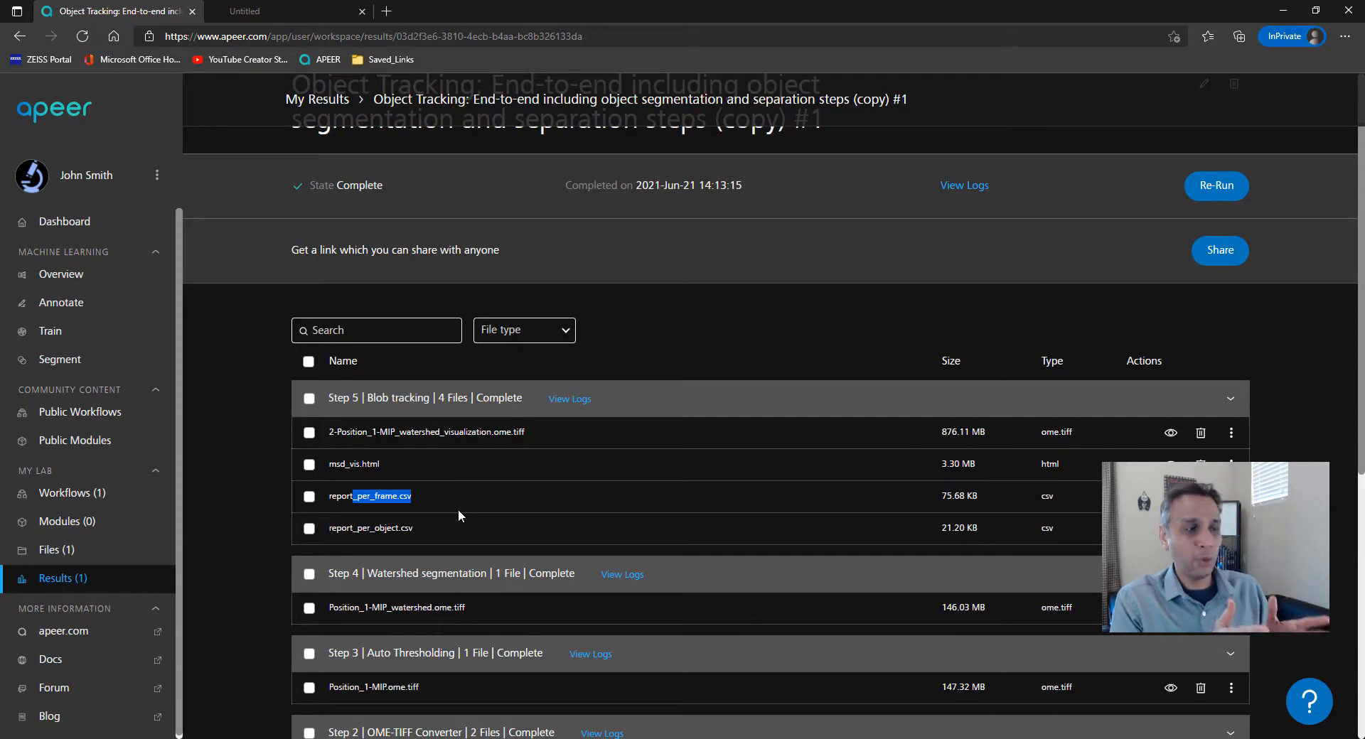
mouse_move(710, 521)
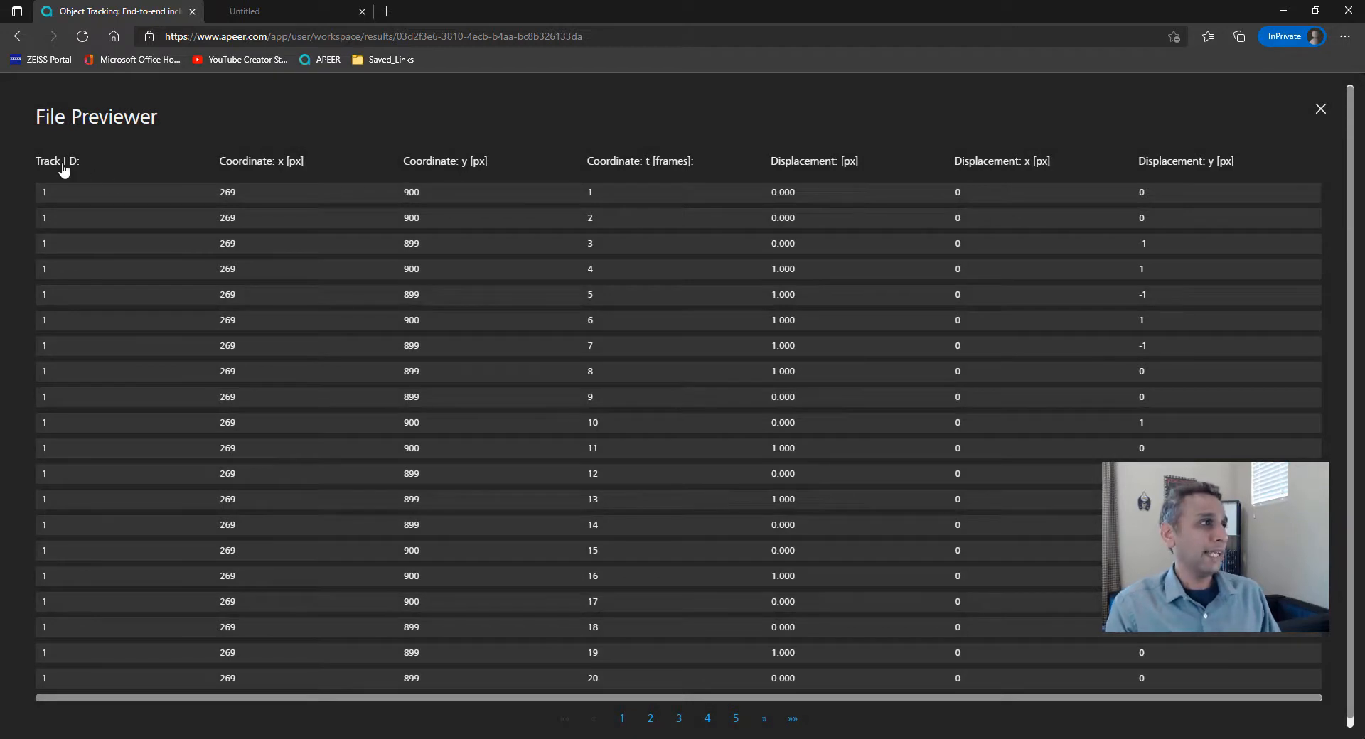
mouse_move(457, 176)
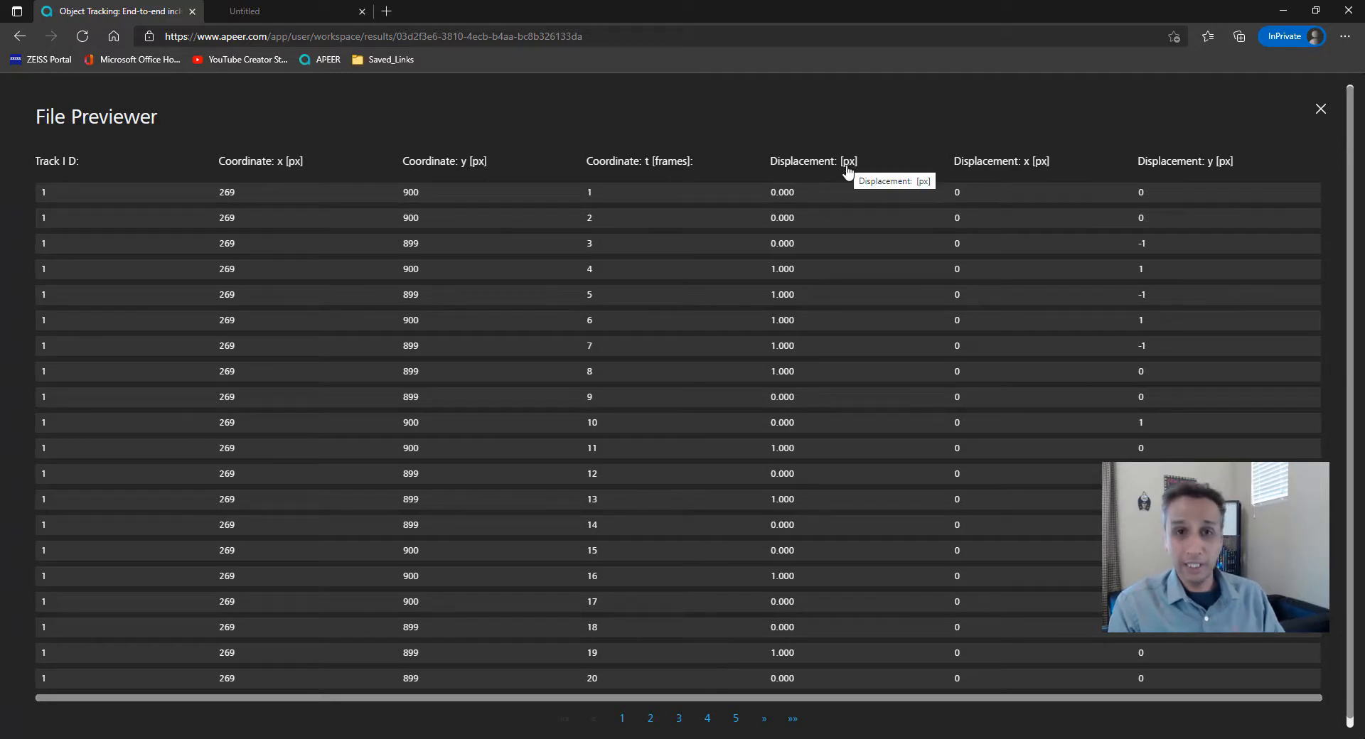
mouse_move(1007, 167)
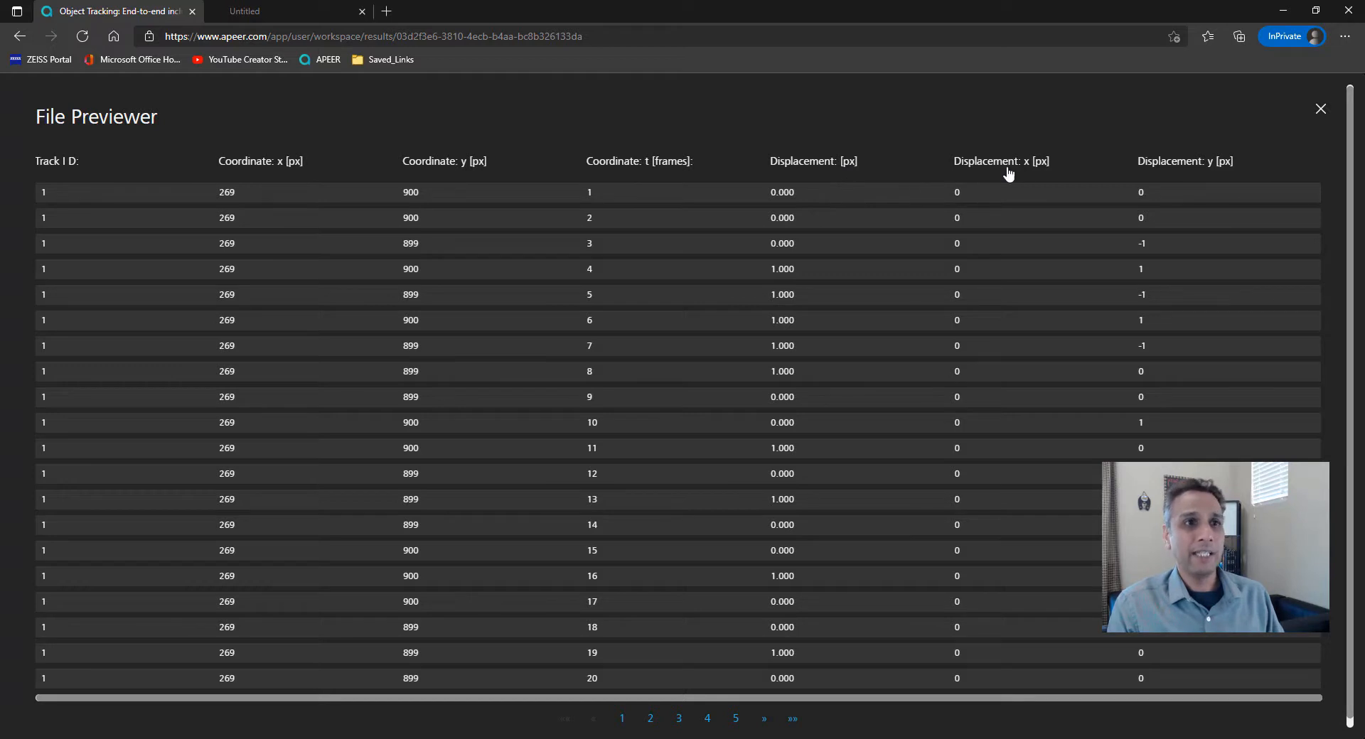
mouse_move(1060, 173)
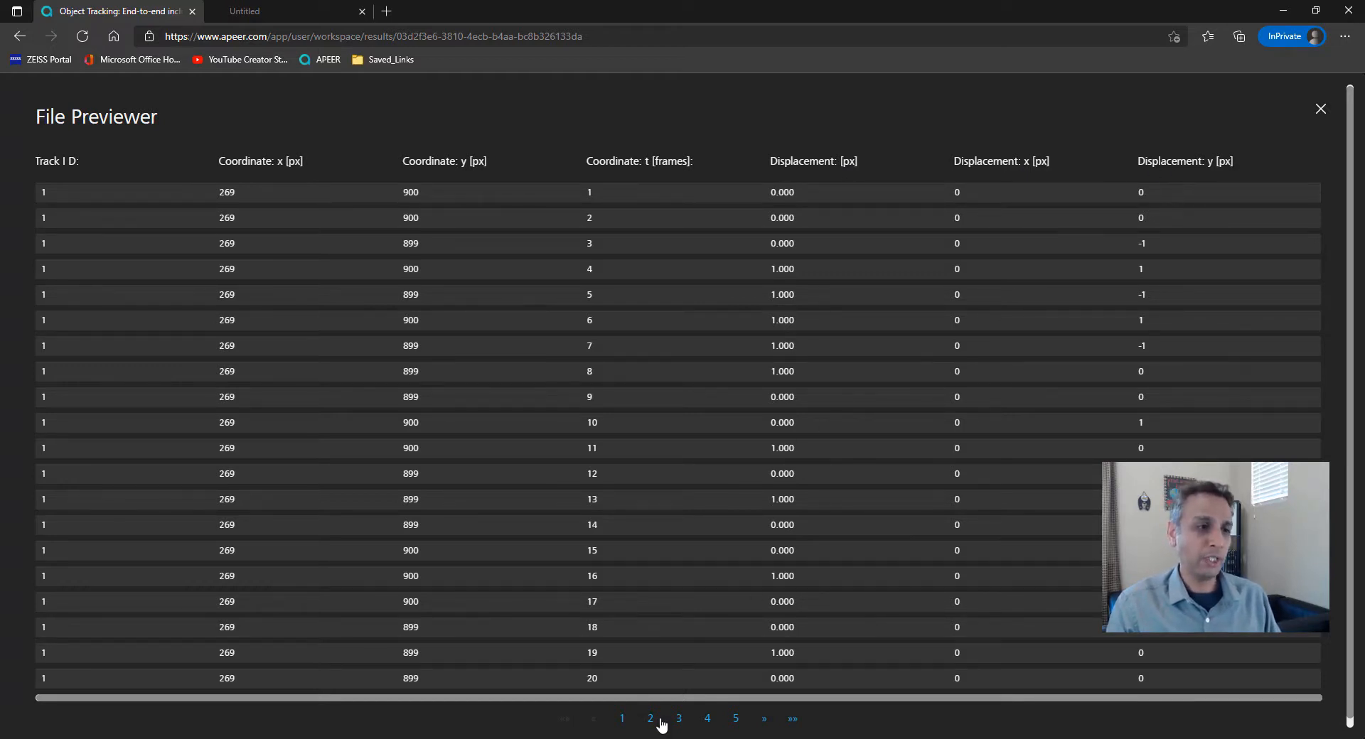
left_click(1320, 109)
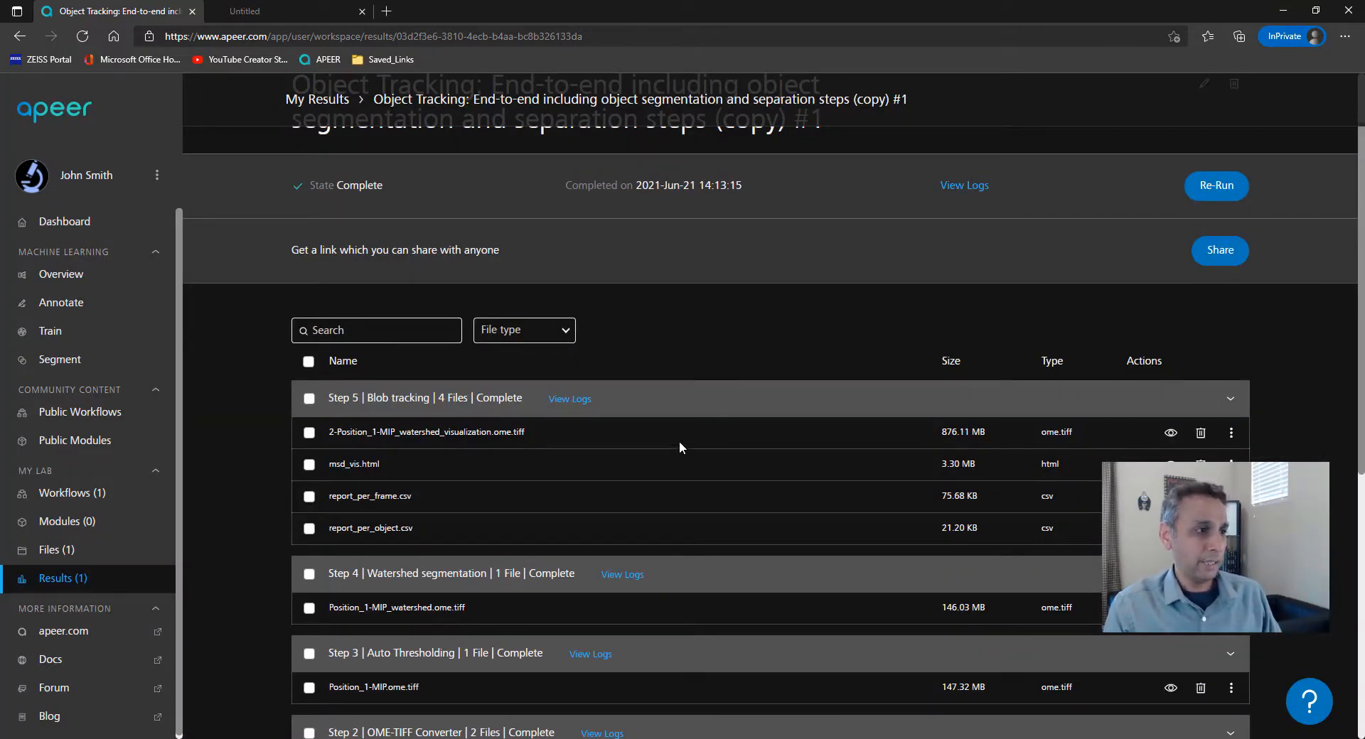
double_click(366, 496)
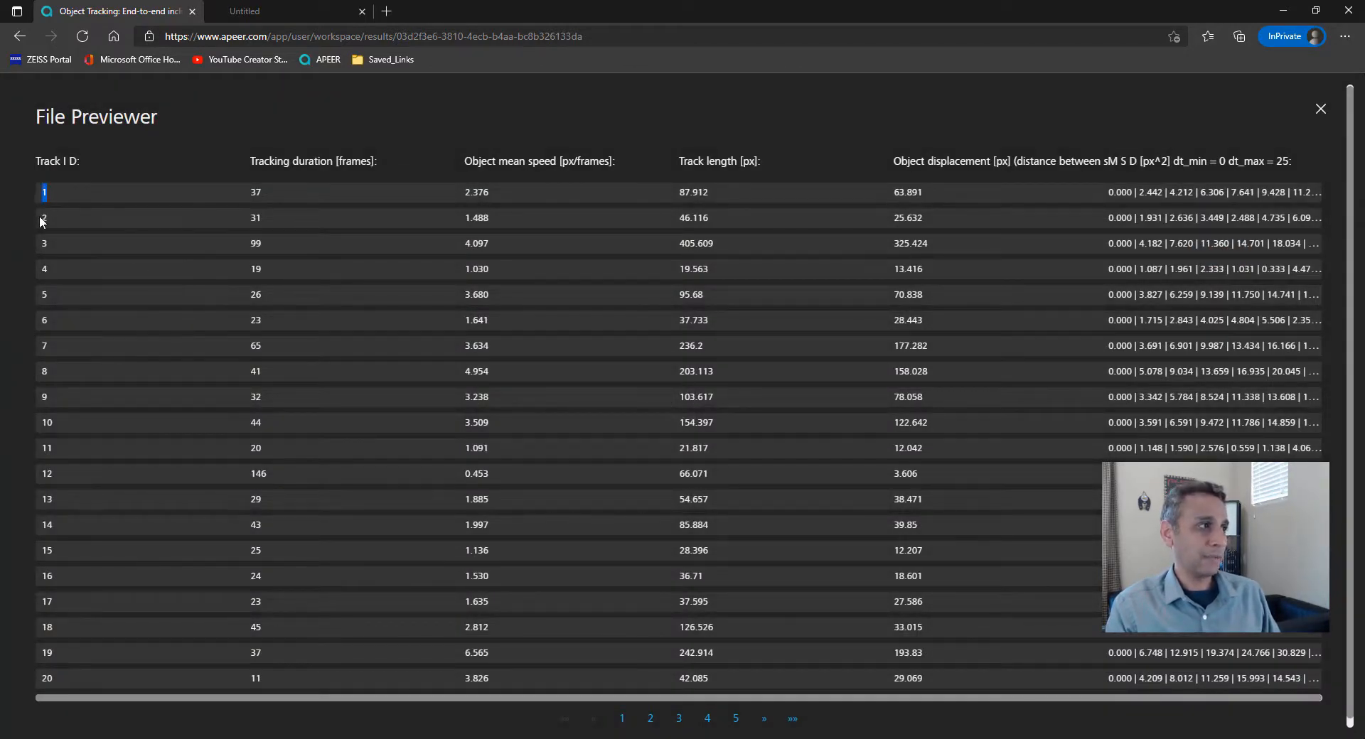
Step: Highlight track ID 2 in the per-object report preview, then close the preview
left_click(43, 217)
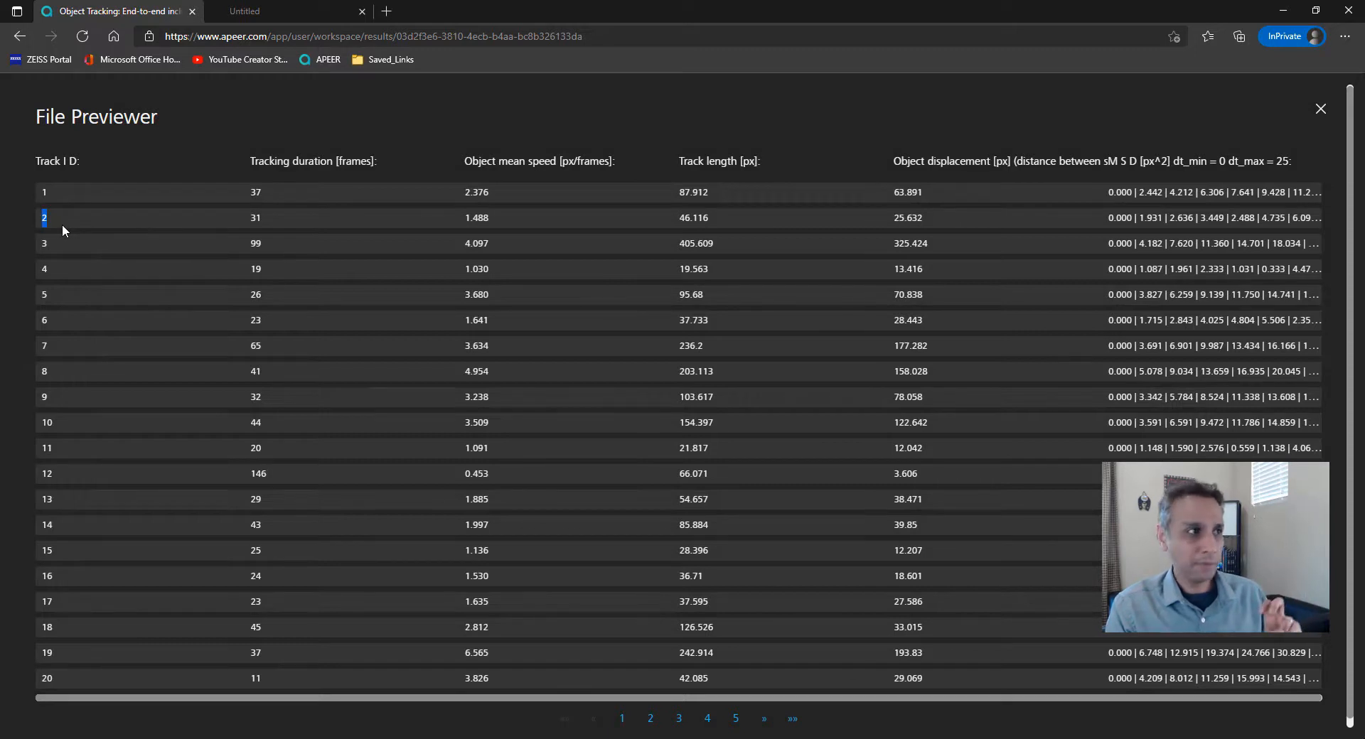
mouse_move(313, 161)
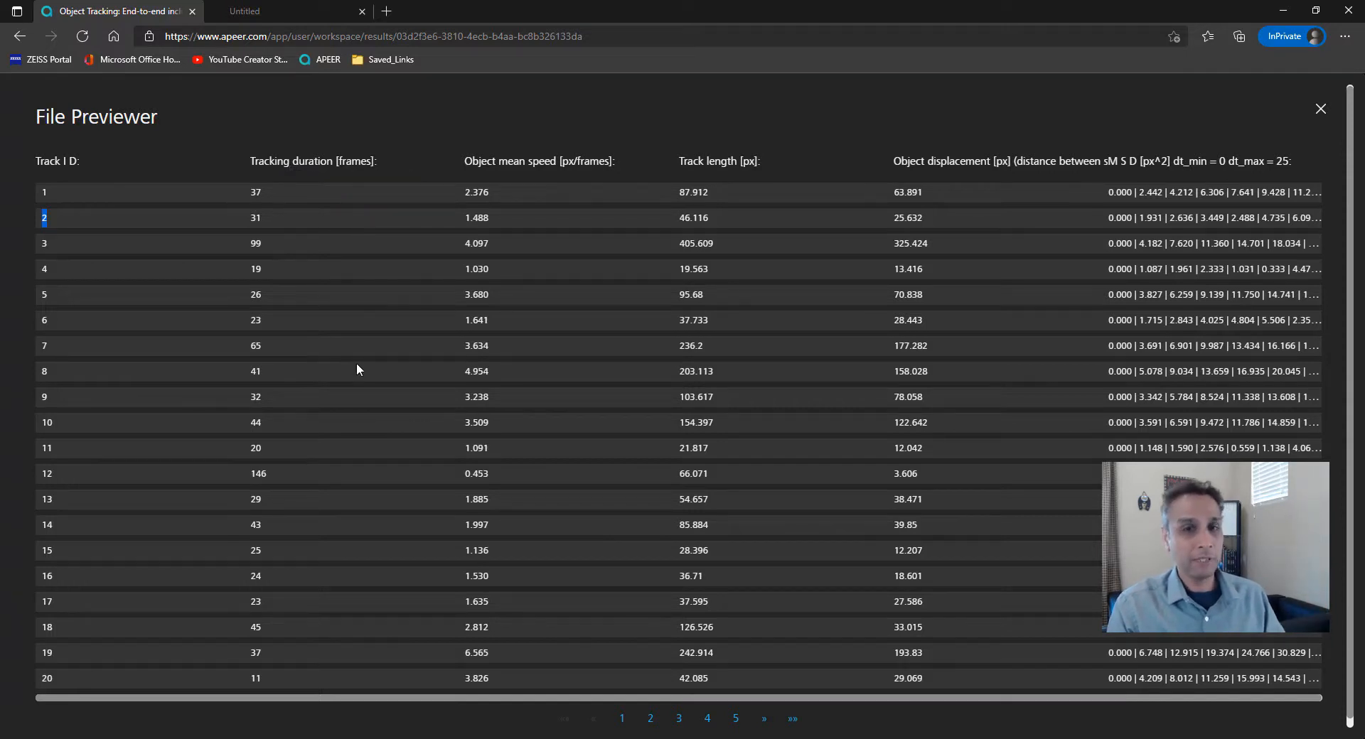
mouse_move(368, 364)
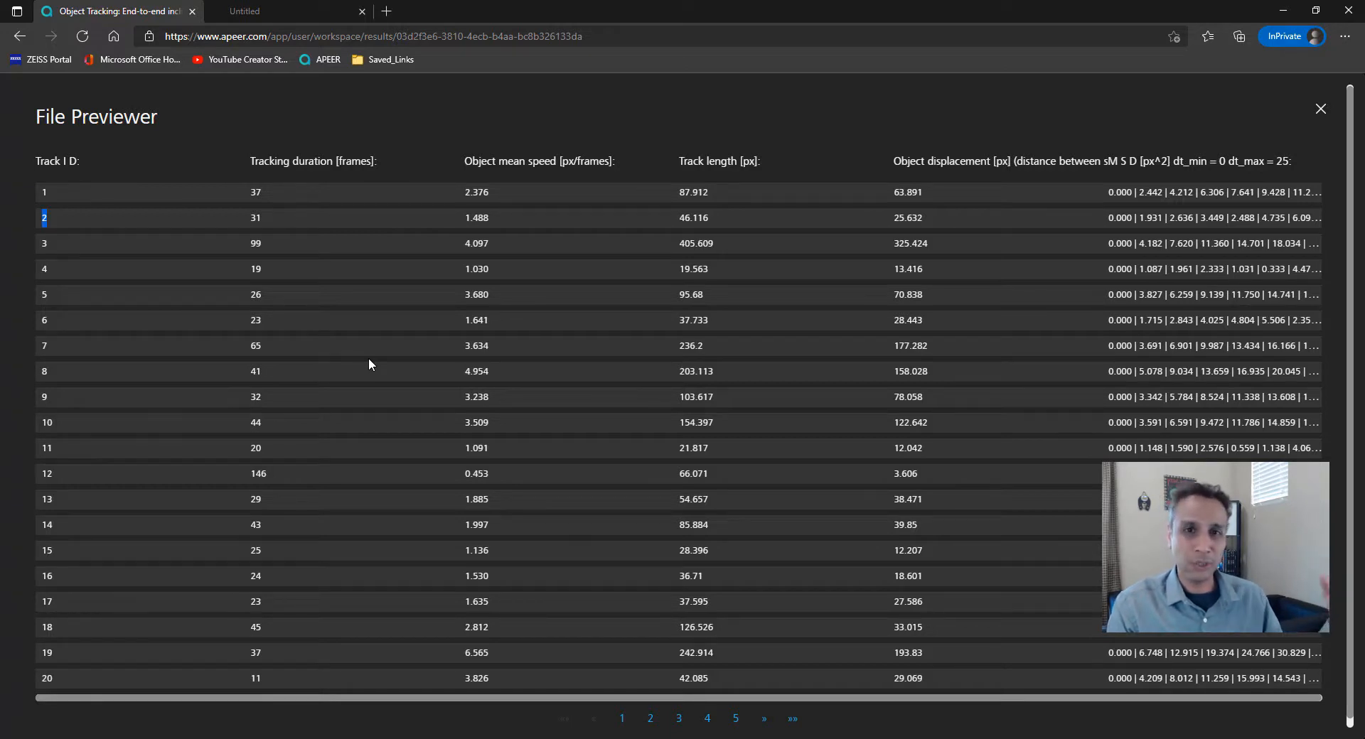
mouse_move(307, 217)
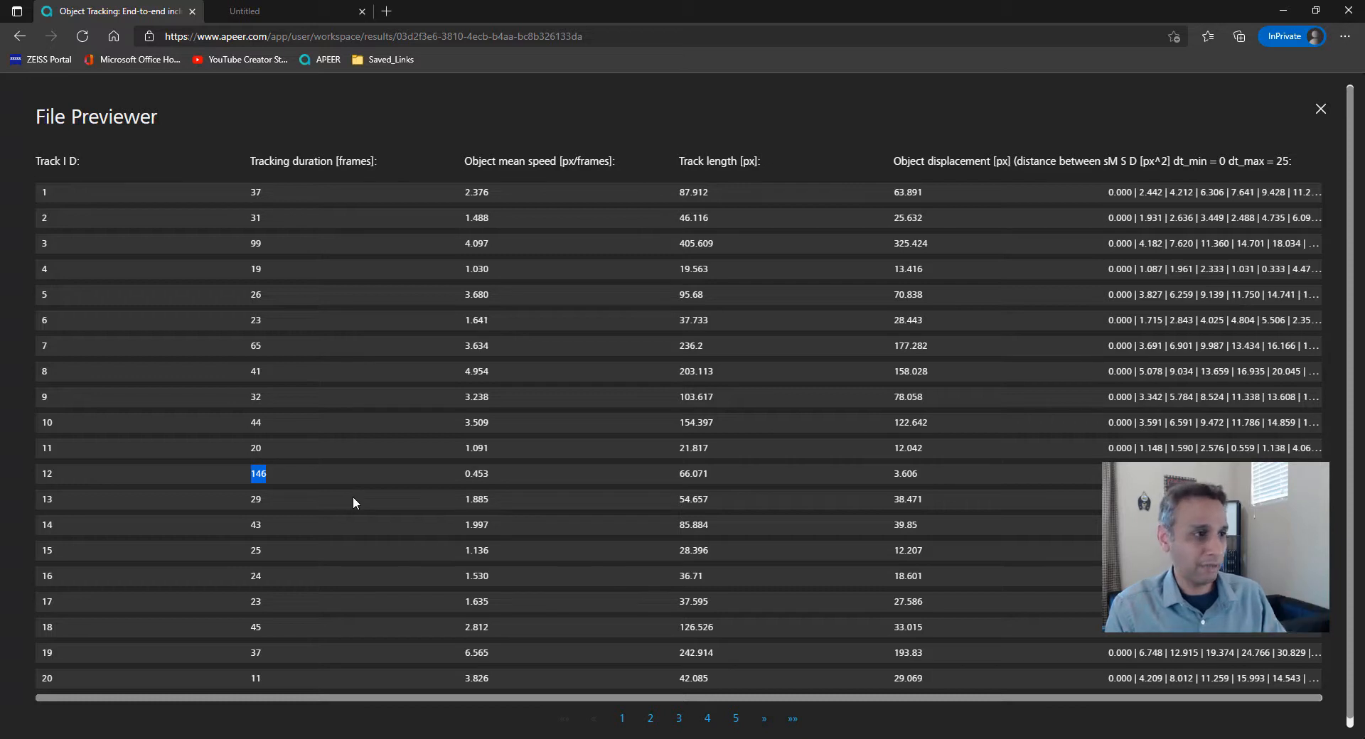
mouse_move(567, 166)
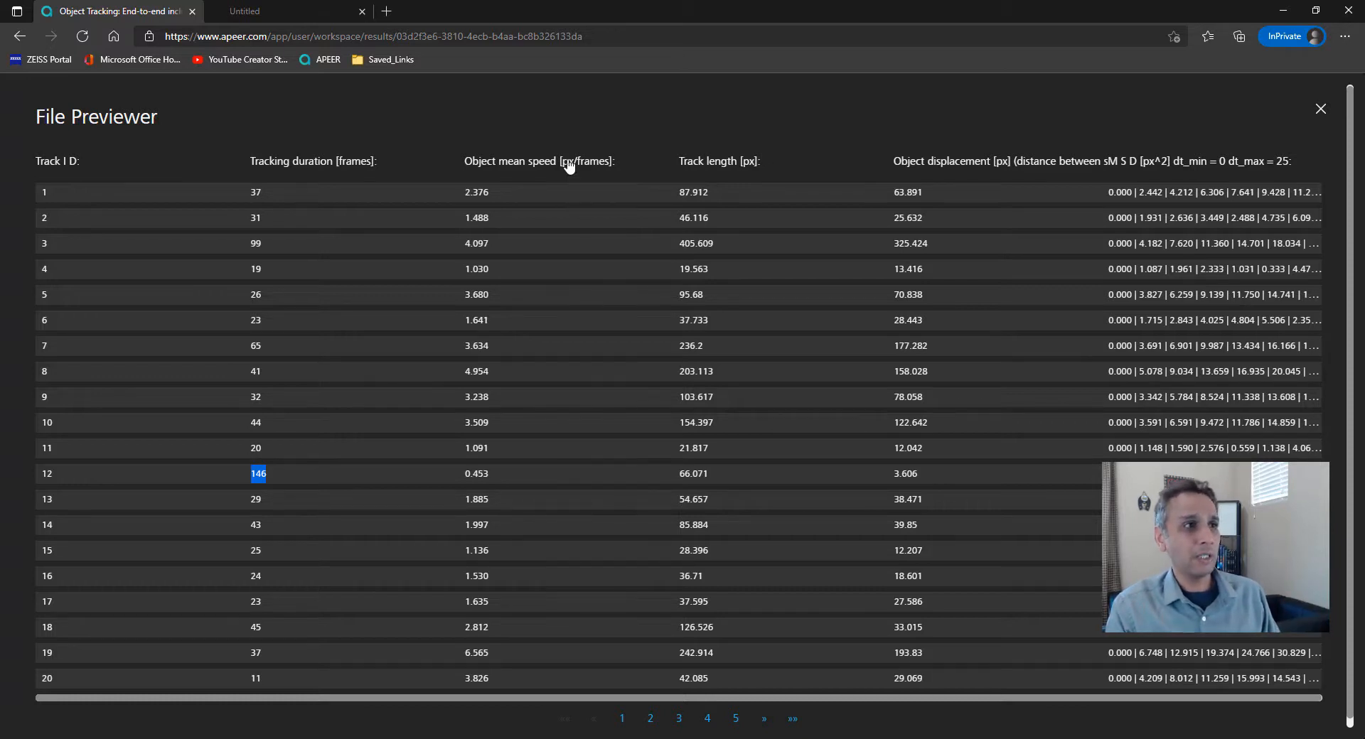
mouse_move(763, 178)
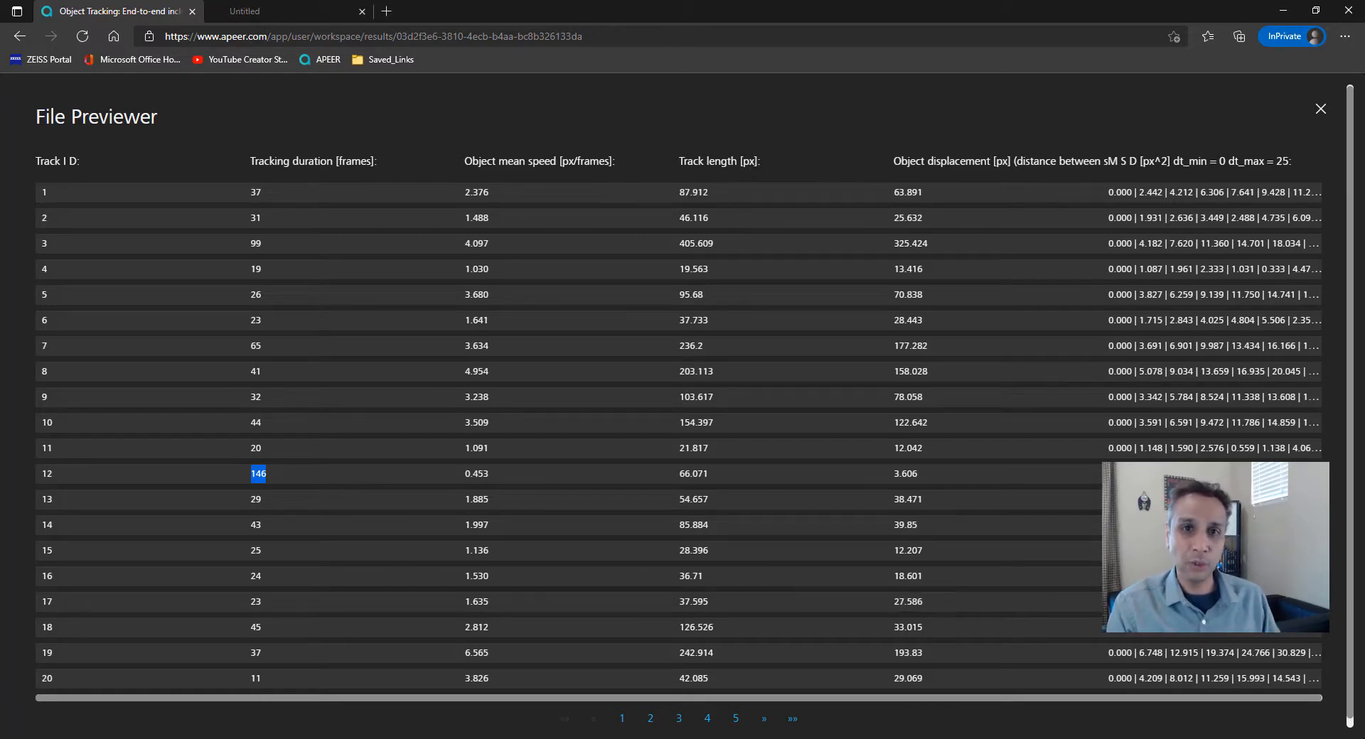
mouse_move(1283, 162)
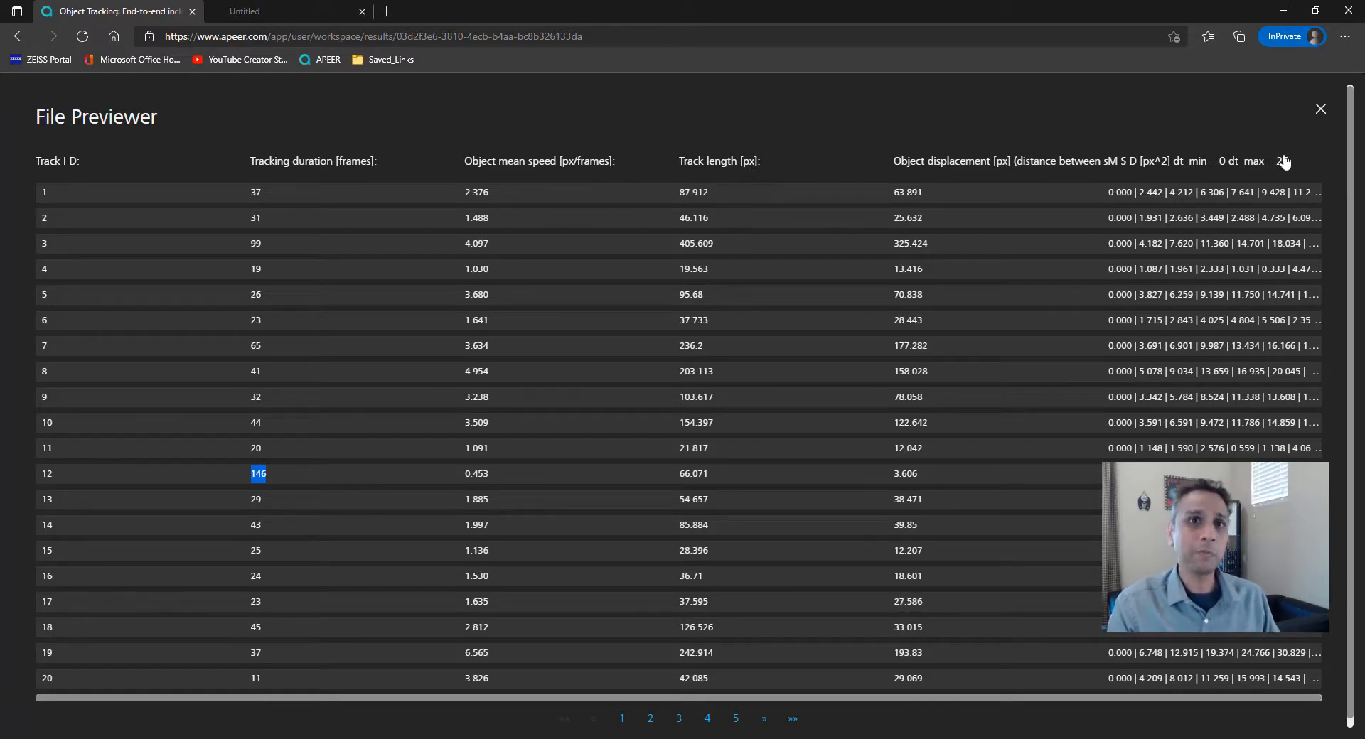
left_click(1319, 109)
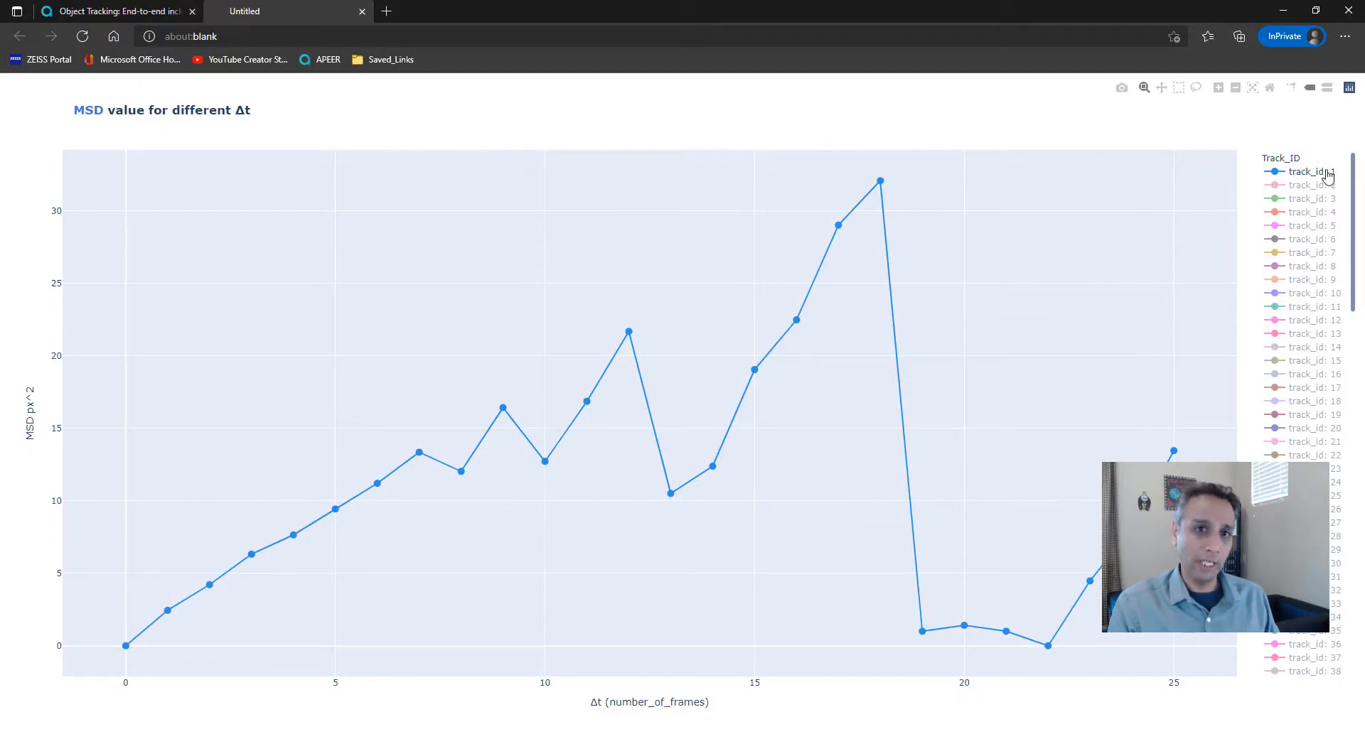
mouse_move(1300, 328)
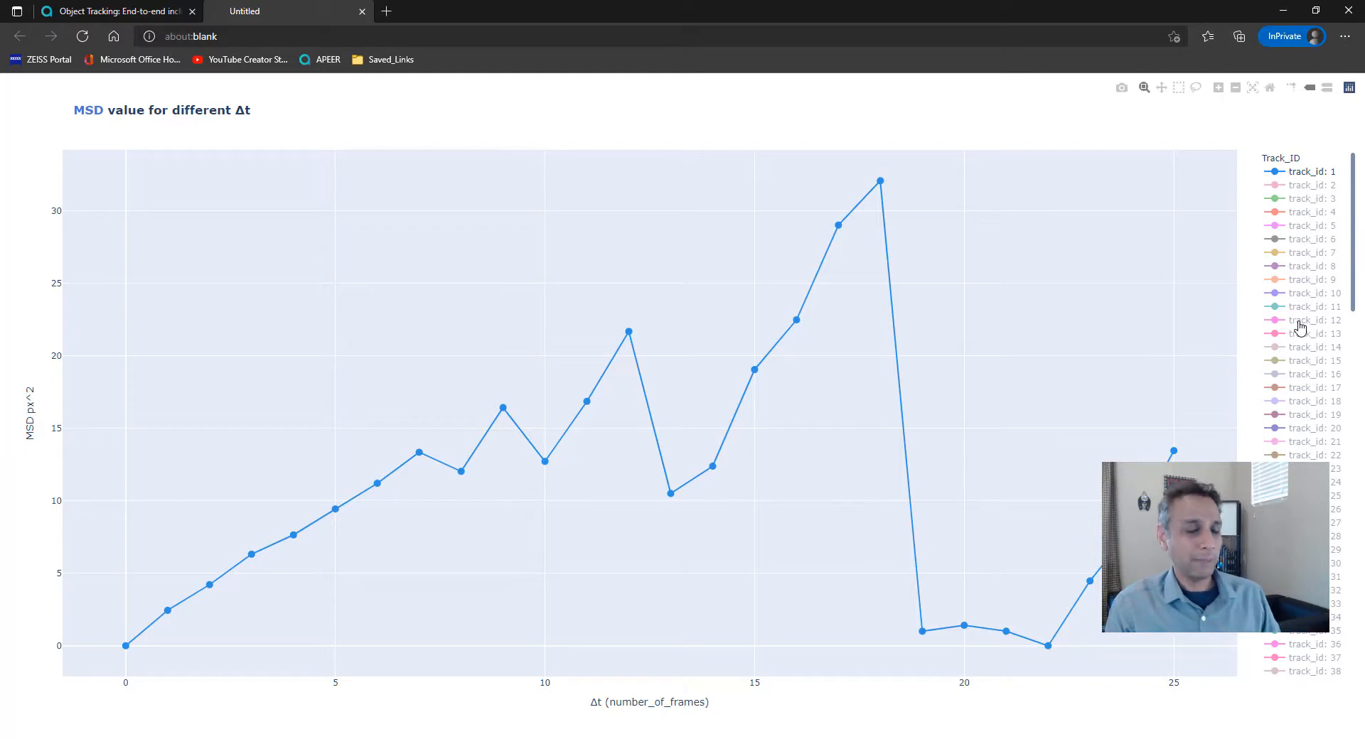
Step: Add the MSD curves for tracks 12, 5 and 19 to the chart
double_click(1310, 320)
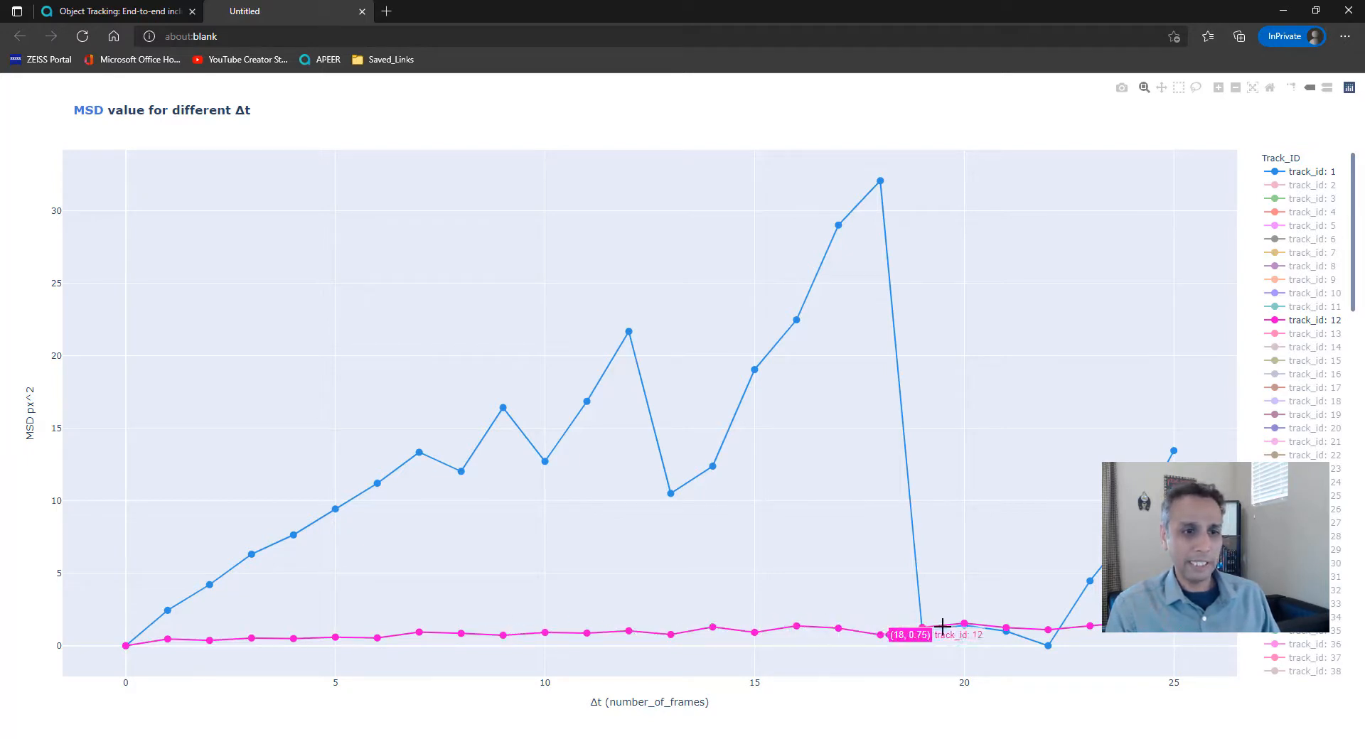
mouse_move(981, 643)
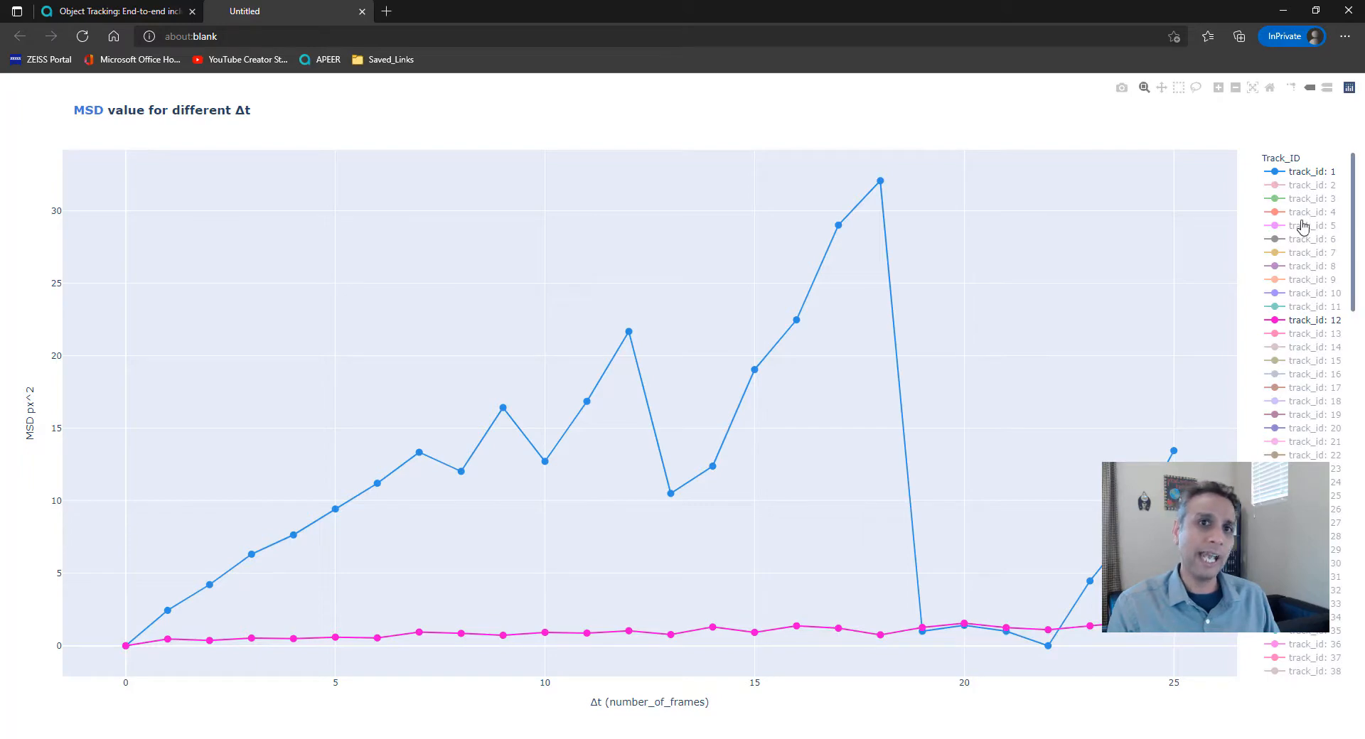
left_click(1308, 225)
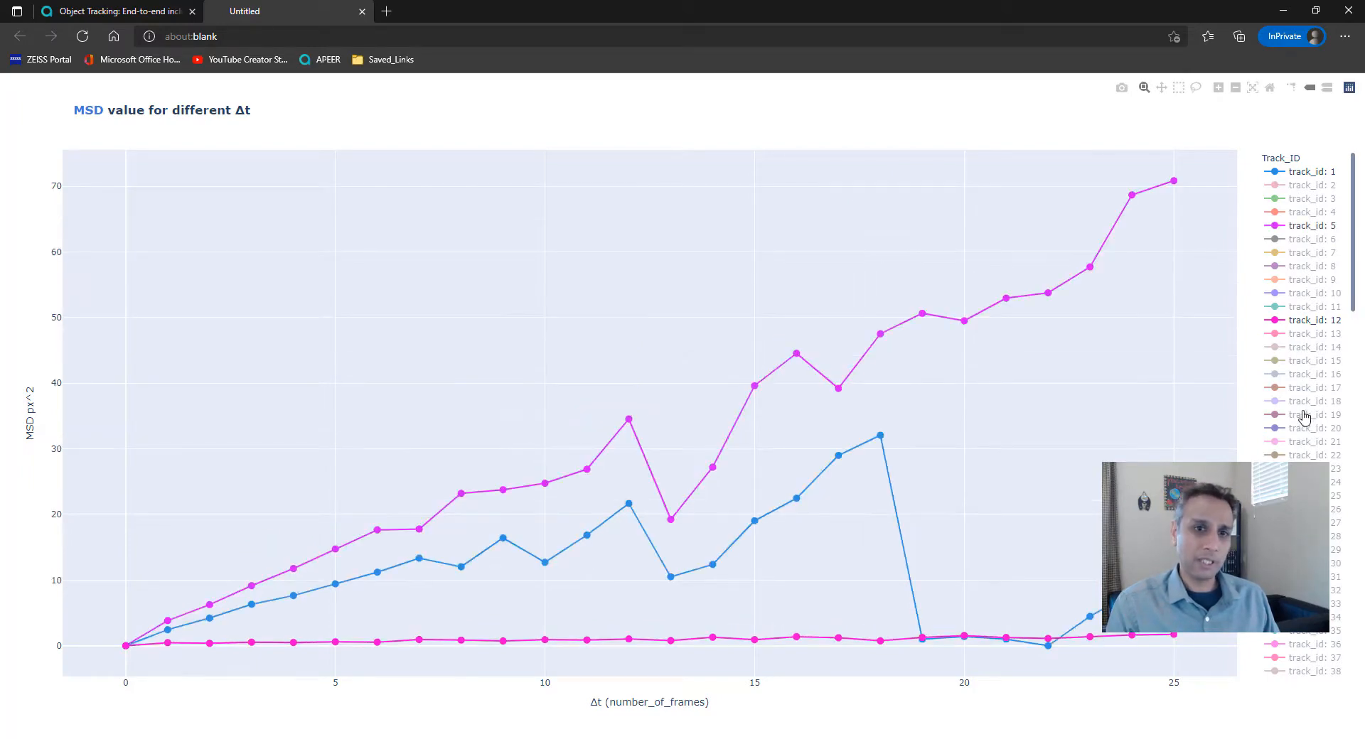
left_click(1310, 414)
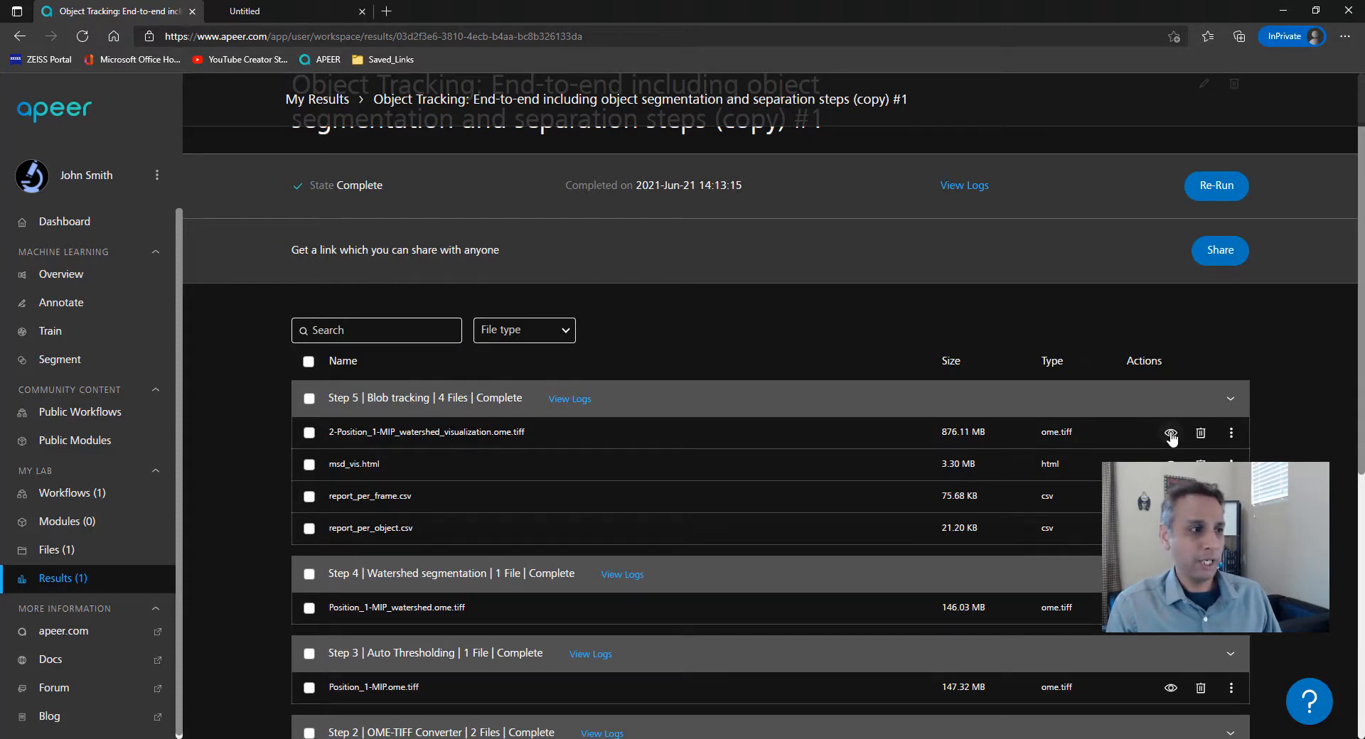
Step: Open the watershed visualization TIFF in WebView and show its Channels settings
left_click(1171, 432)
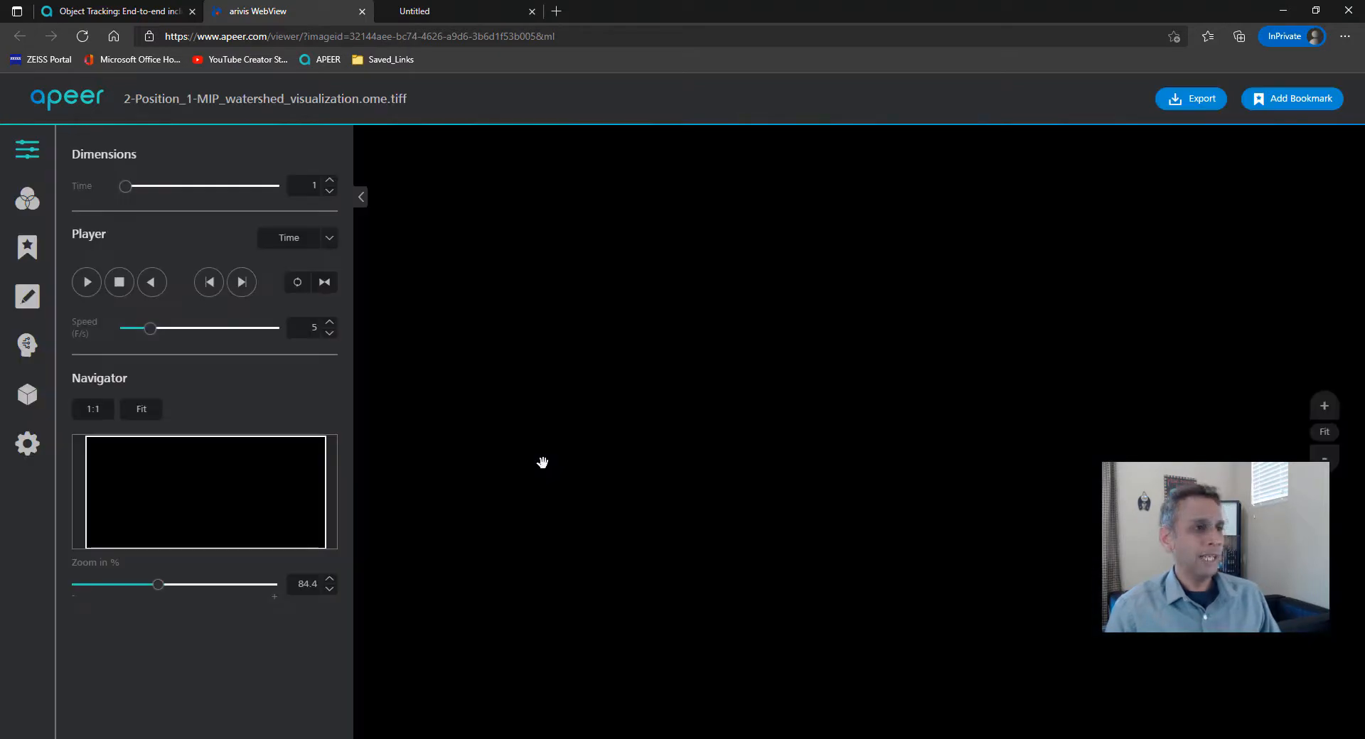
mouse_move(747, 372)
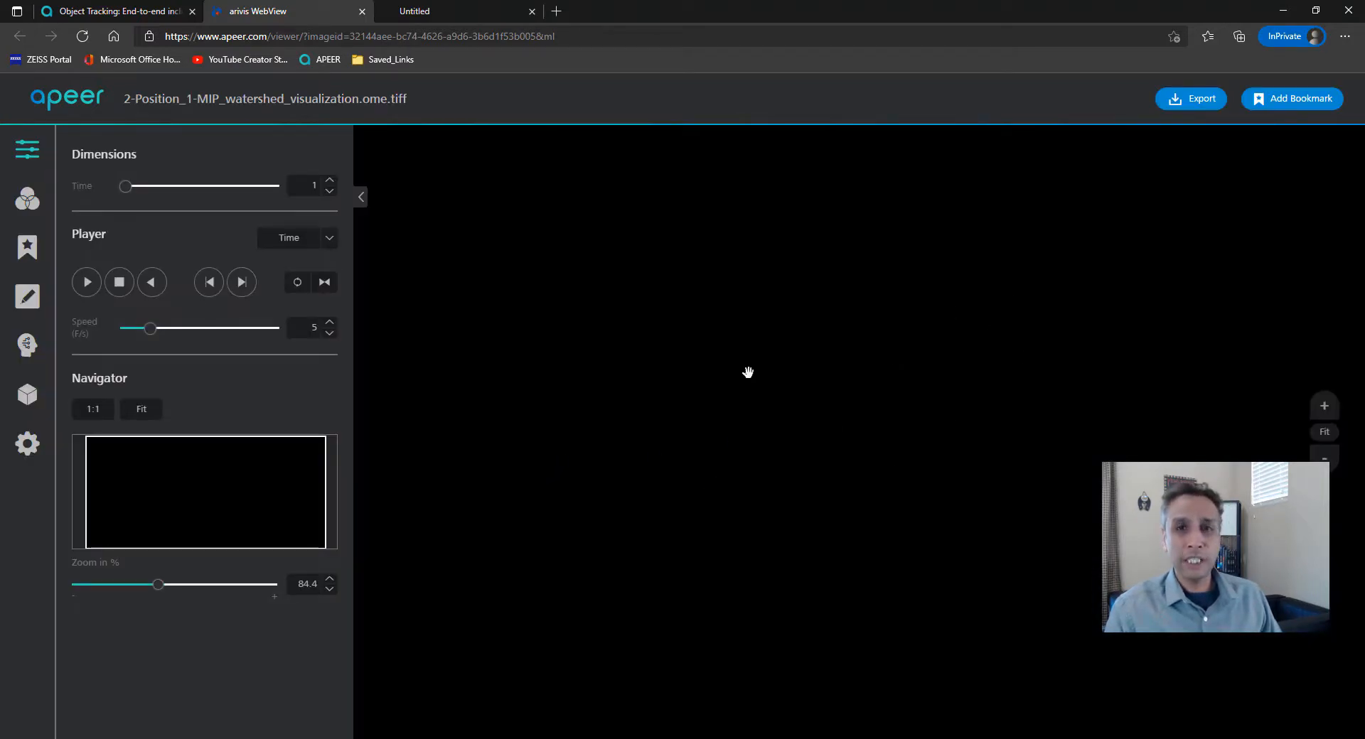
mouse_move(27, 200)
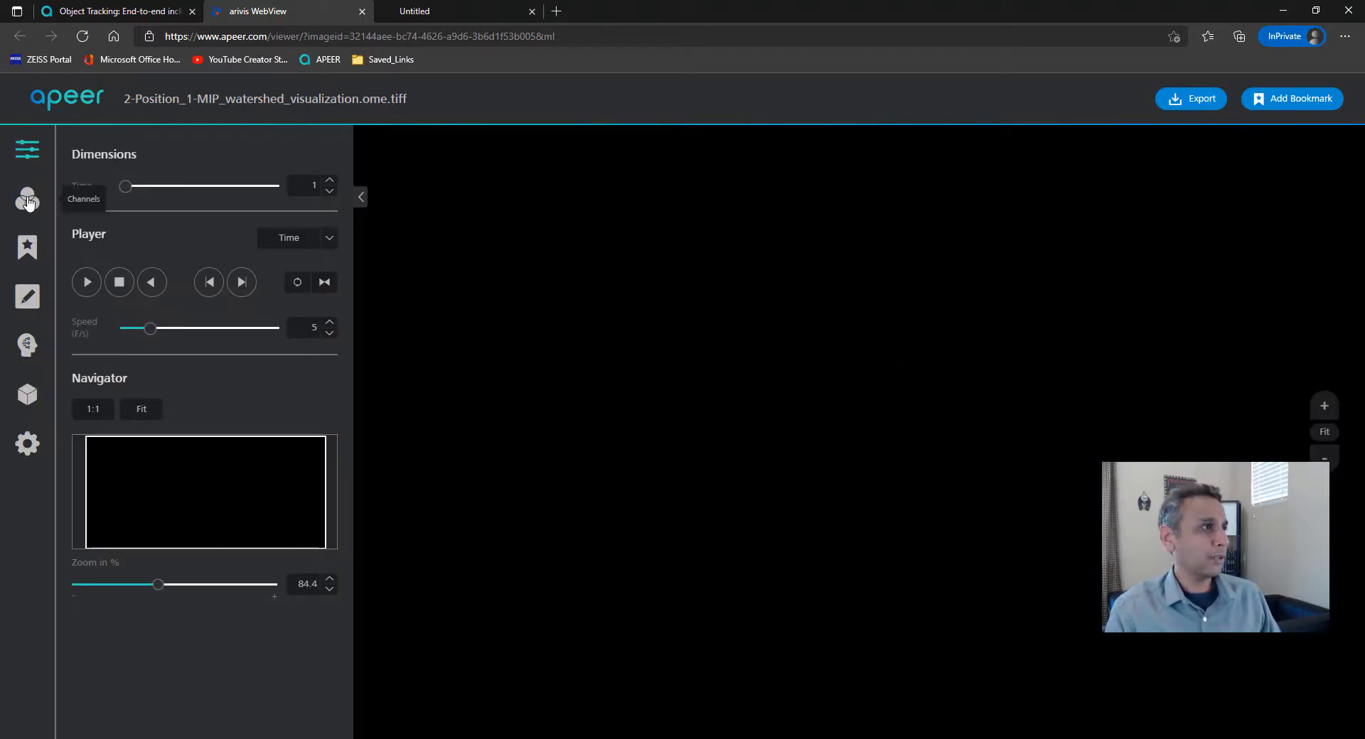
left_click(27, 198)
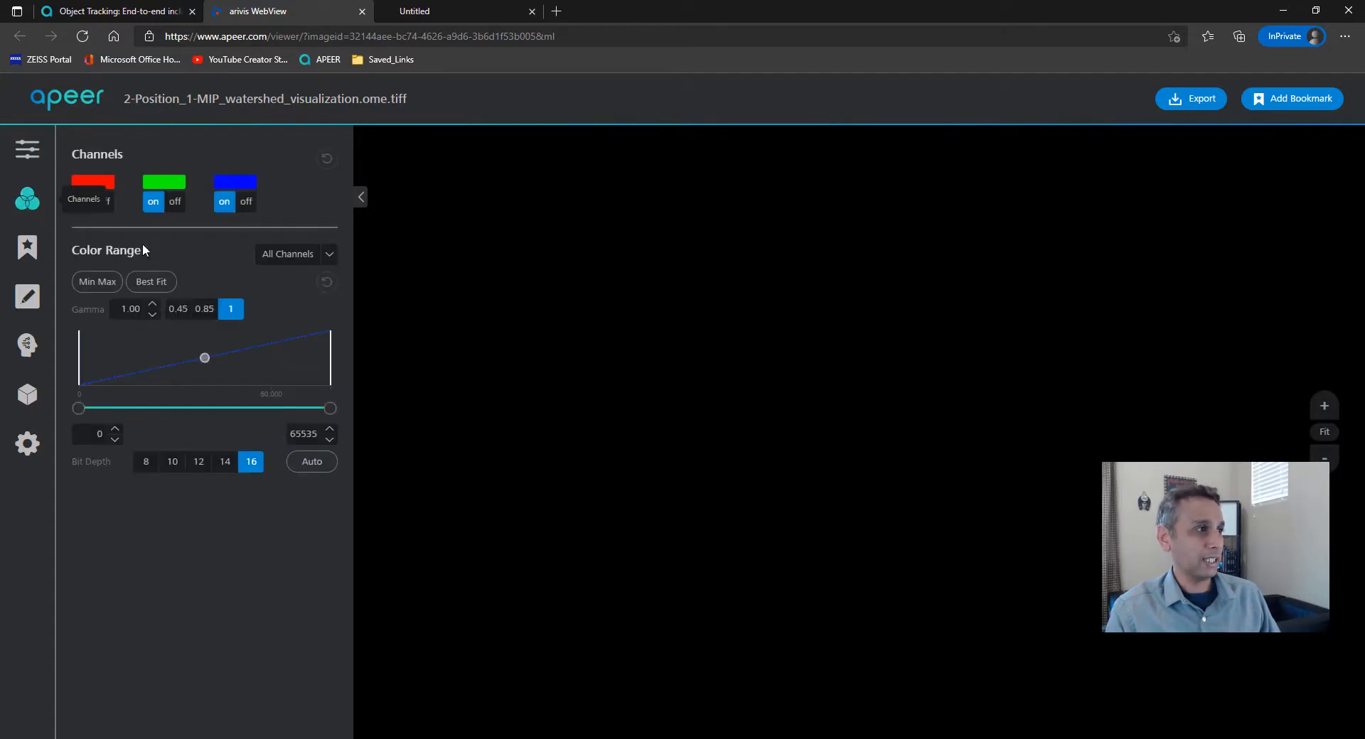
left_click(81, 201)
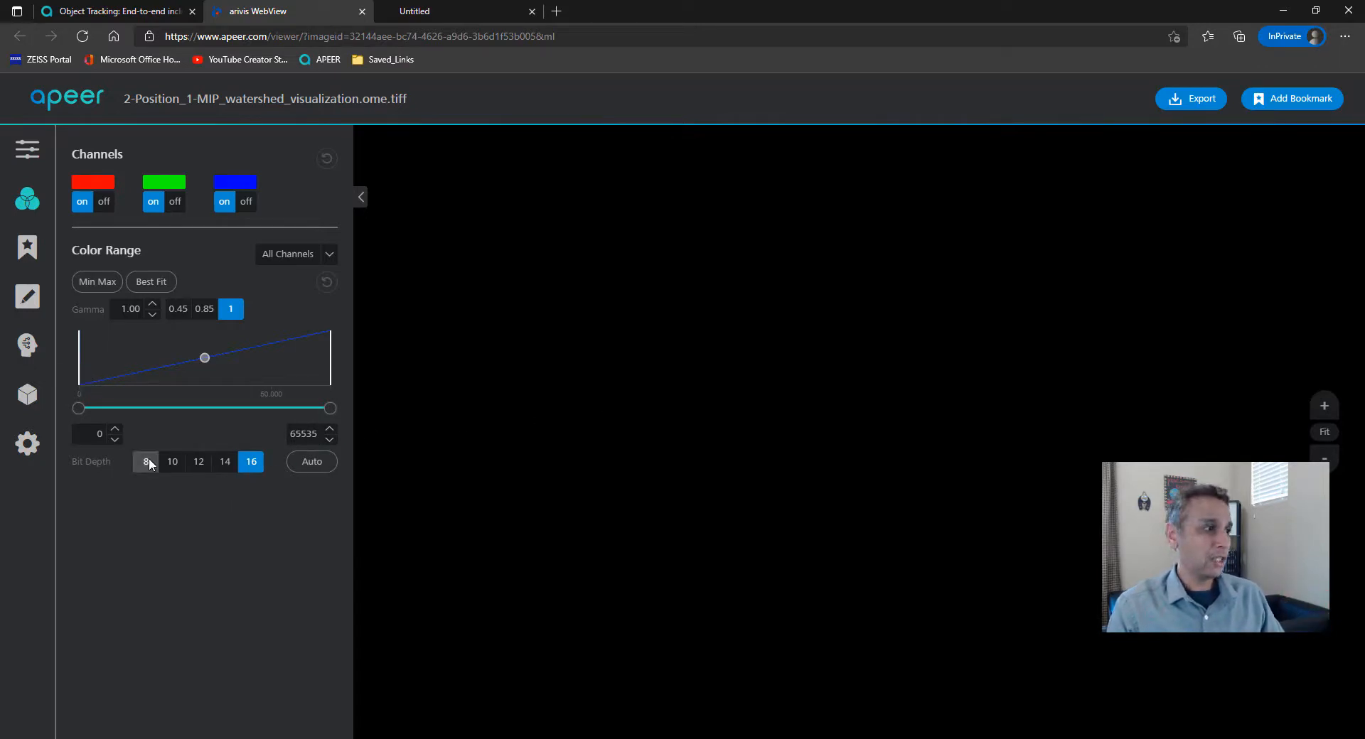
Step: Set bit depth to 8 and lower the colour range maximum to about 8
left_click(145, 461)
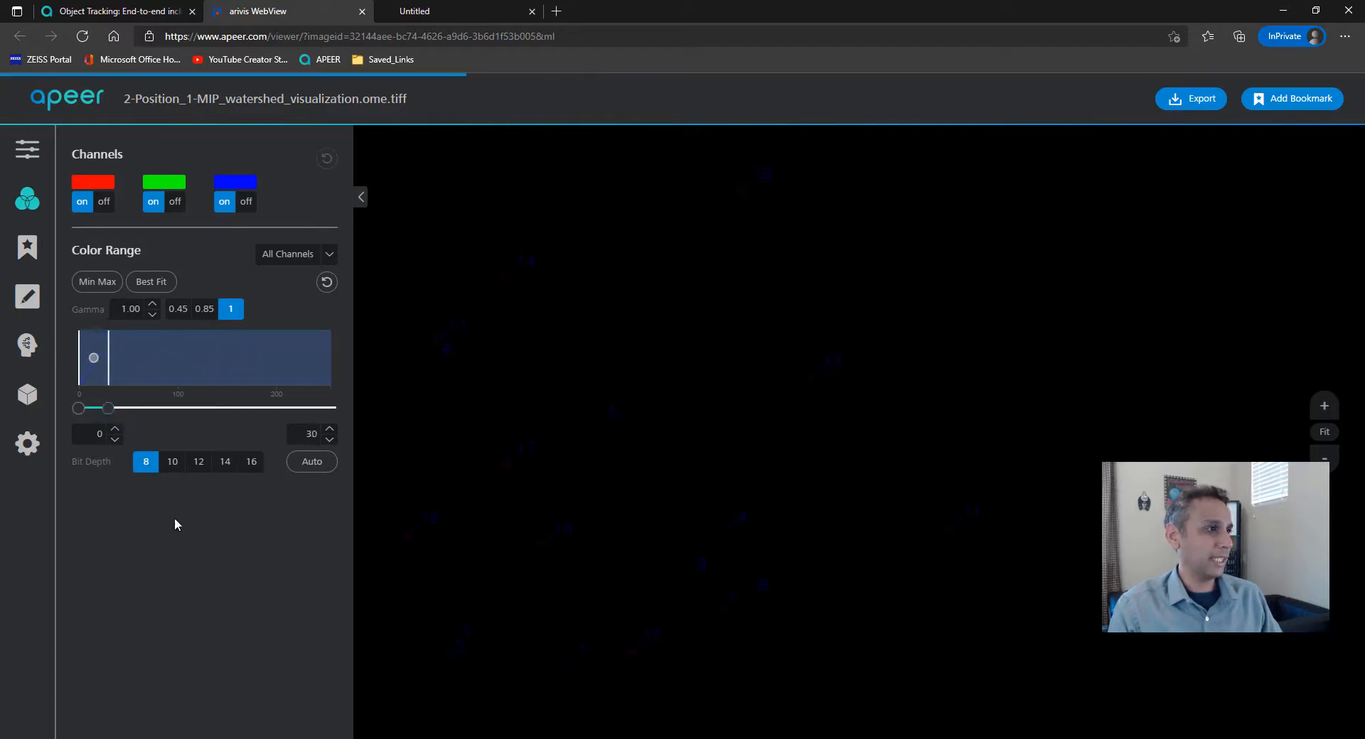
left_click_drag(108, 407, 94, 407)
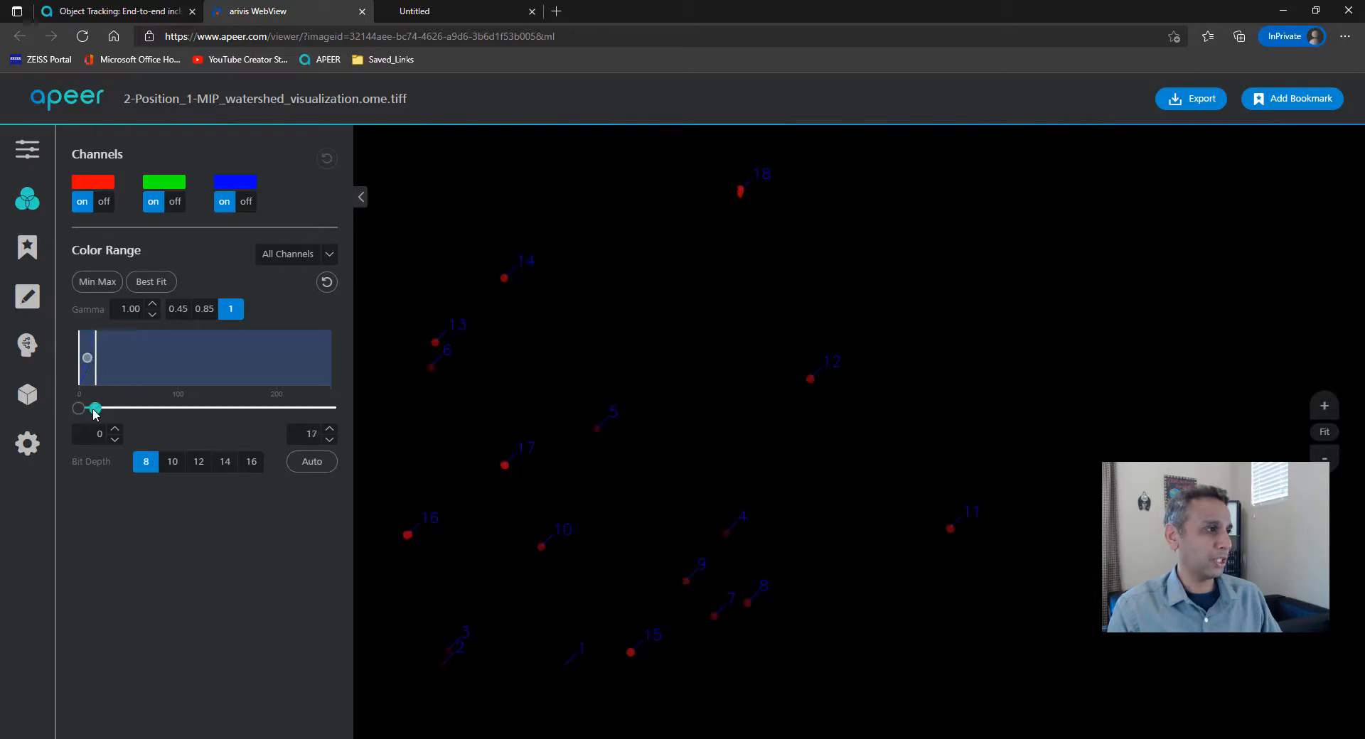
left_click_drag(94, 409, 85, 409)
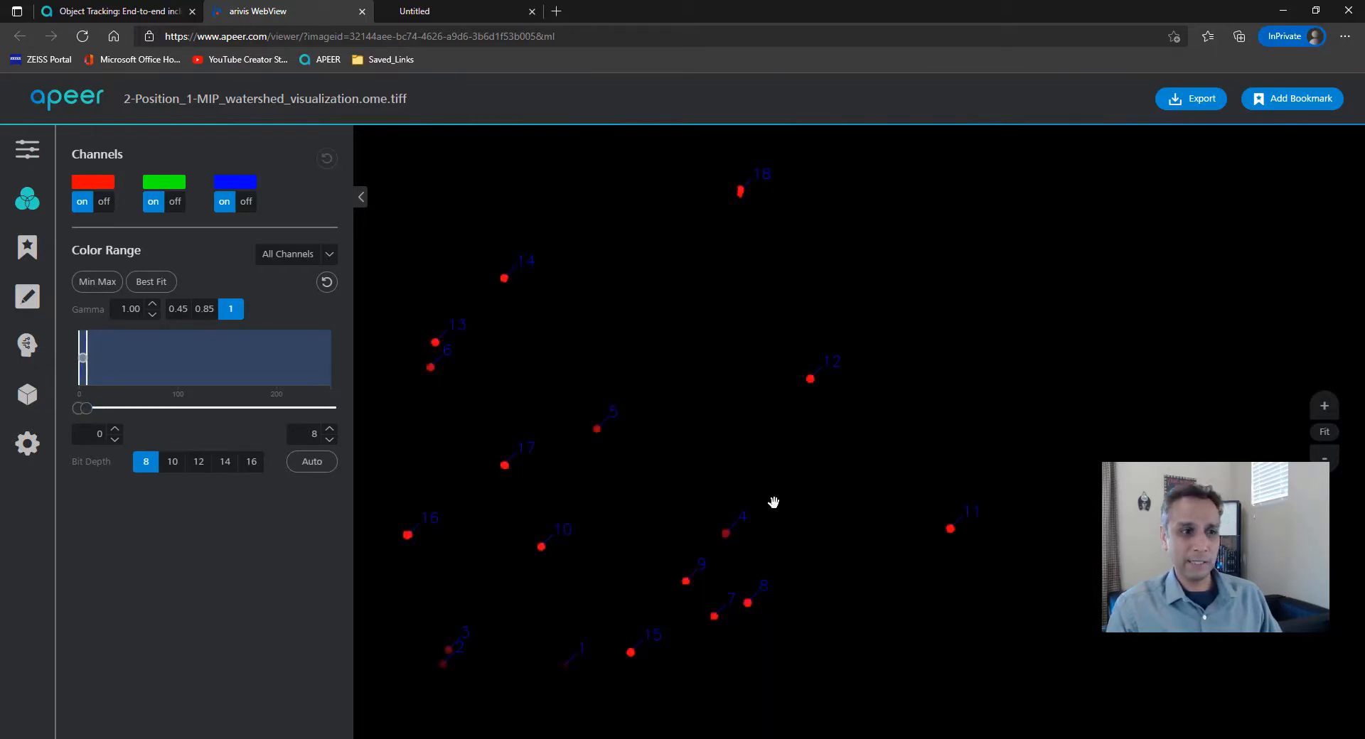
mouse_move(953, 483)
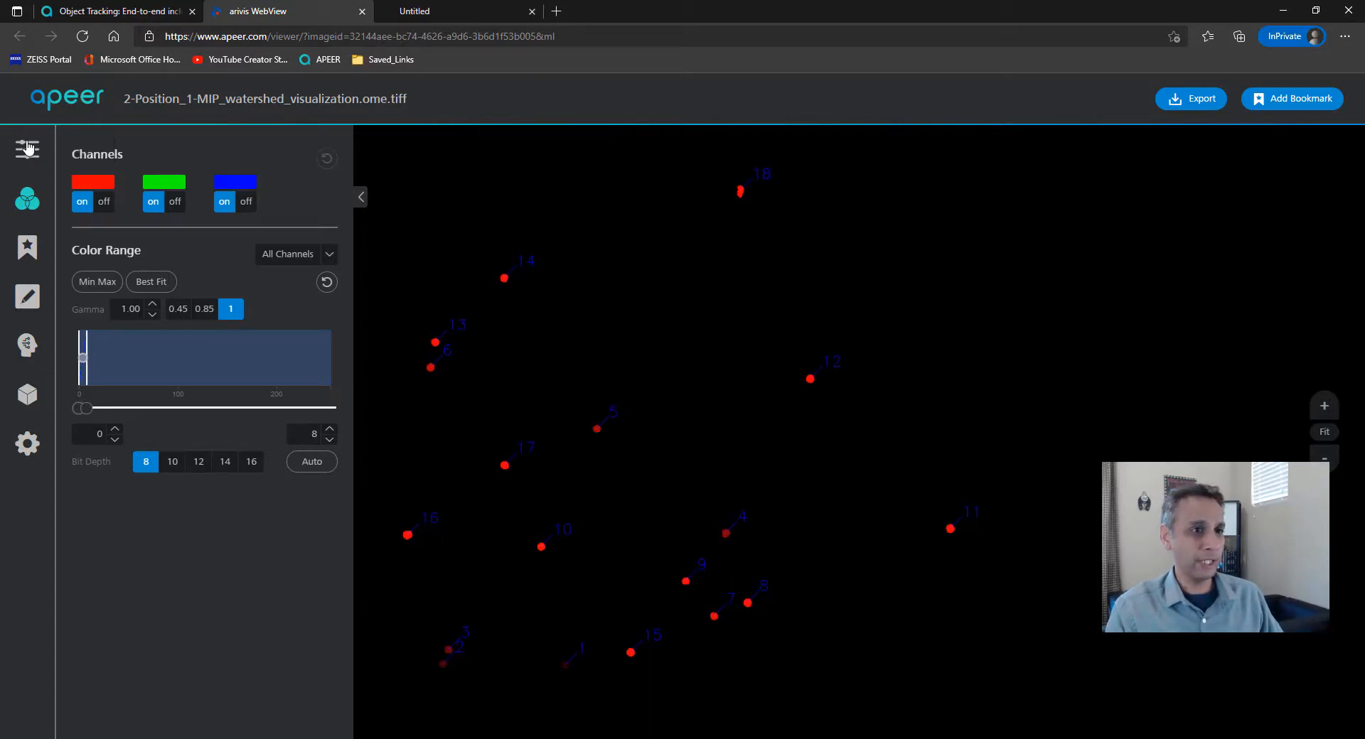
left_click(26, 149)
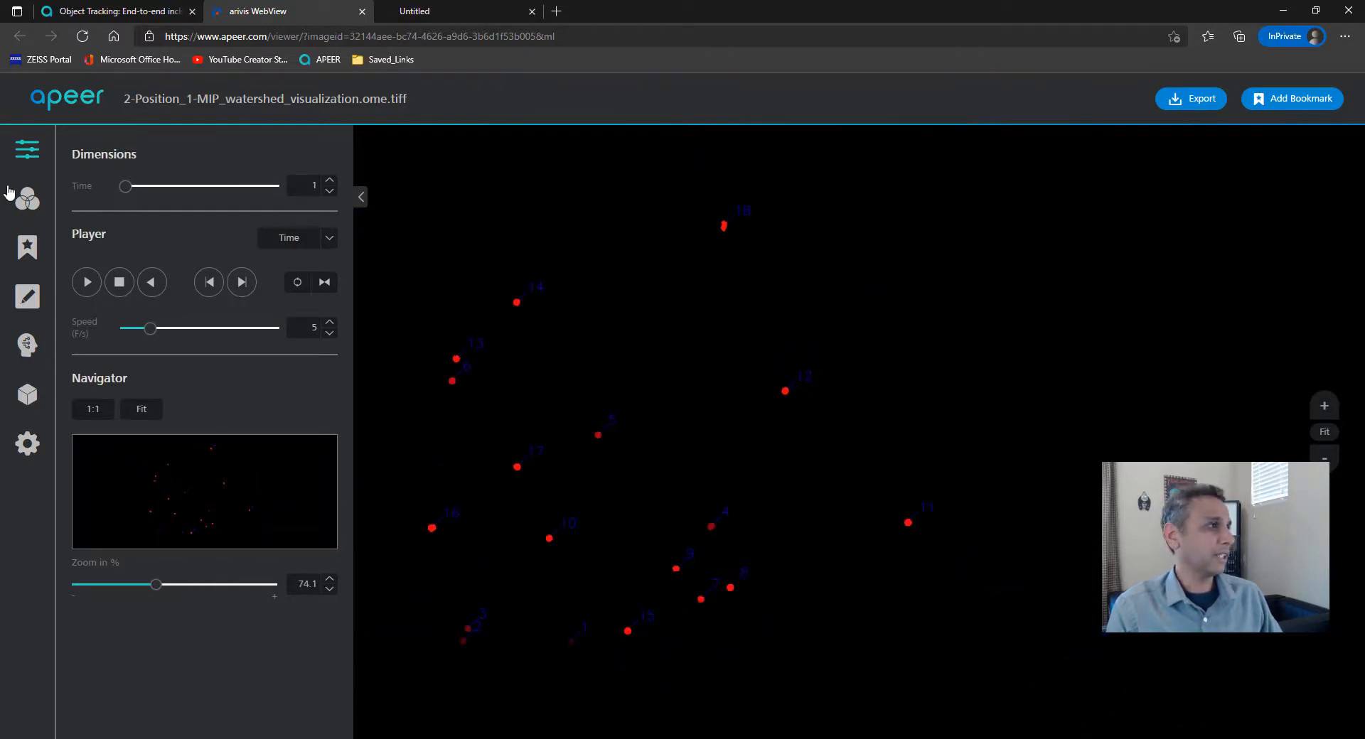
left_click(27, 198)
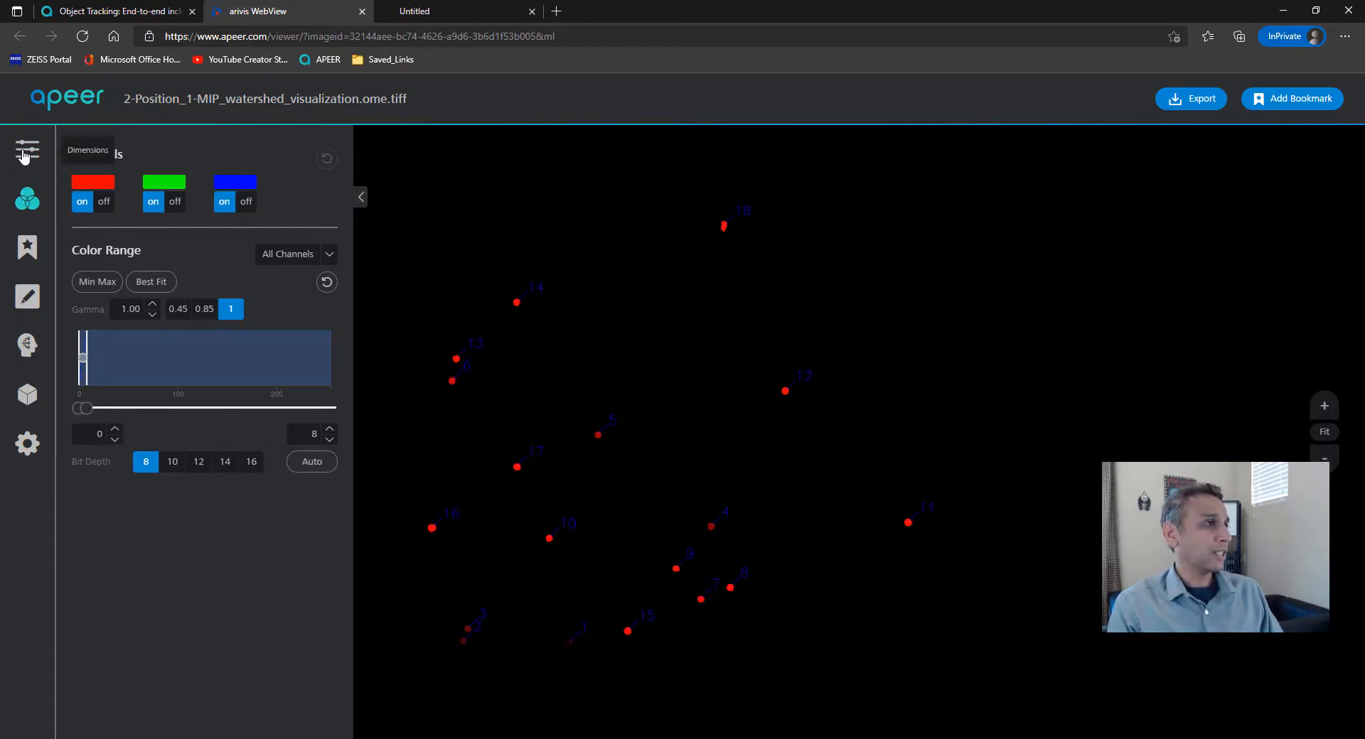
Step: Step the tracked-object image forward to time points 2, 3 and 34
left_click(27, 150)
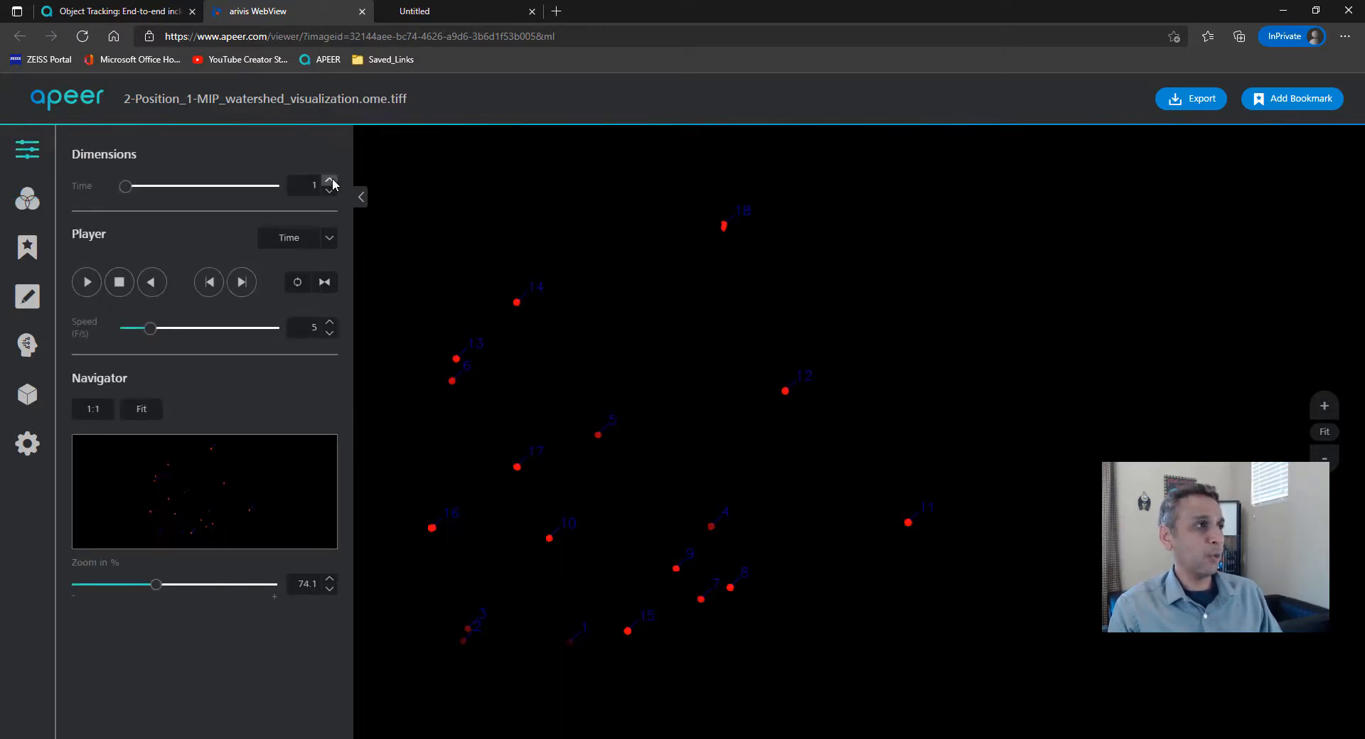
left_click(330, 181)
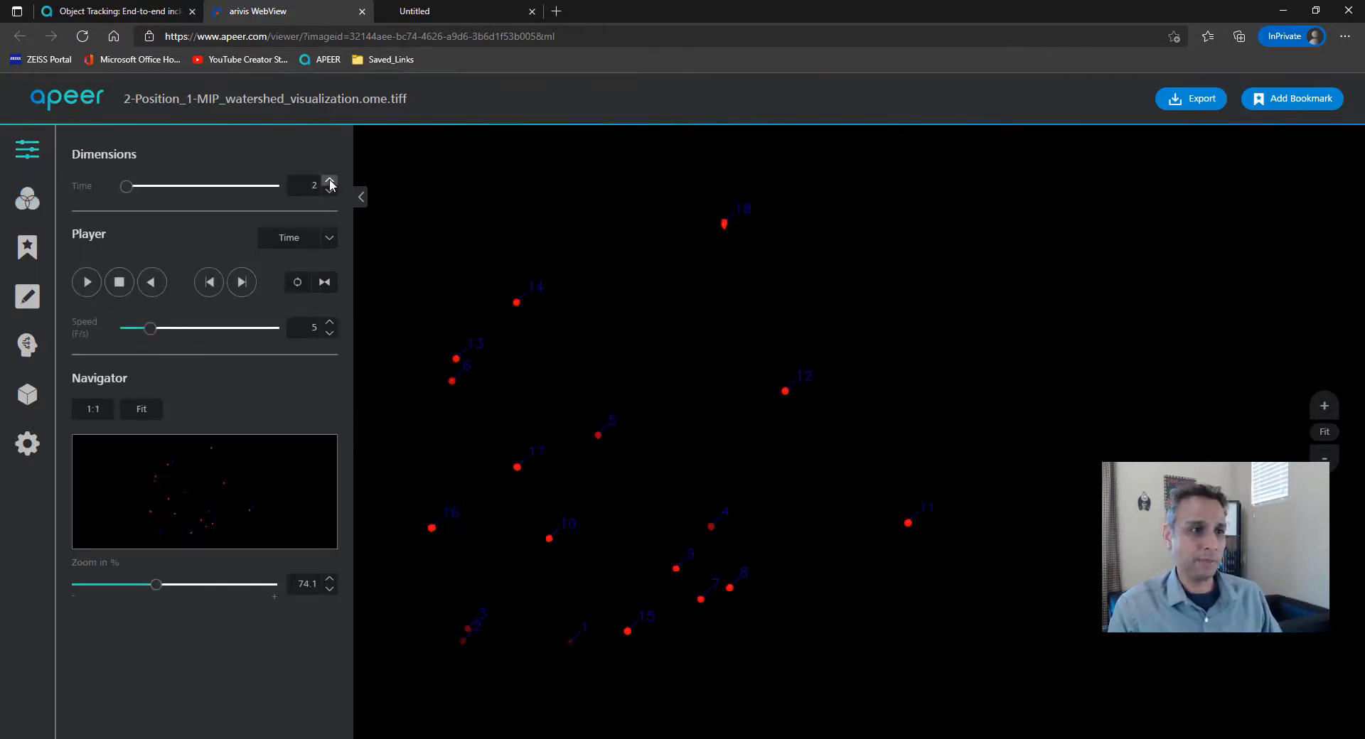
left_click(329, 181)
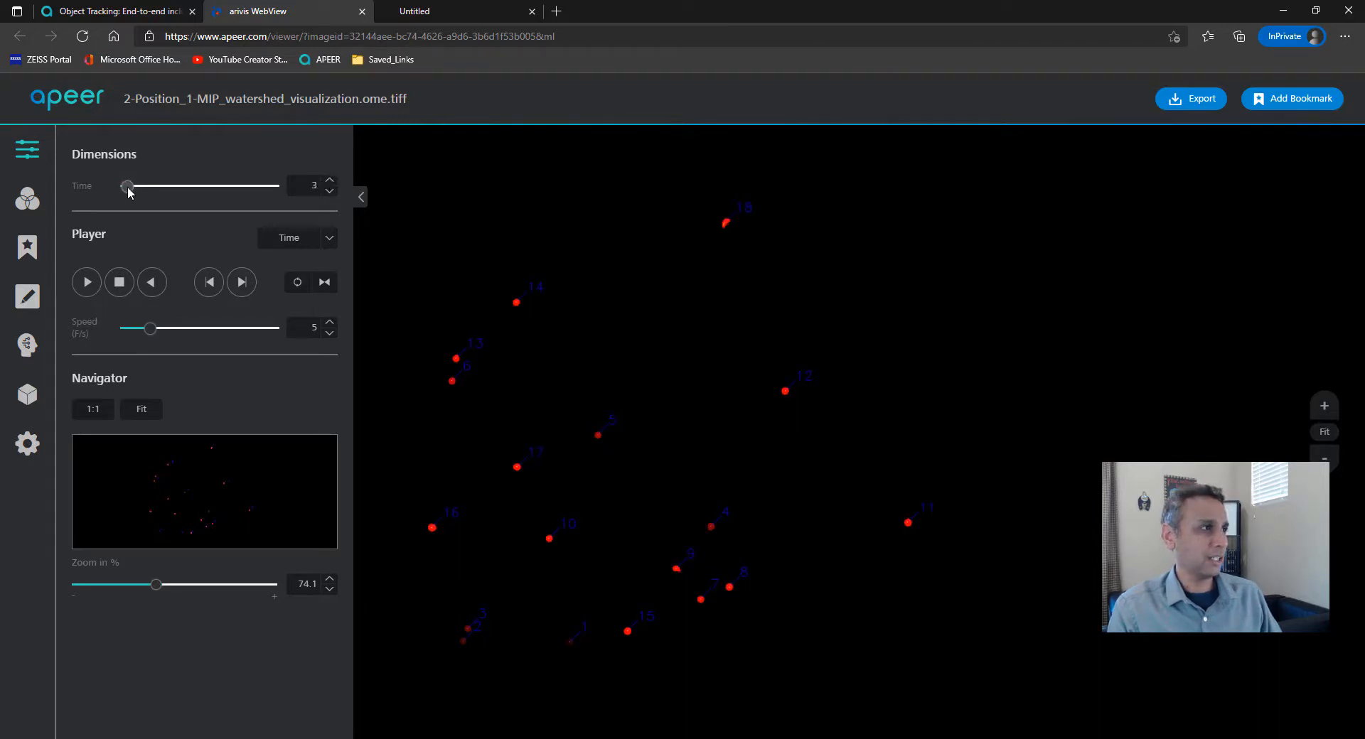
left_click_drag(127, 185, 158, 185)
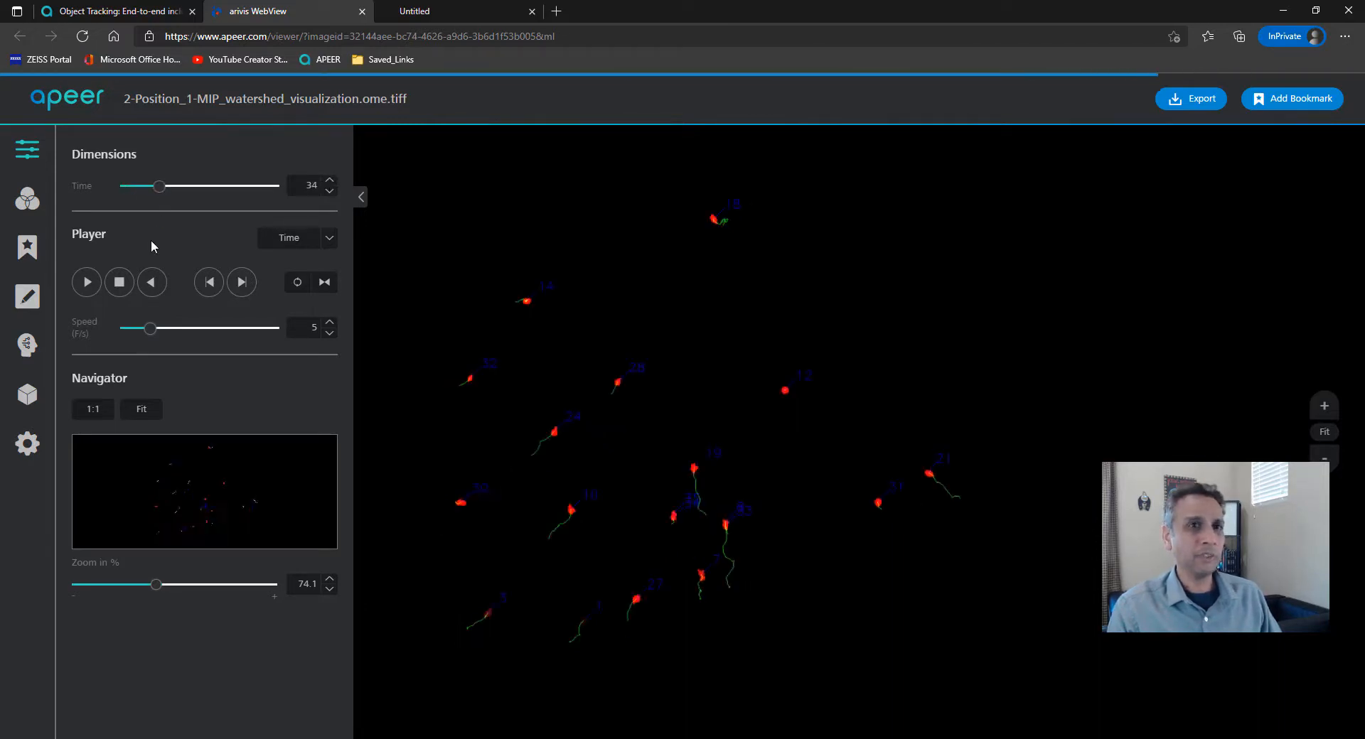
mouse_move(542, 460)
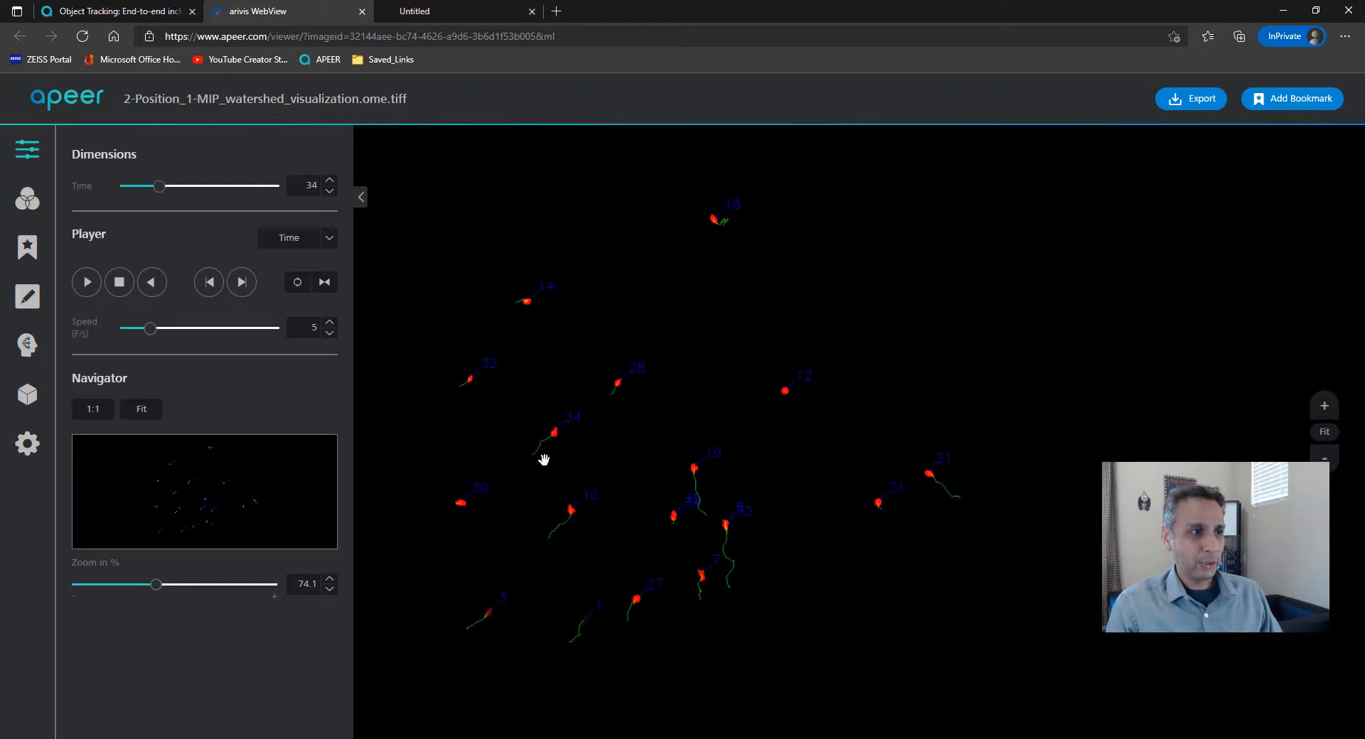
mouse_move(826, 357)
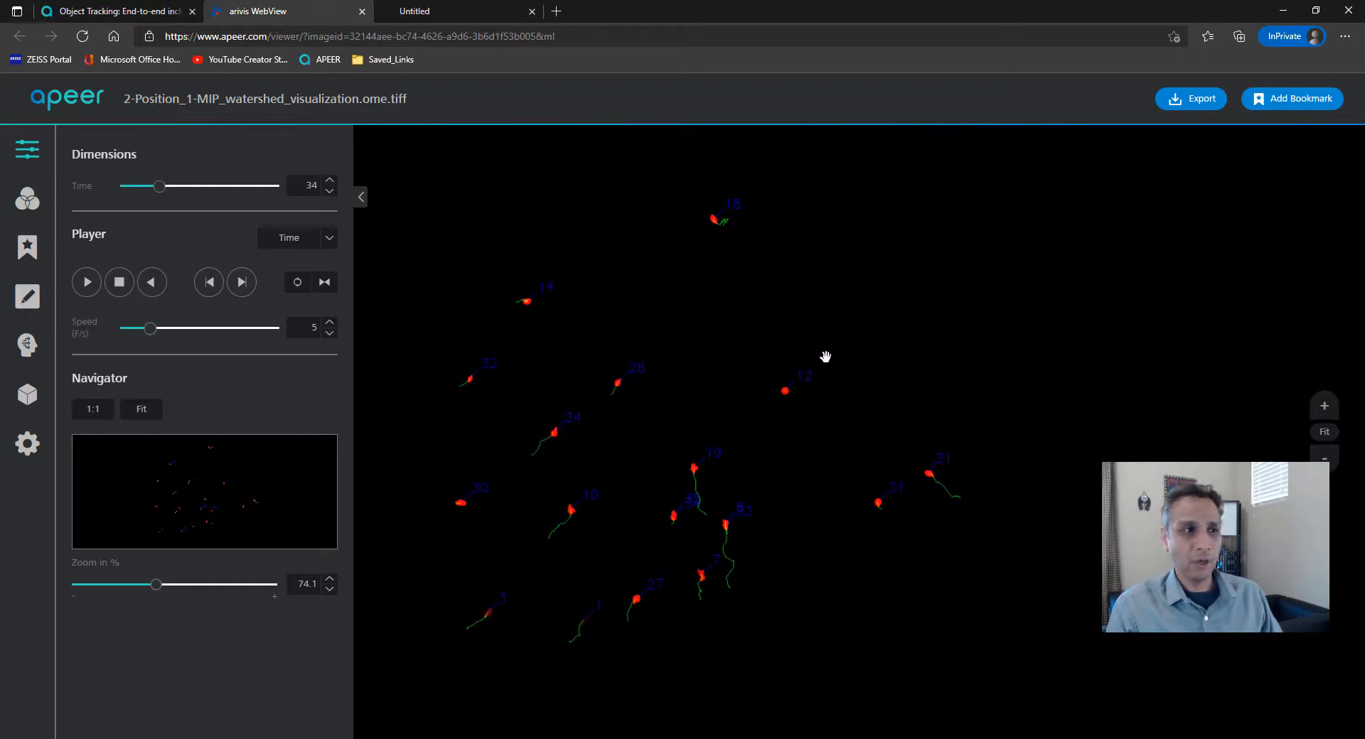
mouse_move(799, 418)
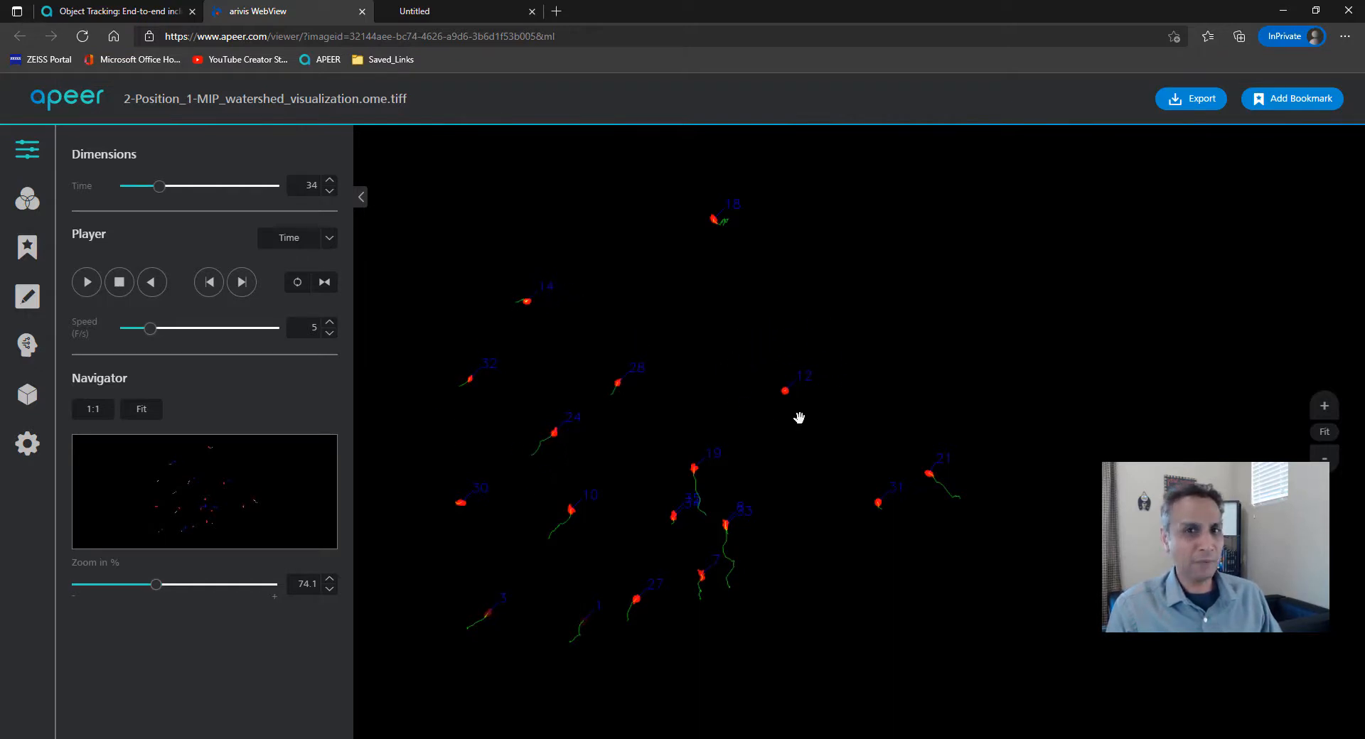
Step: Advance through time points 55, 73, 90 and 103, then return to the results list
left_click_drag(158, 186, 180, 185)
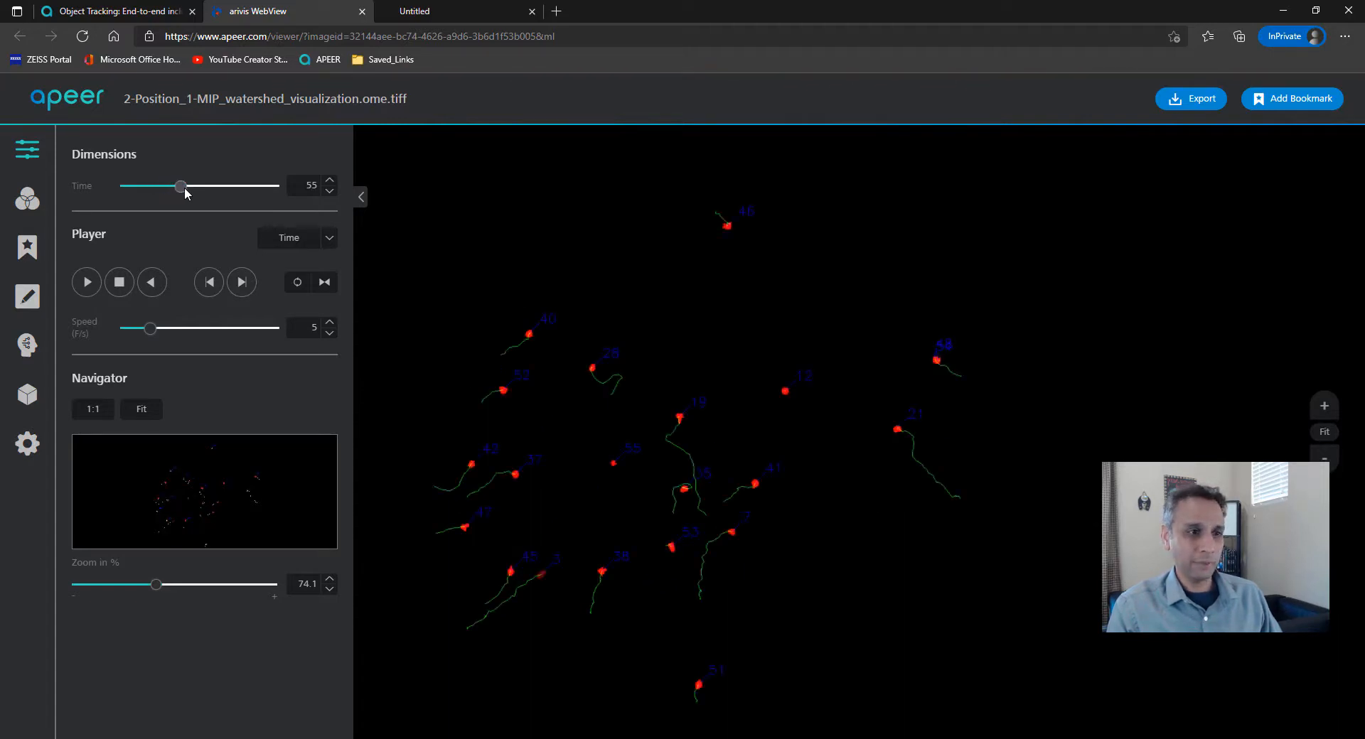
mouse_move(964, 499)
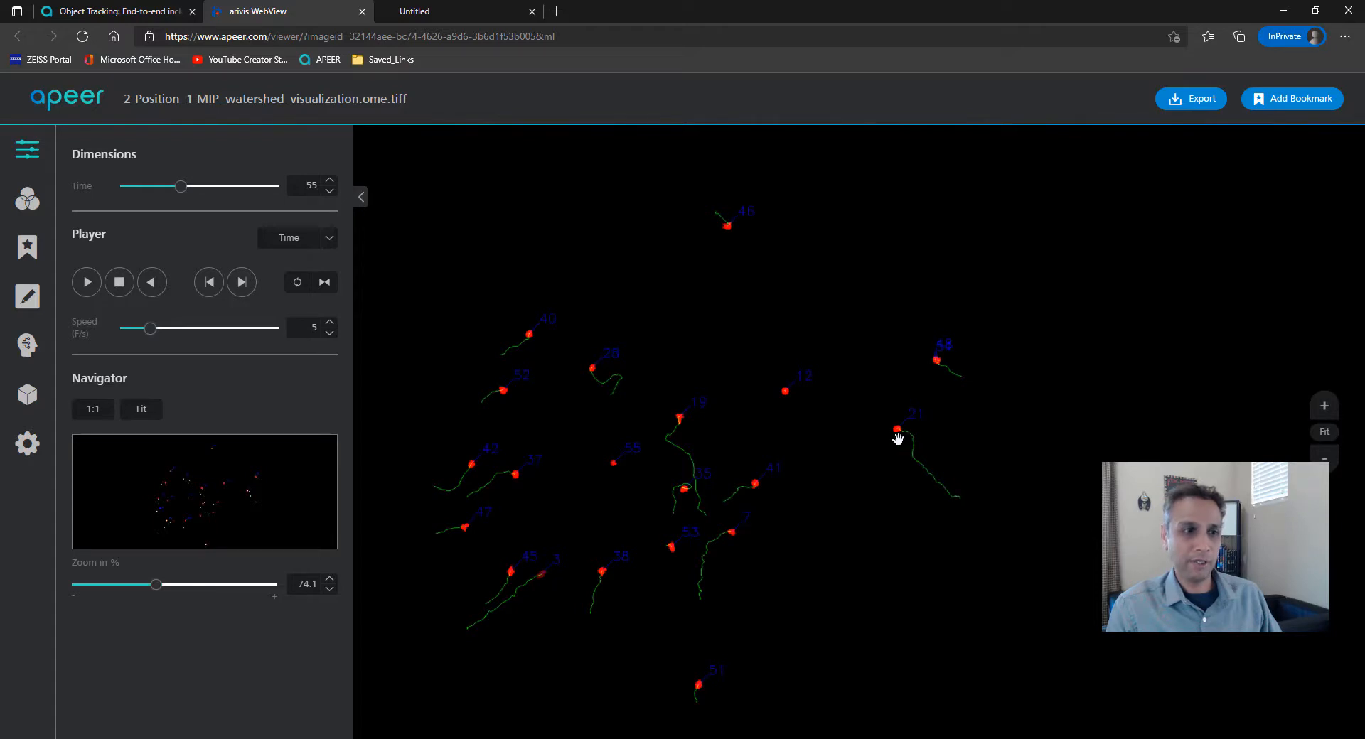
left_click_drag(179, 185, 199, 186)
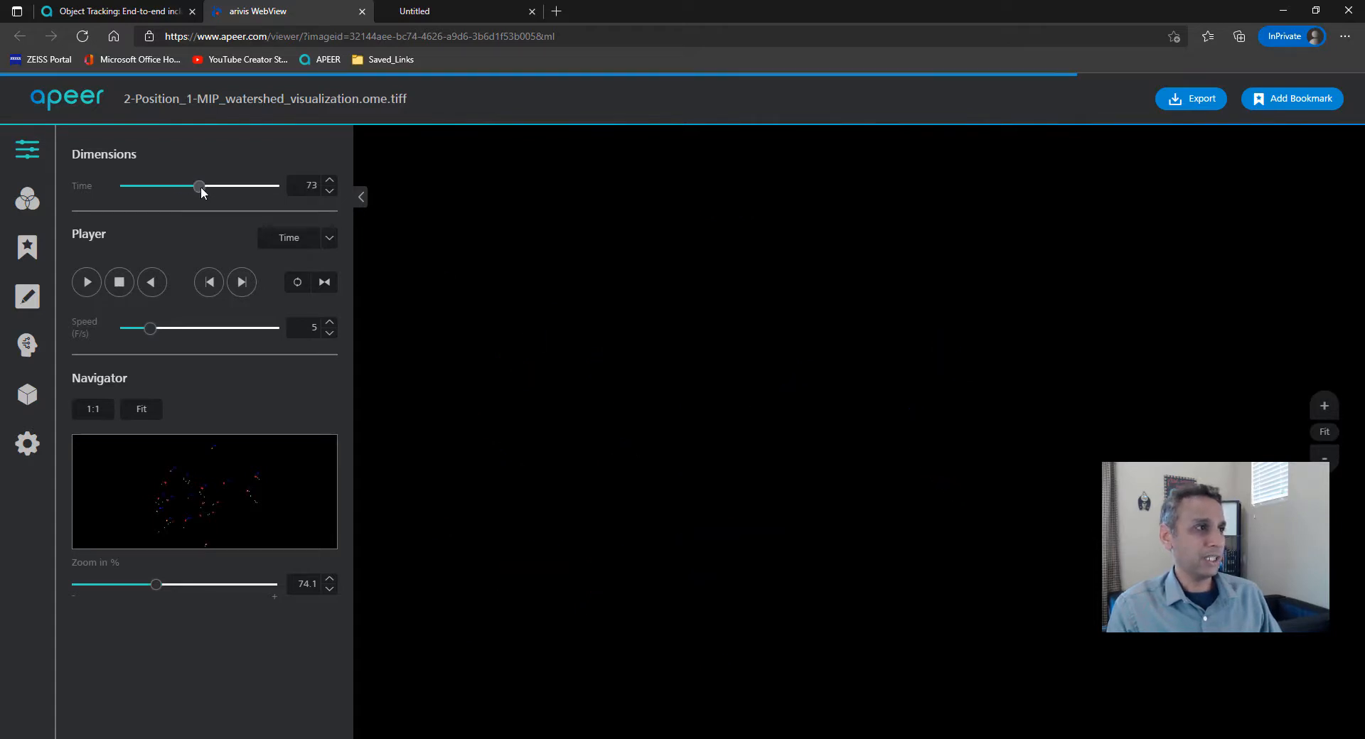
left_click(198, 186)
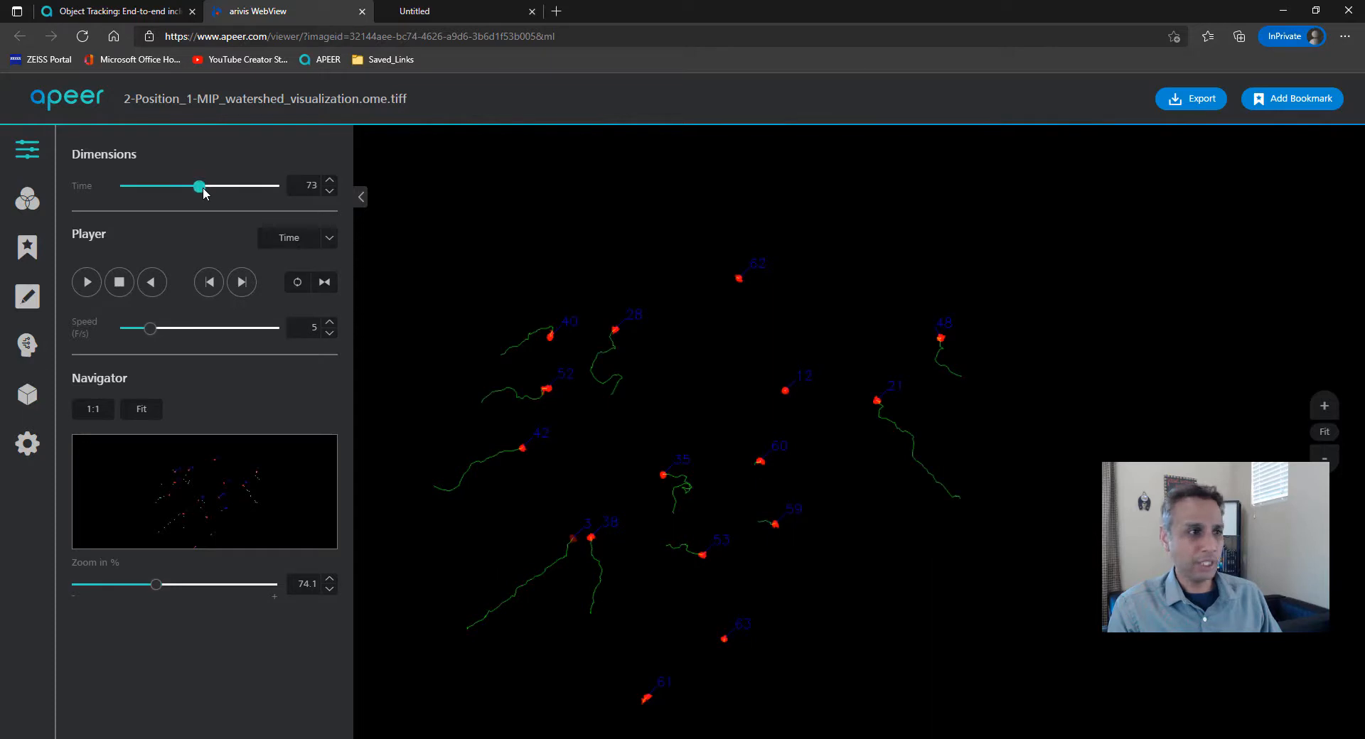
left_click_drag(197, 186, 216, 186)
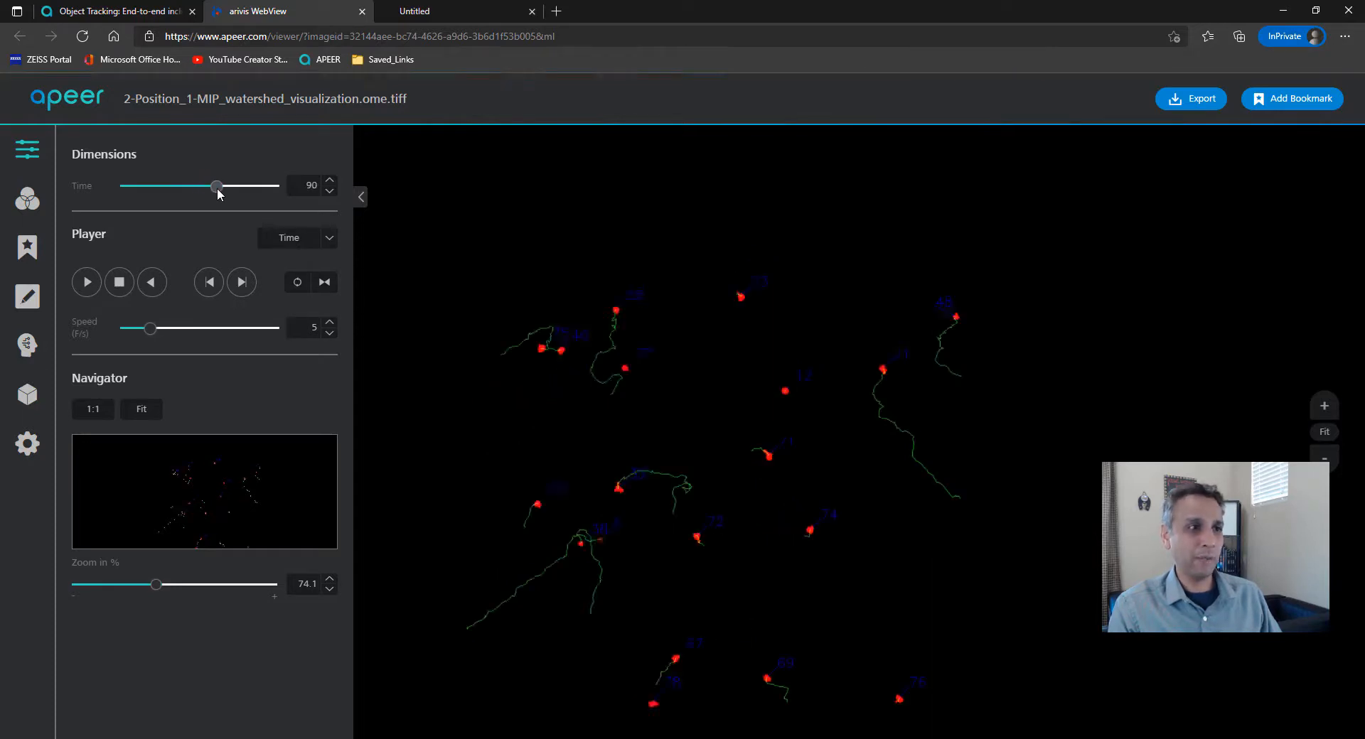
left_click_drag(217, 186, 229, 187)
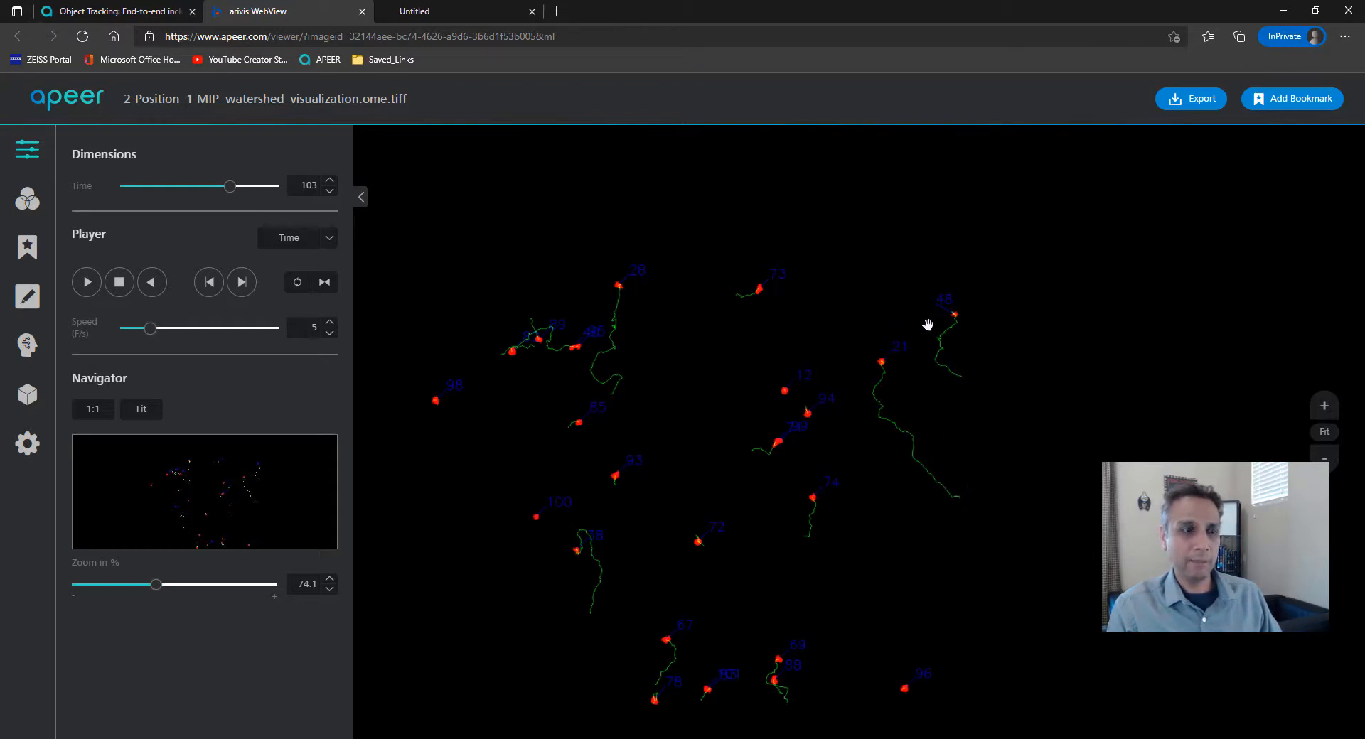
mouse_move(639, 417)
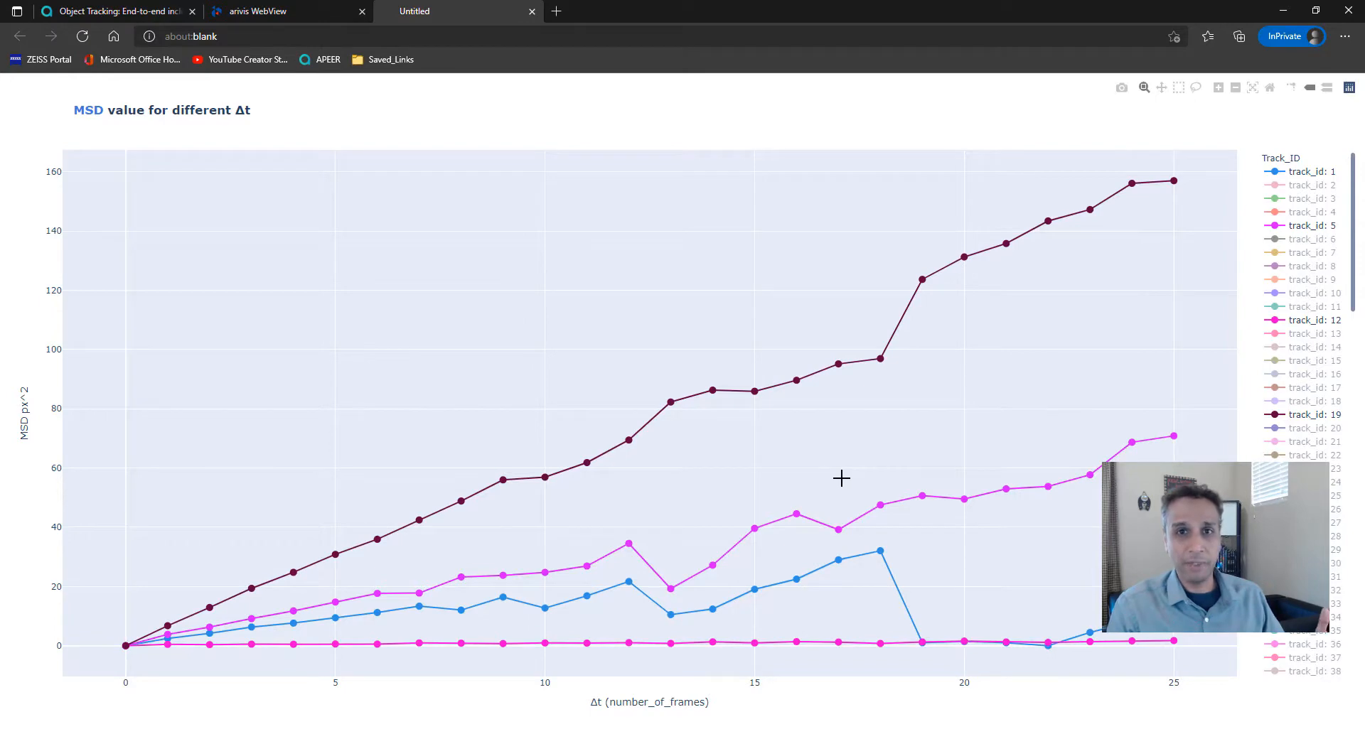
left_click(113, 11)
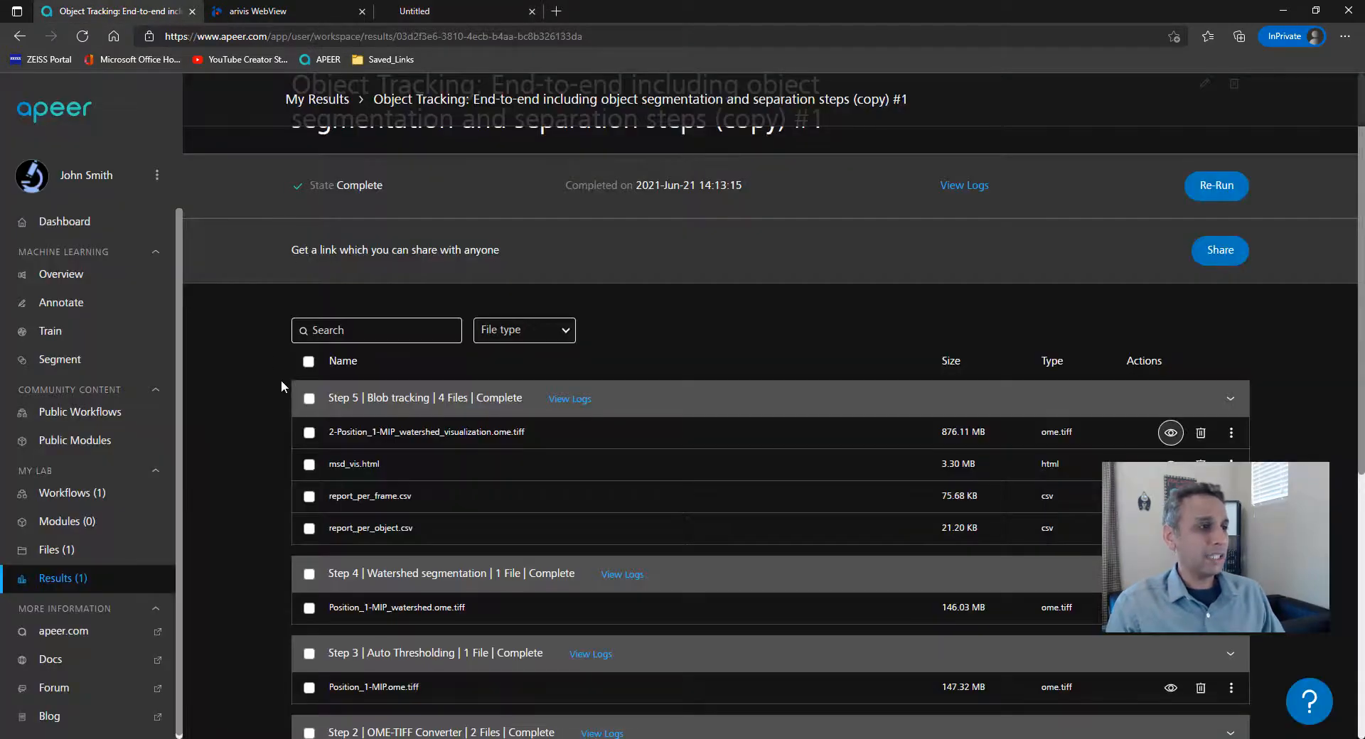